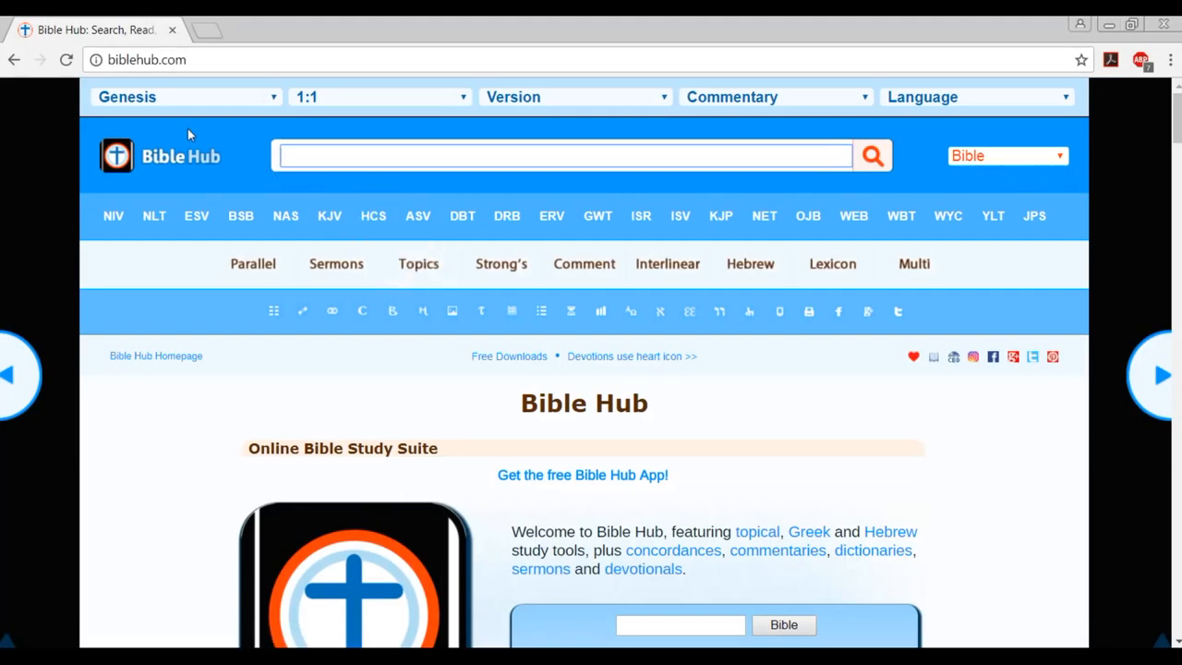
{"action": "mouse_move", "coordinate": [668, 262]}
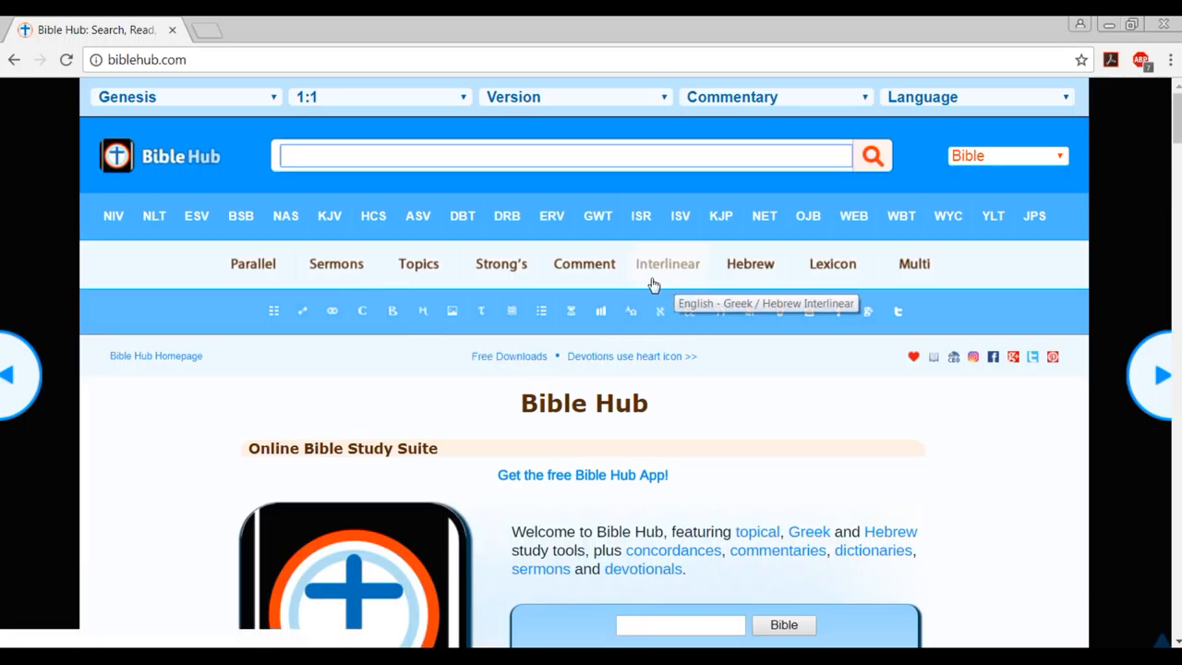
{"action": "mouse_move", "coordinate": [665, 268]}
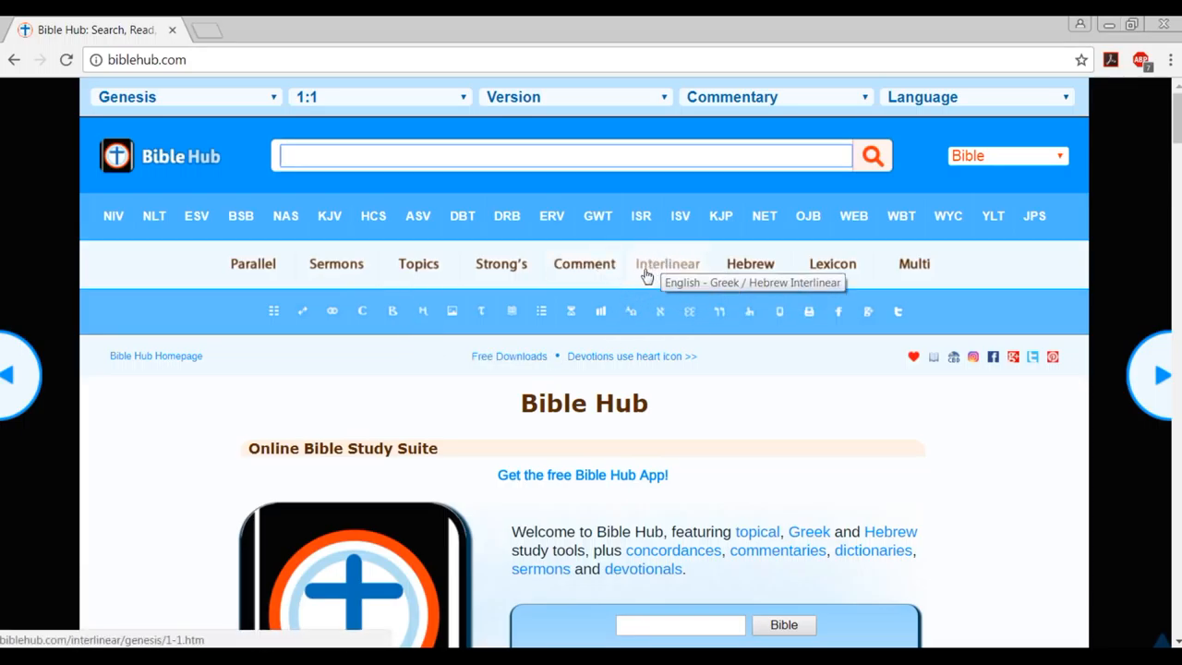
{"action": "left_click", "coordinate": [667, 262]}
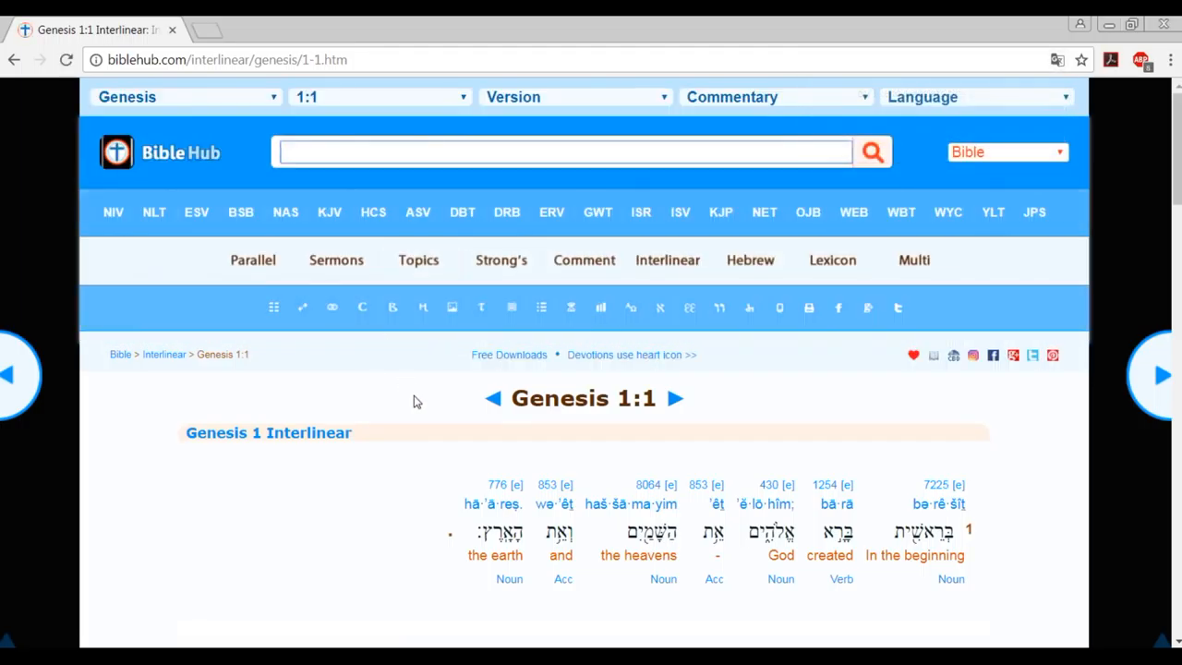
{"action": "mouse_move", "coordinate": [391, 538]}
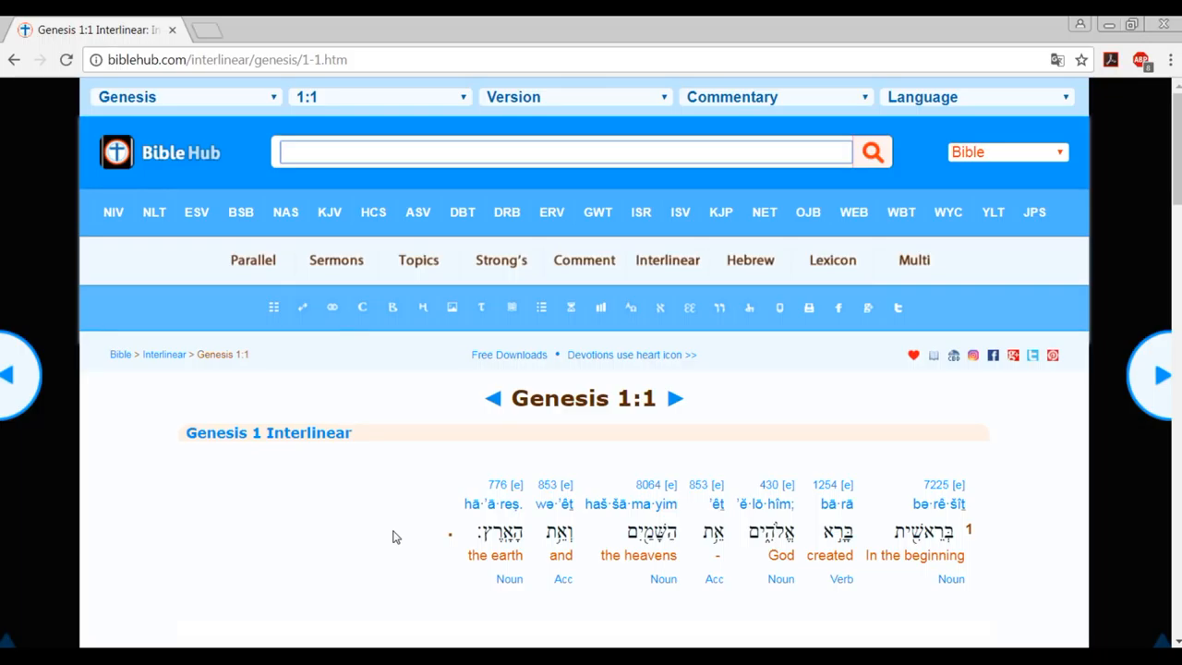
{"action": "type", "text": "https://www.jw.org/en/"}
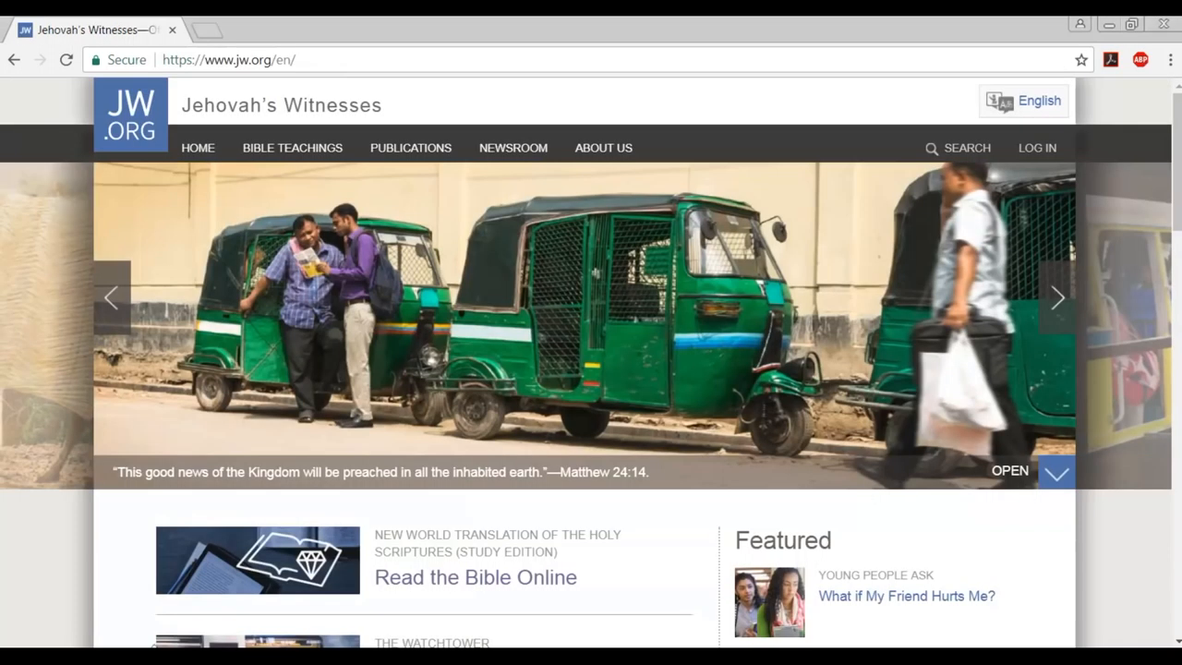
{"action": "mouse_move", "coordinate": [439, 428]}
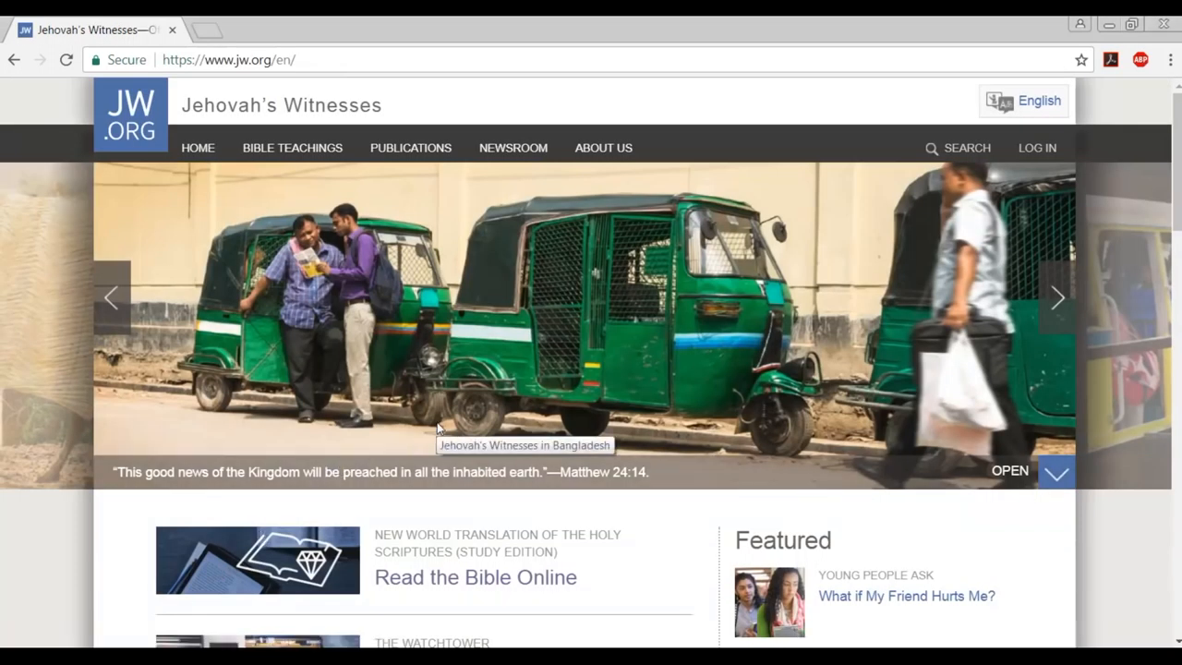
Read John 6 in the online study Bible down to verse 45 and view the footnote on 'taught'.
{"action": "left_click", "coordinate": [477, 576]}
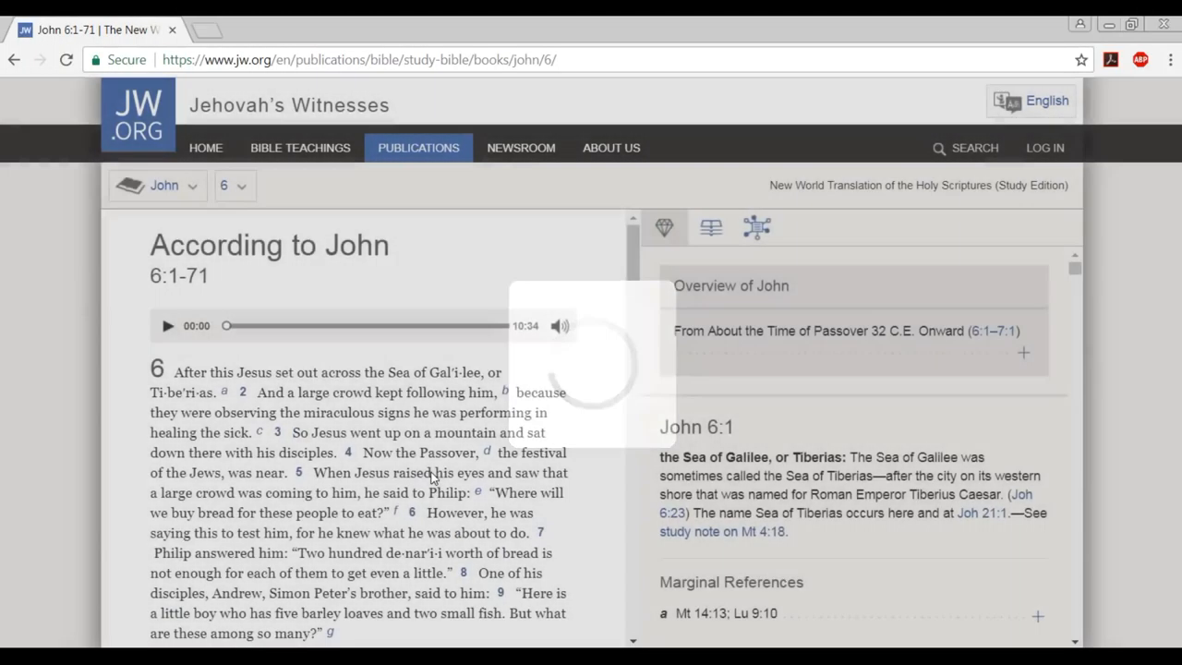
{"action": "scroll", "scroll_direction": "down", "scroll_amount": 3}
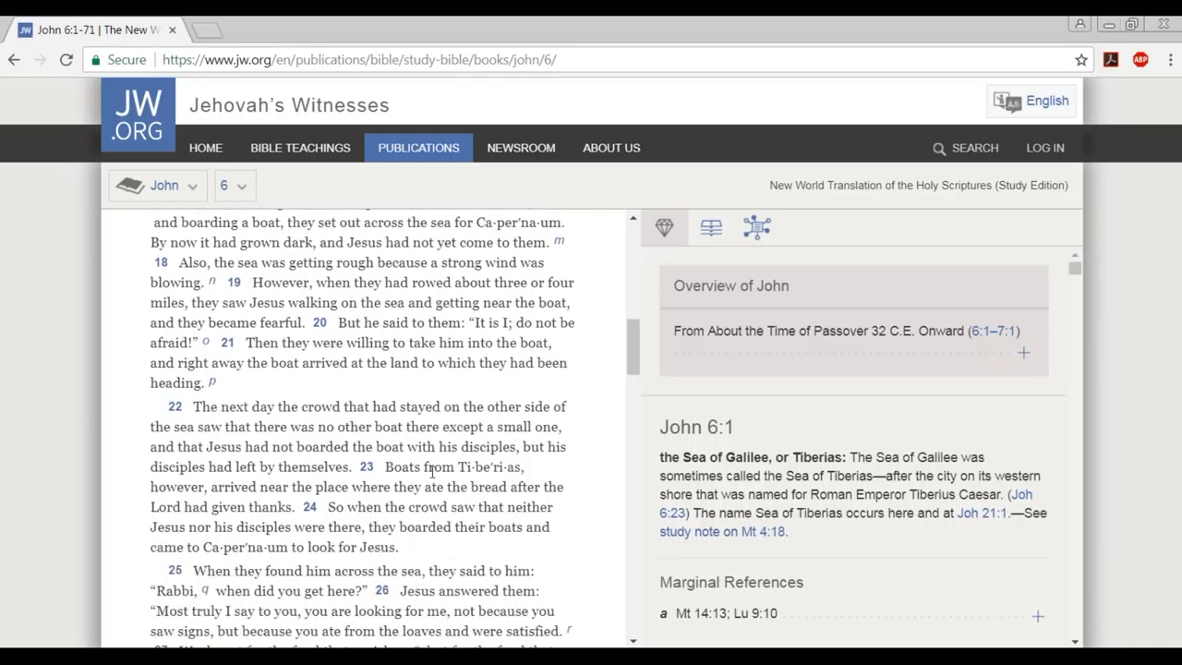
{"action": "scroll", "scroll_direction": "down", "scroll_amount": 3}
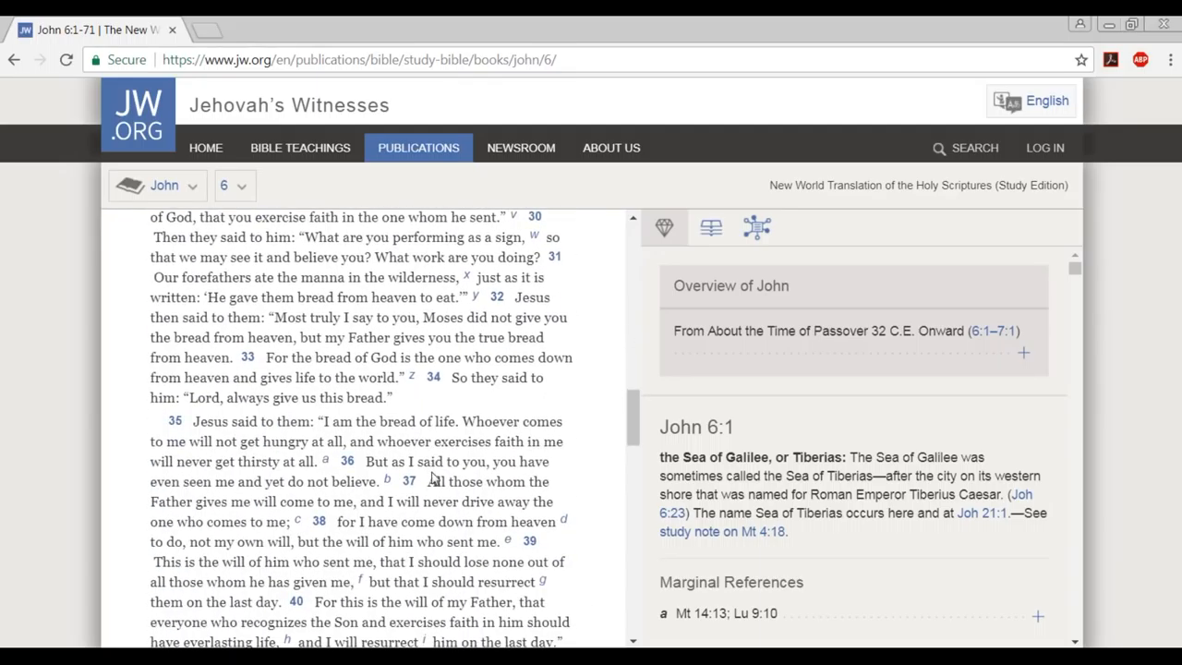
{"action": "scroll", "scroll_direction": "down", "scroll_amount": 3}
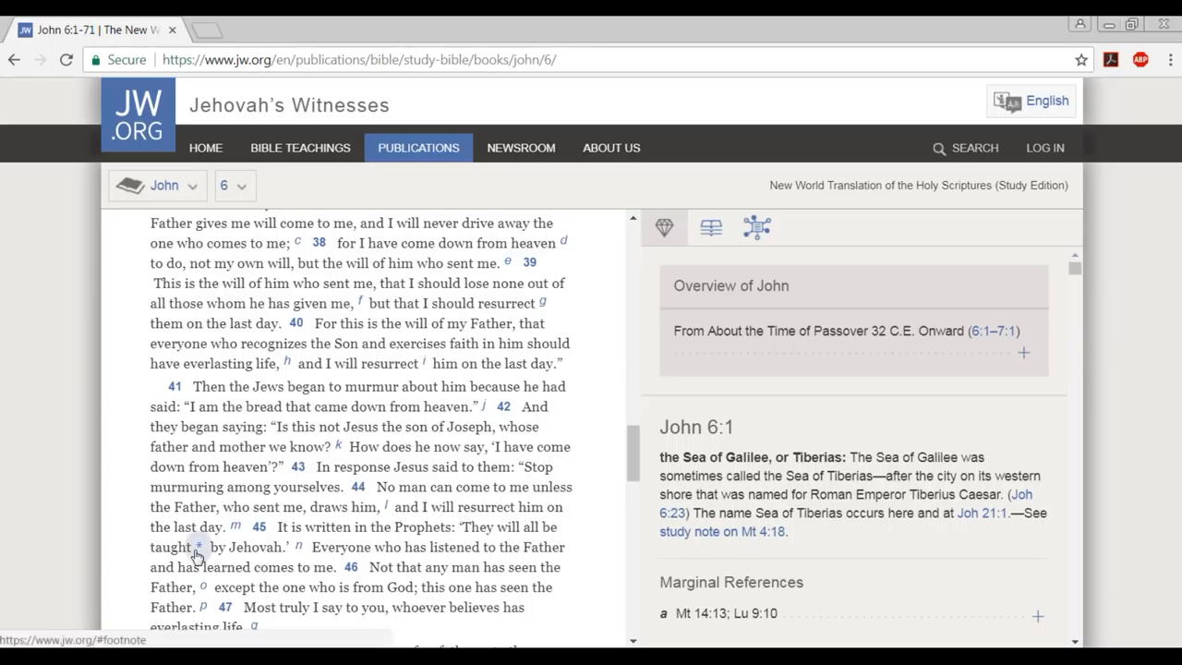
{"action": "left_click", "coordinate": [199, 546]}
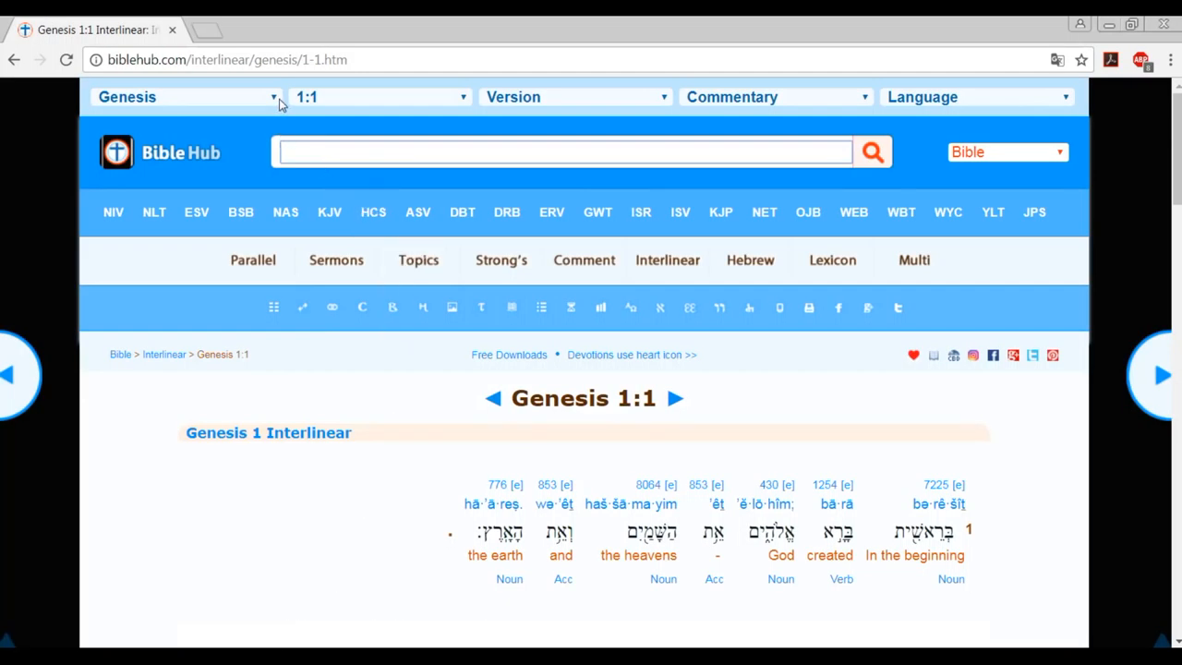
Switch the interlinear from Genesis to John 6:45 via the book and verse lists.
{"action": "left_click", "coordinate": [184, 96]}
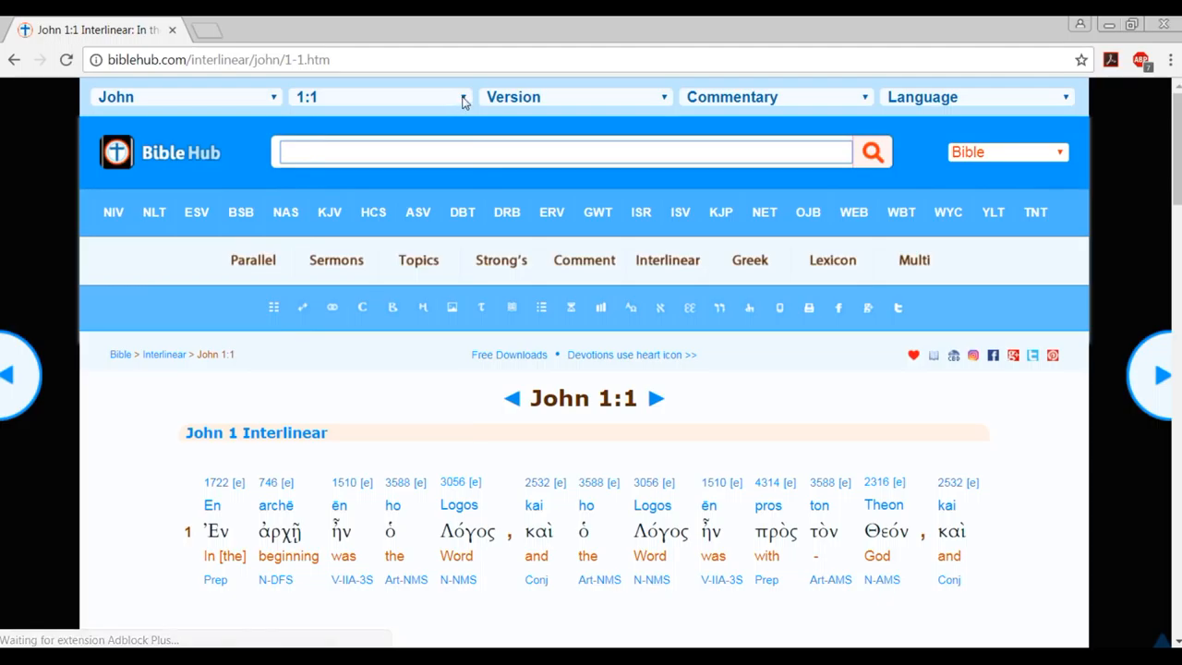
{"action": "left_click", "coordinate": [378, 96]}
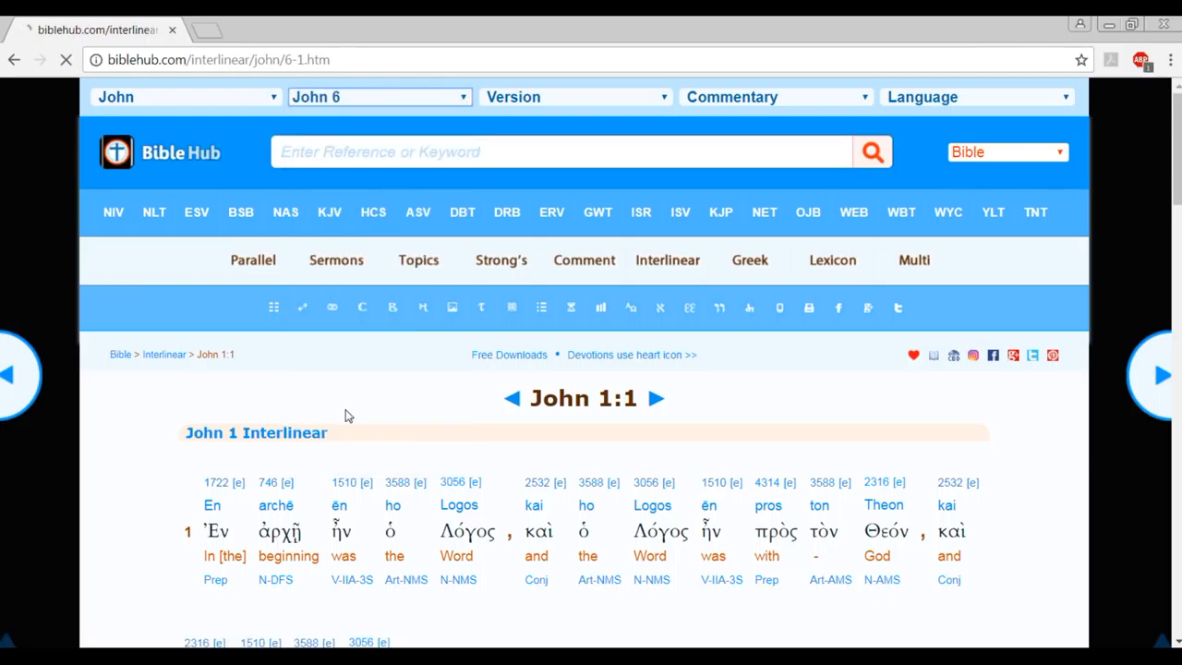
{"action": "left_click", "coordinate": [378, 96]}
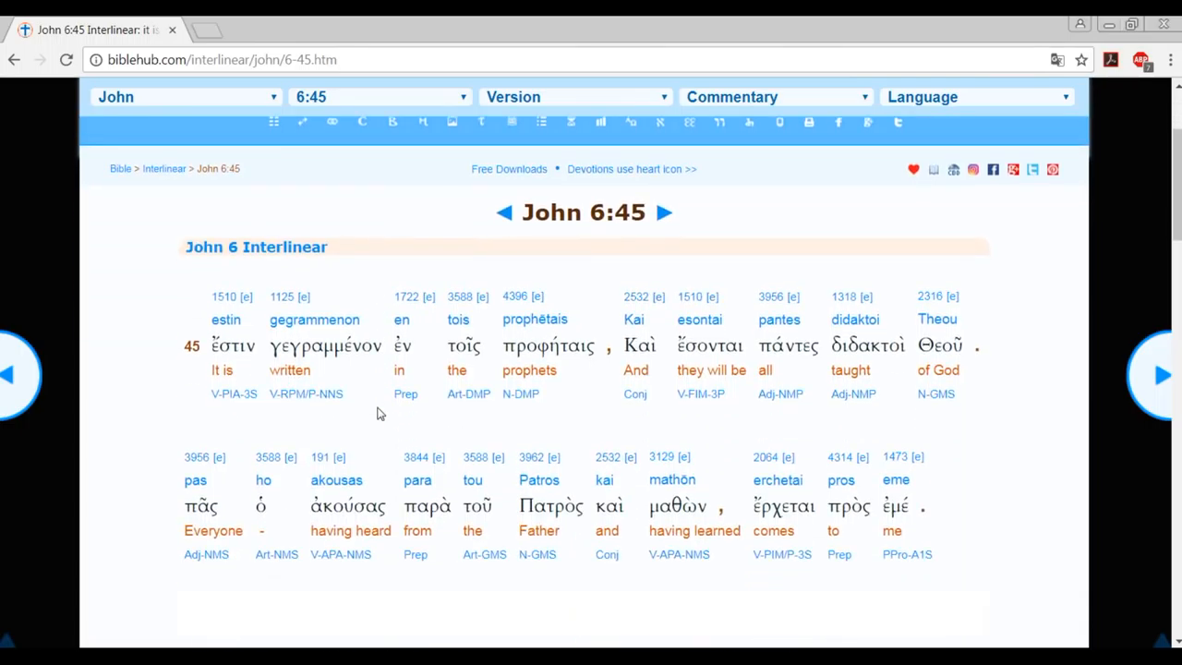
{"action": "mouse_move", "coordinate": [199, 399]}
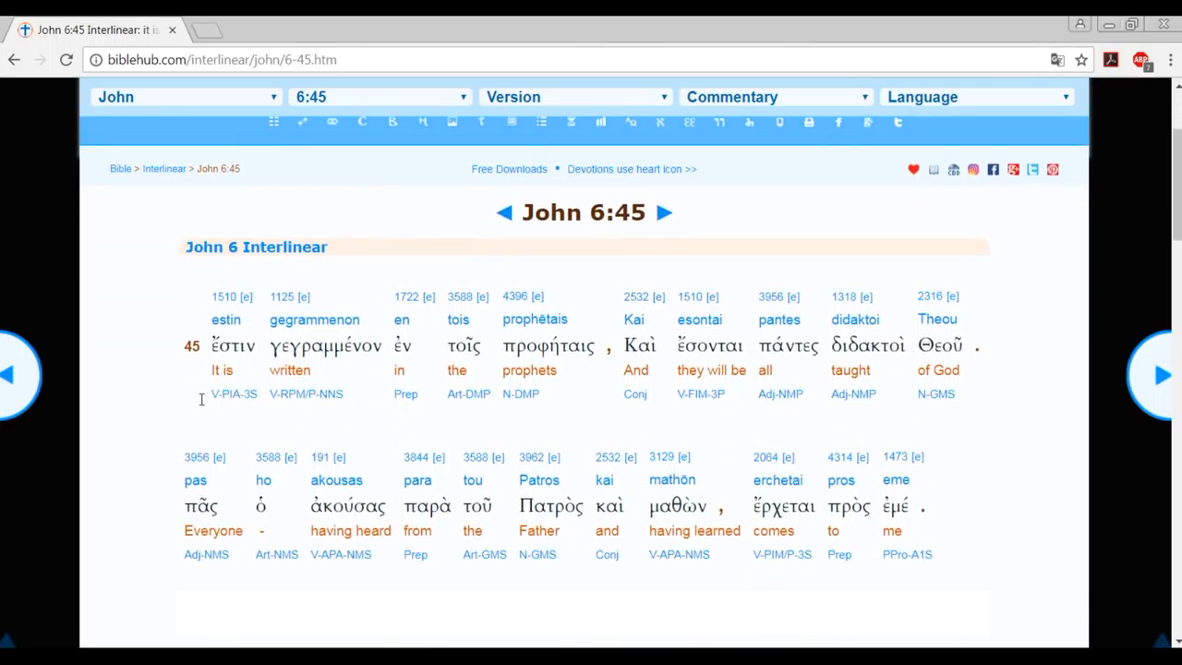
{"action": "mouse_move", "coordinate": [709, 373]}
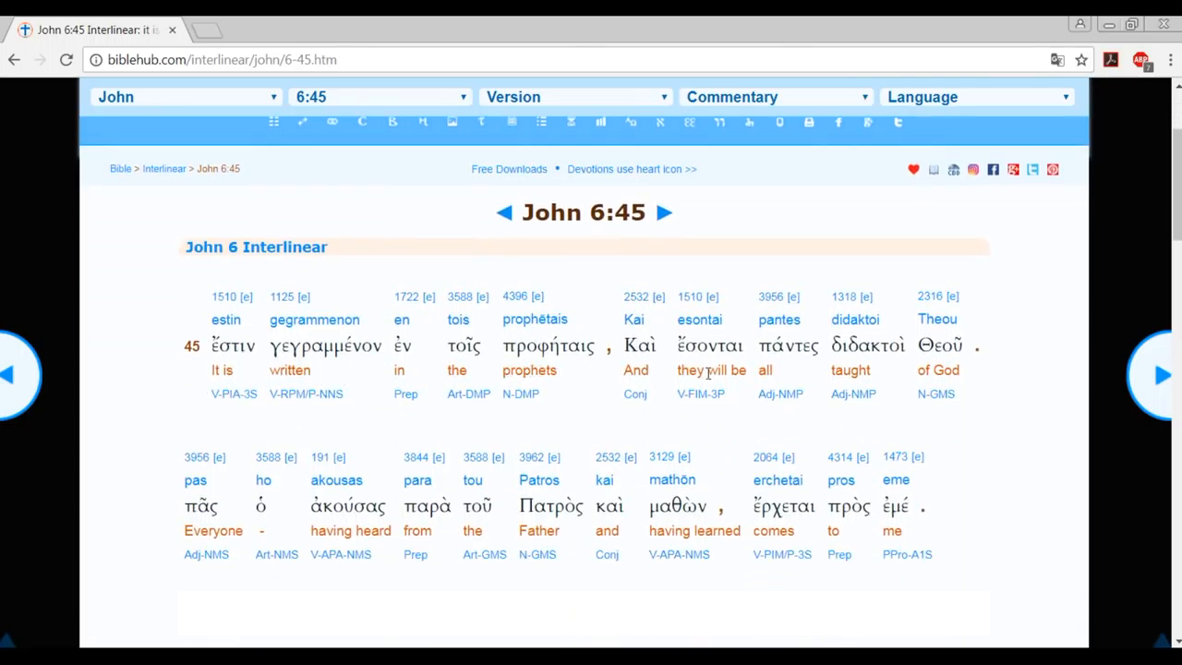
{"action": "mouse_move", "coordinate": [721, 370]}
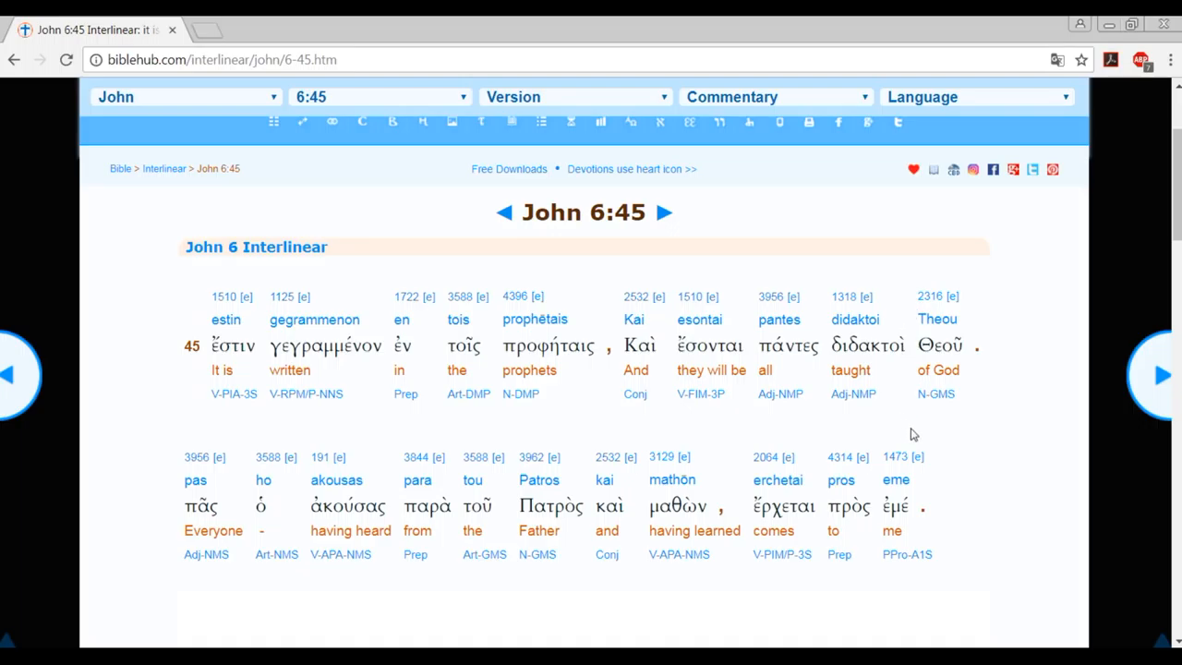
{"action": "mouse_move", "coordinate": [979, 273]}
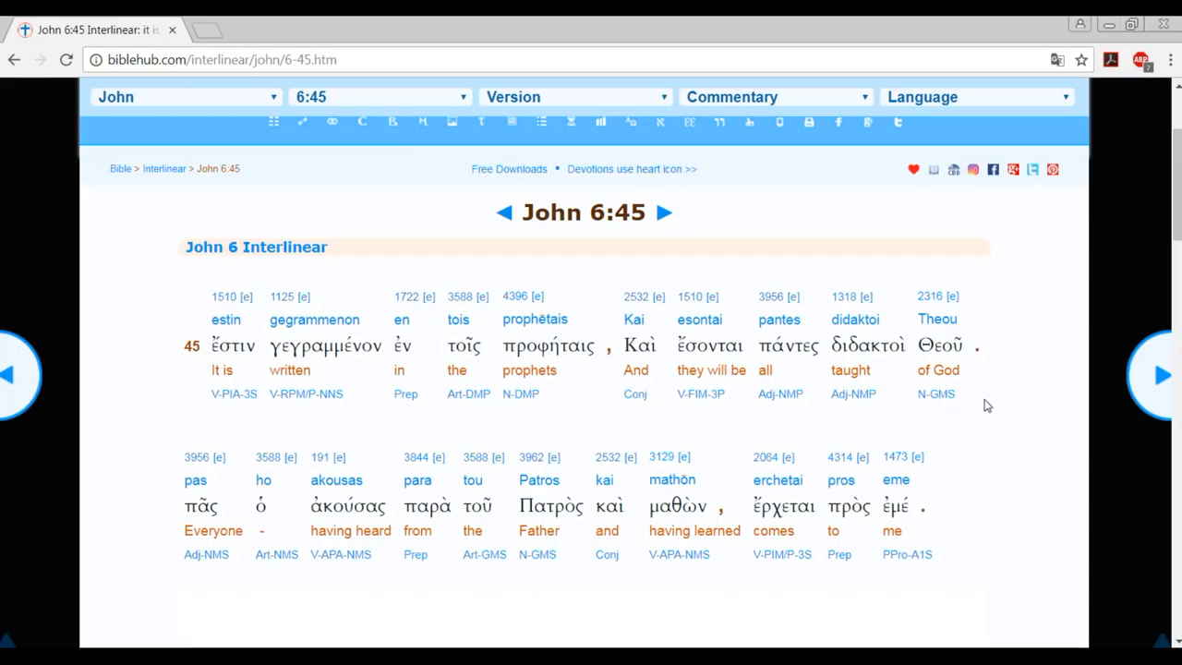
{"action": "mouse_move", "coordinate": [962, 427]}
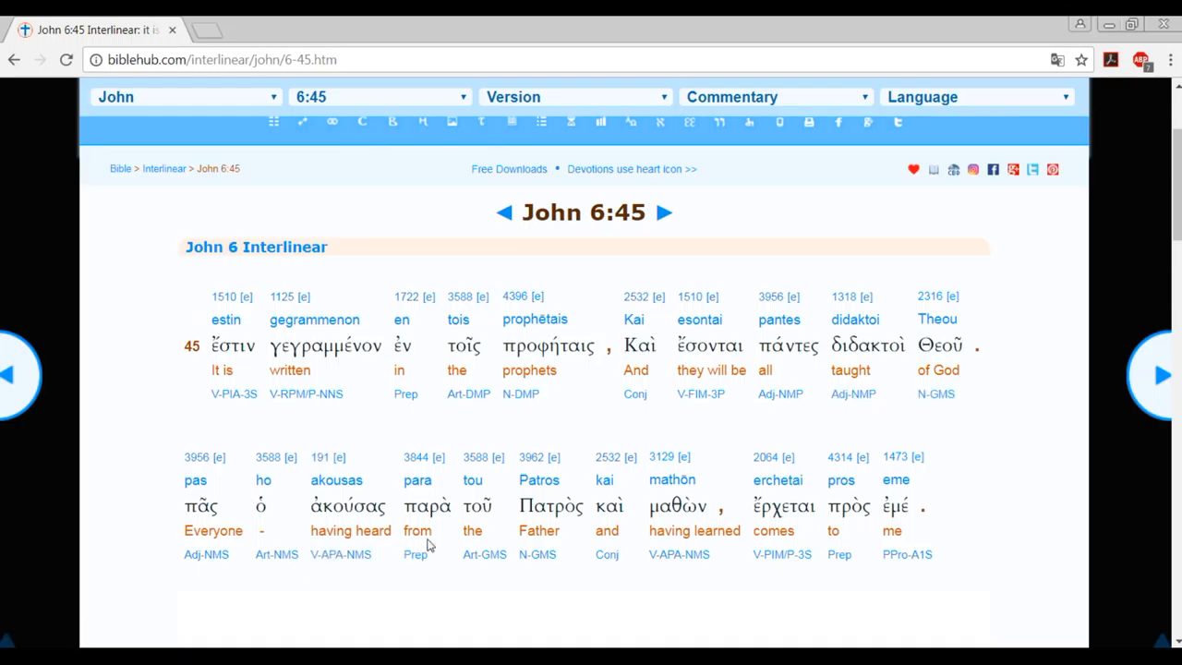
{"action": "mouse_move", "coordinate": [970, 498]}
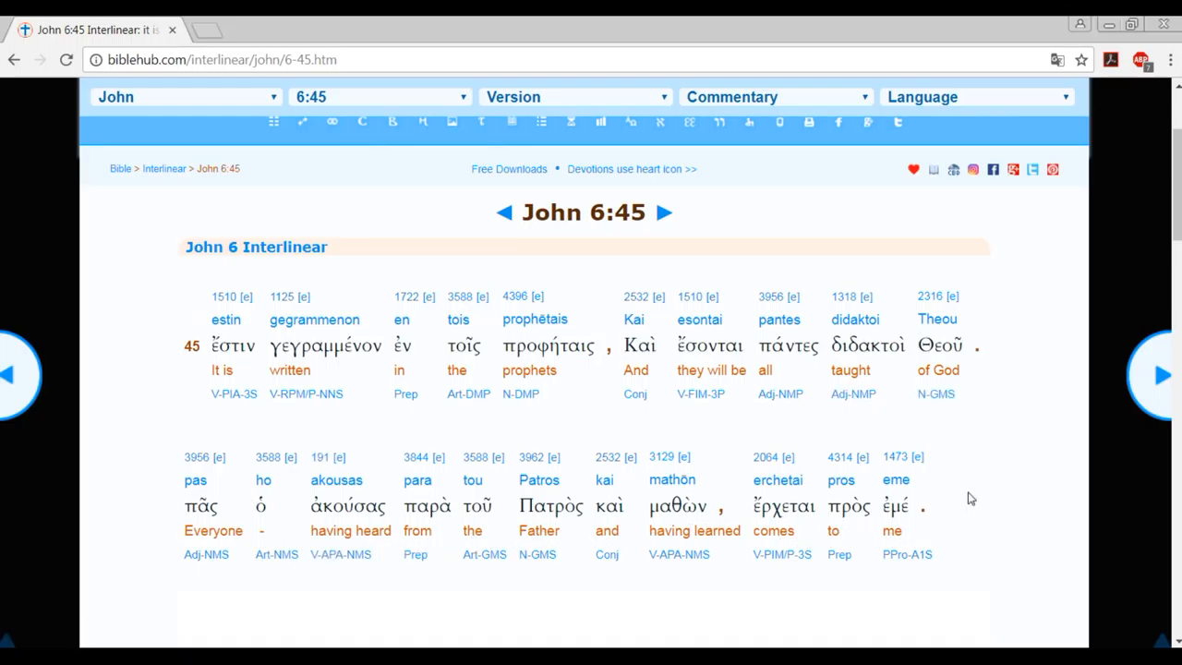
{"action": "mouse_move", "coordinate": [969, 396]}
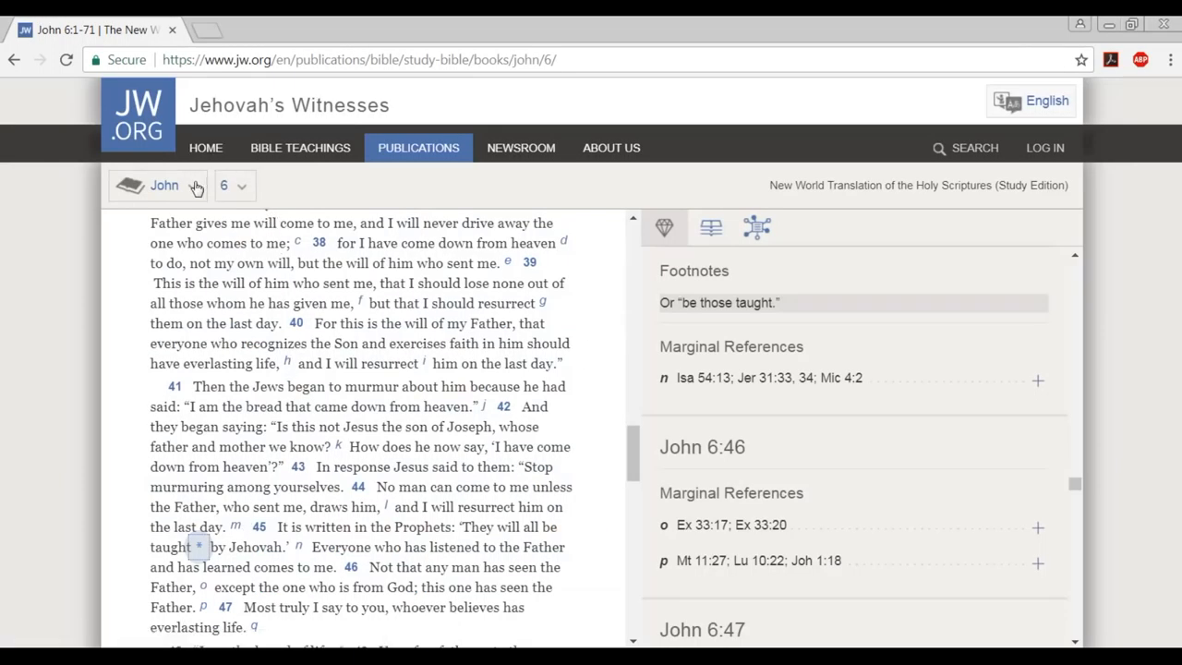
Choose Acts 12 from the book selector and read down through verses 20–23.
{"action": "left_click", "coordinate": [164, 184]}
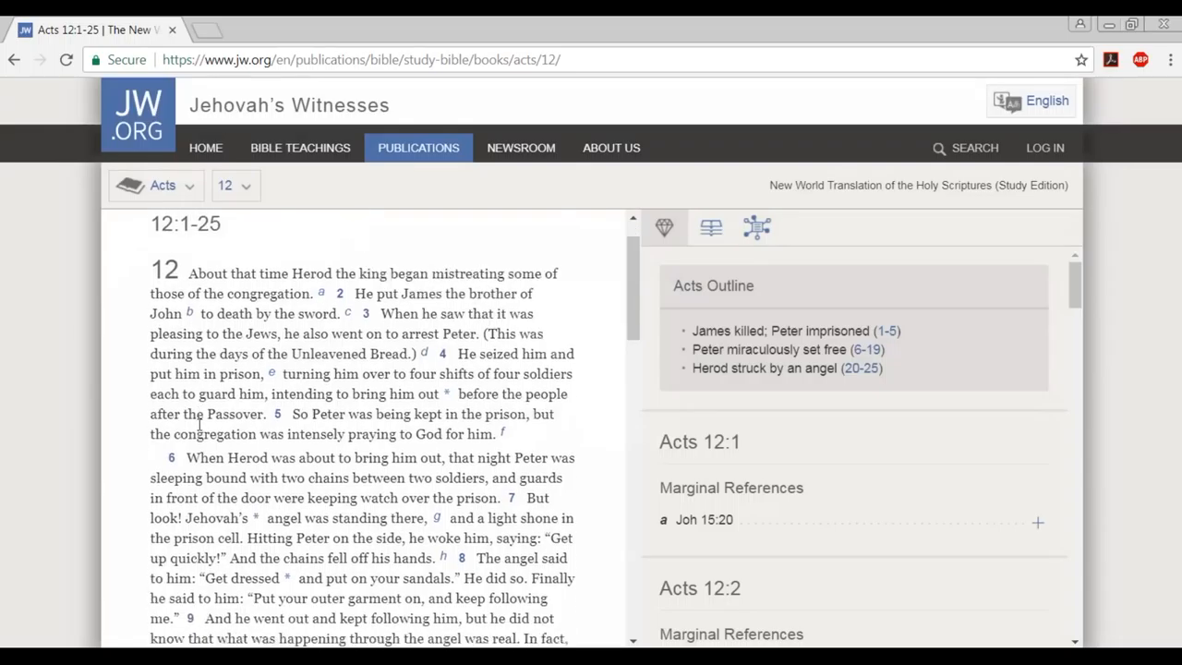
{"action": "scroll", "scroll_direction": "down", "scroll_amount": 3}
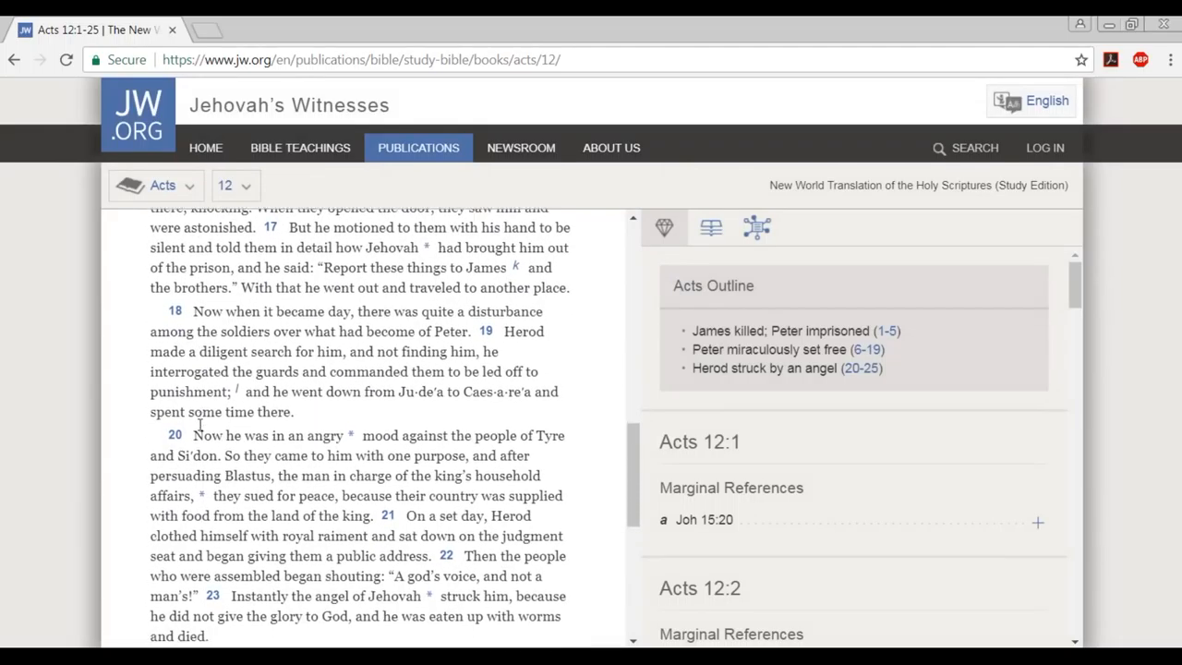
{"action": "scroll", "scroll_direction": "down", "scroll_amount": 3}
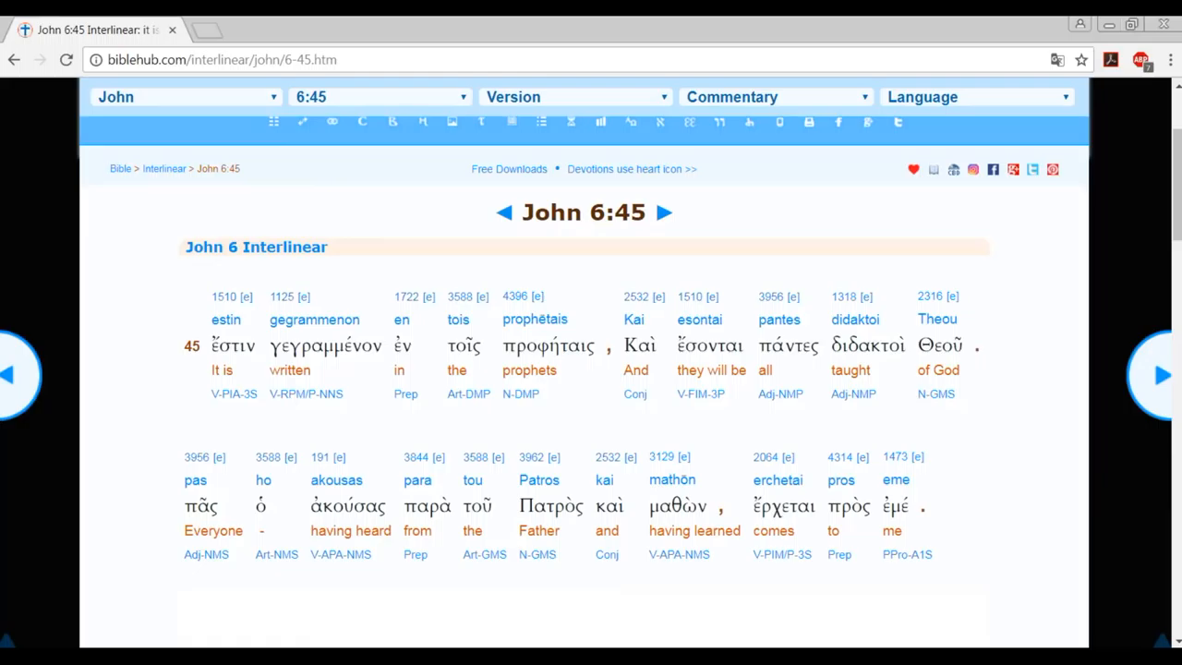
Switch the interlinear to Acts, chapter 12, verse 24 with 'word of God' and 'grew'.
{"action": "left_click", "coordinate": [184, 96]}
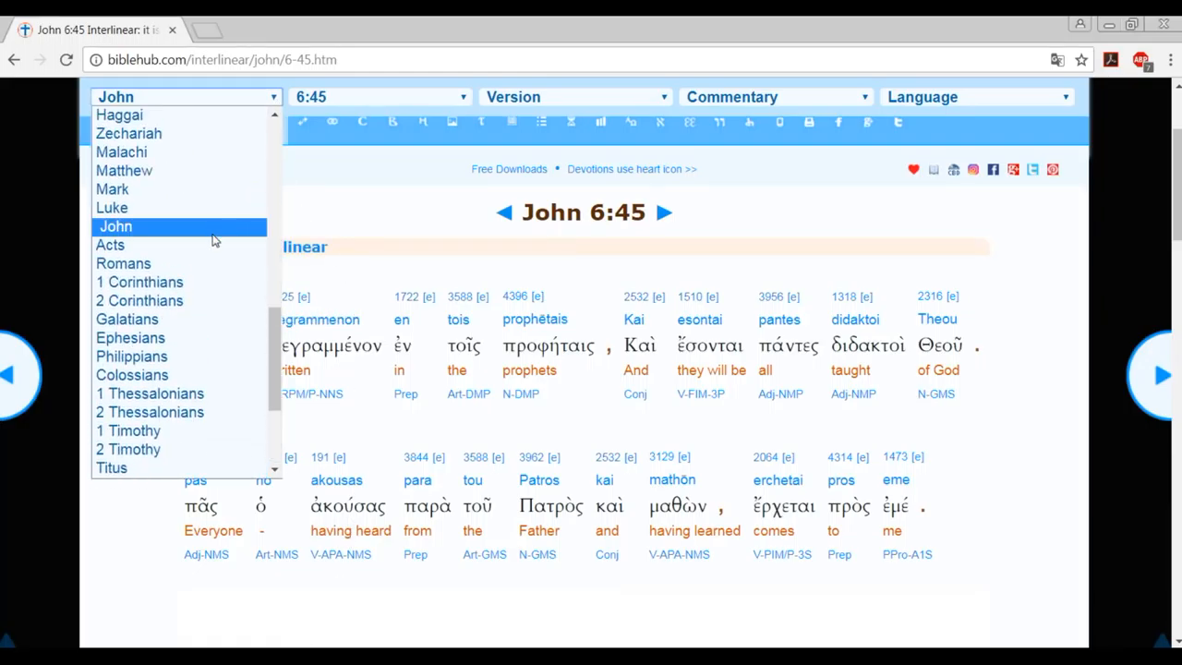
{"action": "left_click", "coordinate": [111, 243]}
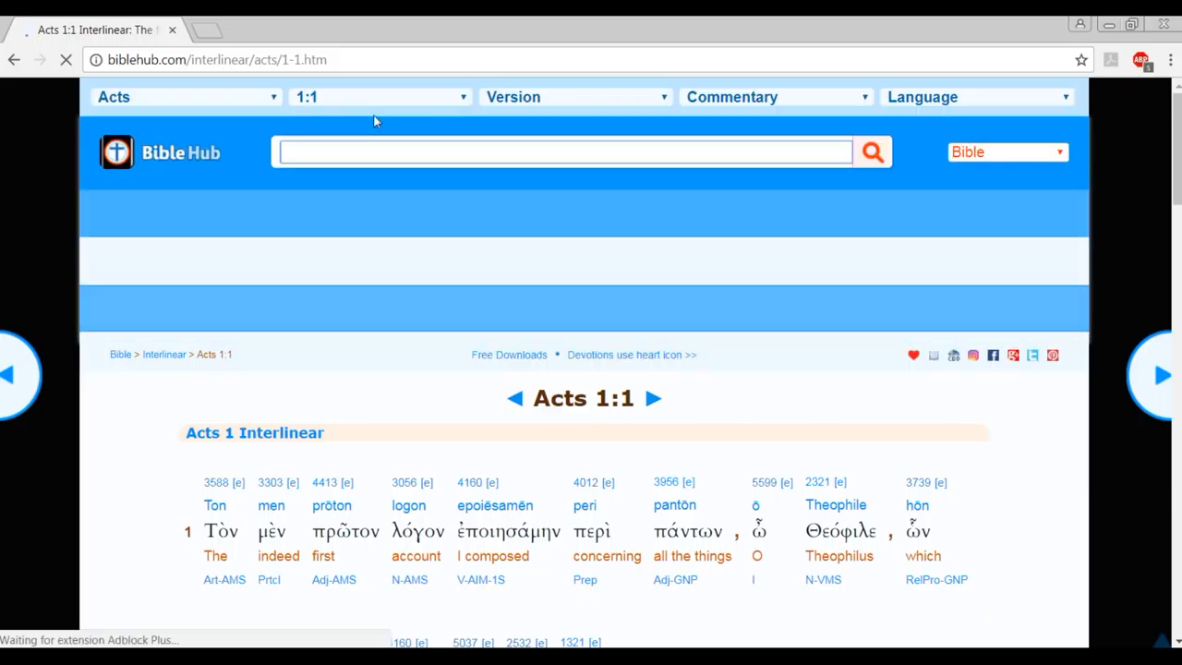
{"action": "left_click", "coordinate": [378, 97]}
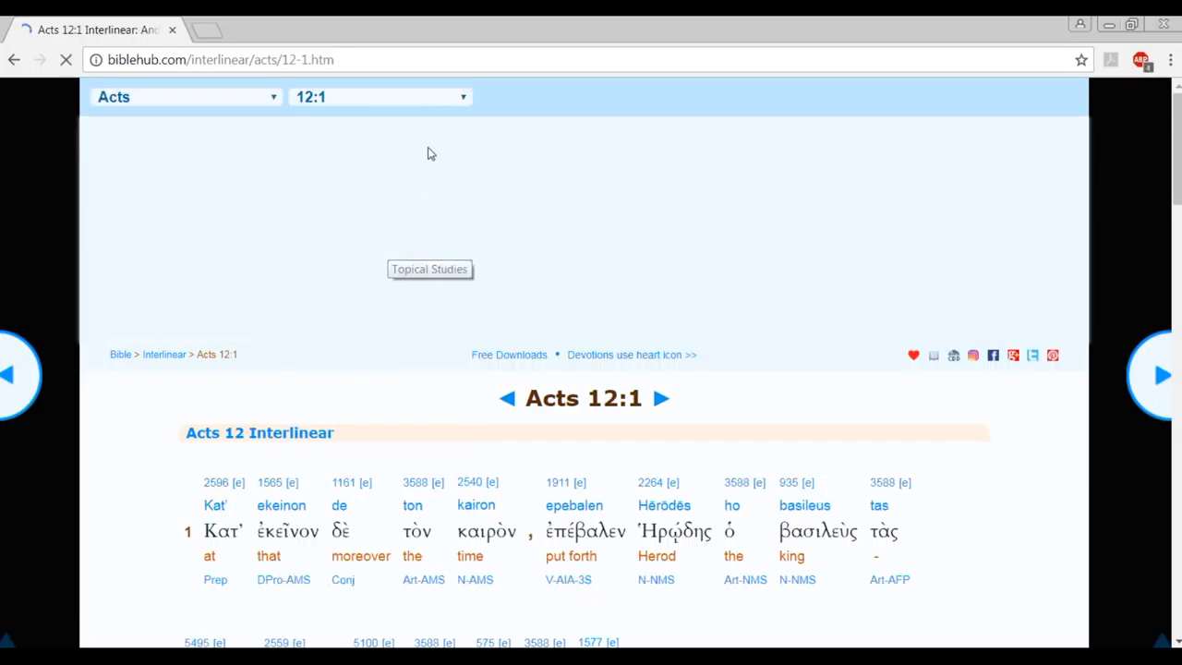
{"action": "left_click", "coordinate": [379, 96]}
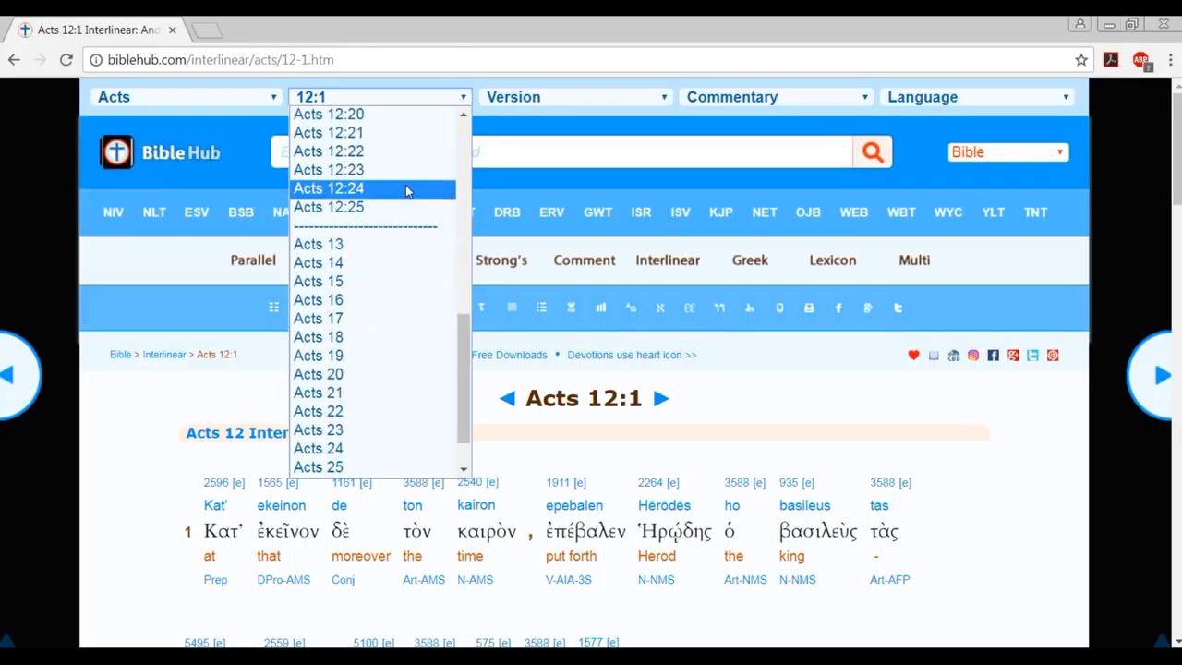
{"action": "left_click", "coordinate": [329, 189]}
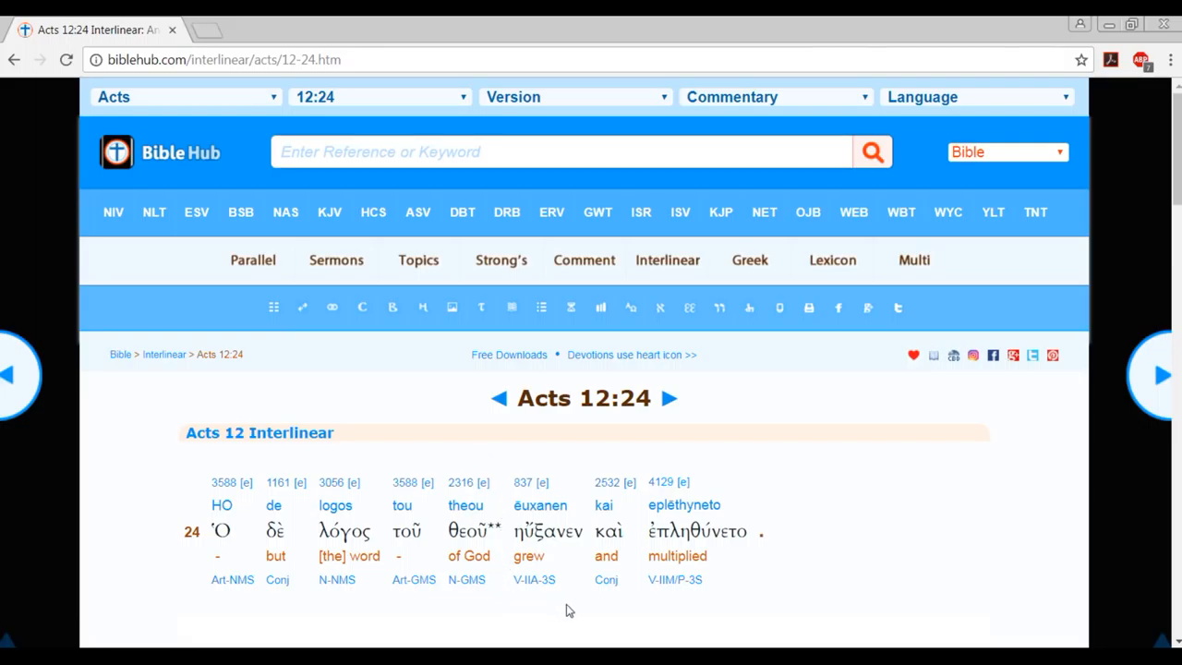
{"action": "mouse_move", "coordinate": [125, 583]}
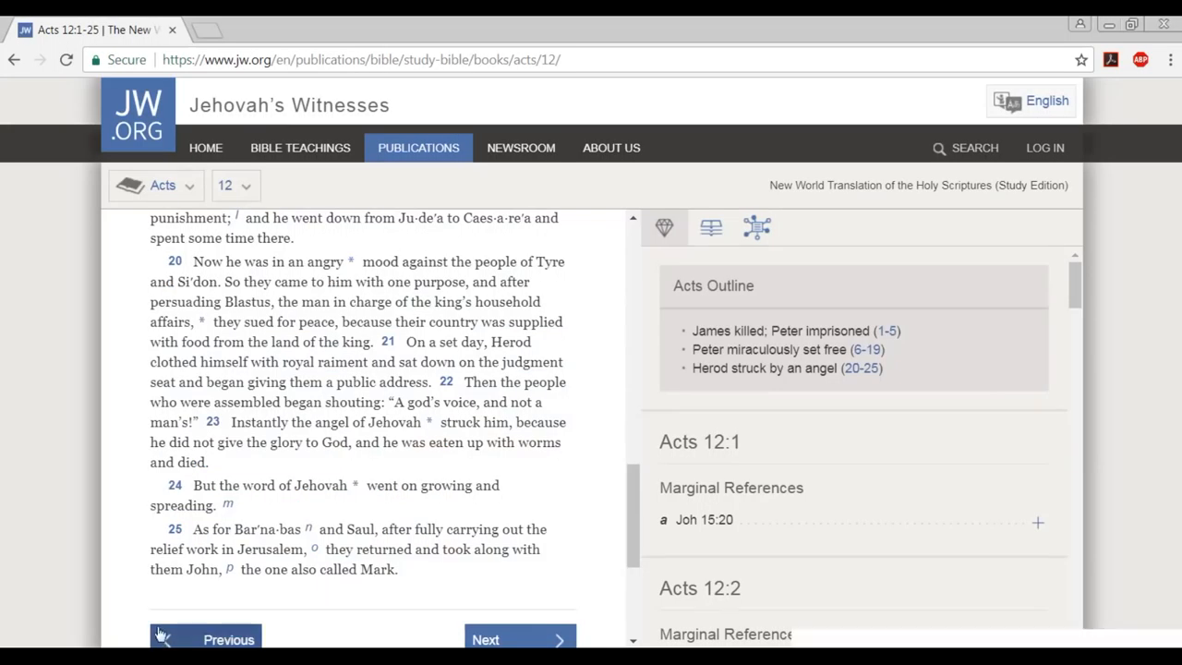
{"action": "mouse_move", "coordinate": [196, 195]}
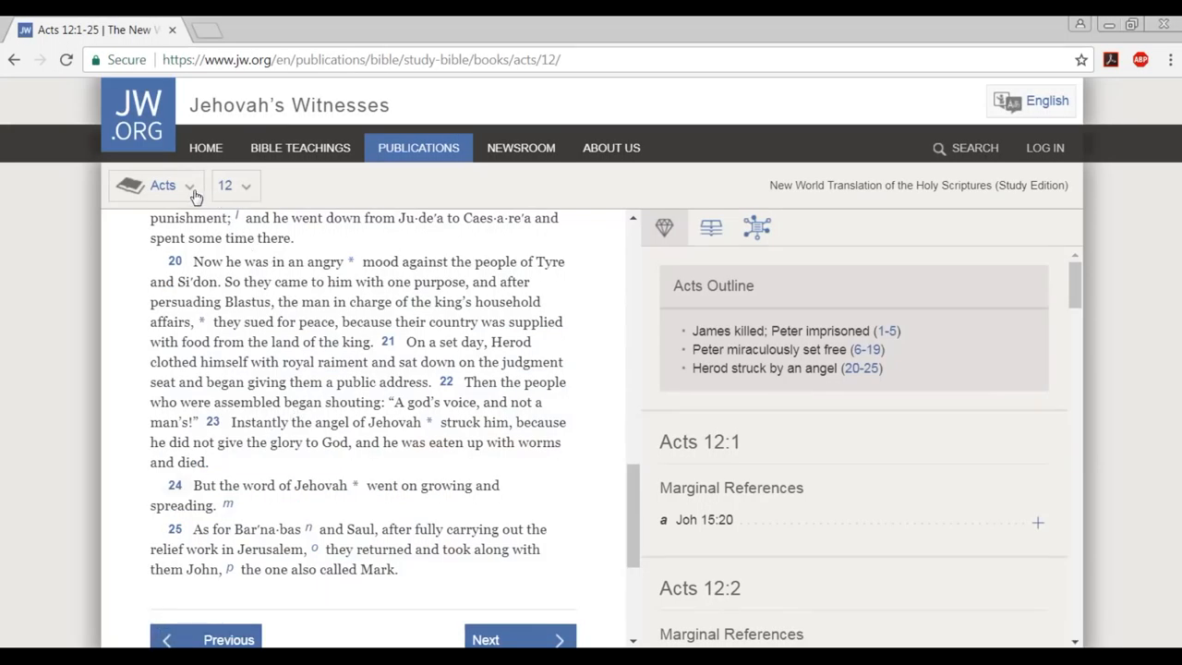
Move the reading to Acts 18 and scroll to verses 18–23 about Paul leaving Corinth.
{"action": "left_click", "coordinate": [236, 185]}
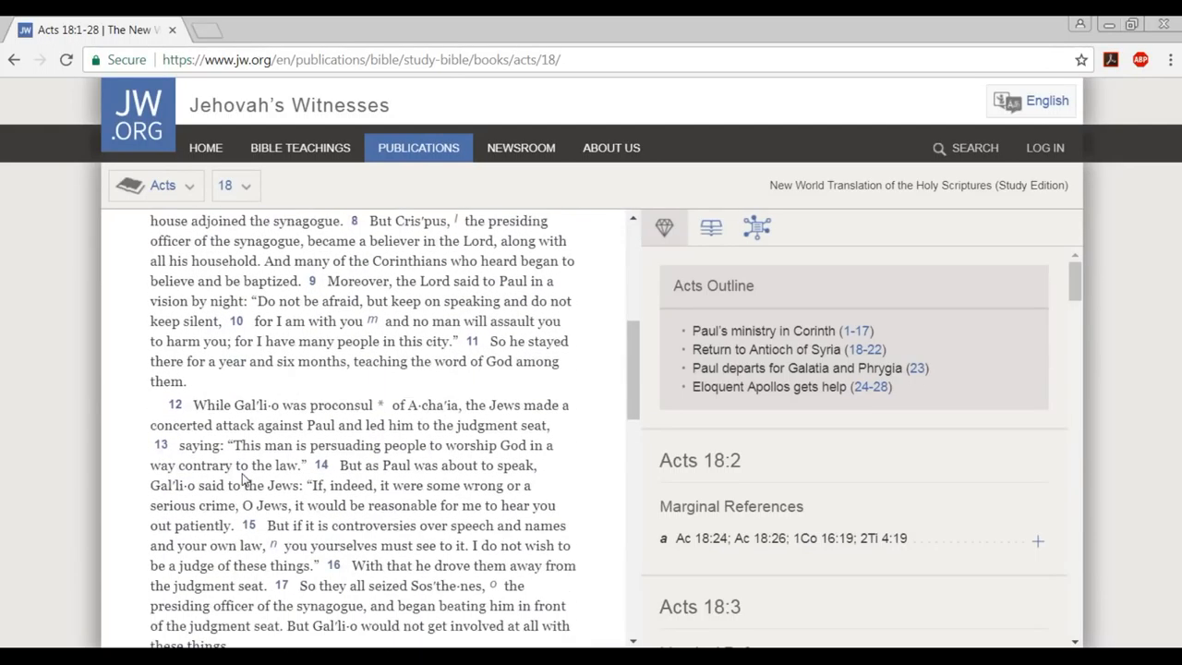
{"action": "scroll", "scroll_direction": "down", "scroll_amount": 3}
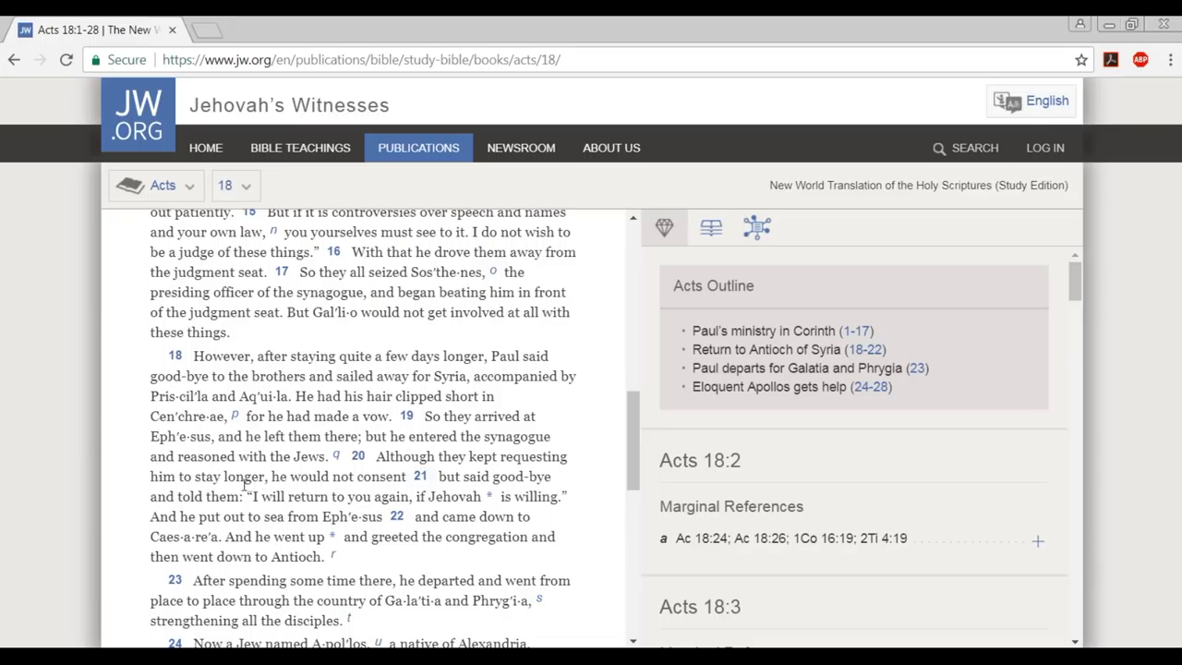
{"action": "mouse_move", "coordinate": [355, 498]}
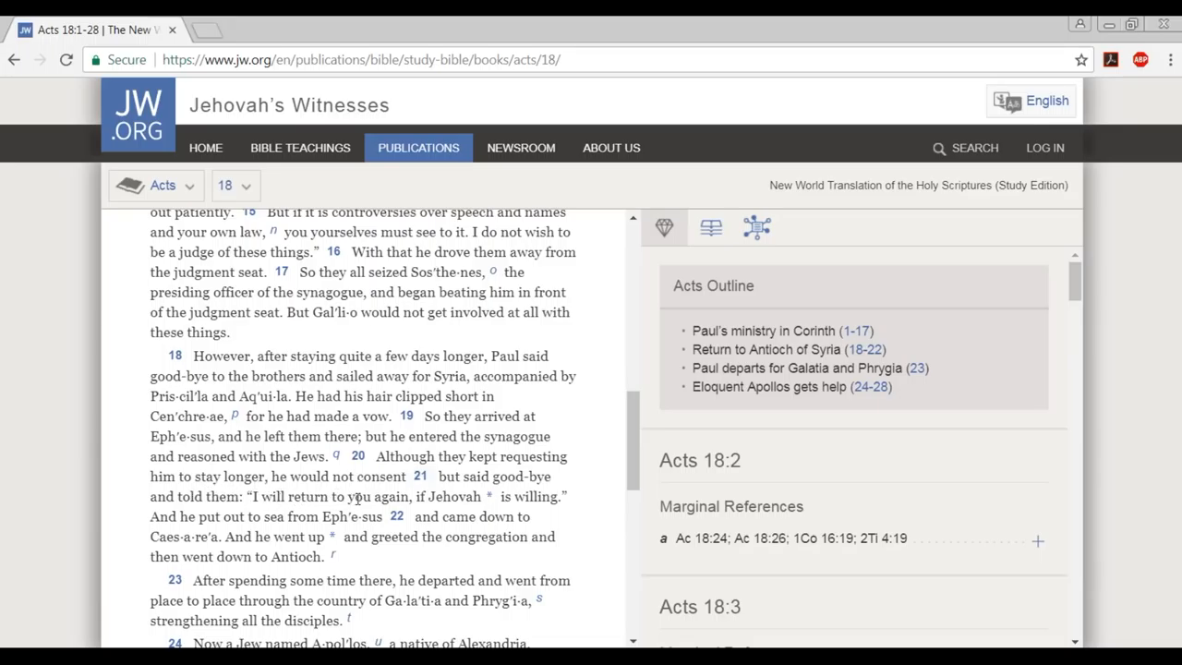
{"action": "mouse_move", "coordinate": [434, 503]}
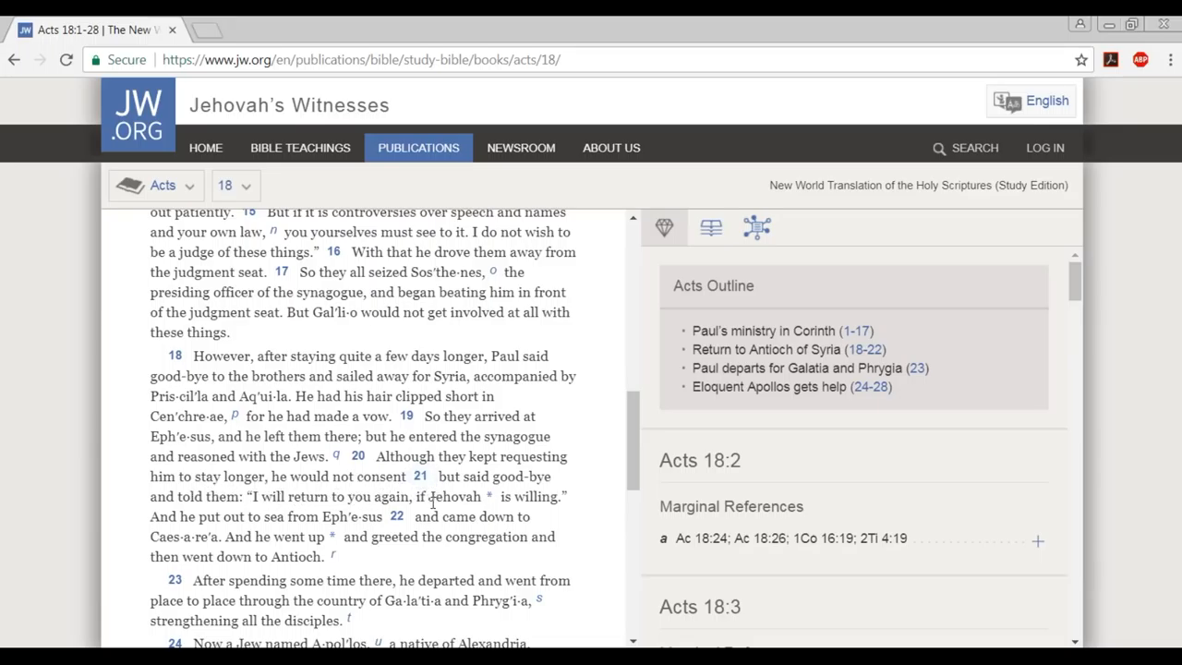
{"action": "mouse_move", "coordinate": [506, 513]}
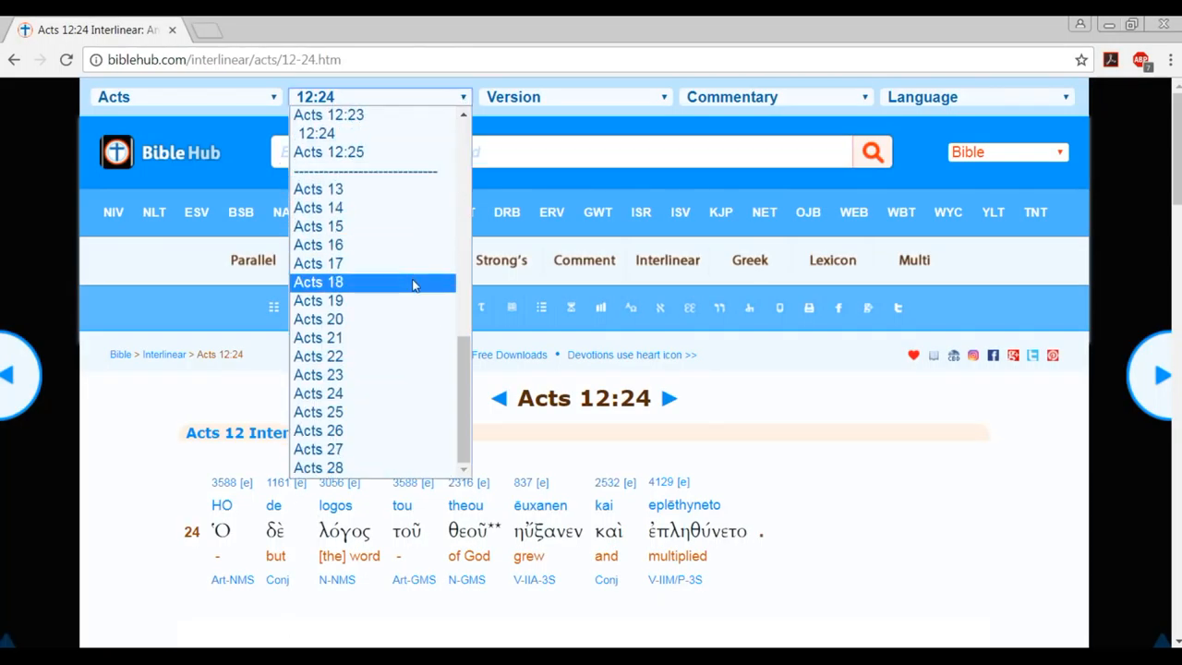
Jump the interlinear to Acts 18:21, showing 'I will return' and 'he sailed from Ephesus'.
{"action": "left_click", "coordinate": [318, 281]}
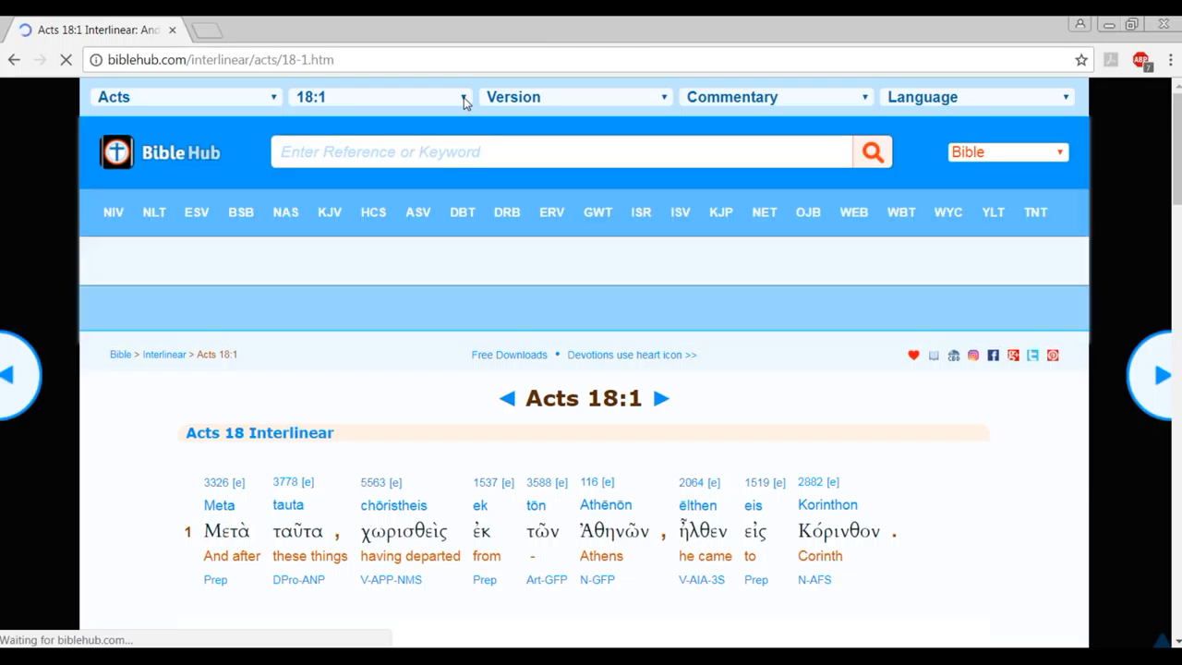
{"action": "left_click", "coordinate": [379, 96]}
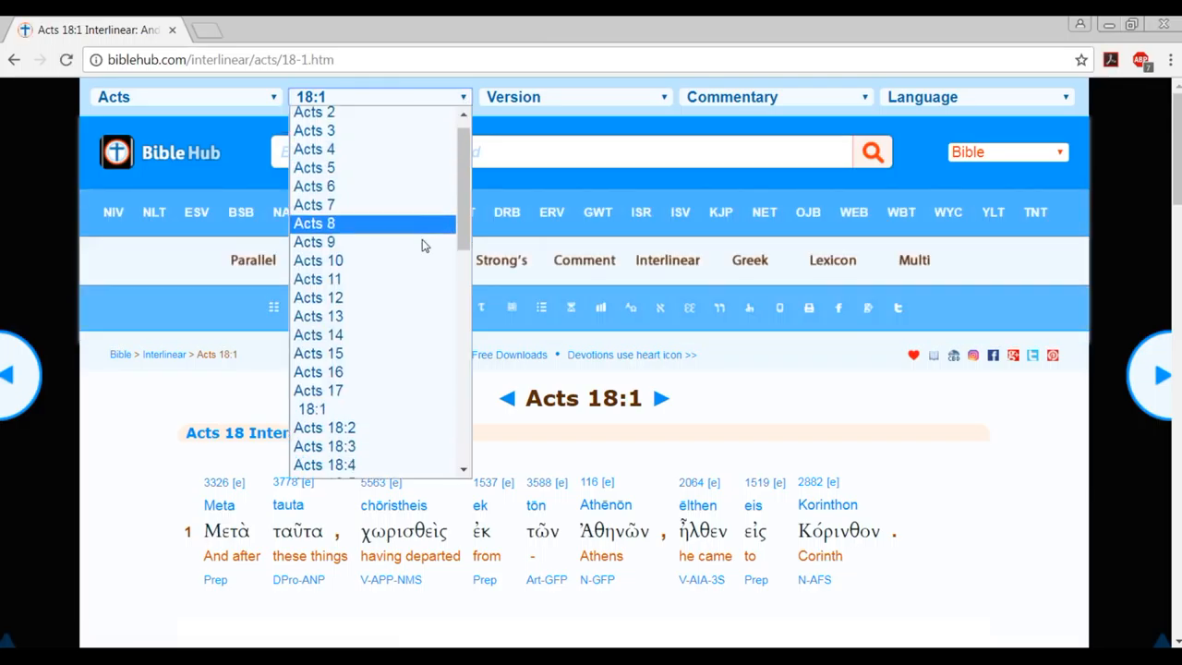
{"action": "left_click", "coordinate": [325, 428]}
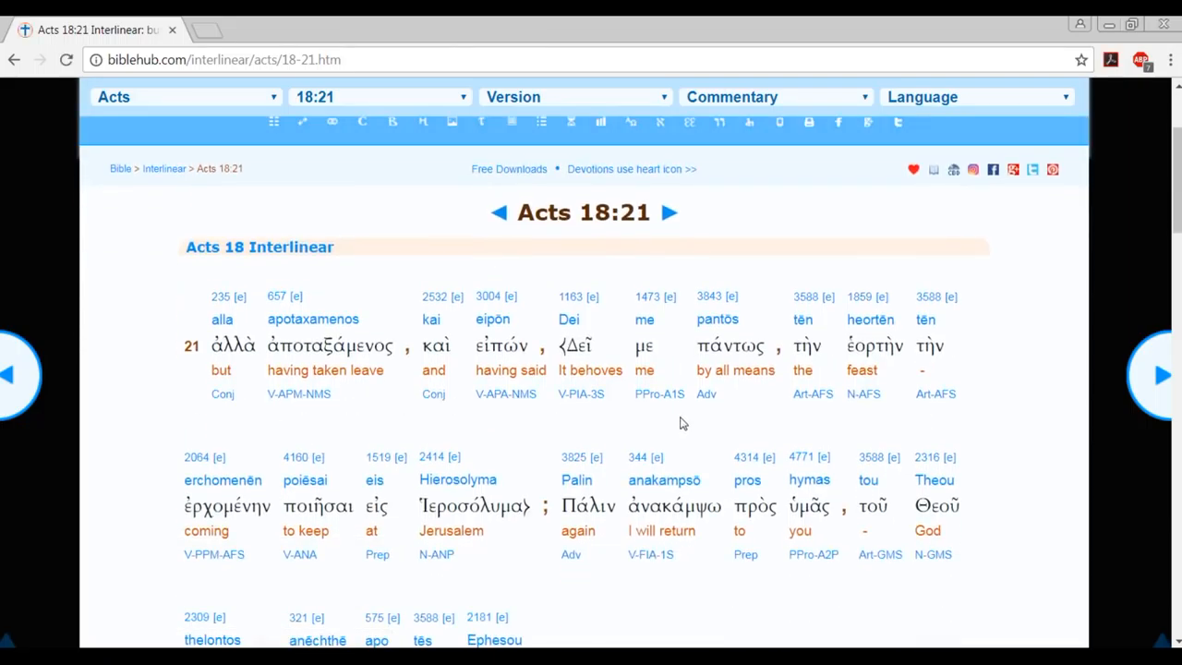
{"action": "mouse_move", "coordinate": [689, 410]}
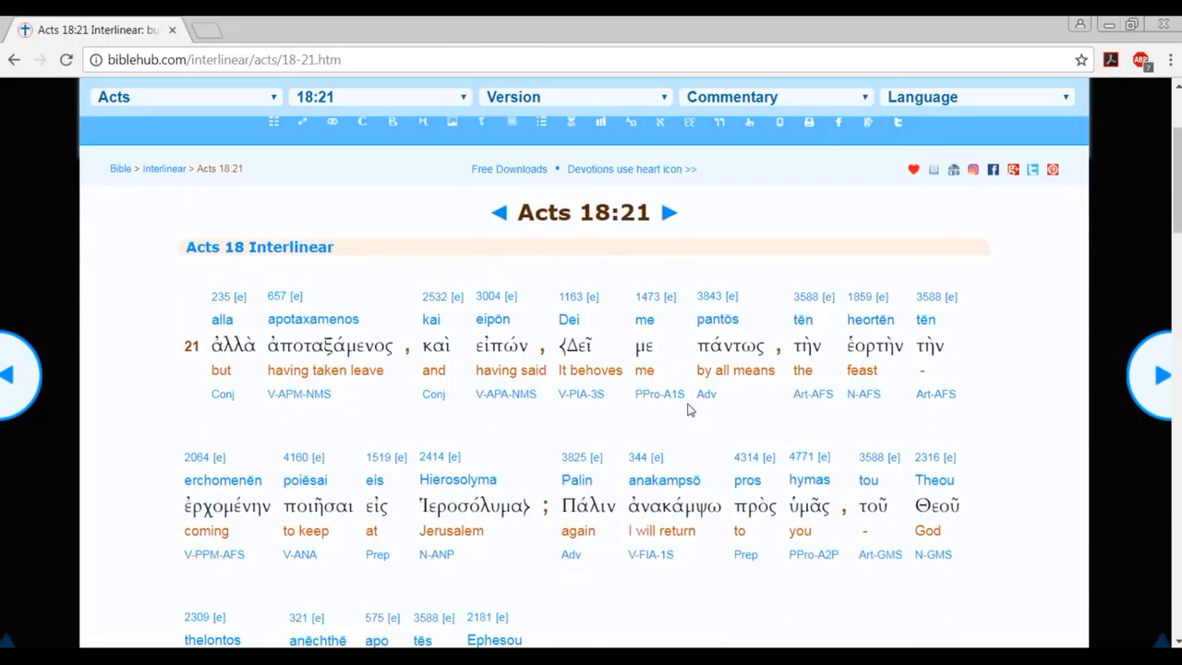
{"action": "mouse_move", "coordinate": [429, 571]}
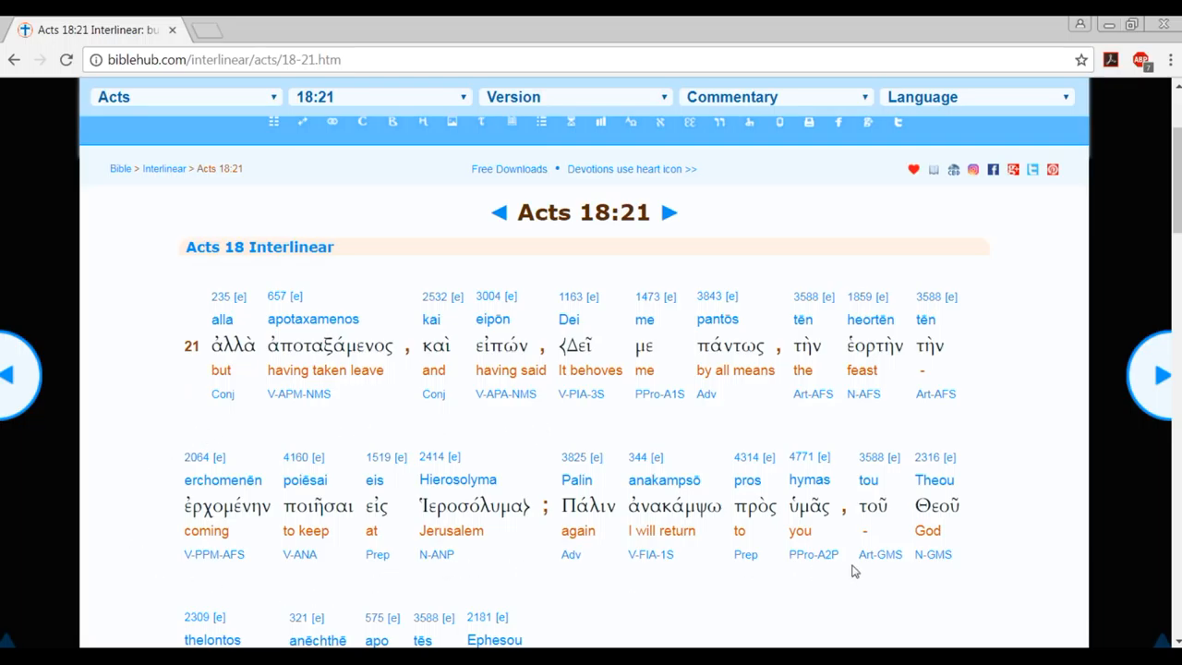
{"action": "scroll", "scroll_direction": "down", "scroll_amount": 3}
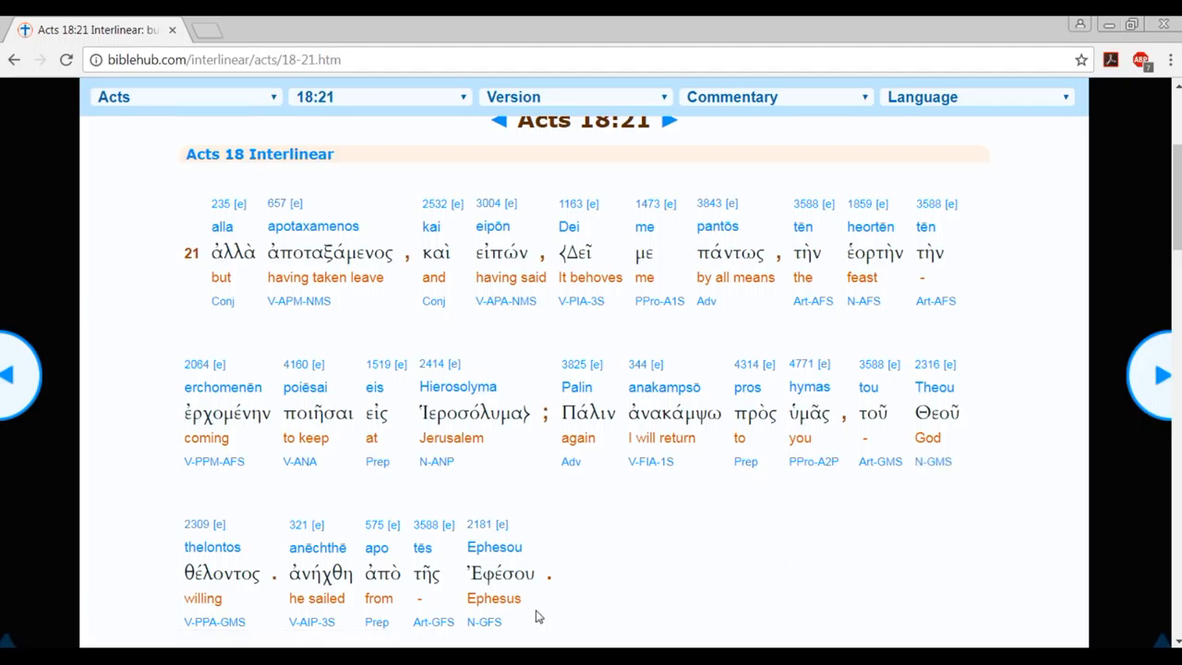
{"action": "mouse_move", "coordinate": [983, 441]}
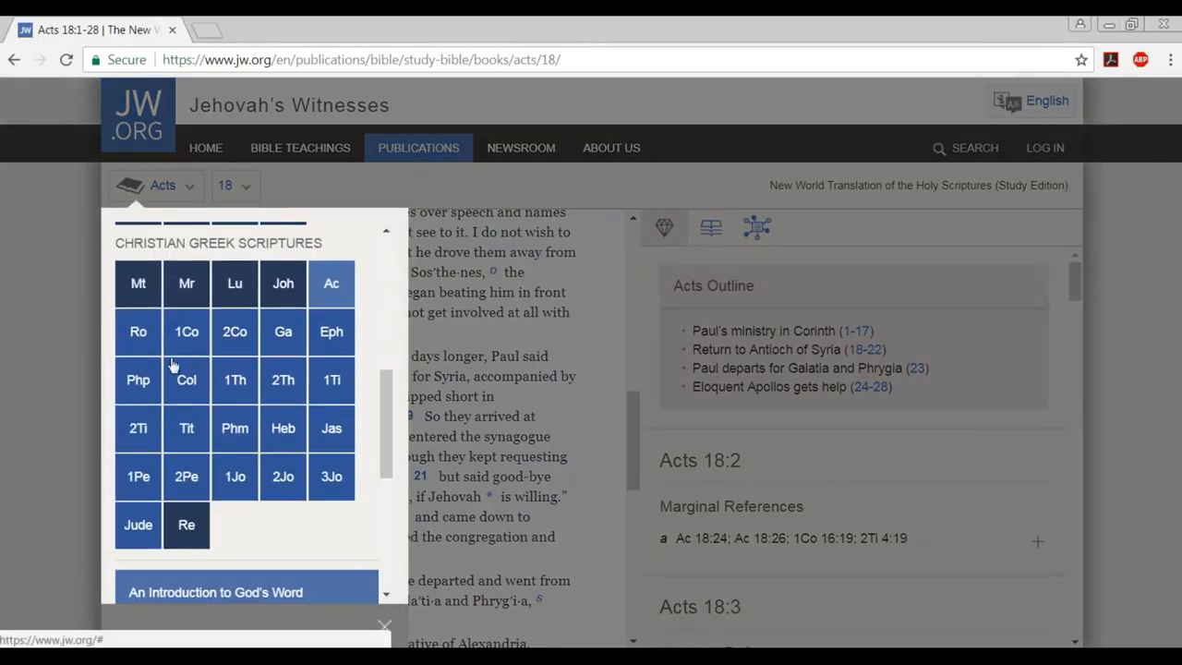
Pick 1Co from the book grid and chapter 10, showing verses 1–11 on Israel's examples.
{"action": "left_click", "coordinate": [184, 330]}
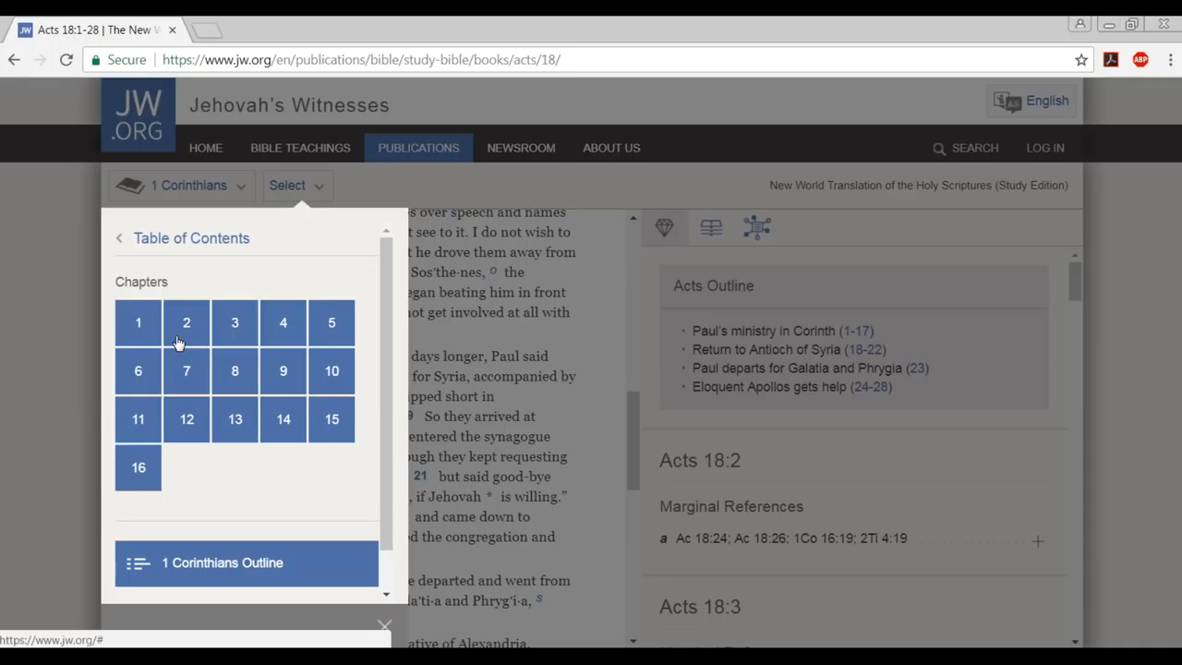
{"action": "left_click", "coordinate": [330, 369]}
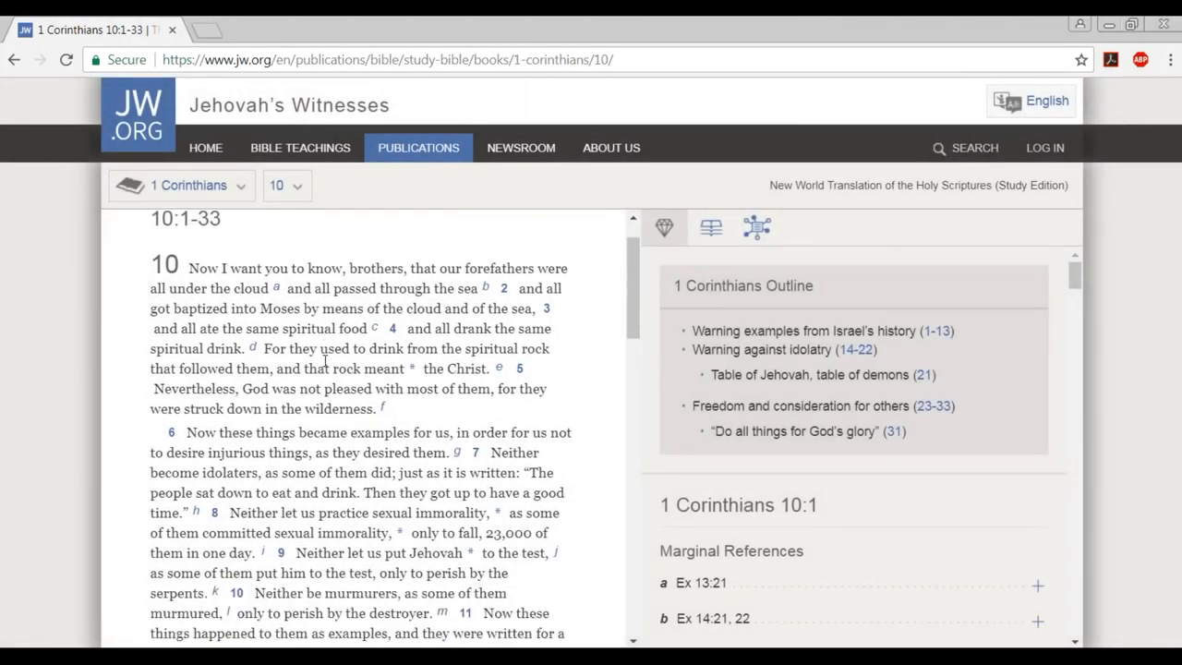
{"action": "scroll", "scroll_direction": "down", "scroll_amount": 3}
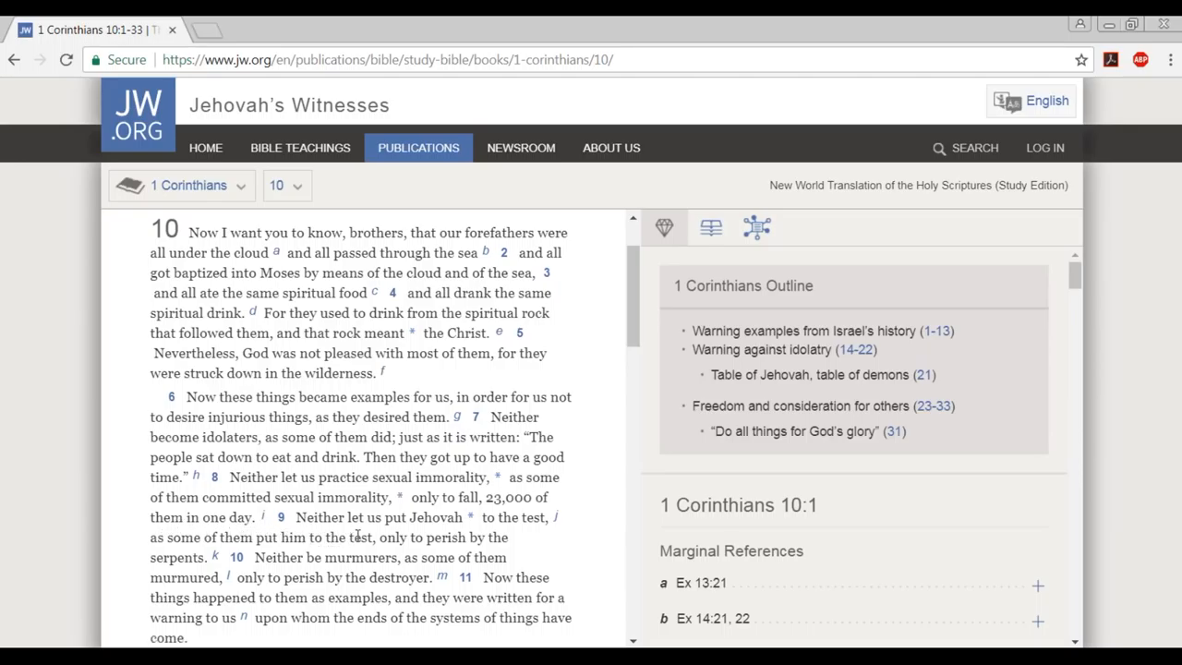
{"action": "mouse_move", "coordinate": [164, 554]}
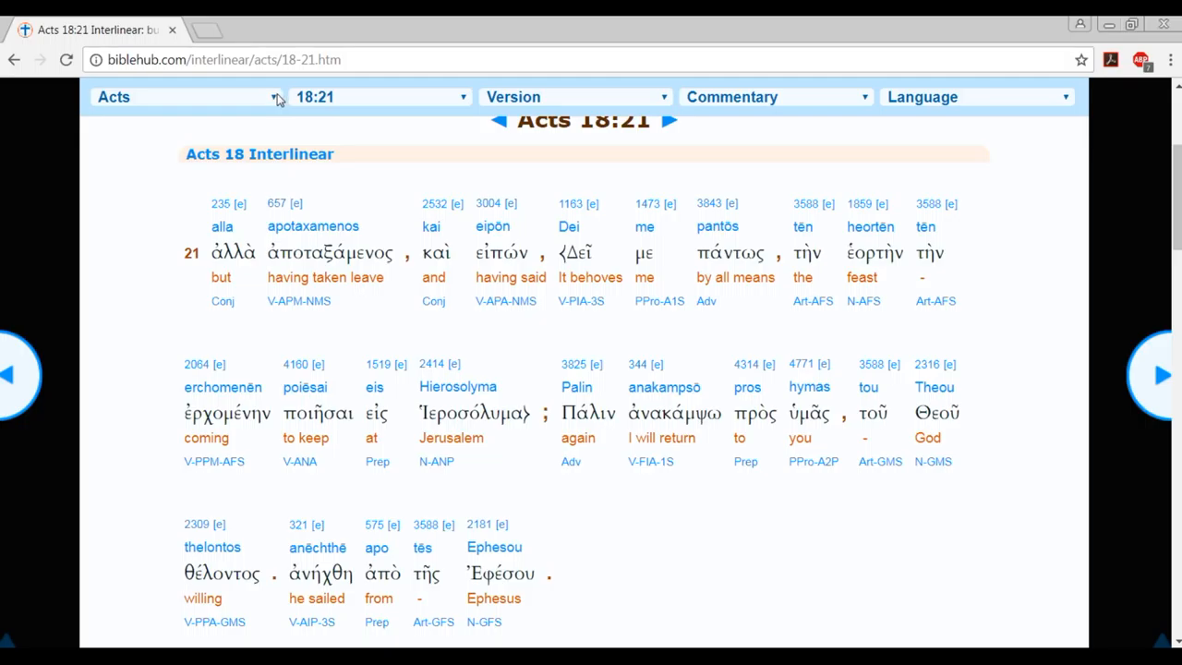
Switch the interlinear to 1 Corinthians 10:9 with 'should we test' and 'serpents'.
{"action": "left_click", "coordinate": [184, 96]}
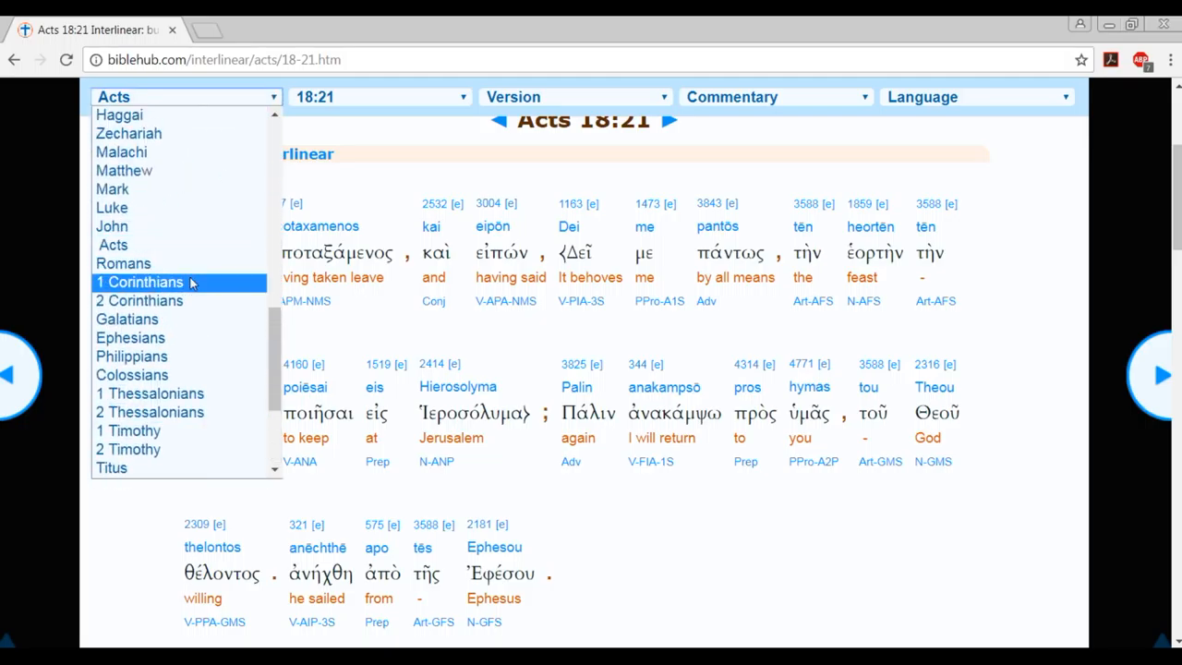
{"action": "left_click", "coordinate": [139, 281]}
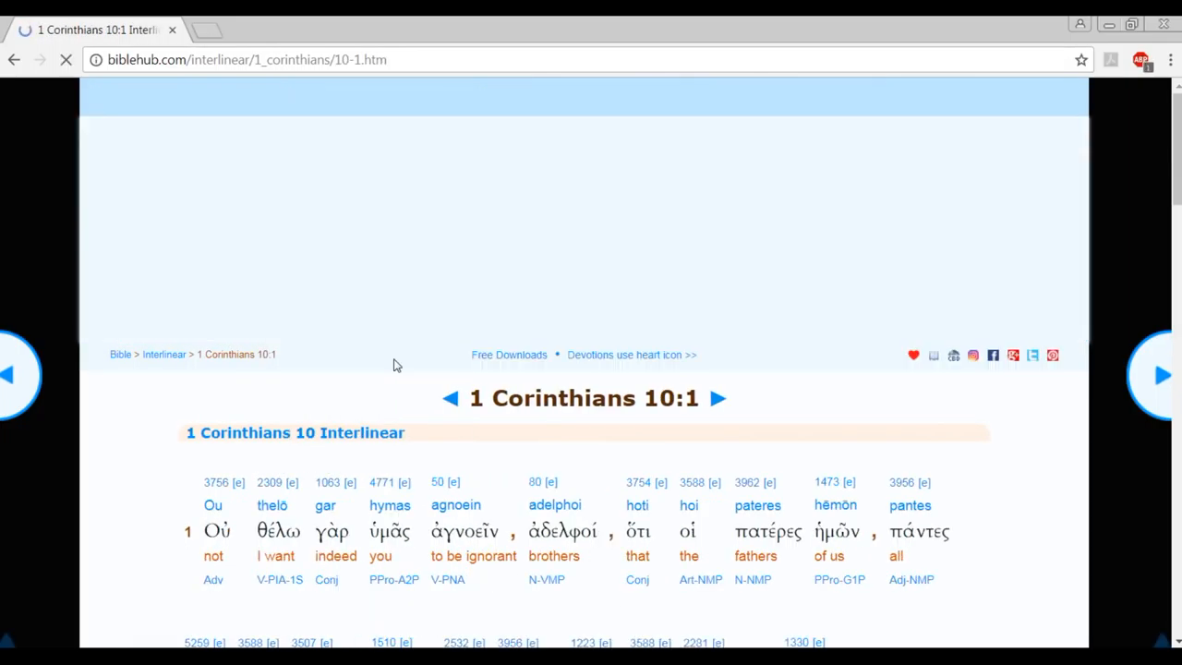
{"action": "left_click", "coordinate": [379, 96]}
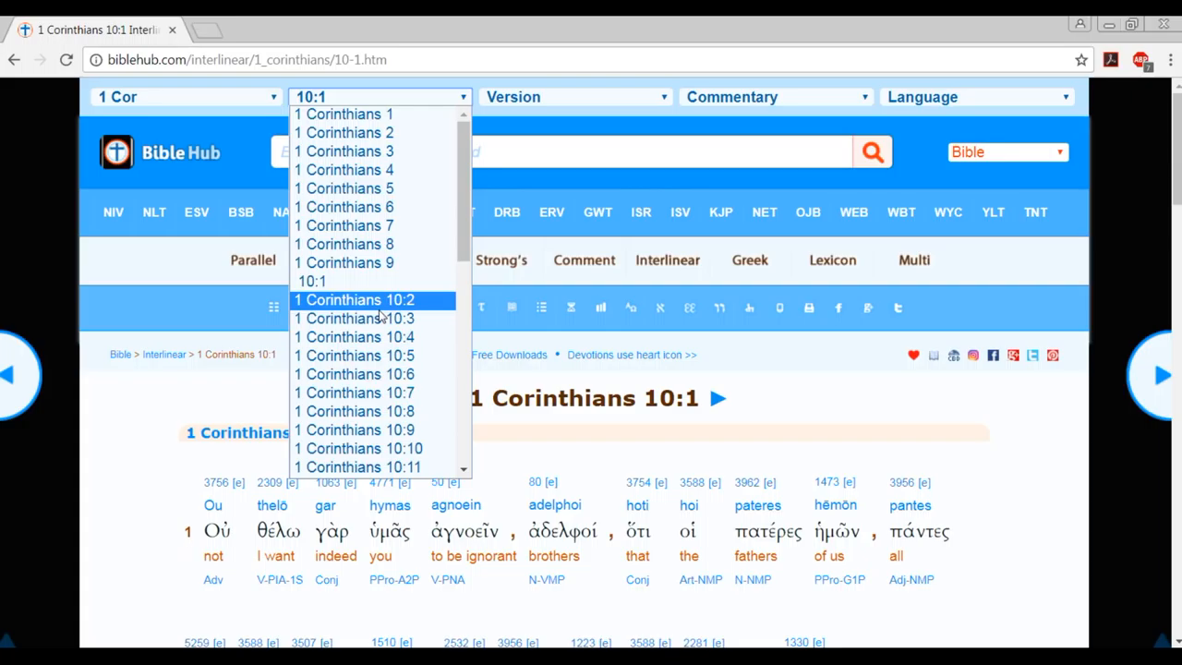
{"action": "left_click", "coordinate": [356, 428]}
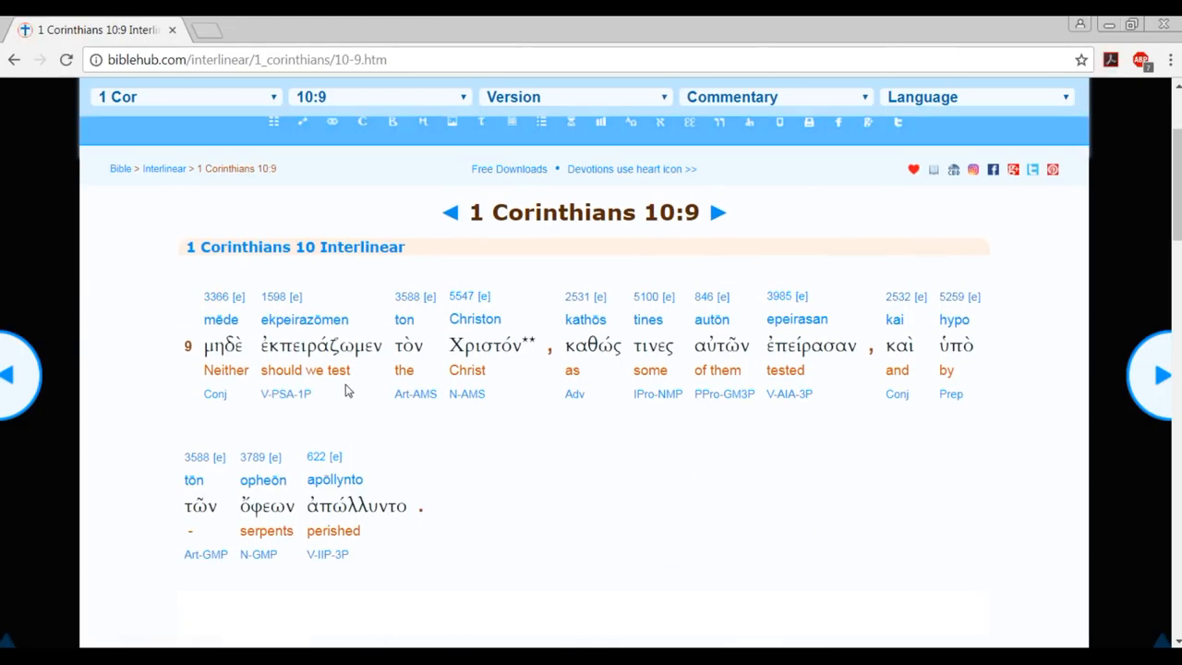
{"action": "mouse_move", "coordinate": [447, 386]}
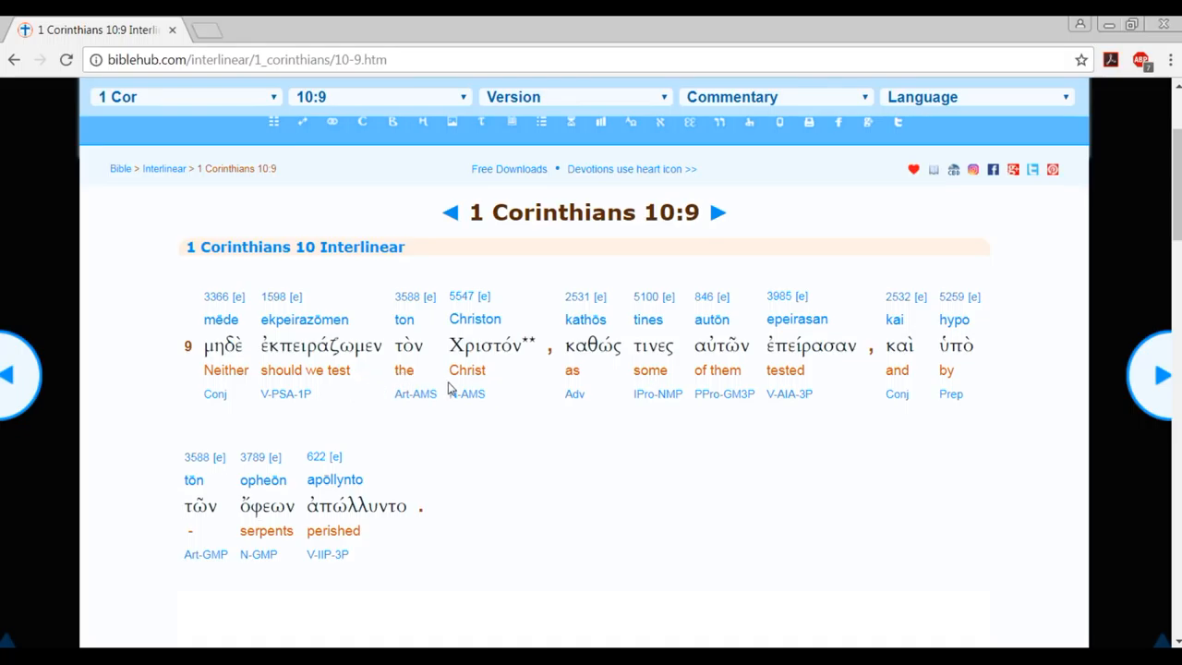
{"action": "mouse_move", "coordinate": [451, 388]}
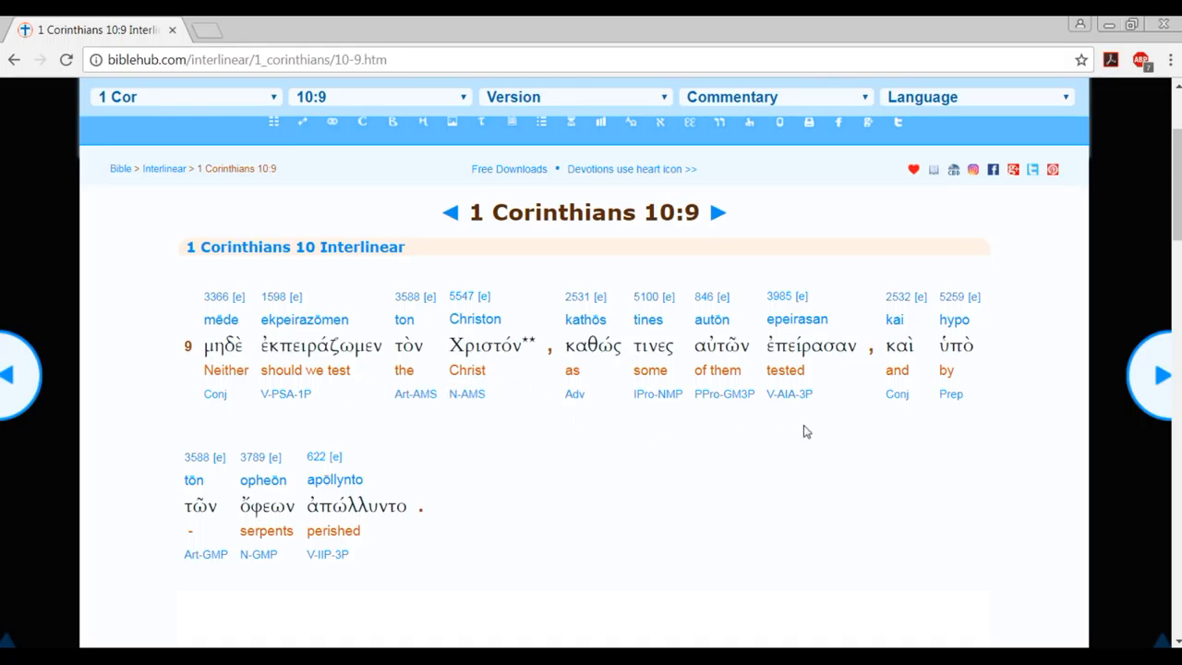
{"action": "mouse_move", "coordinate": [362, 582]}
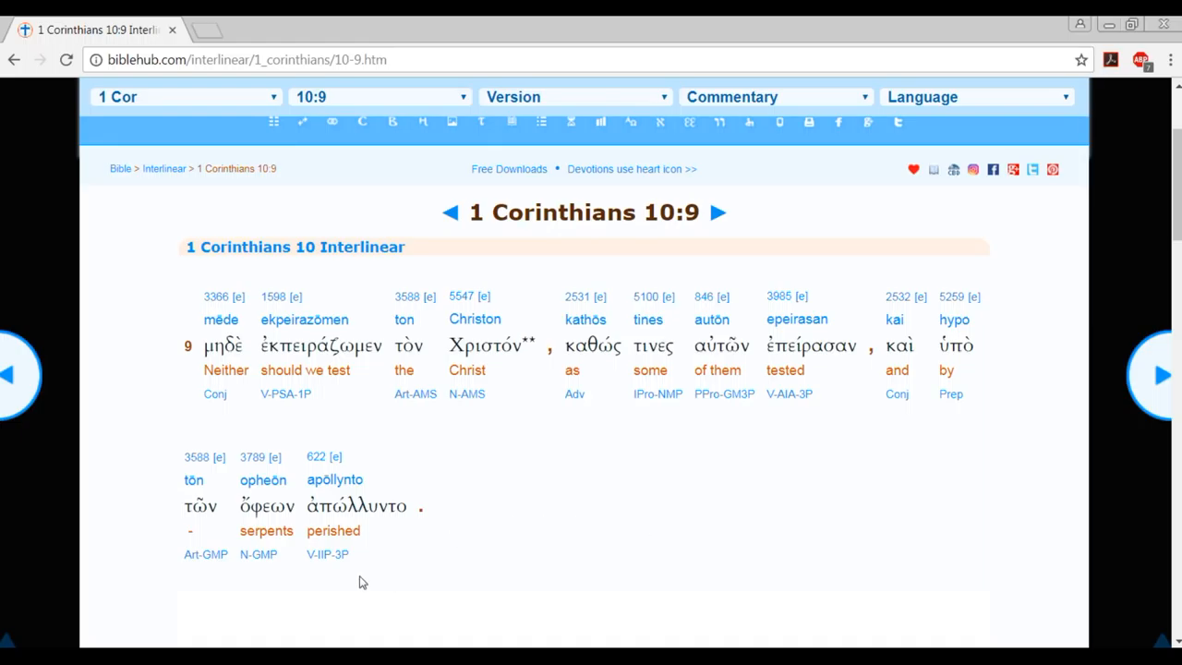
{"action": "mouse_move", "coordinate": [504, 462]}
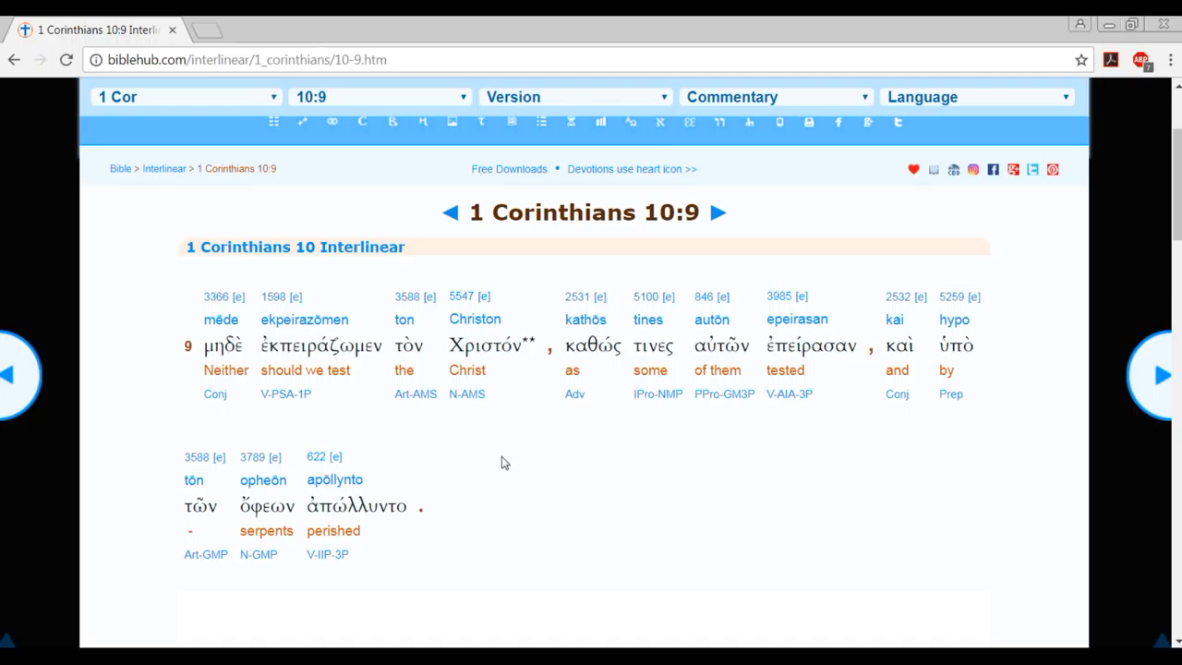
{"action": "mouse_move", "coordinate": [471, 462]}
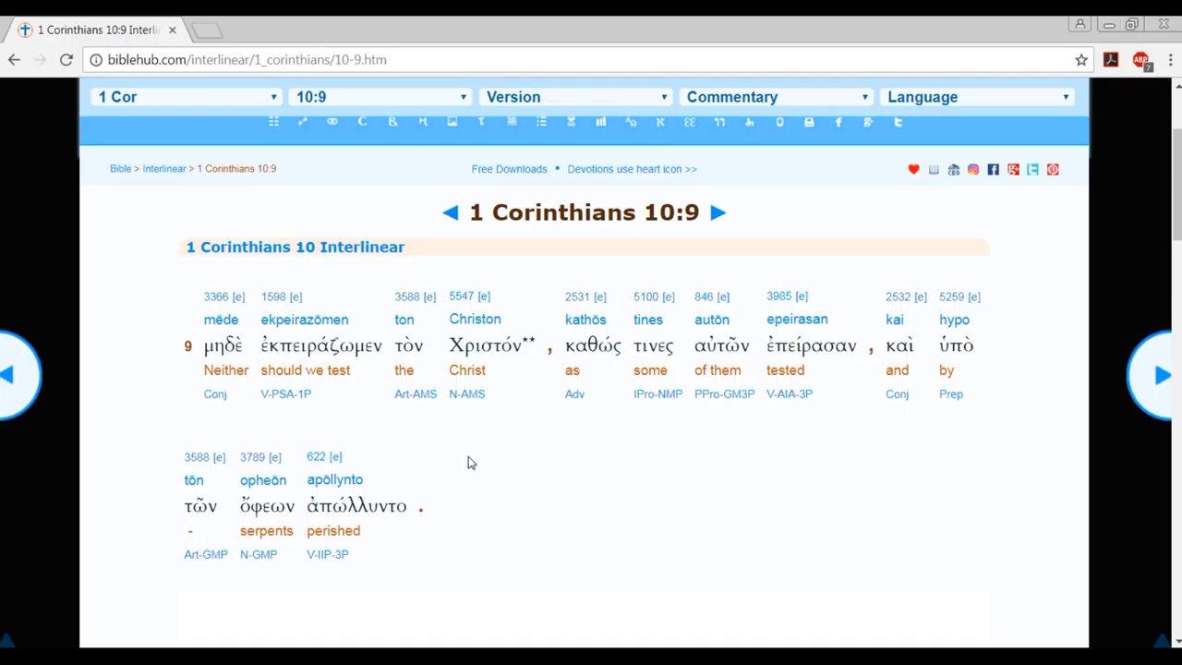
{"action": "mouse_move", "coordinate": [331, 594]}
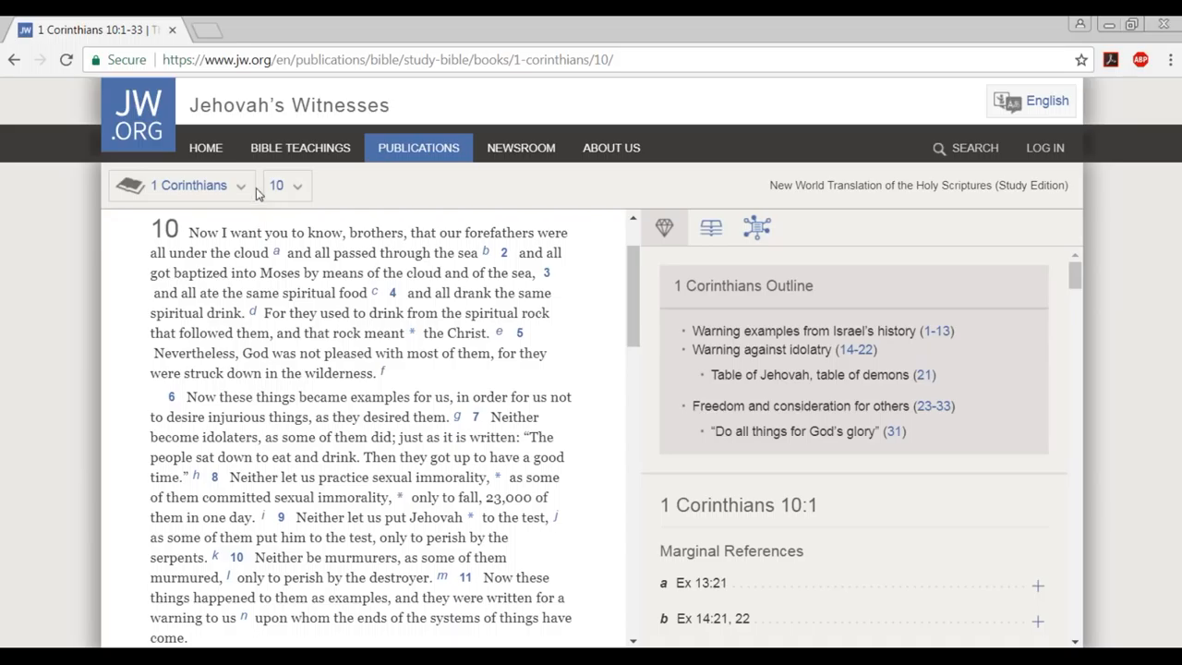
Choose Galatians 3 from the book table, showing verses 1–9 on faith and Abraham.
{"action": "left_click", "coordinate": [181, 185]}
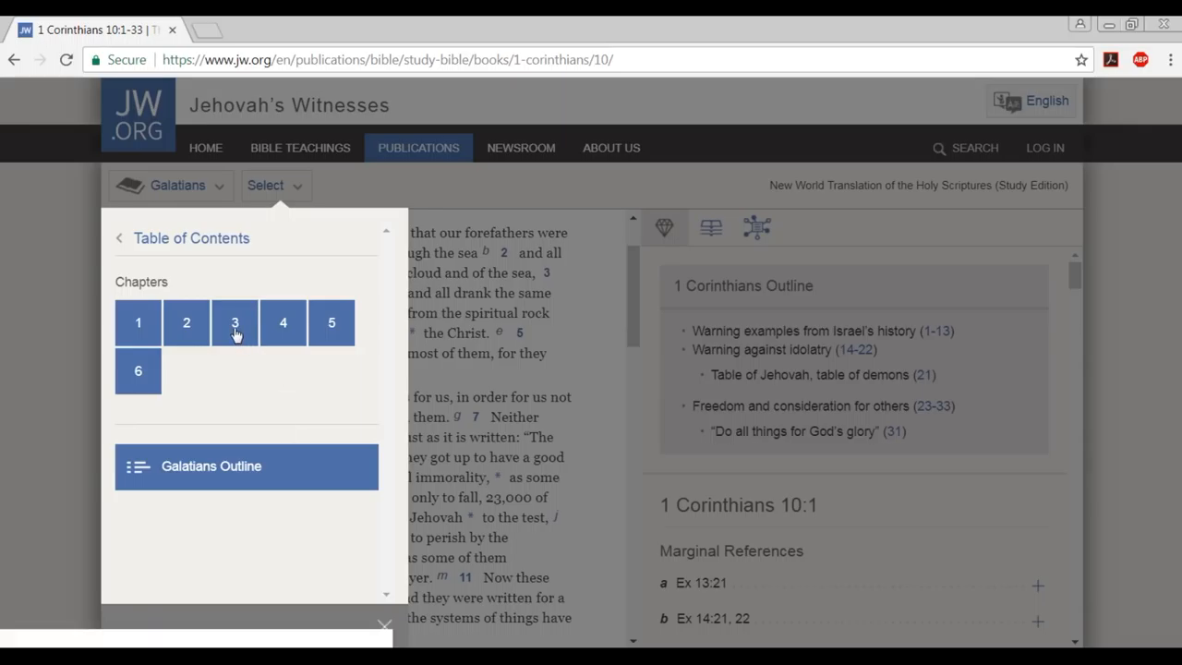
{"action": "left_click", "coordinate": [235, 322]}
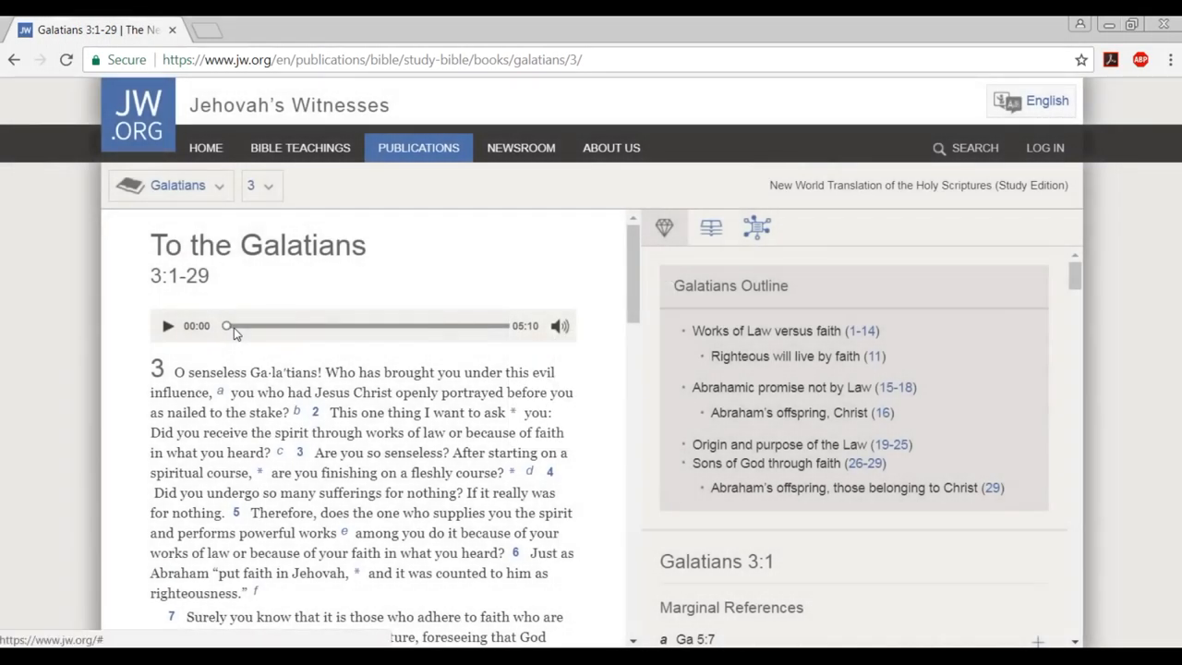
{"action": "scroll", "scroll_direction": "down", "scroll_amount": 3}
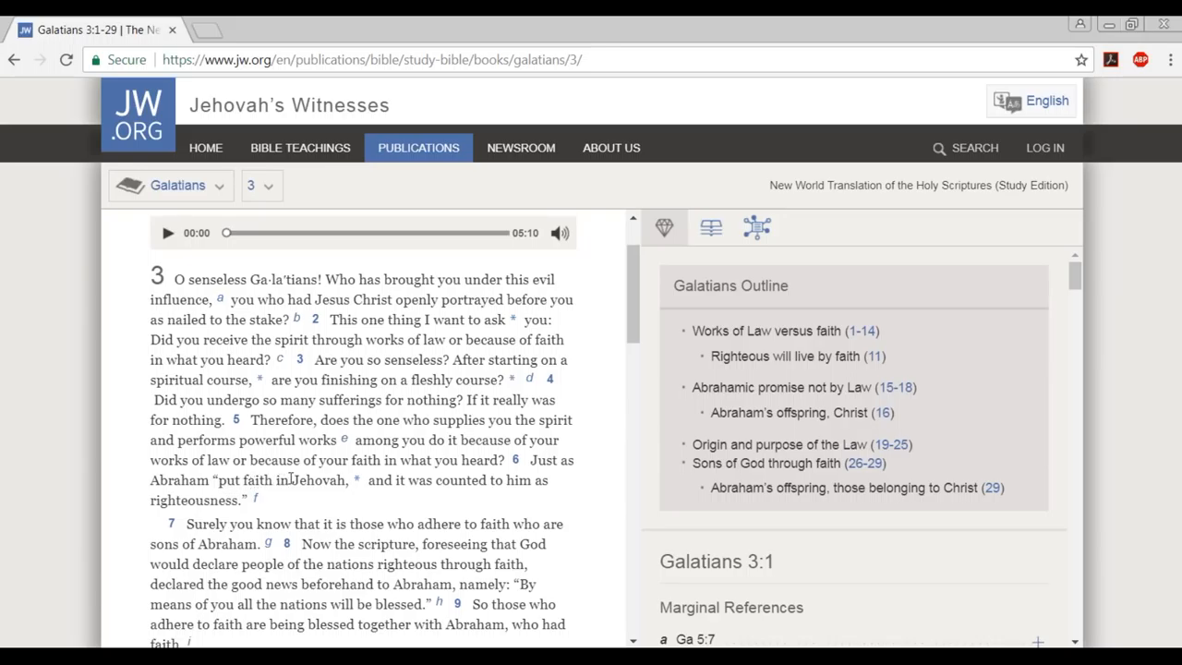
{"action": "mouse_move", "coordinate": [374, 519]}
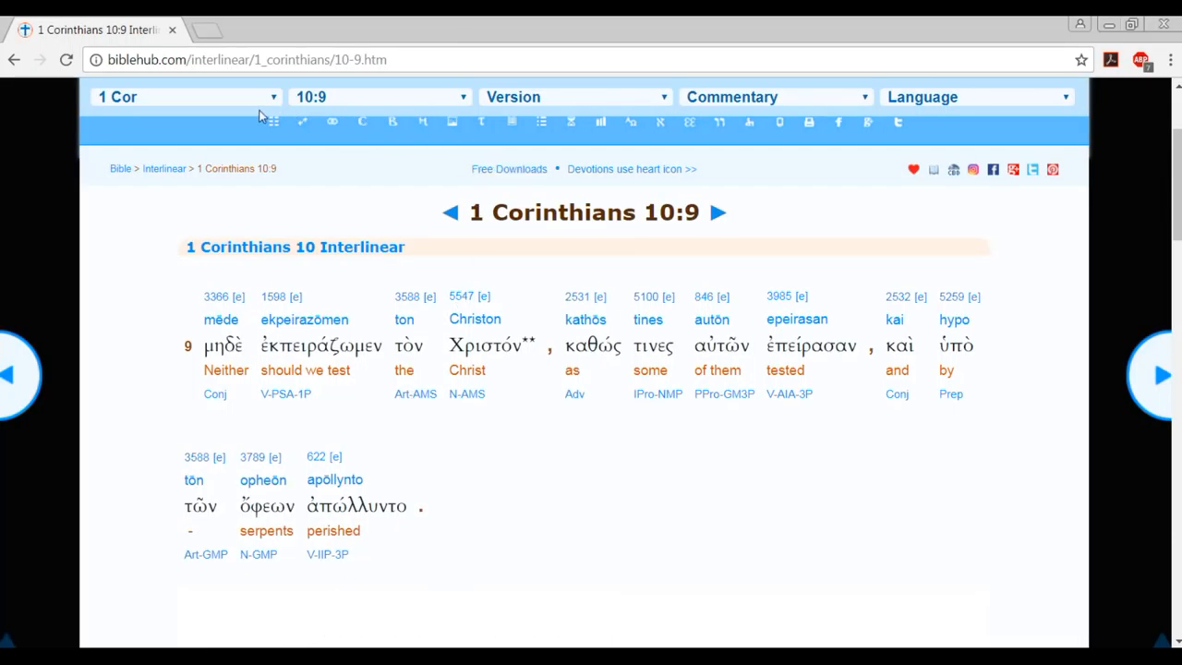
Navigate the interlinear to Galatians 3:6 and scroll through 'Abraham believed' and 'righteousness'.
{"action": "left_click", "coordinate": [184, 96]}
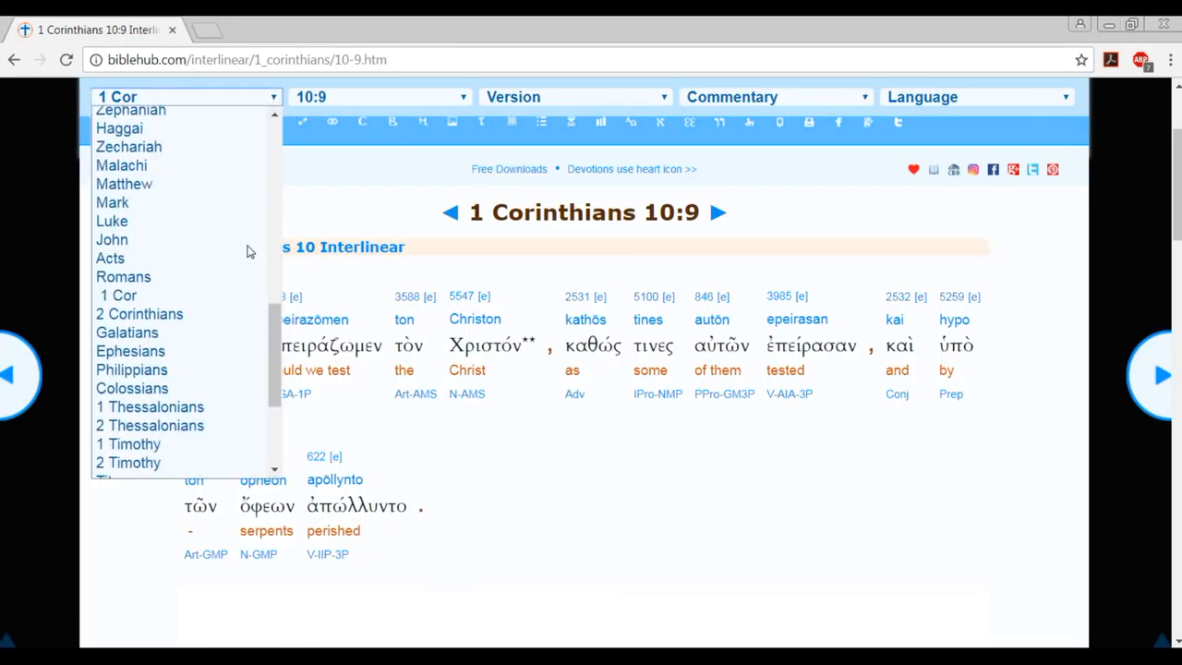
{"action": "left_click", "coordinate": [125, 332]}
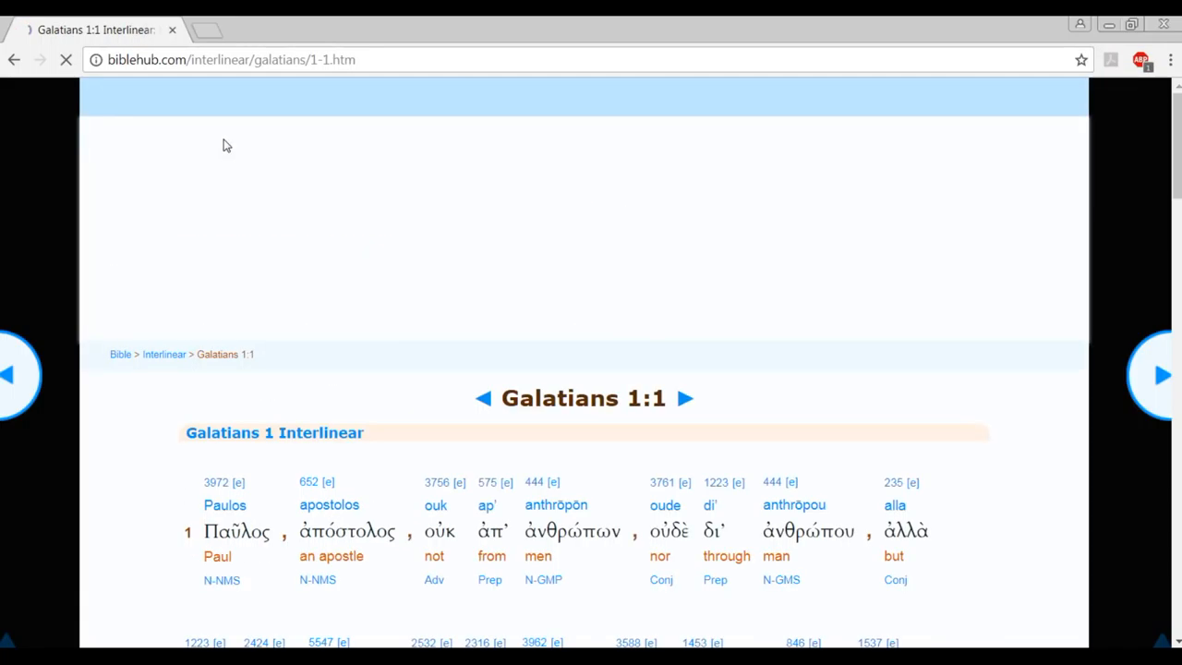
{"action": "left_click", "coordinate": [379, 96]}
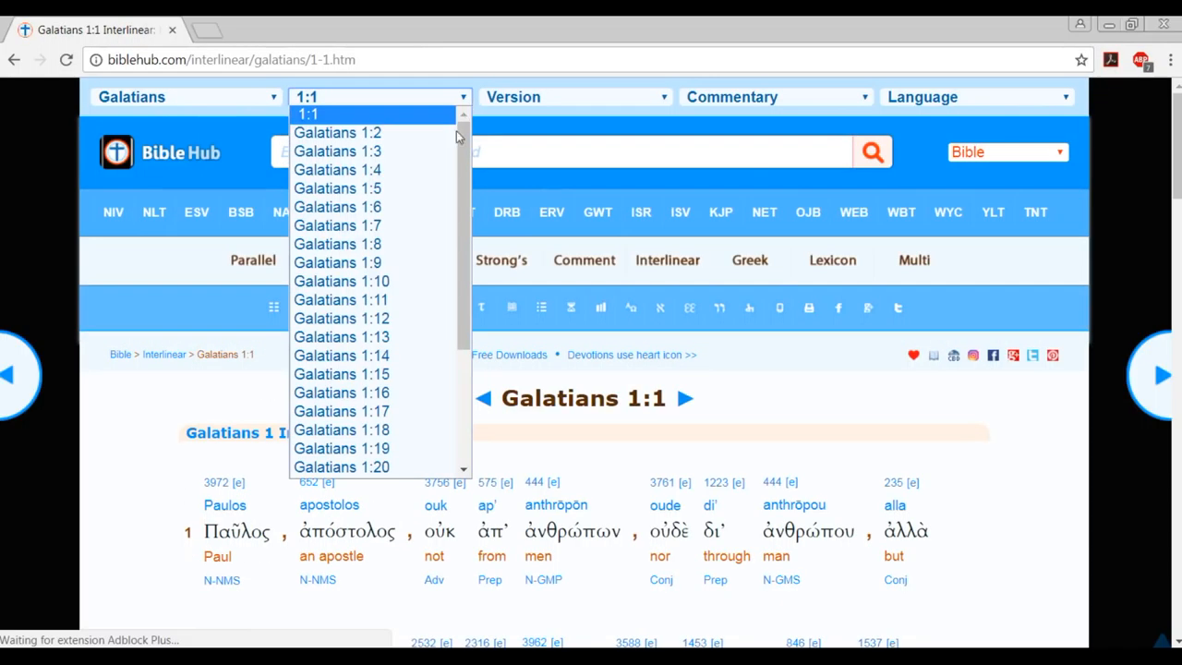
{"action": "left_click", "coordinate": [333, 428]}
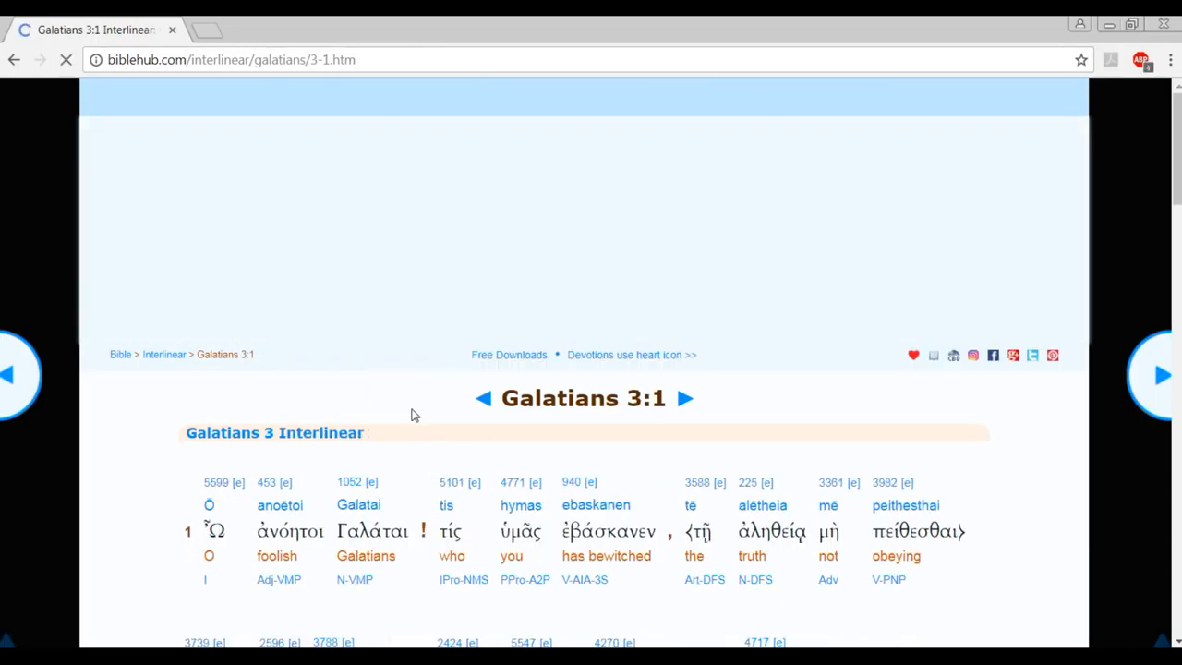
{"action": "left_click", "coordinate": [378, 96]}
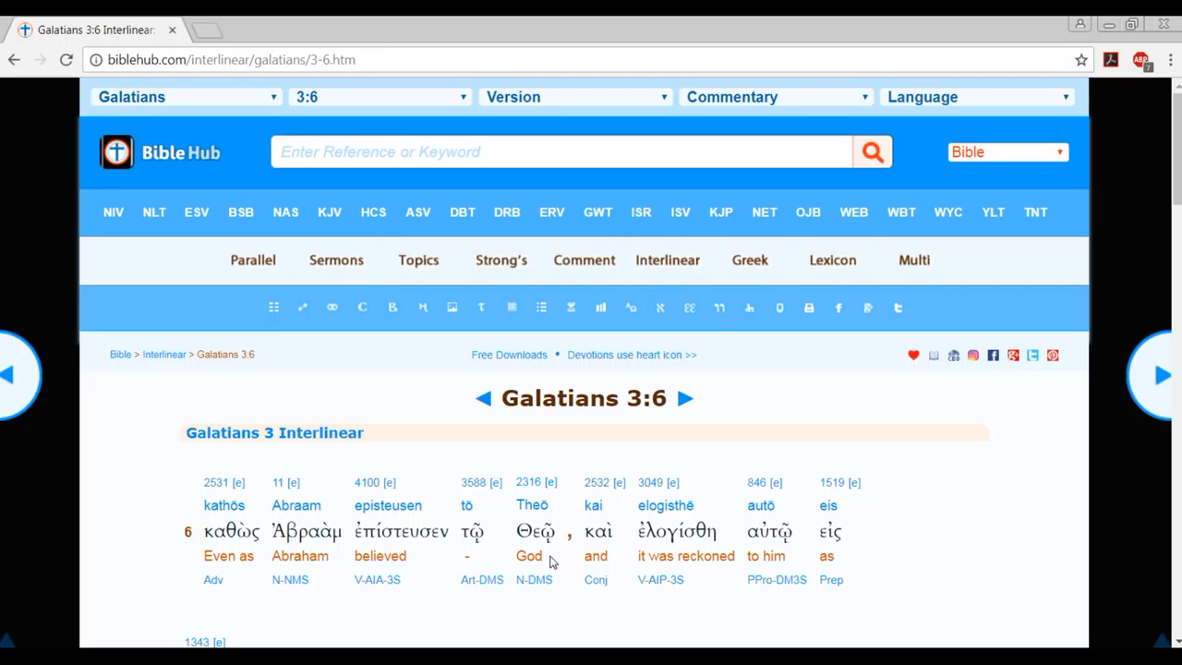
{"action": "mouse_move", "coordinate": [550, 558]}
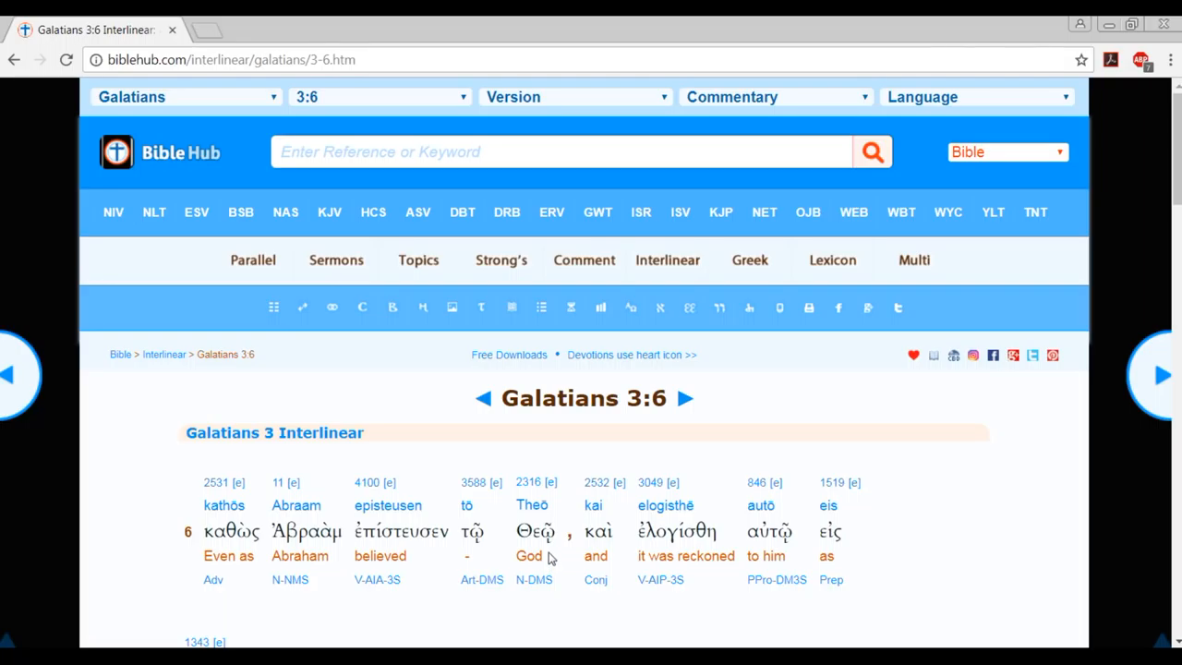
{"action": "scroll", "scroll_direction": "down", "scroll_amount": 3}
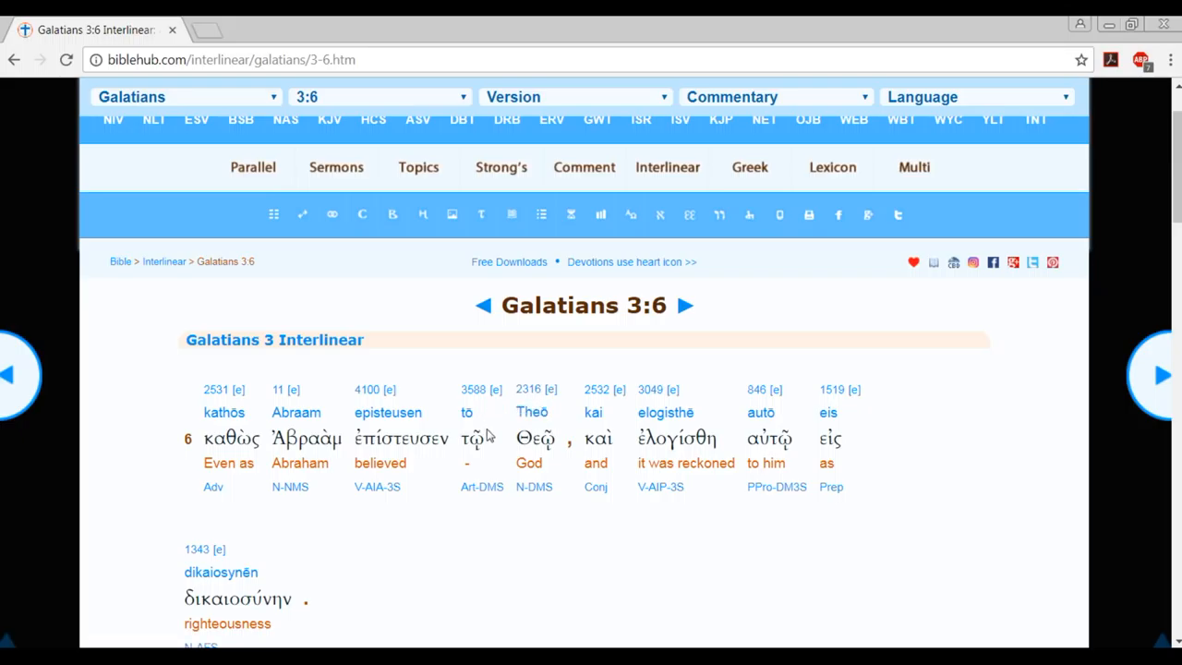
{"action": "mouse_move", "coordinate": [536, 540]}
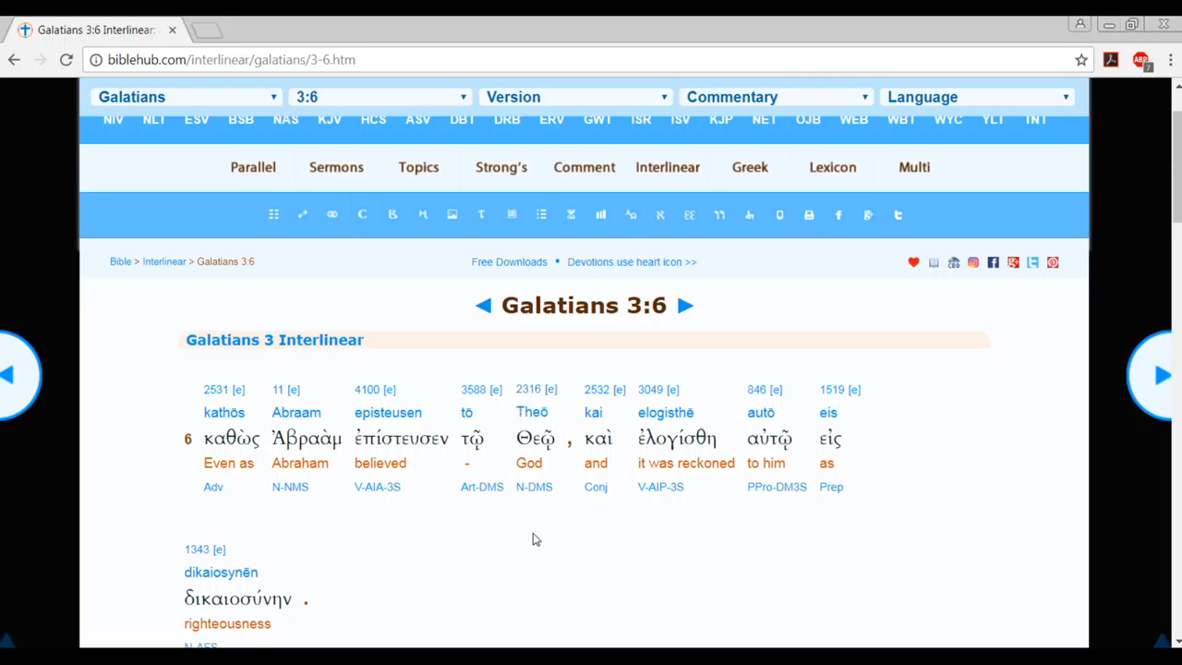
{"action": "mouse_move", "coordinate": [539, 540]}
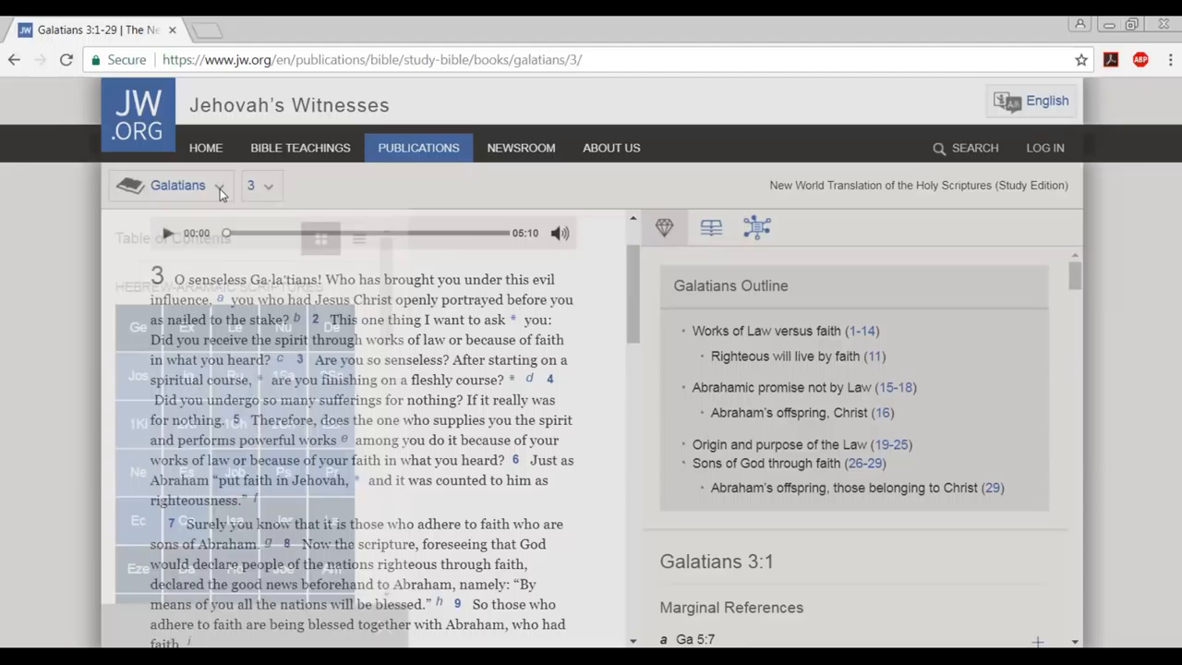
Open Colossians 3 from the Table of Contents and scroll down to verse 16.
{"action": "left_click", "coordinate": [177, 185]}
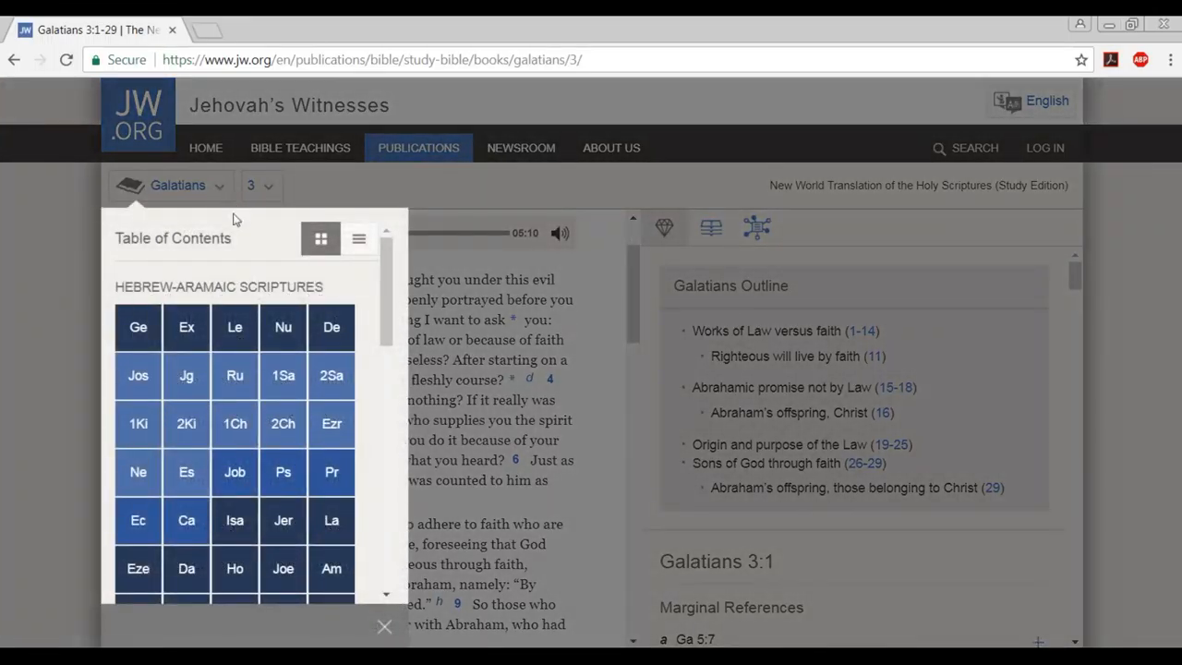
{"action": "scroll", "scroll_direction": "down", "scroll_amount": 3}
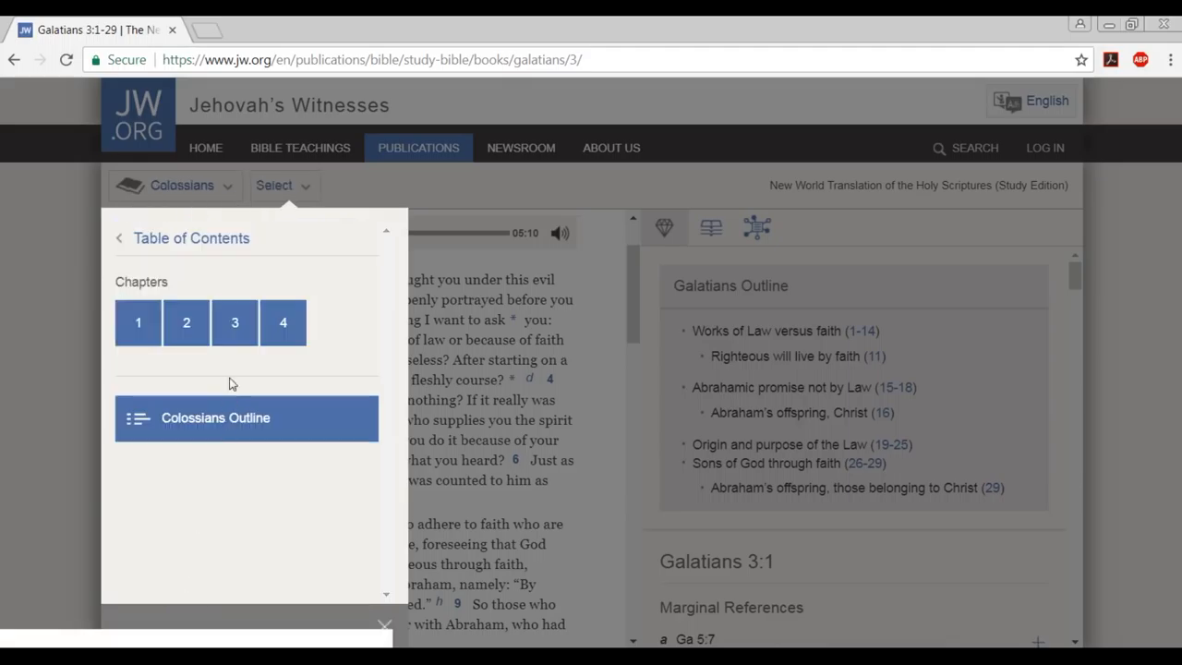
{"action": "left_click", "coordinate": [234, 322]}
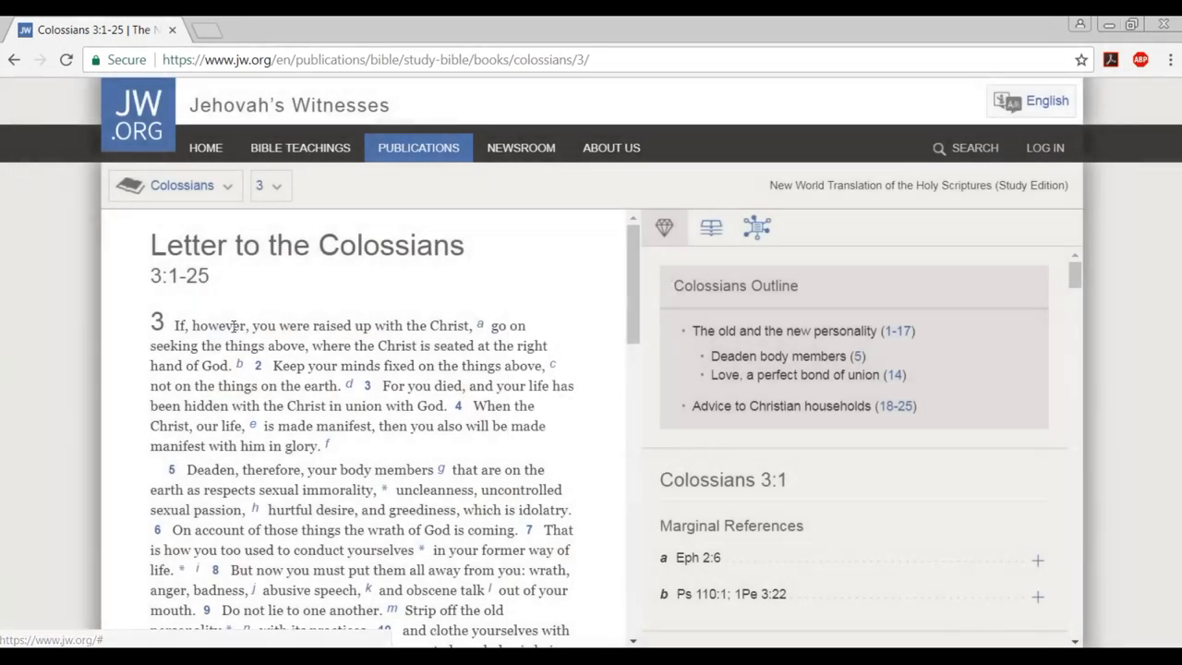
{"action": "scroll", "scroll_direction": "down", "scroll_amount": 3}
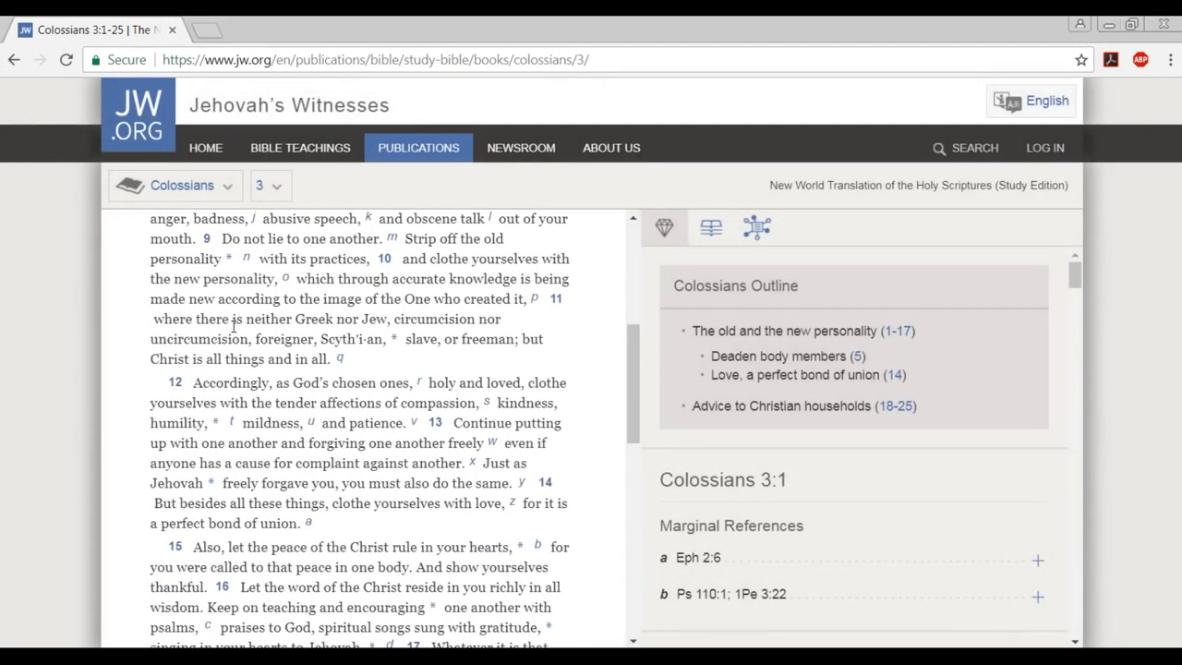
{"action": "mouse_move", "coordinate": [354, 591]}
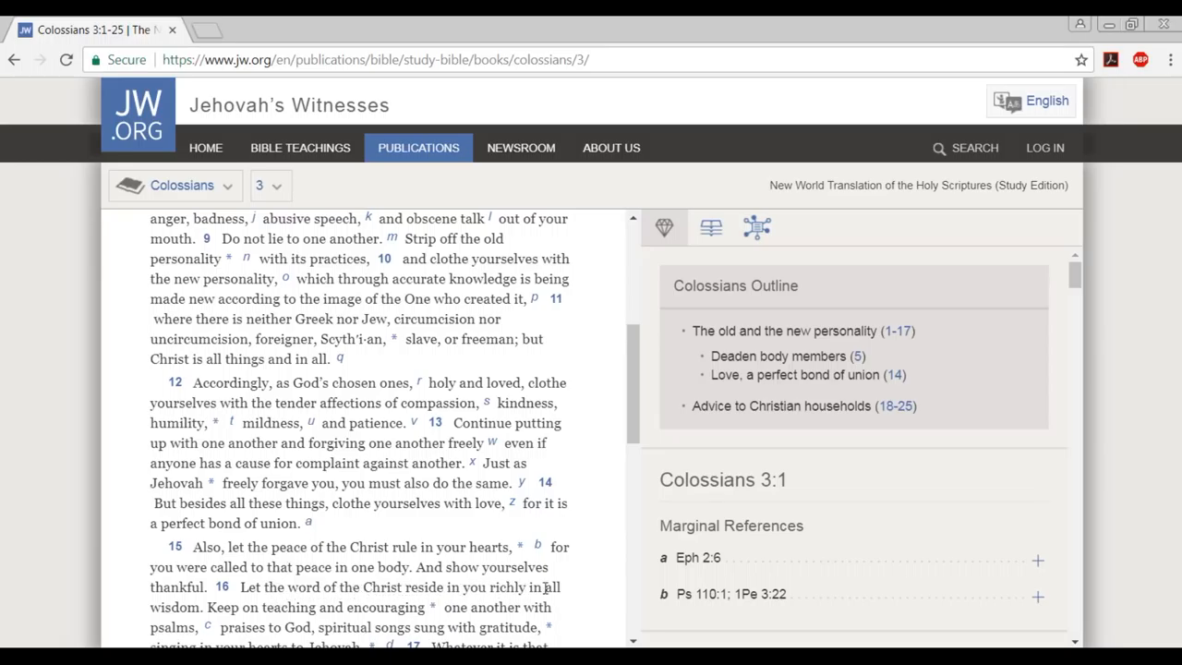
{"action": "mouse_move", "coordinate": [247, 611]}
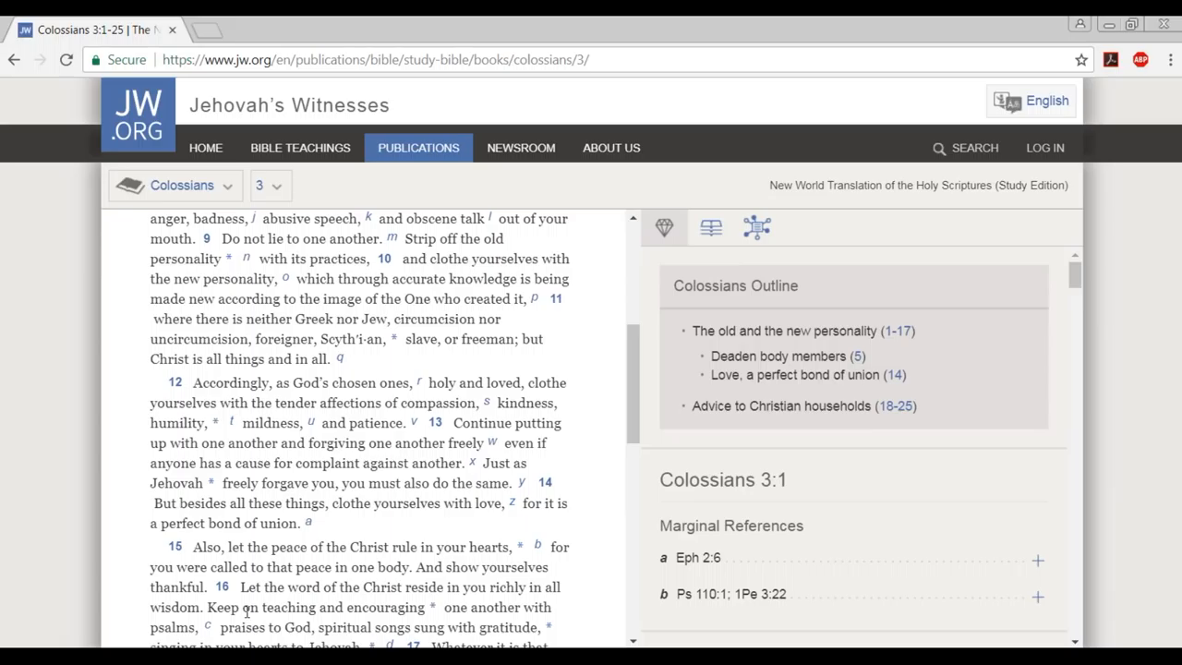
{"action": "scroll", "scroll_direction": "down", "scroll_amount": 3}
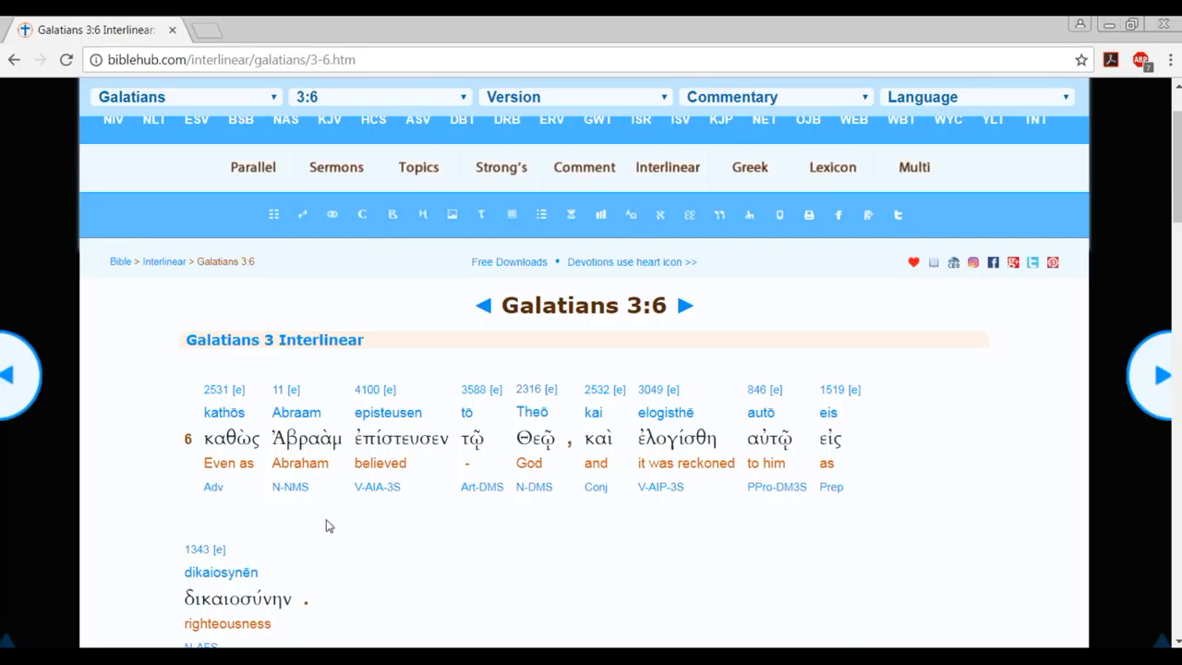
{"action": "mouse_move", "coordinate": [281, 100]}
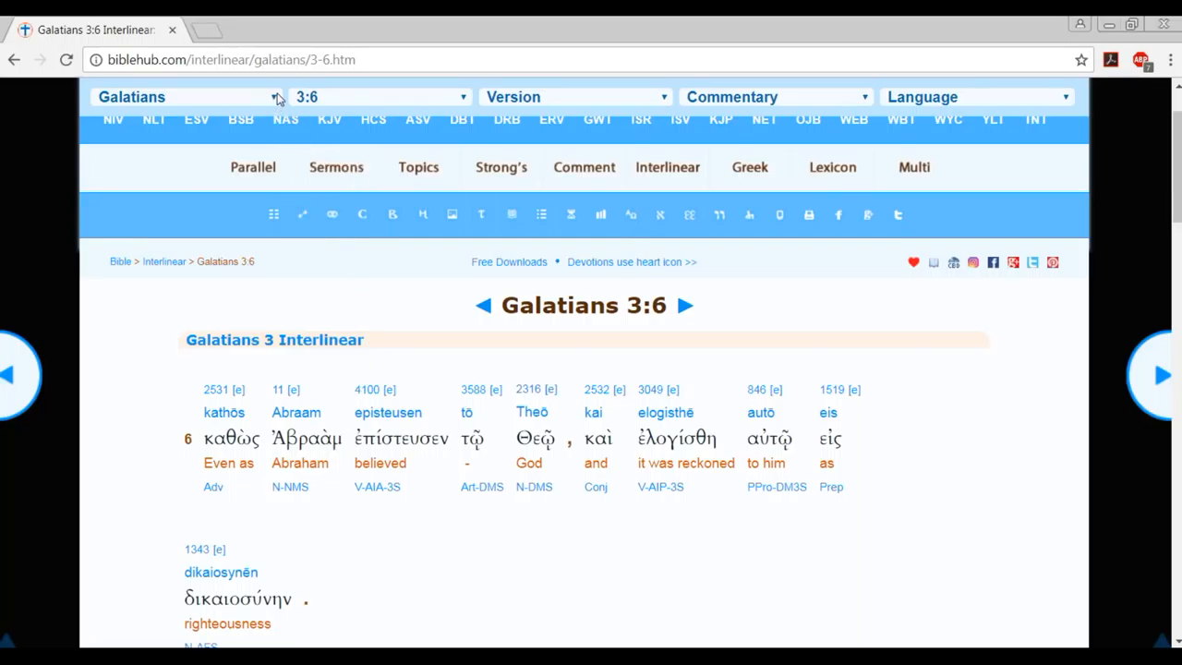
Navigate the interlinear to Colossians 3:16 and scroll through 'word of Christ', 'psalms' and 'hymns'.
{"action": "left_click", "coordinate": [185, 96]}
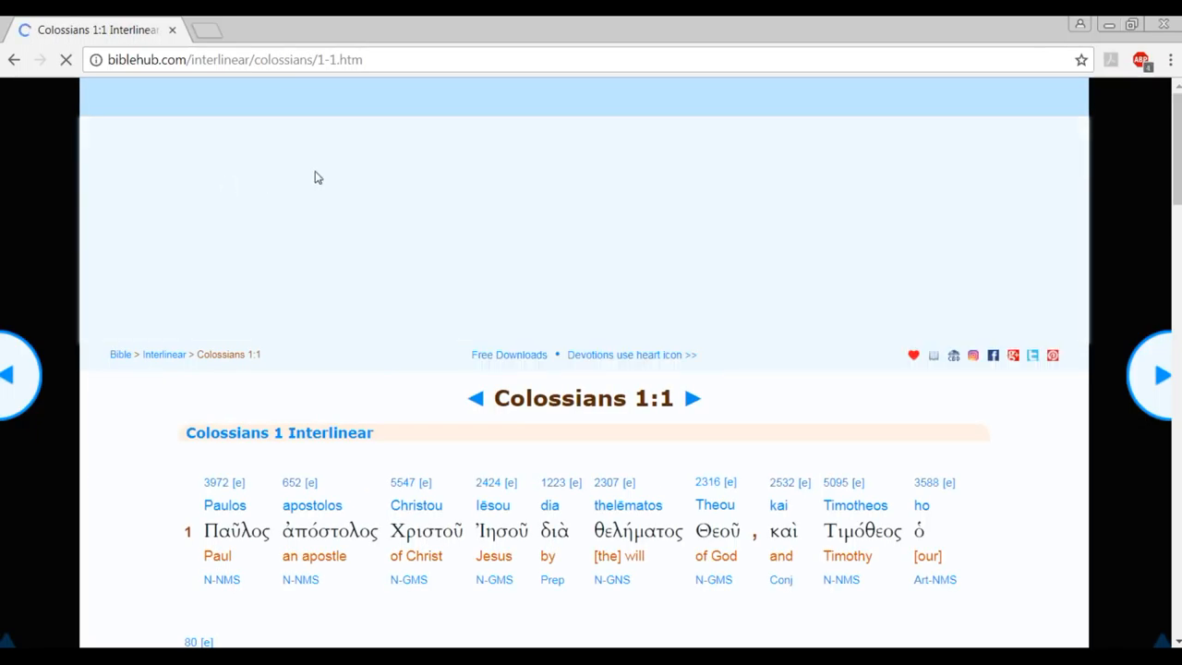
{"action": "left_click", "coordinate": [378, 96]}
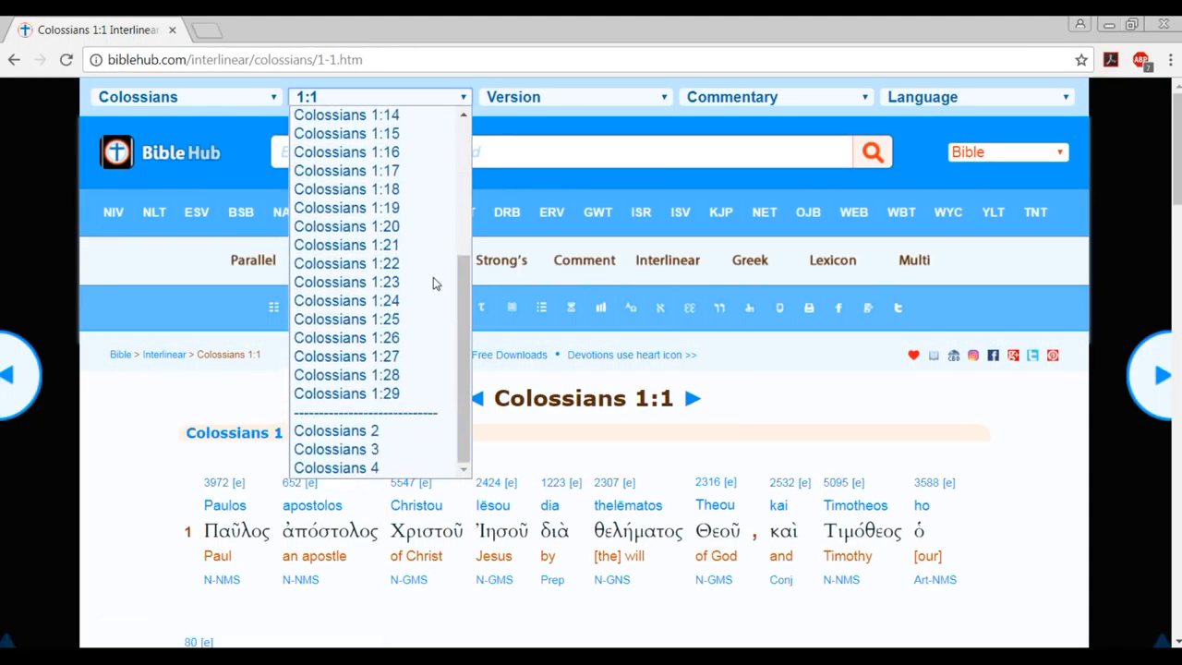
{"action": "left_click", "coordinate": [336, 449]}
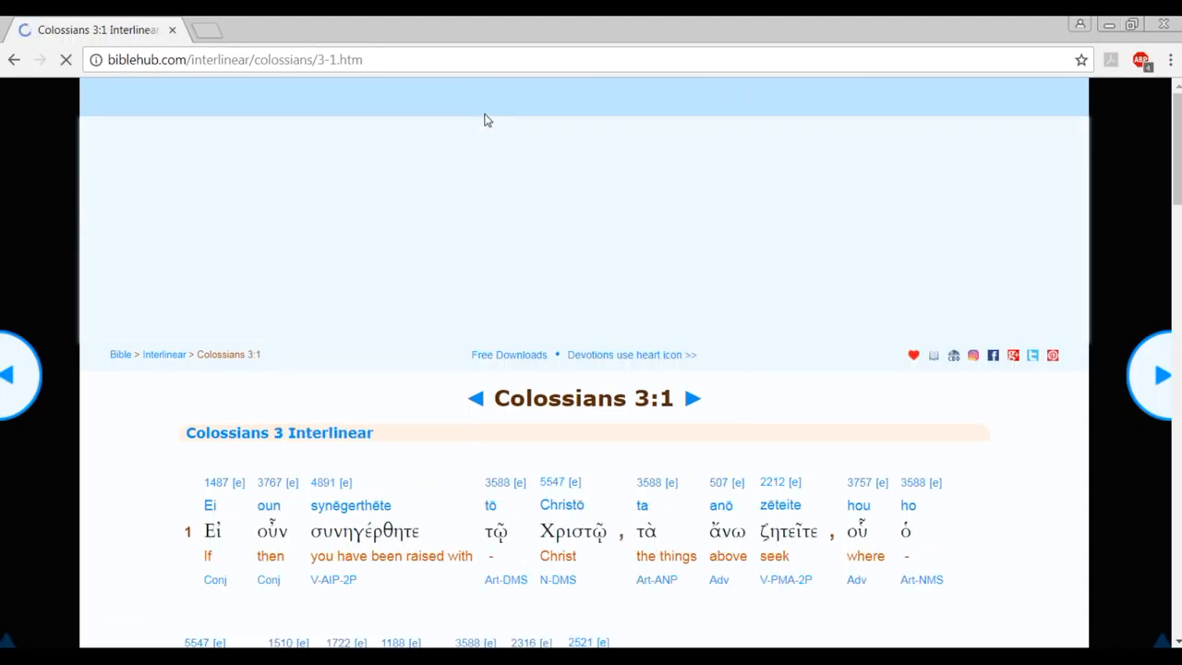
{"action": "left_click", "coordinate": [378, 96]}
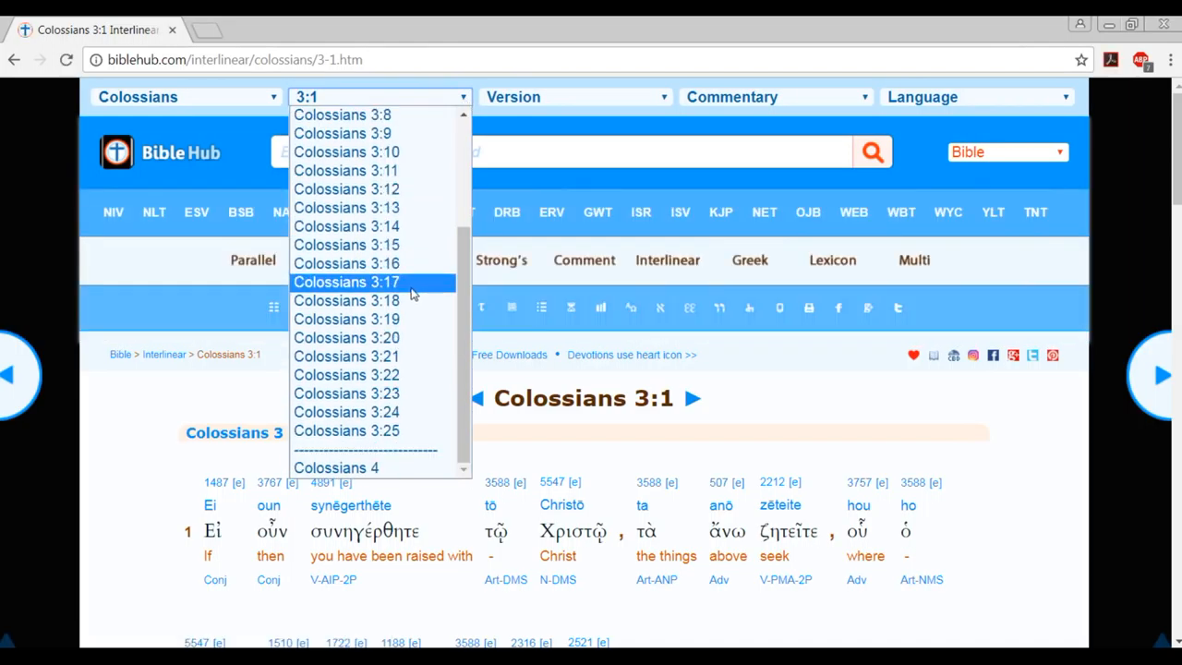
{"action": "left_click", "coordinate": [347, 262]}
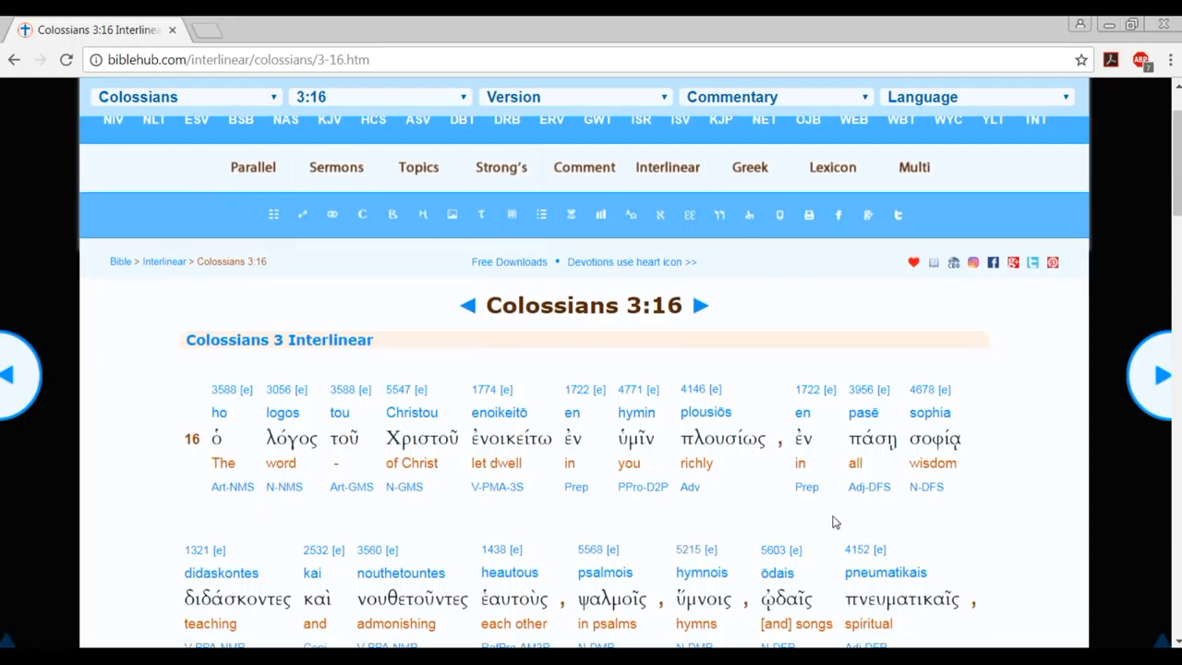
{"action": "scroll", "scroll_direction": "down", "scroll_amount": 3}
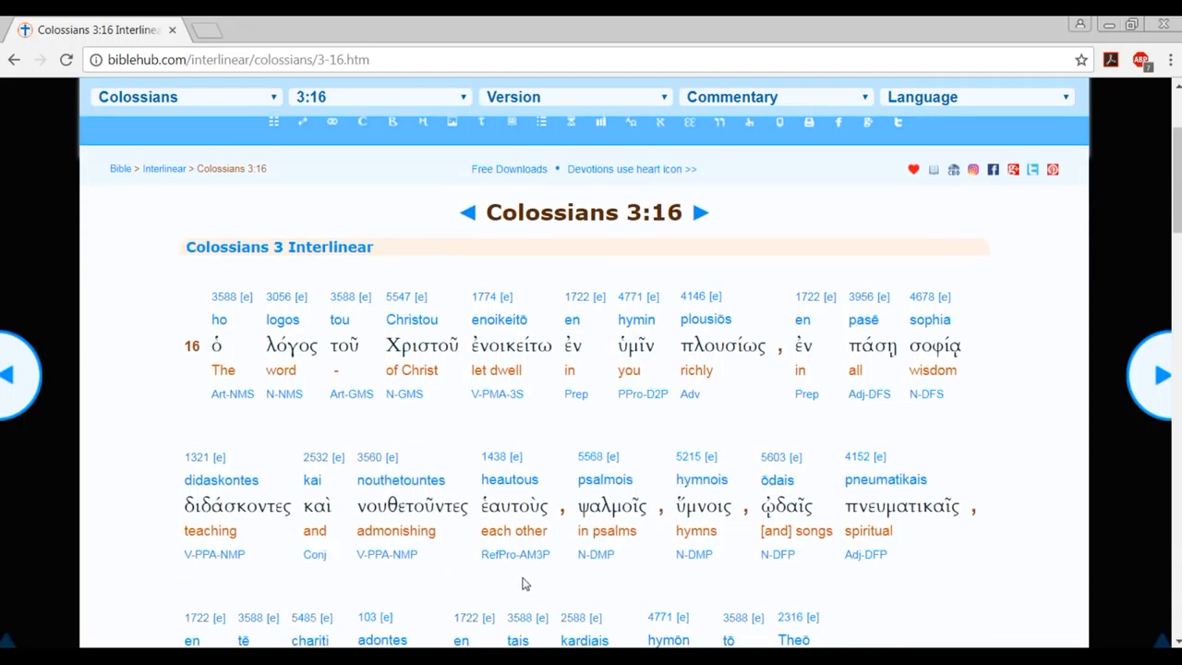
{"action": "mouse_move", "coordinate": [840, 569]}
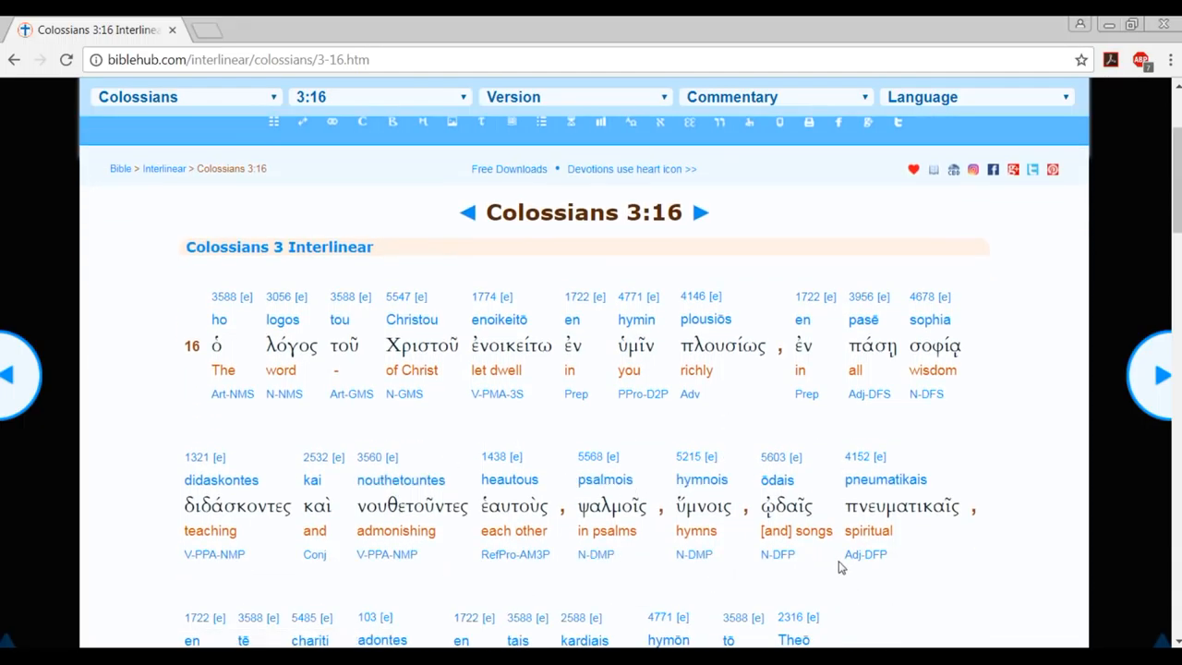
{"action": "scroll", "scroll_direction": "down", "scroll_amount": 3}
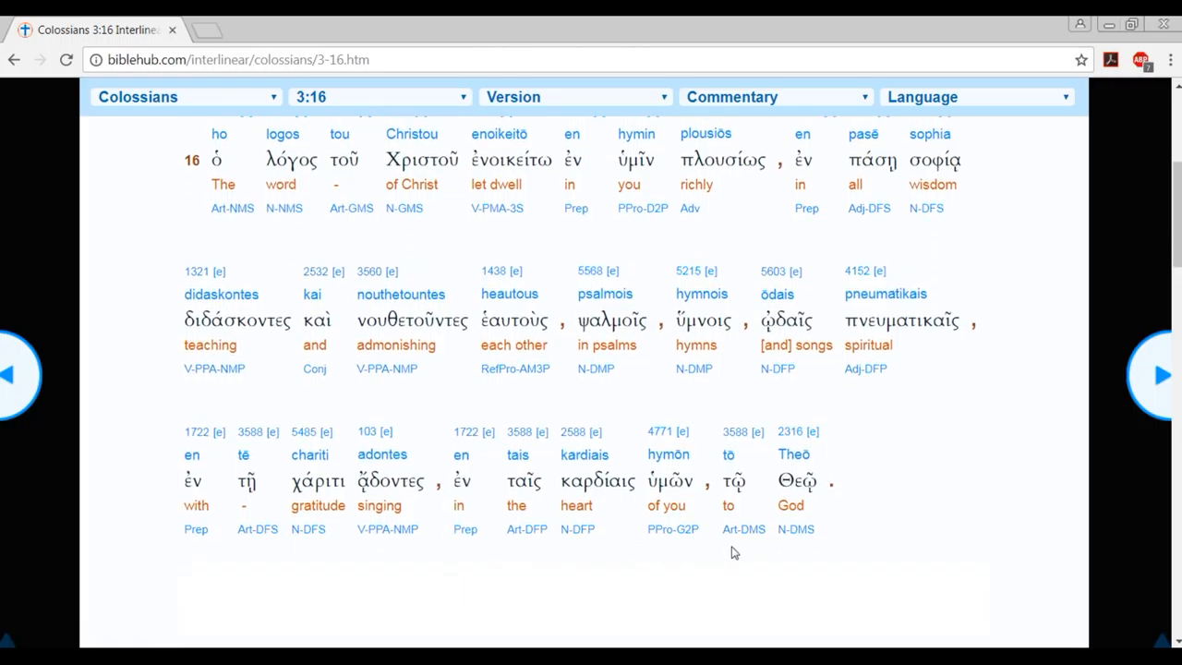
{"action": "mouse_move", "coordinate": [905, 462]}
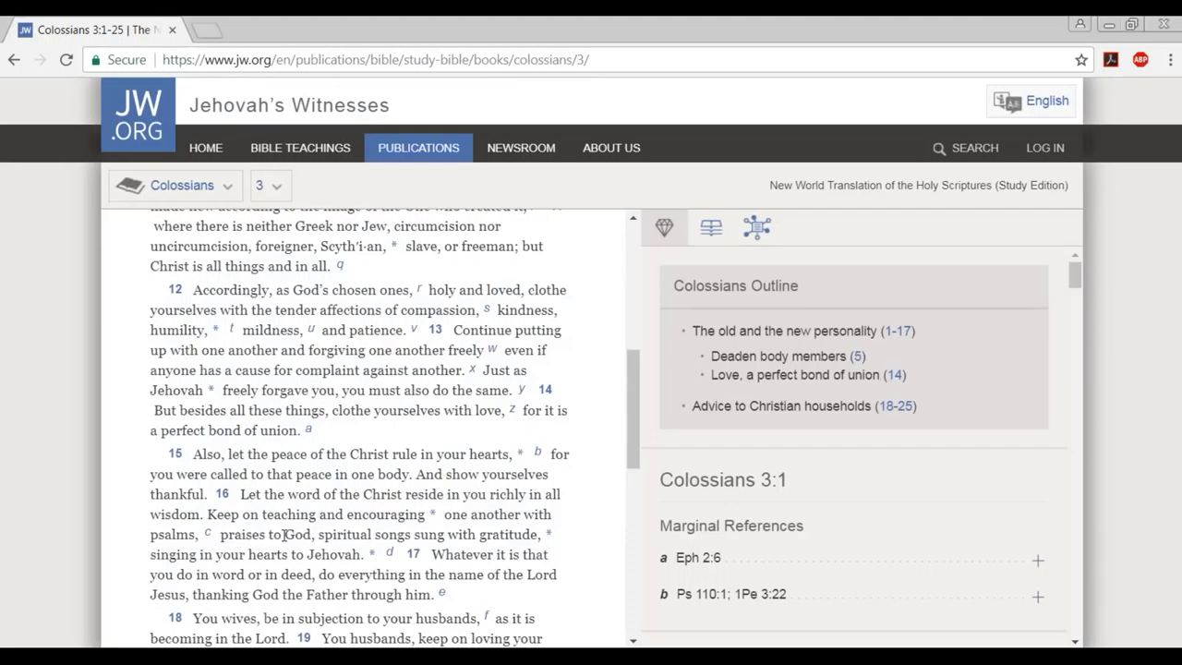
Select the words 'God' and 'Jehovah' in Colossians 3:16 of the study Bible.
{"action": "double_click", "coordinate": [382, 495]}
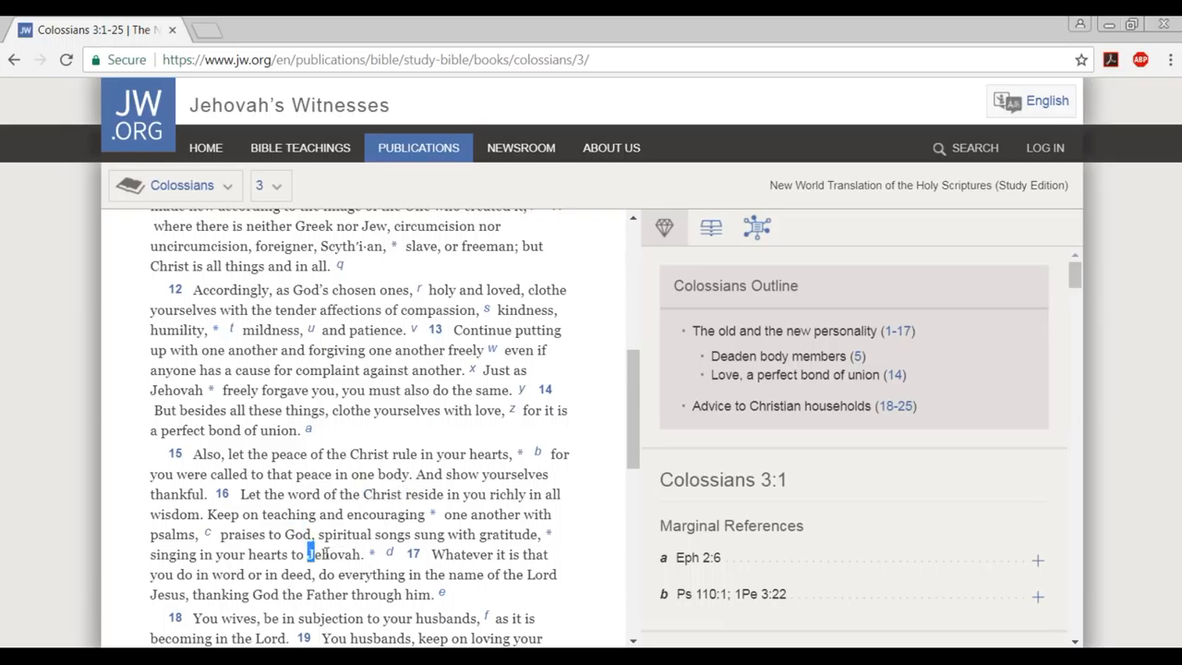
{"action": "double_click", "coordinate": [331, 554]}
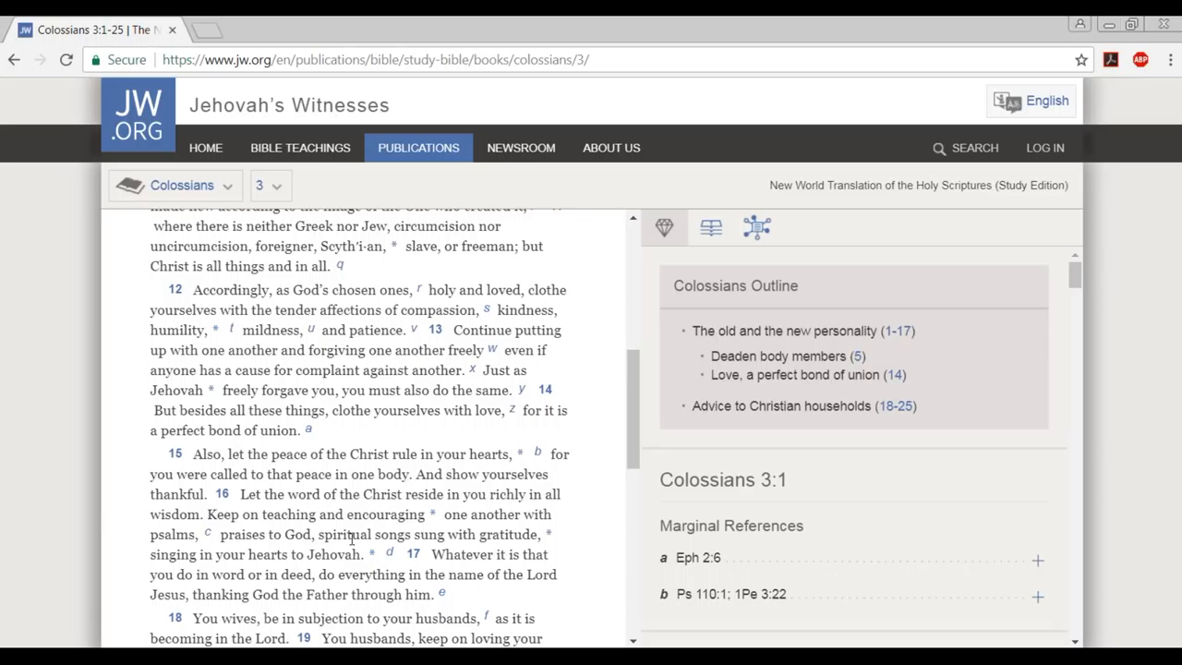
{"action": "mouse_move", "coordinate": [238, 639]}
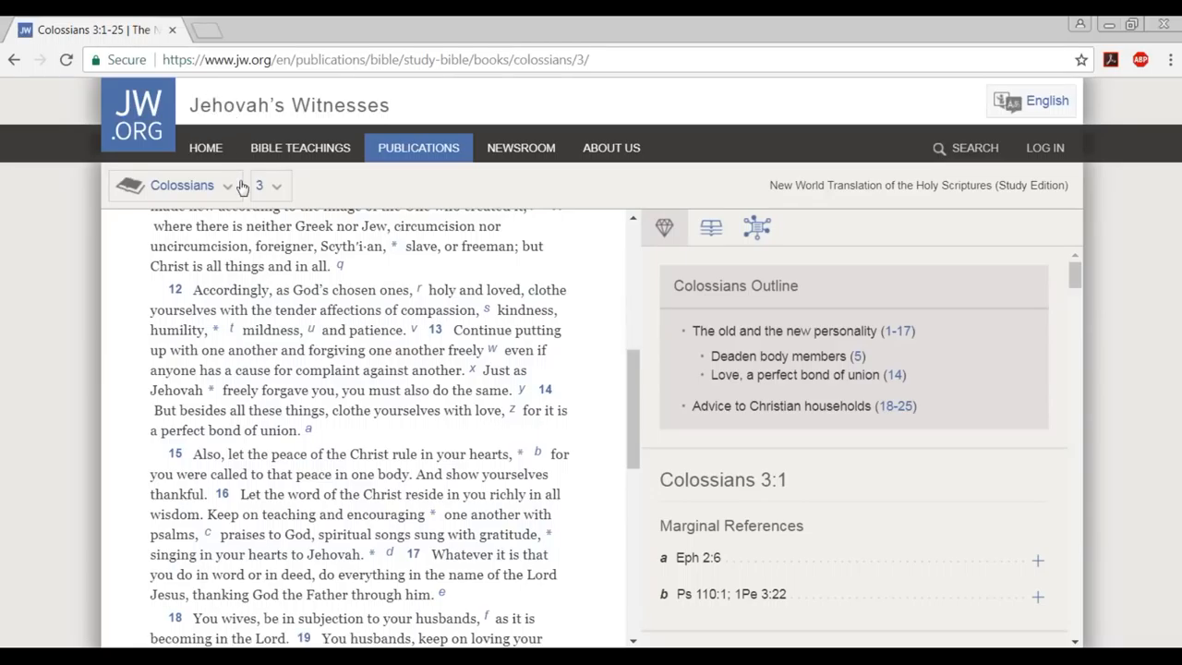
Pick James in the book picker and open chapter 1, around verses 5–15.
{"action": "left_click", "coordinate": [181, 184]}
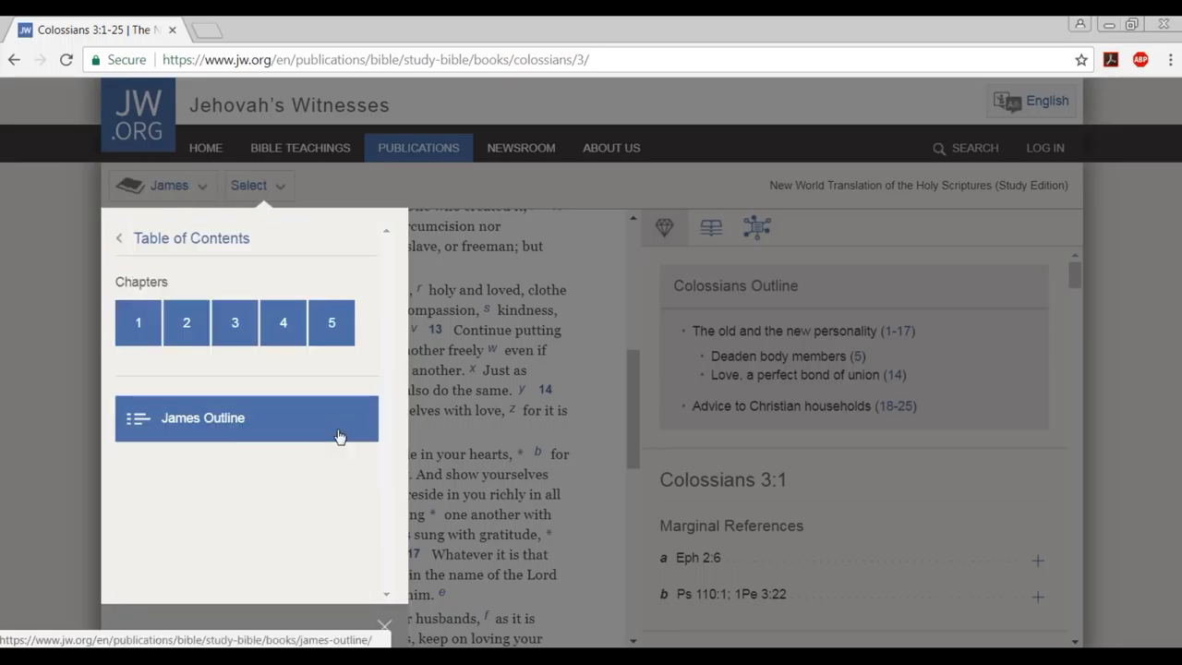
{"action": "left_click", "coordinate": [137, 322]}
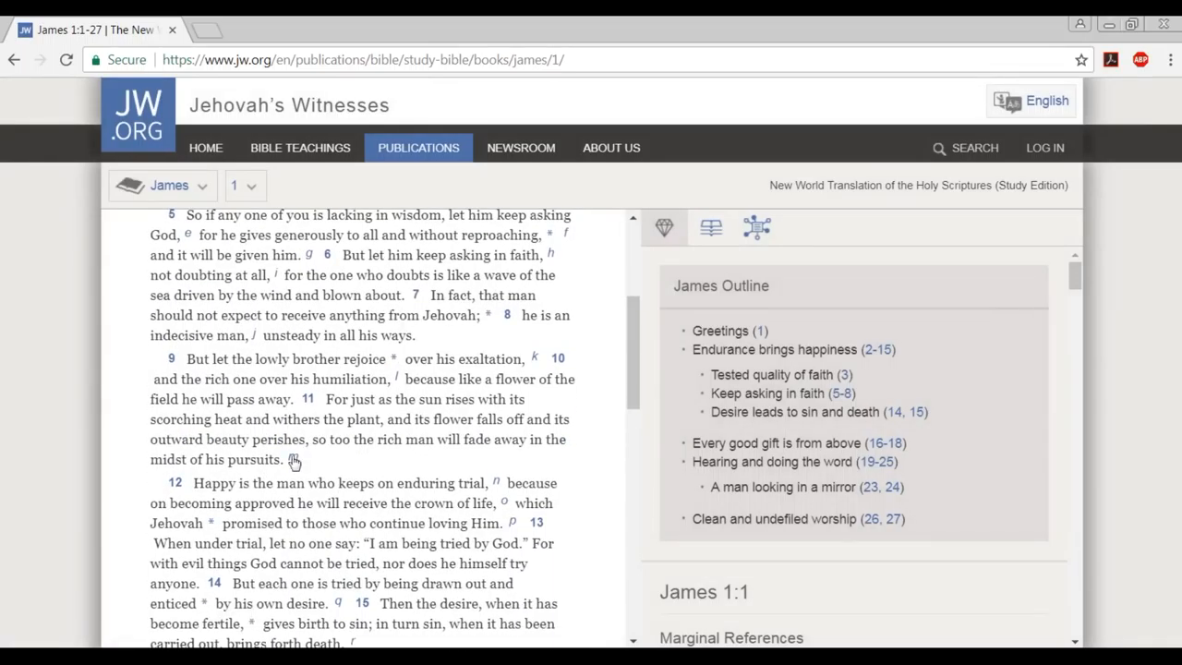
{"action": "mouse_move", "coordinate": [359, 477]}
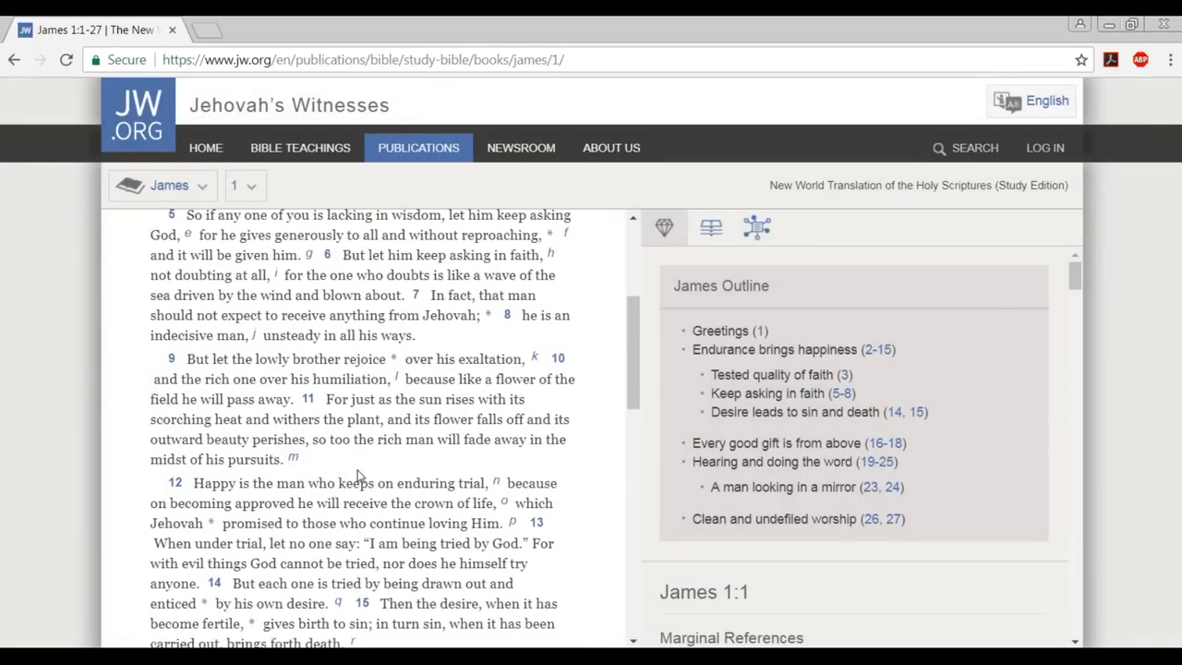
{"action": "mouse_move", "coordinate": [310, 508]}
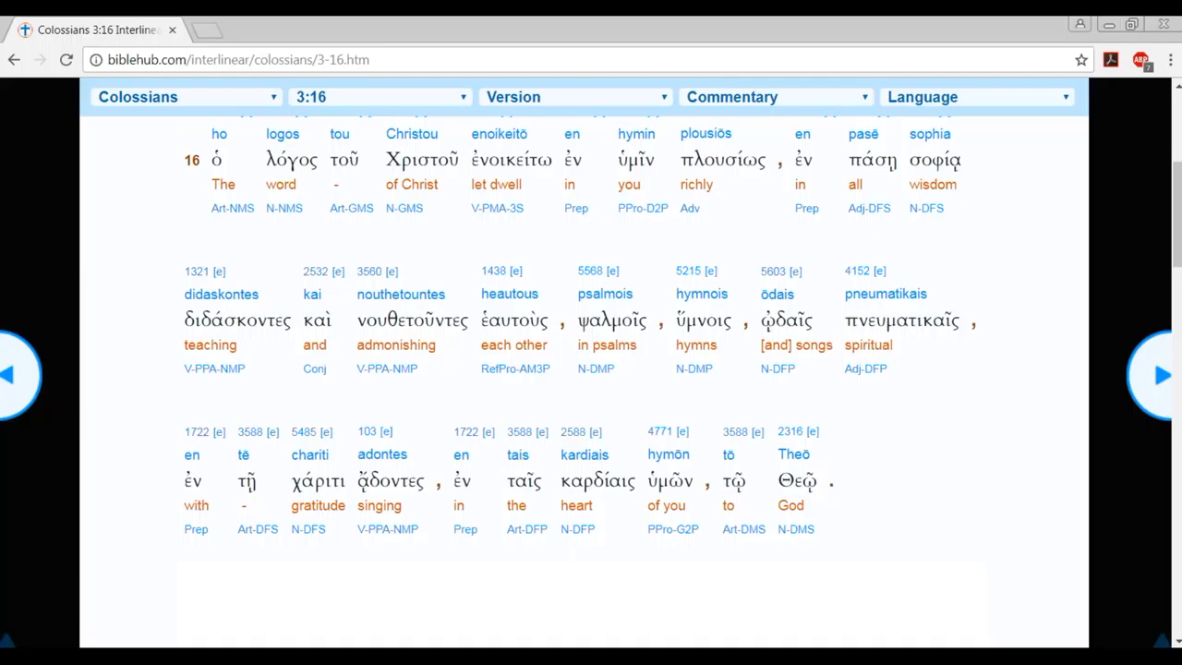
Switch the interlinear to James 1:12 and scroll through 'endures trial' and 'crown of life'.
{"action": "left_click", "coordinate": [184, 96]}
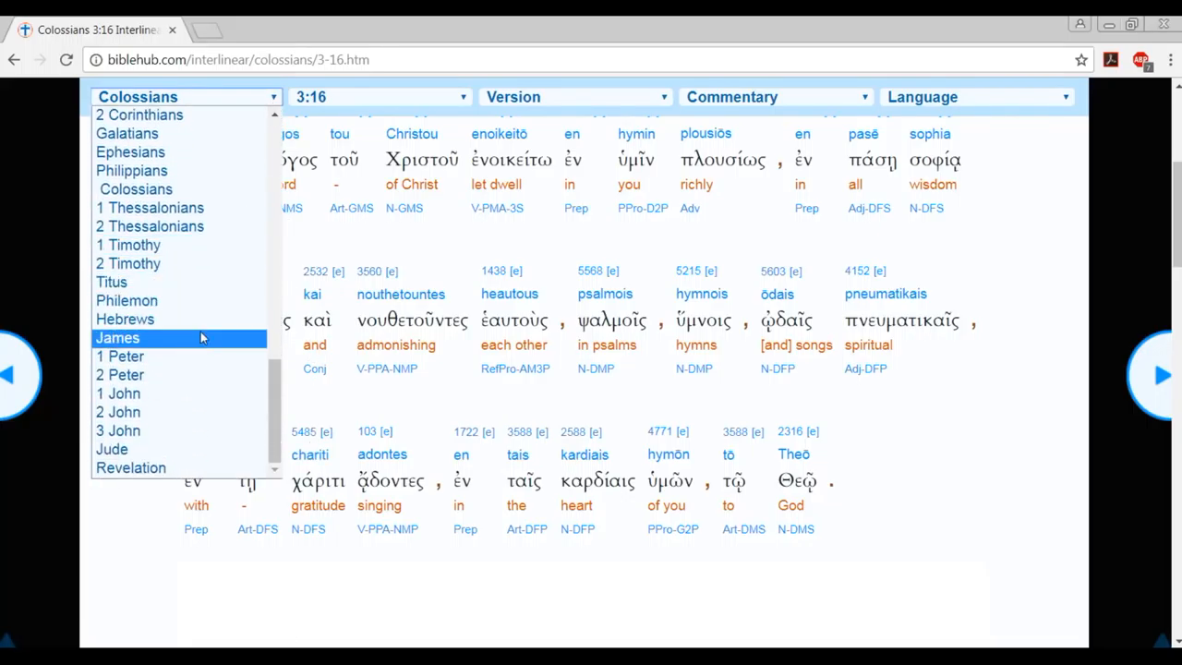
{"action": "left_click", "coordinate": [119, 336]}
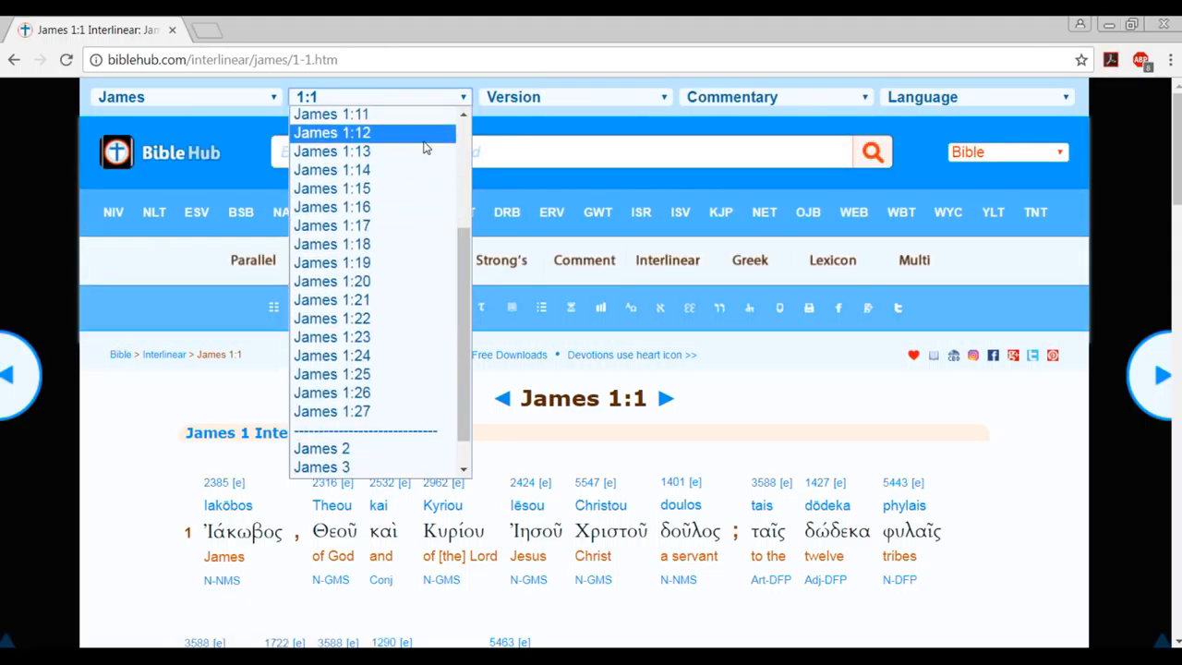
{"action": "left_click", "coordinate": [332, 133]}
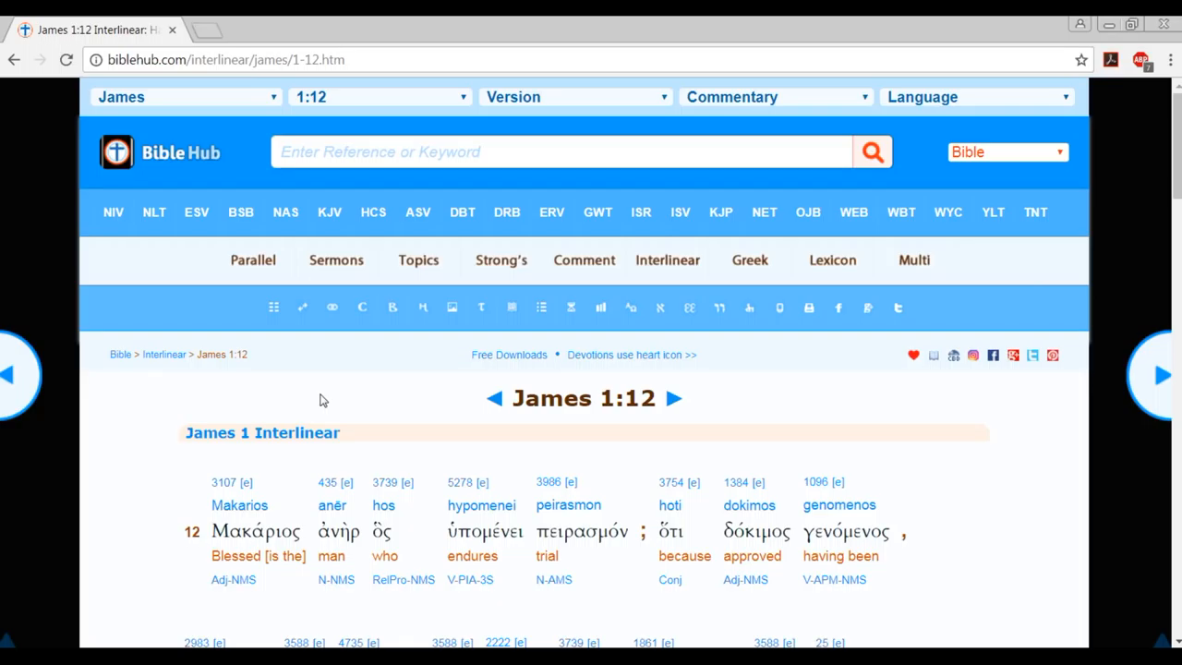
{"action": "scroll", "scroll_direction": "down", "scroll_amount": 3}
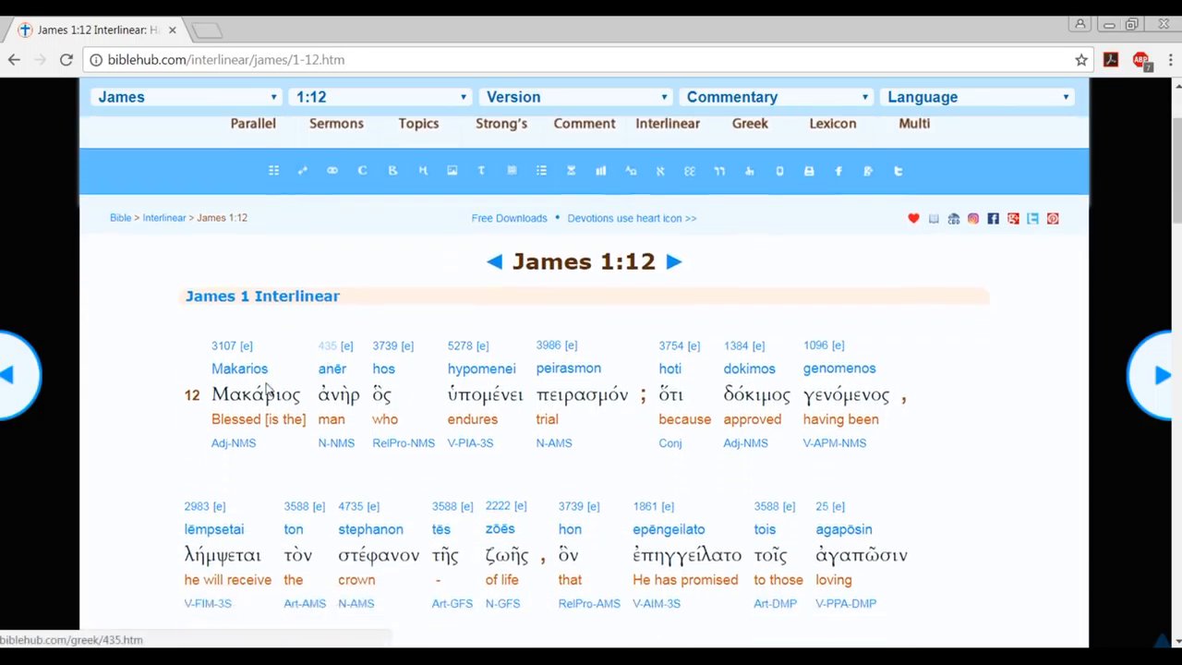
{"action": "scroll", "scroll_direction": "down", "scroll_amount": 3}
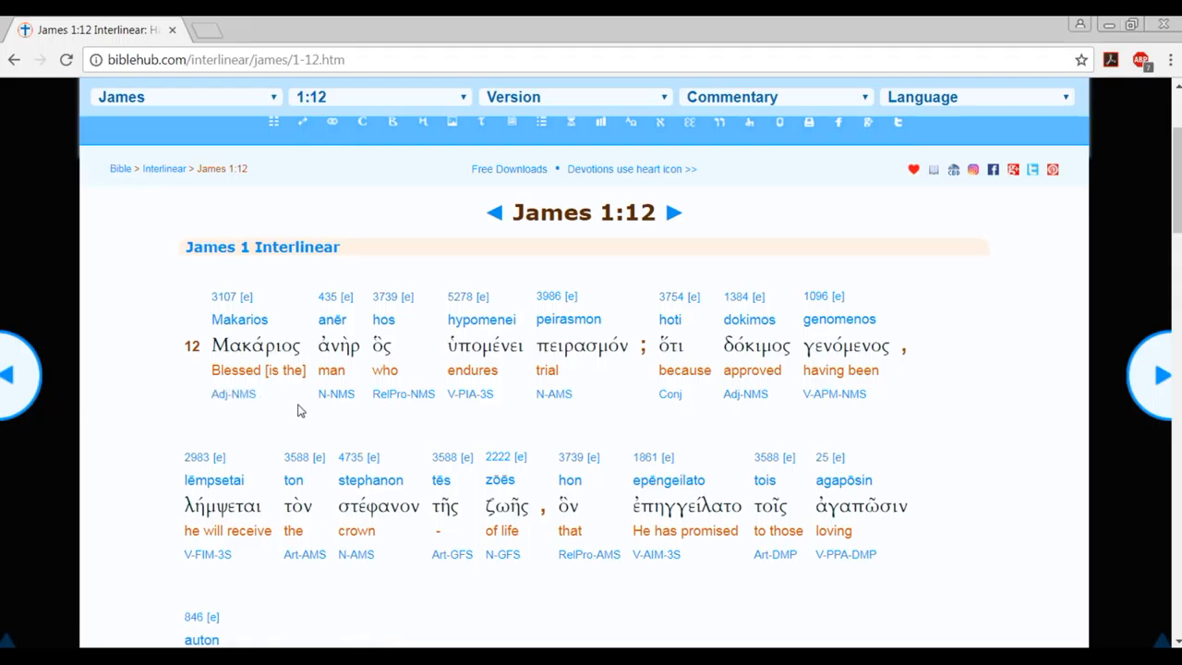
{"action": "mouse_move", "coordinate": [737, 432]}
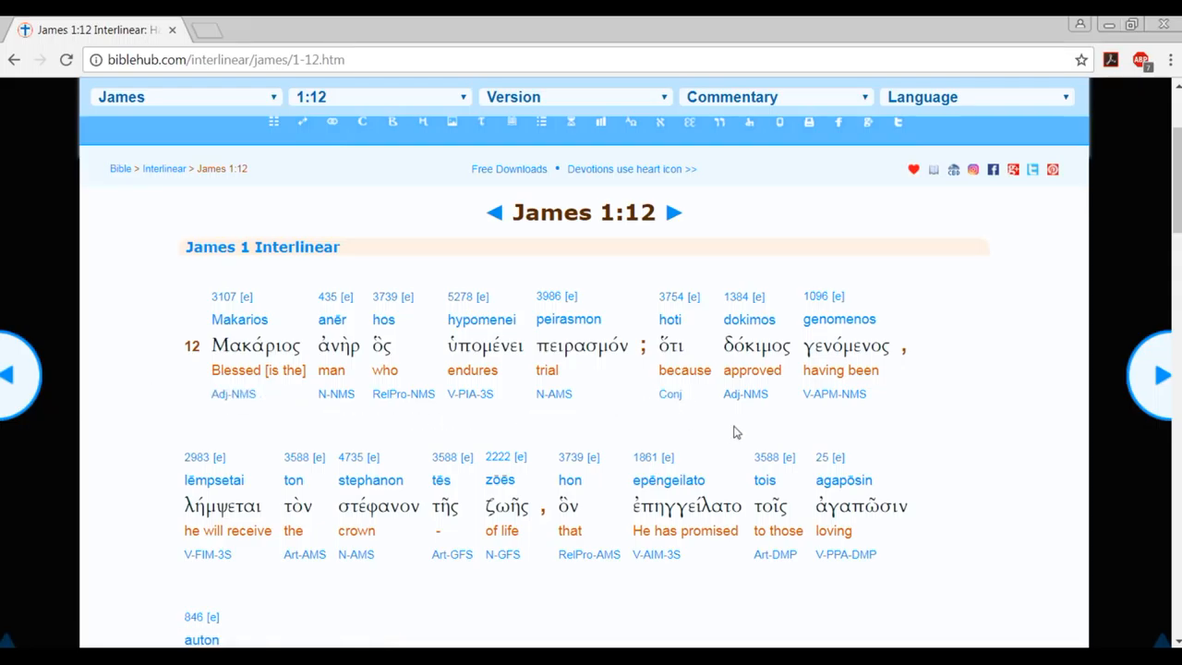
{"action": "mouse_move", "coordinate": [240, 580]}
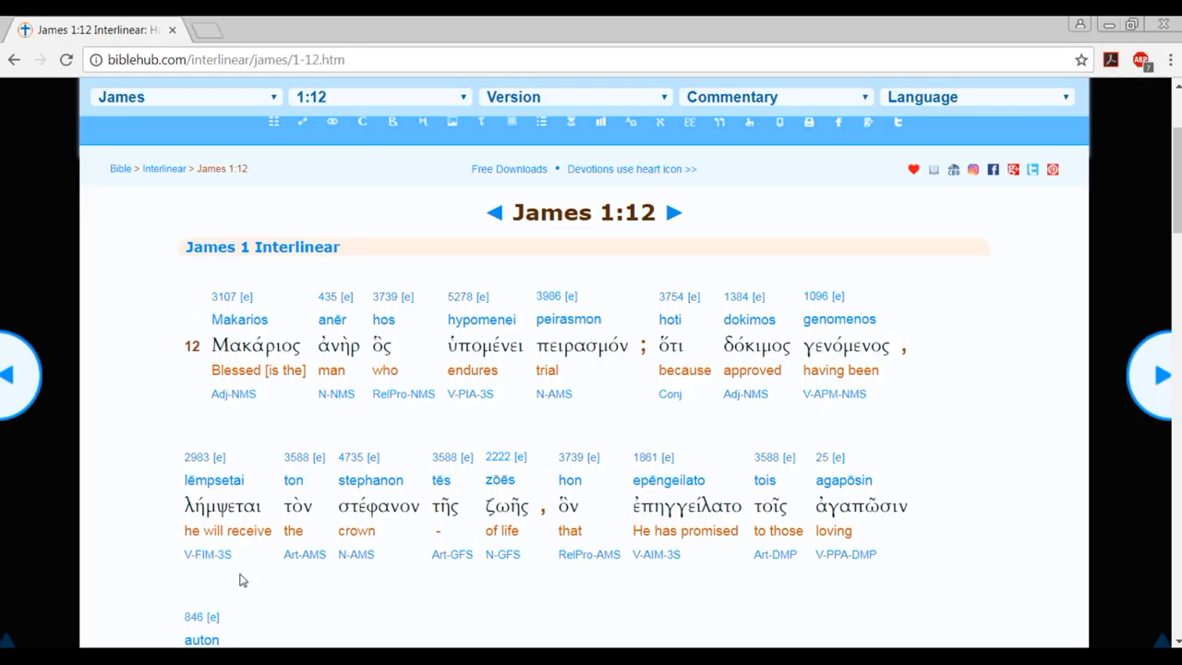
{"action": "mouse_move", "coordinate": [547, 580]}
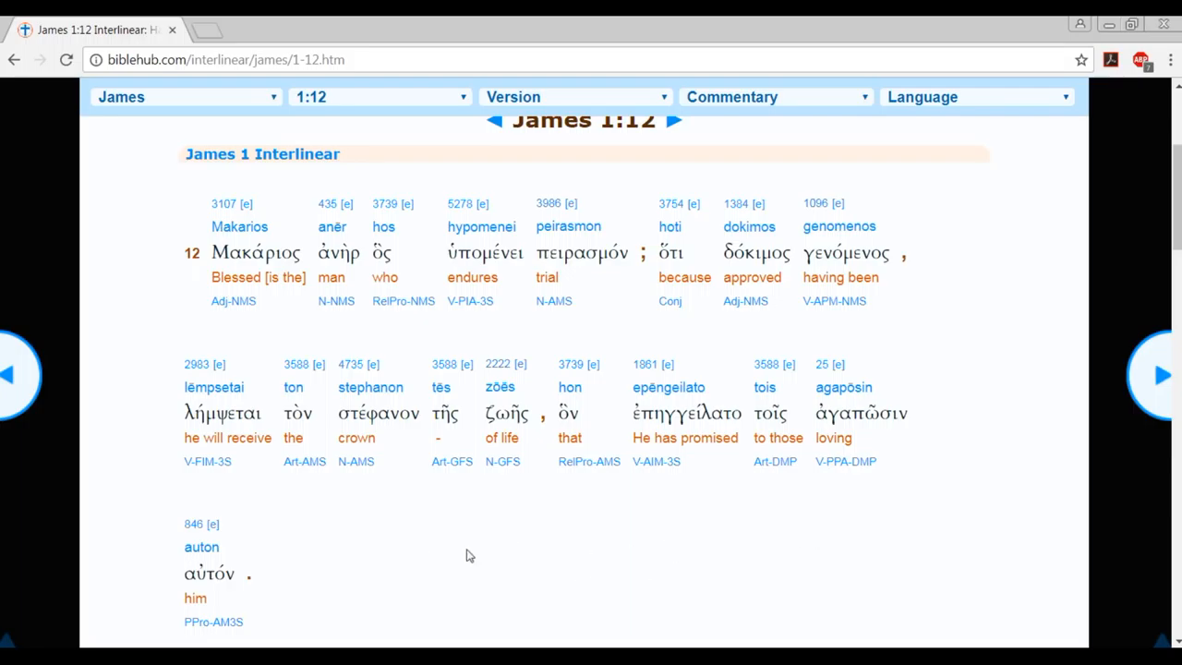
{"action": "mouse_move", "coordinate": [318, 547]}
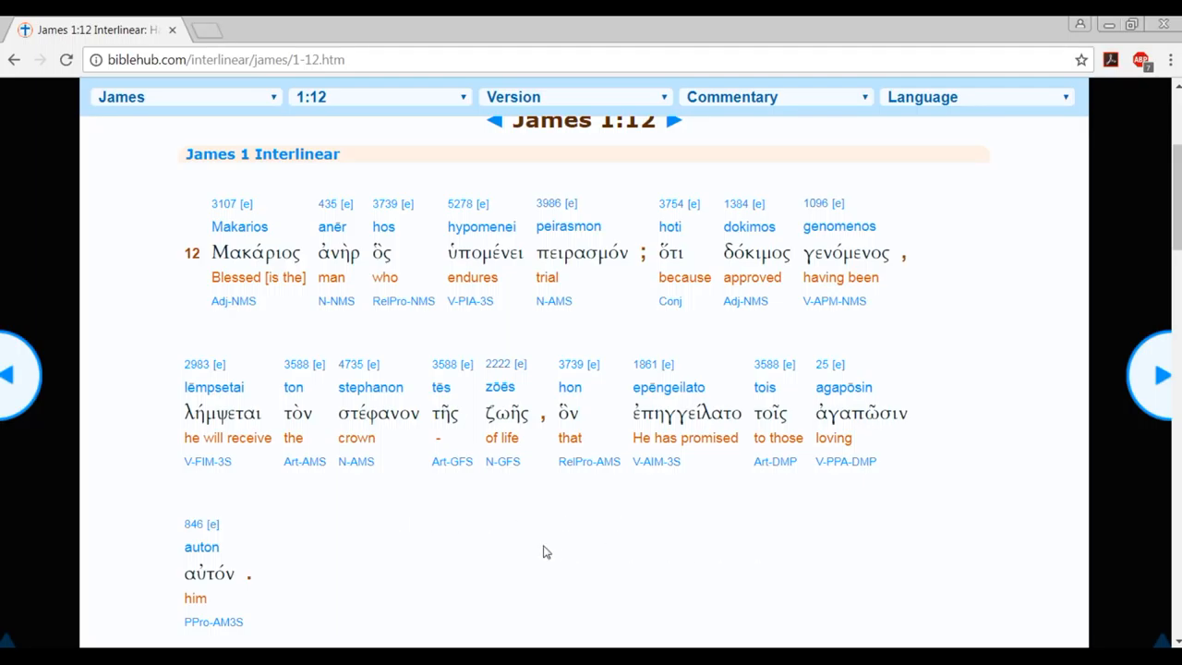
{"action": "mouse_move", "coordinate": [447, 547]}
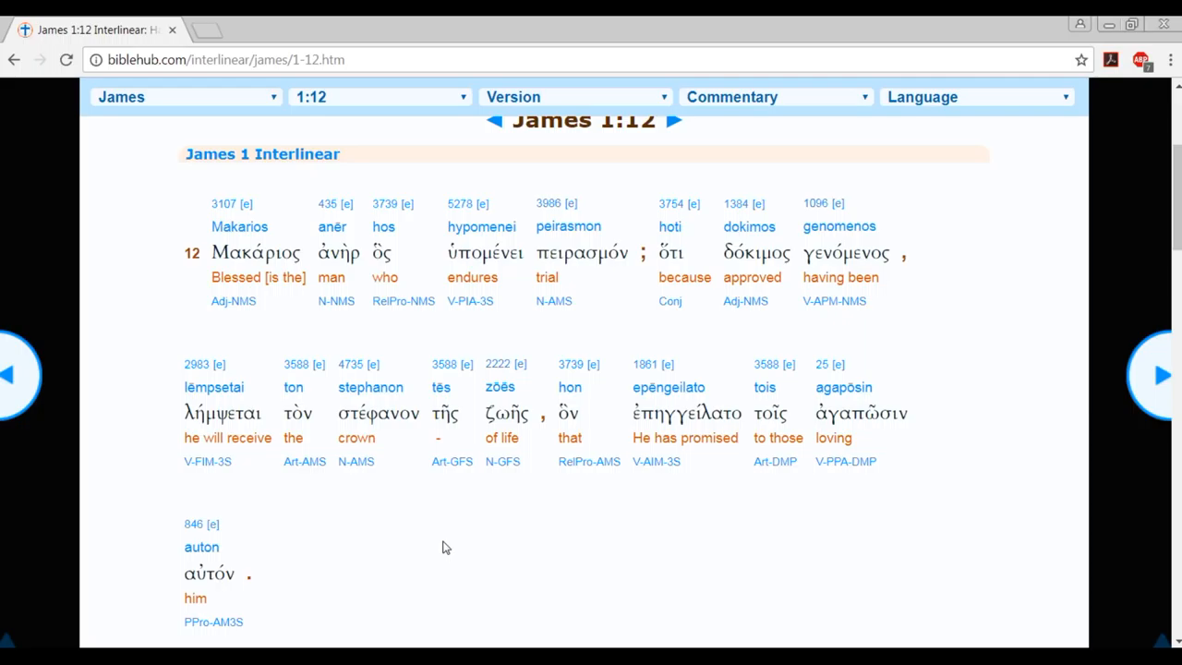
{"action": "mouse_move", "coordinate": [654, 514]}
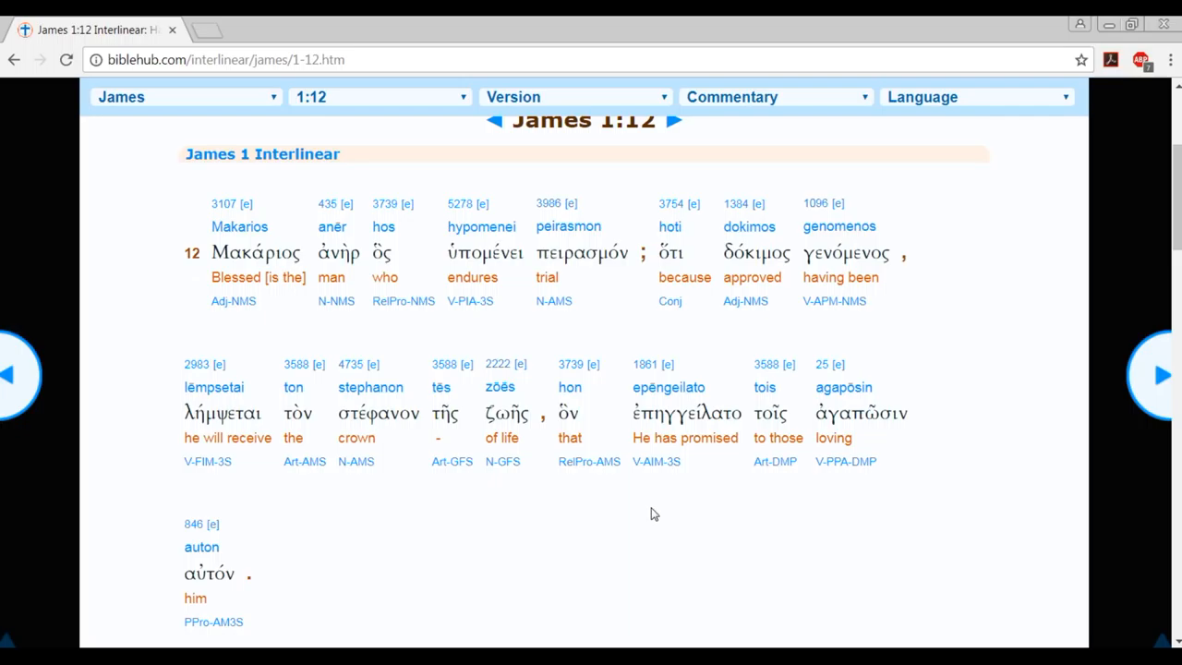
{"action": "mouse_move", "coordinate": [313, 578]}
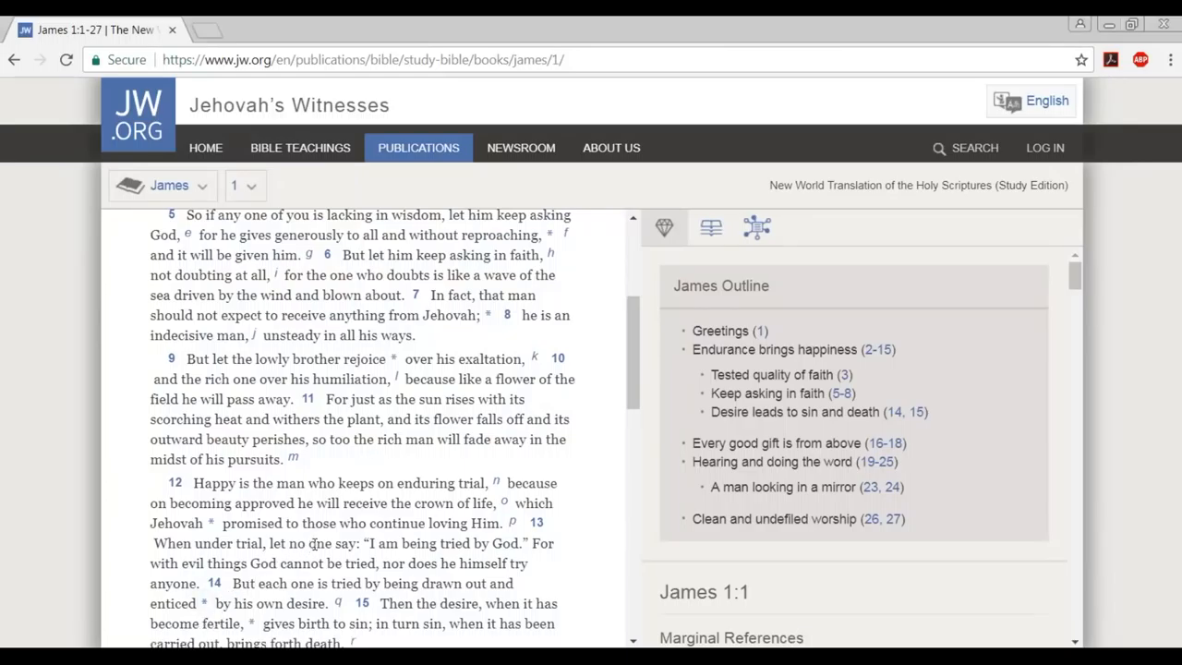
{"action": "mouse_move", "coordinate": [321, 484]}
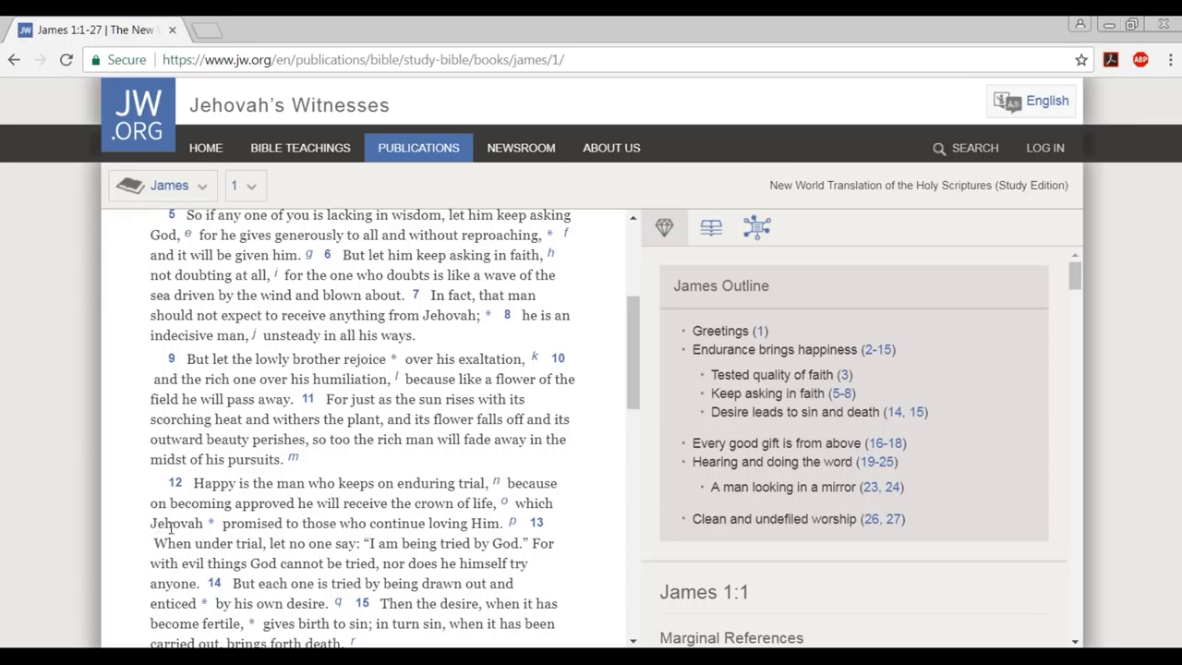
{"action": "mouse_move", "coordinate": [288, 497]}
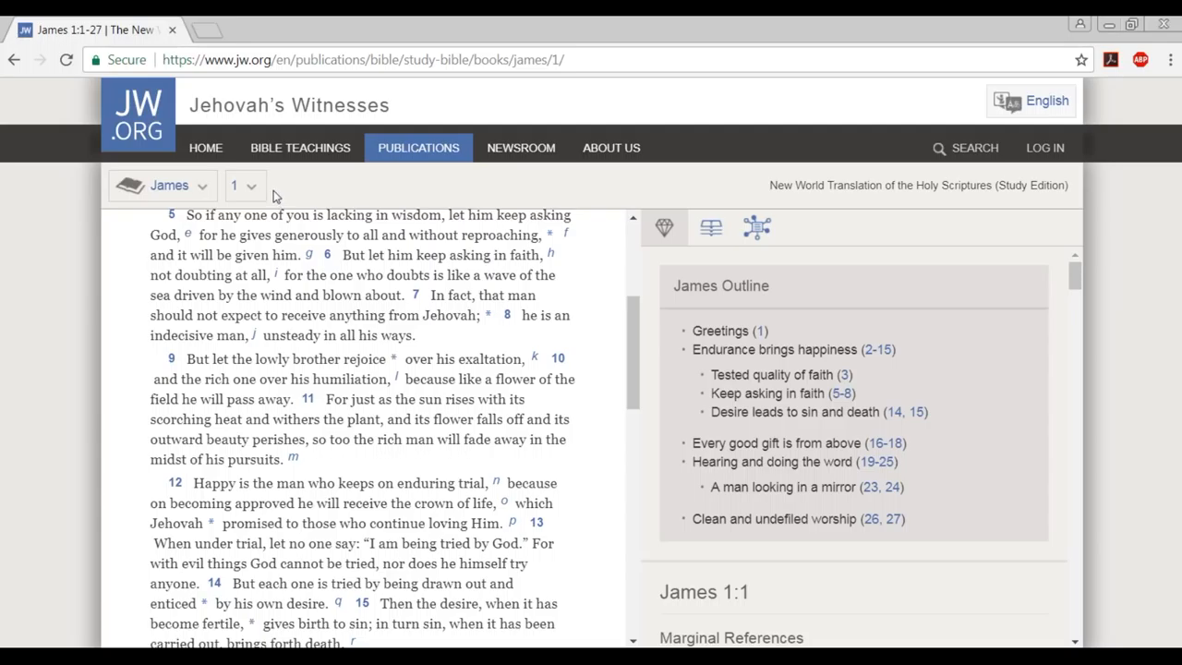
{"action": "mouse_move", "coordinate": [255, 192]}
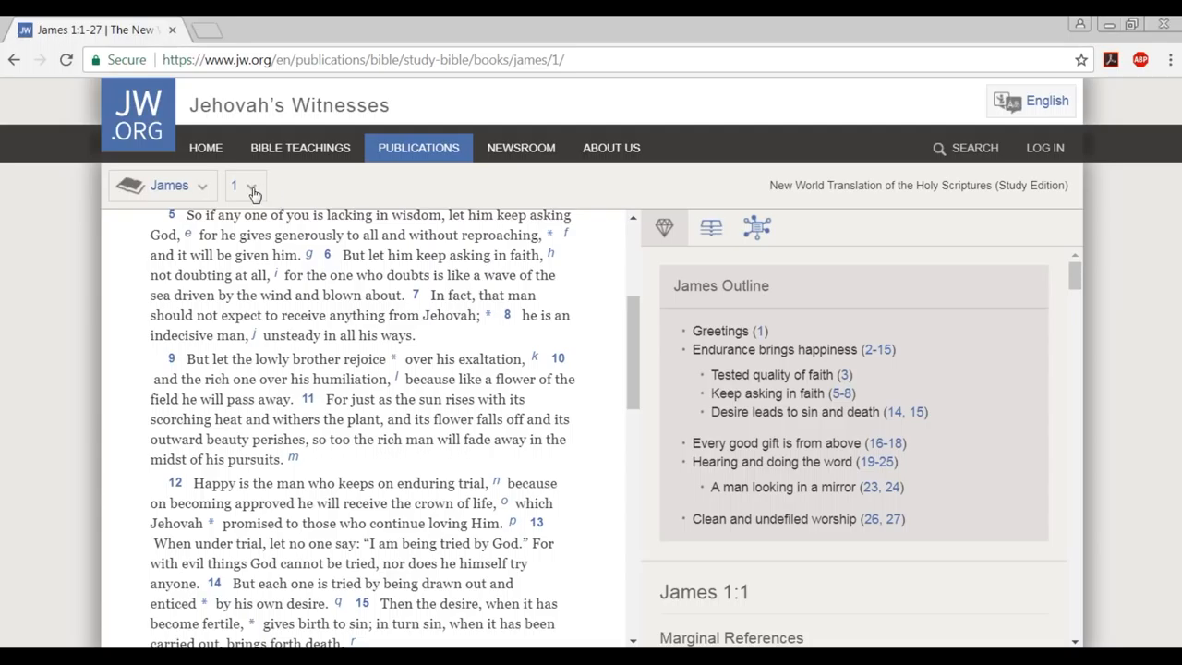
Switch to James chapter 2 and scroll down to verses 14–23 on faith and Abraham.
{"action": "left_click", "coordinate": [245, 185]}
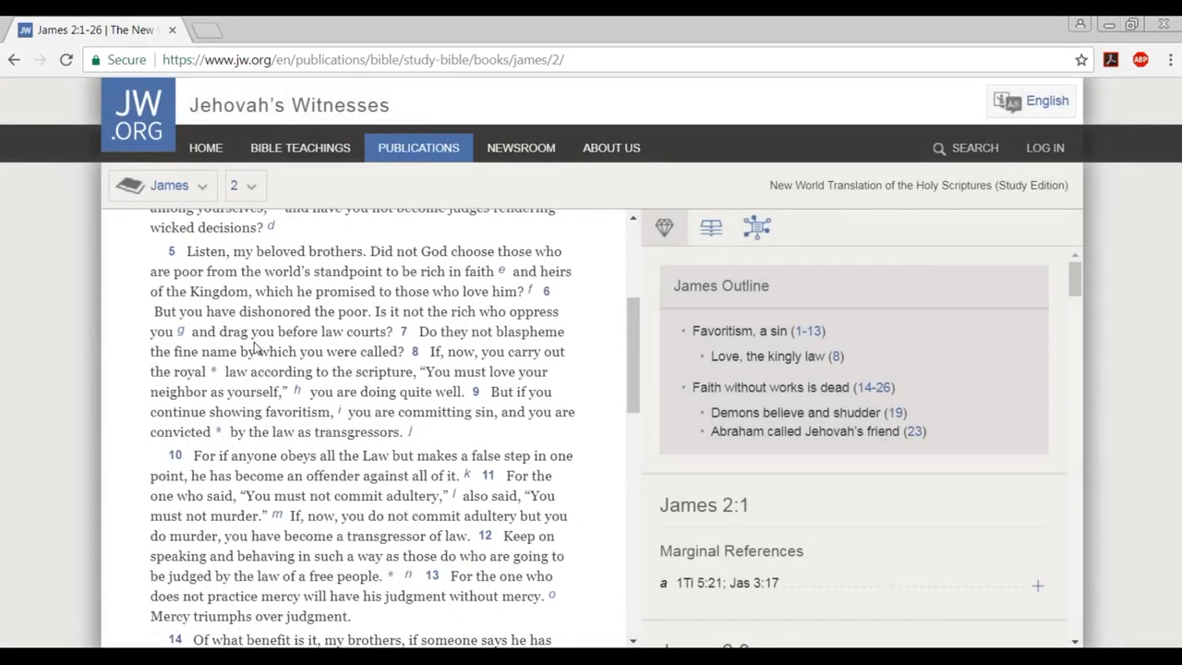
{"action": "scroll", "scroll_direction": "down", "scroll_amount": 3}
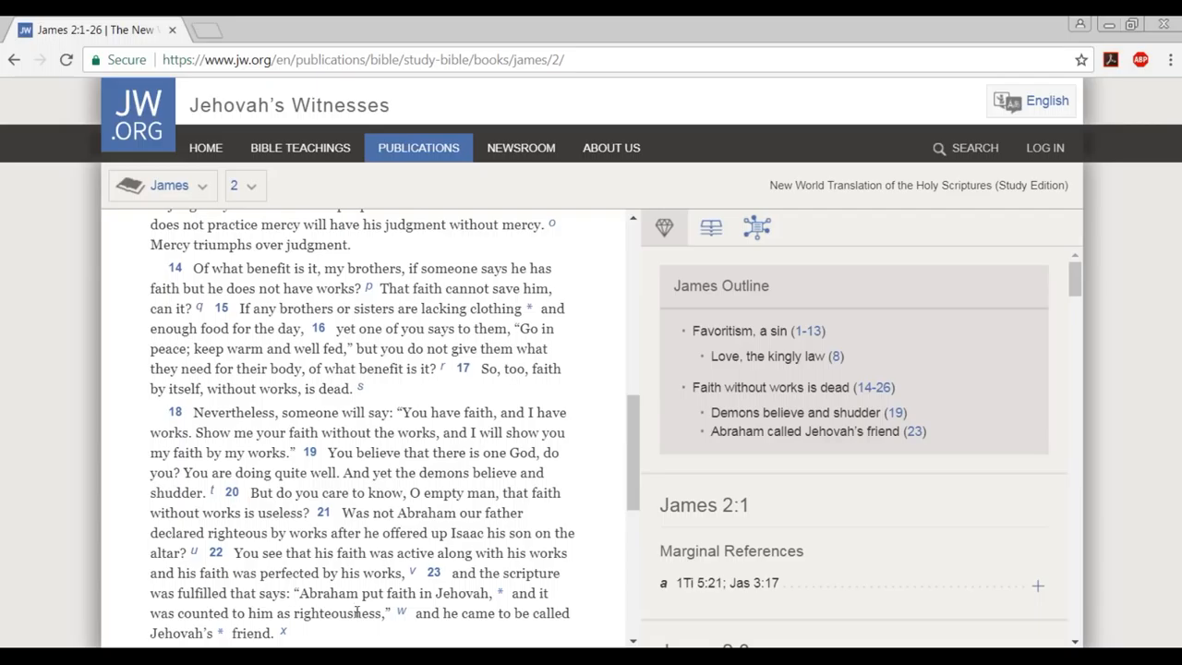
{"action": "mouse_move", "coordinate": [358, 612]}
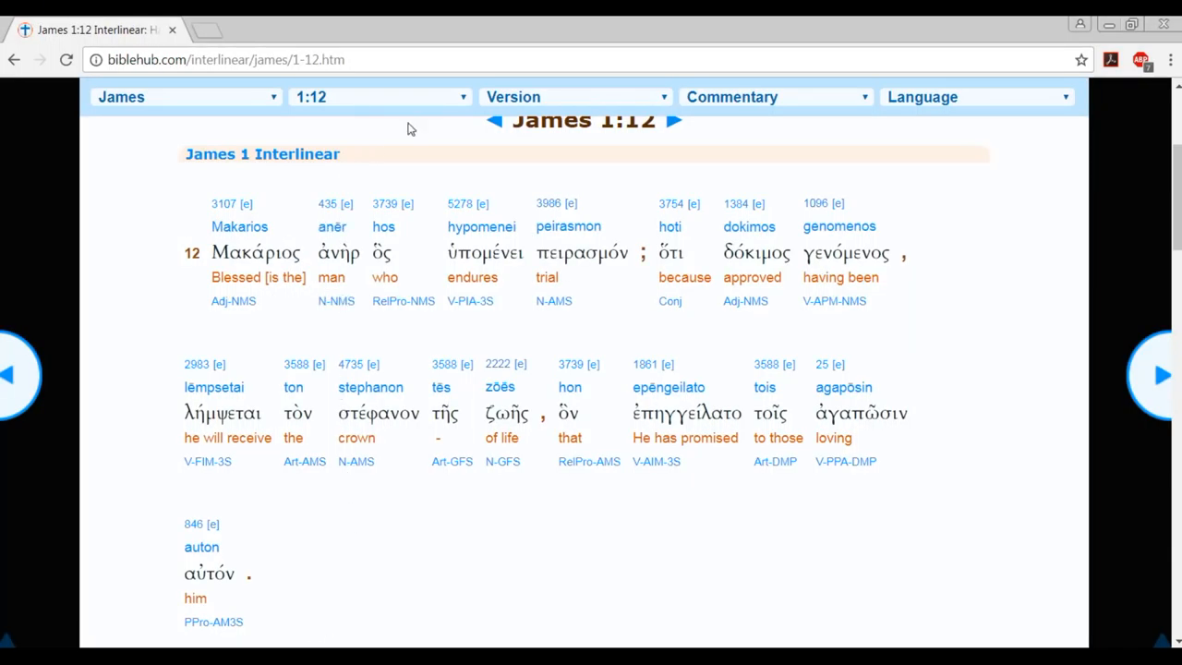
Change the verse dropdown to James 2 and select 2:23, 'Abraham believed'.
{"action": "left_click", "coordinate": [379, 96]}
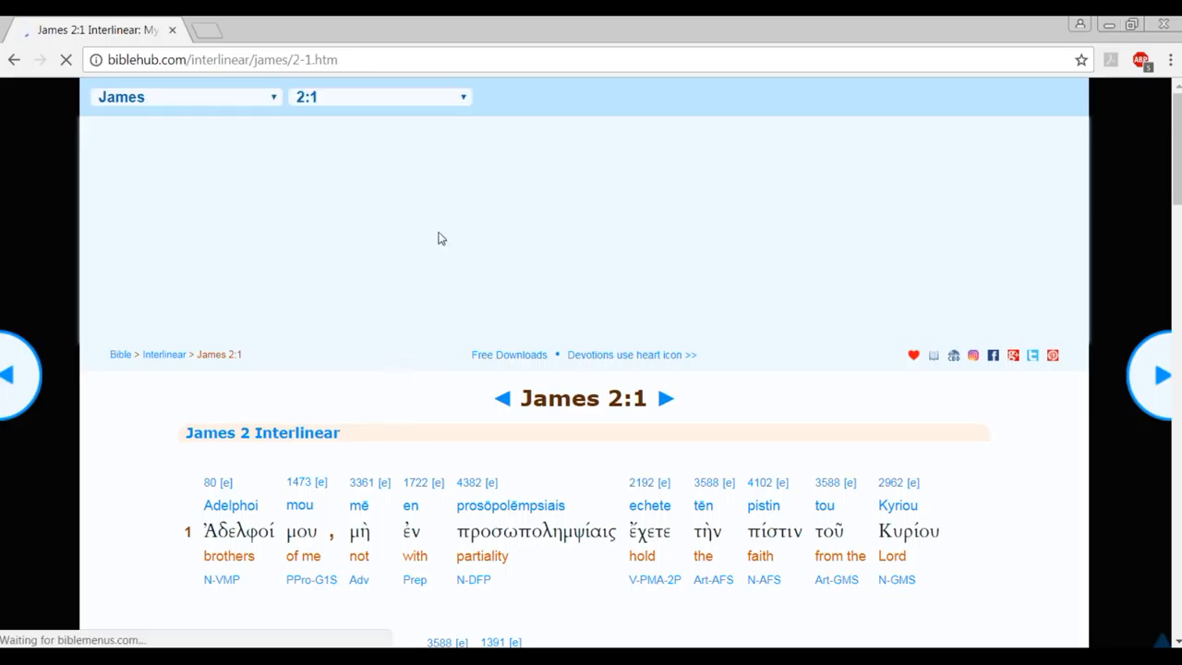
{"action": "left_click", "coordinate": [379, 96]}
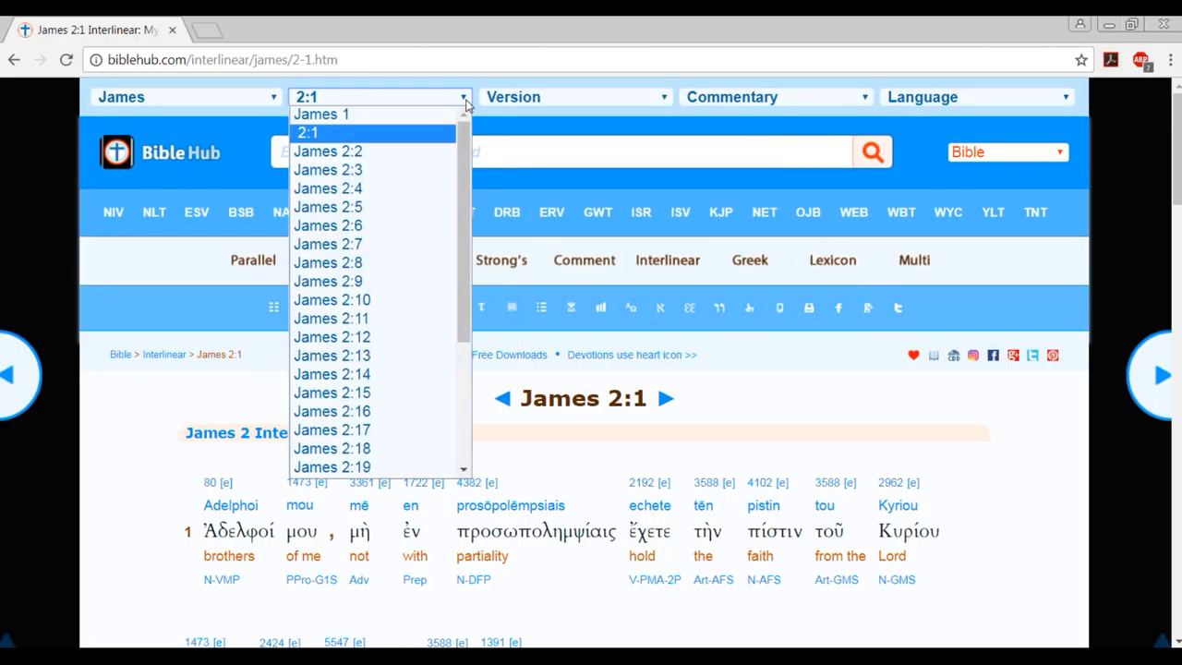
{"action": "scroll", "scroll_direction": "down", "scroll_amount": 3}
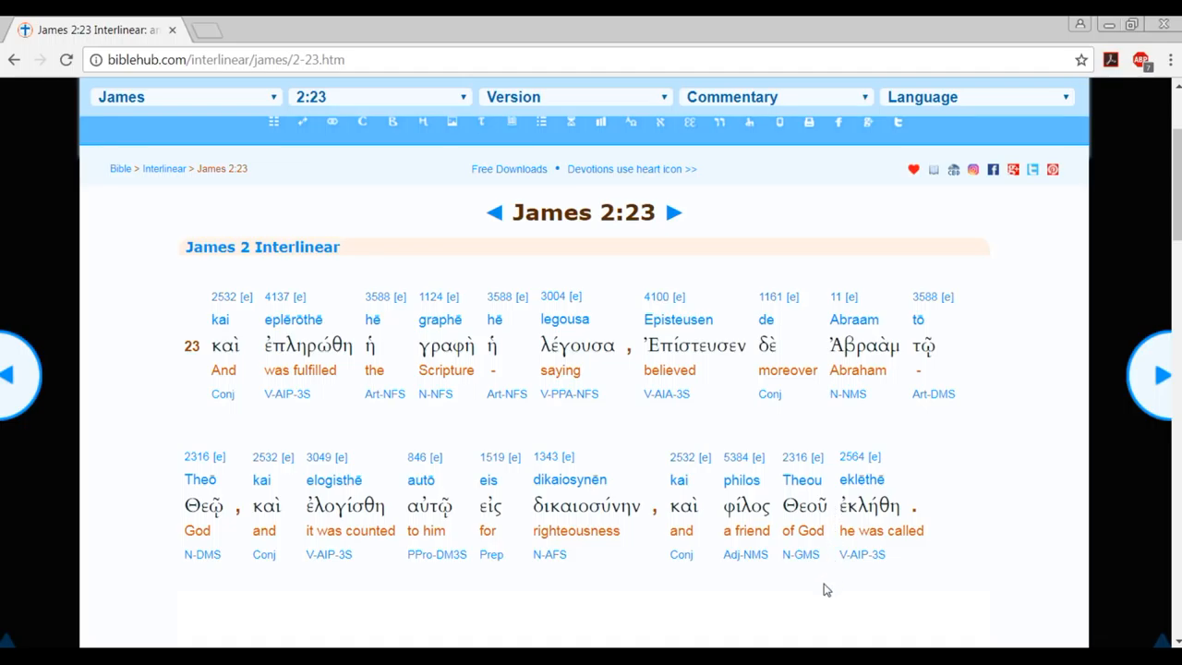
{"action": "mouse_move", "coordinate": [401, 587]}
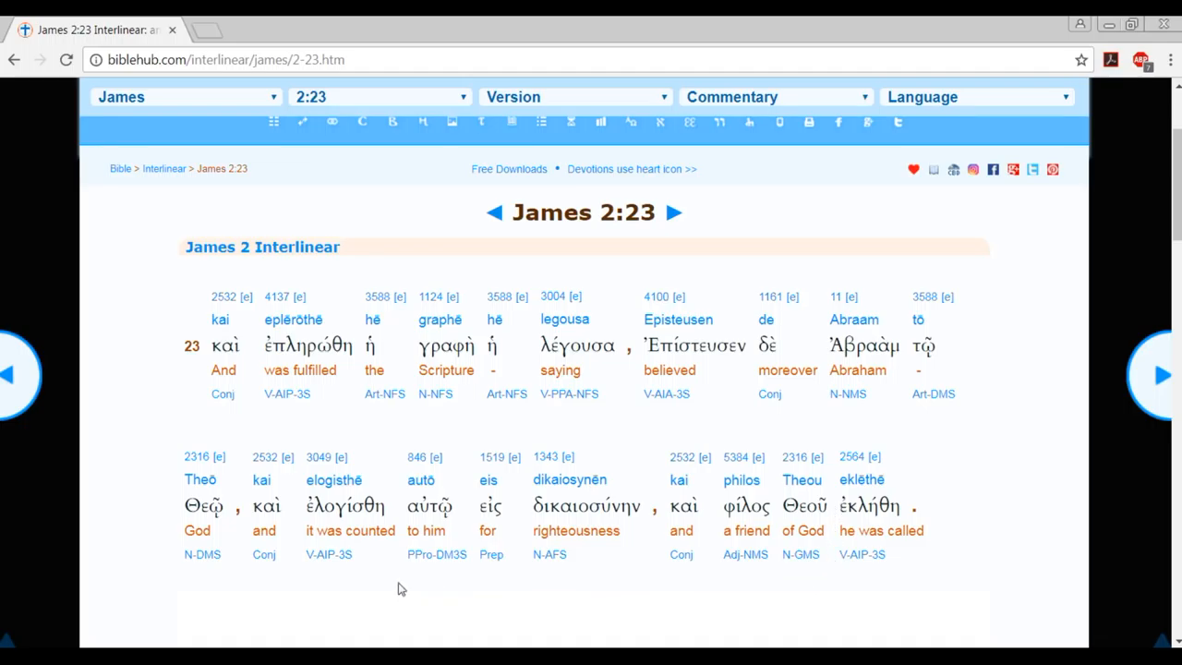
{"action": "mouse_move", "coordinate": [344, 598]}
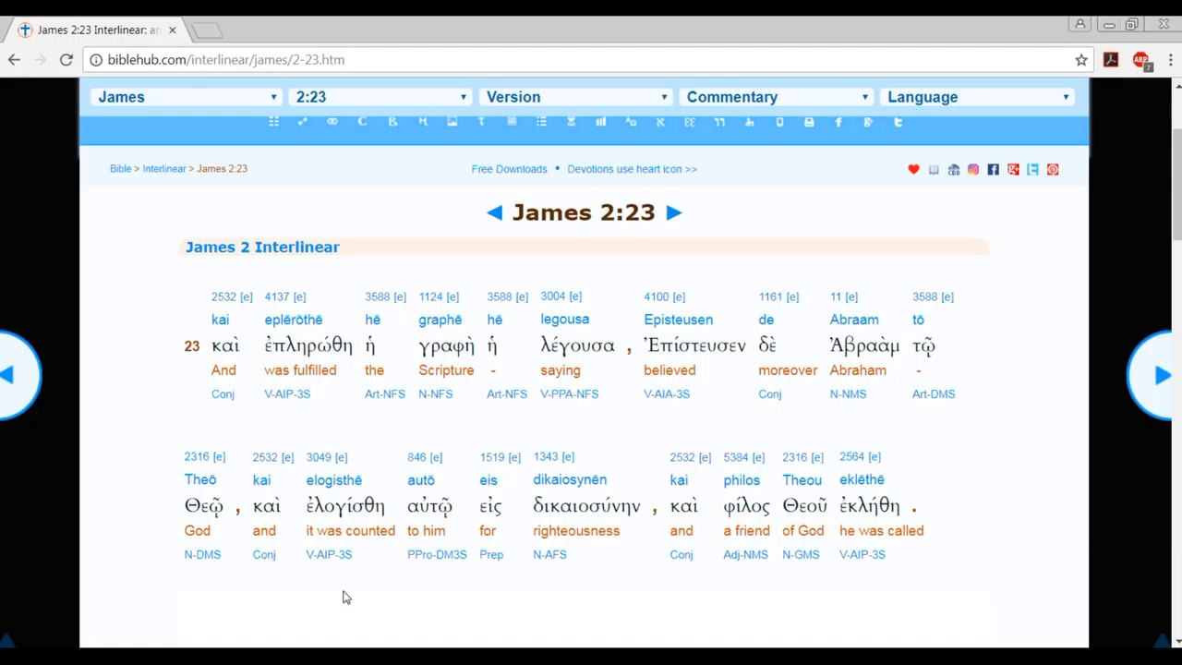
{"action": "mouse_move", "coordinate": [151, 576]}
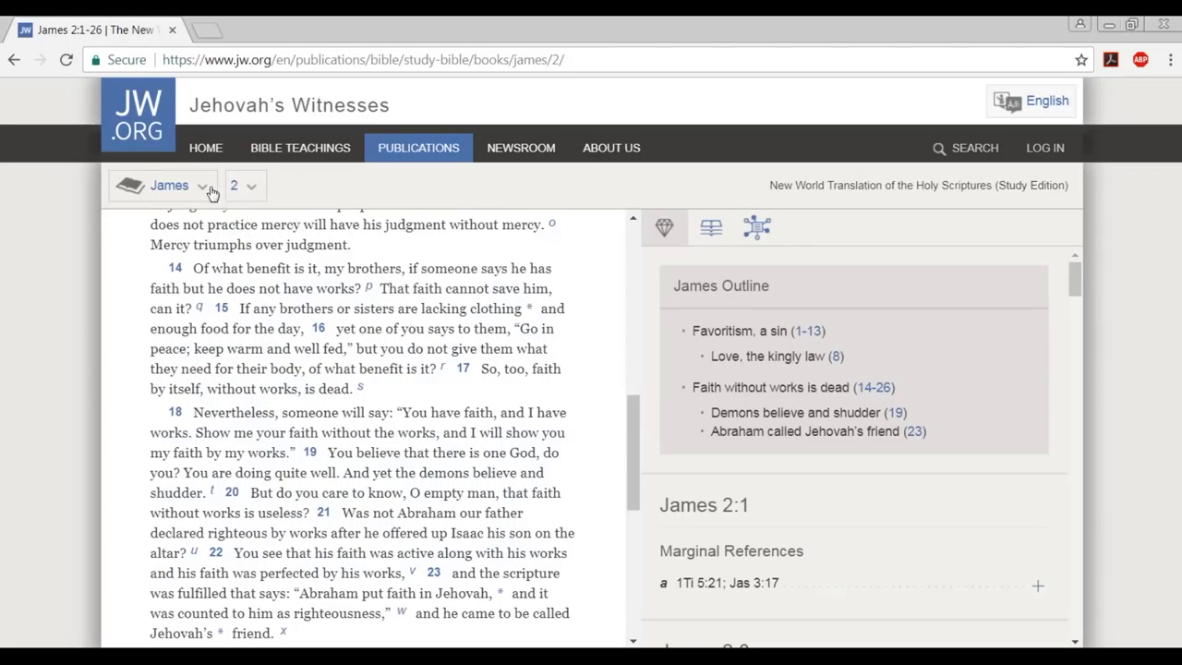
{"action": "left_click", "coordinate": [170, 184]}
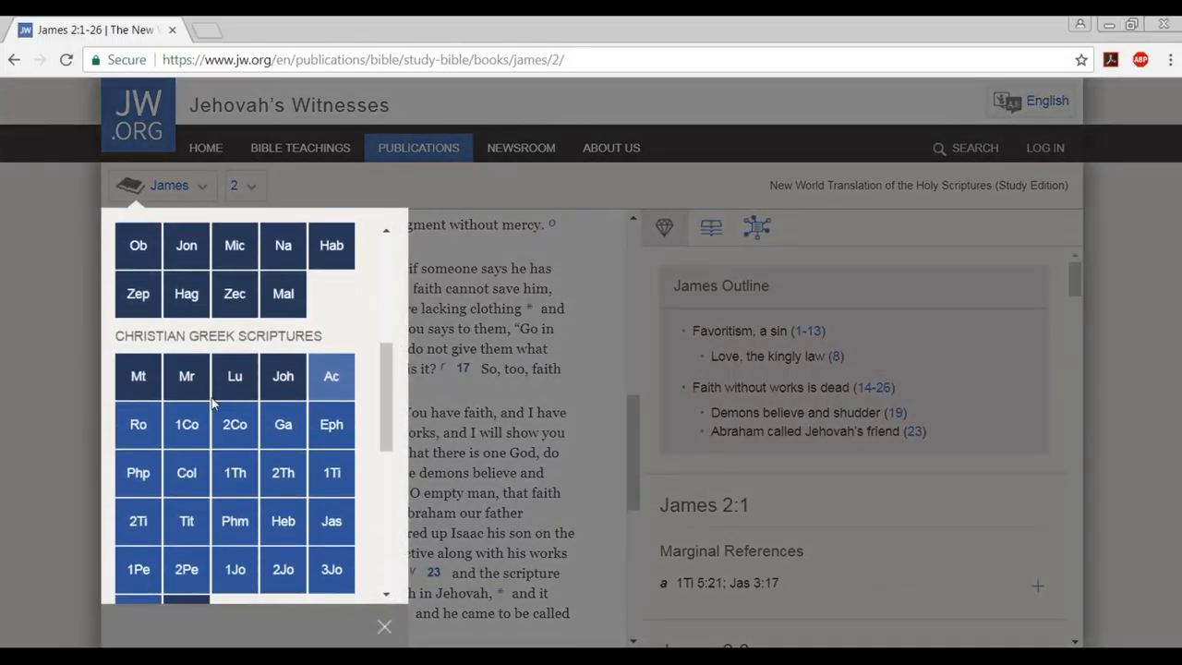
{"action": "left_click", "coordinate": [282, 521]}
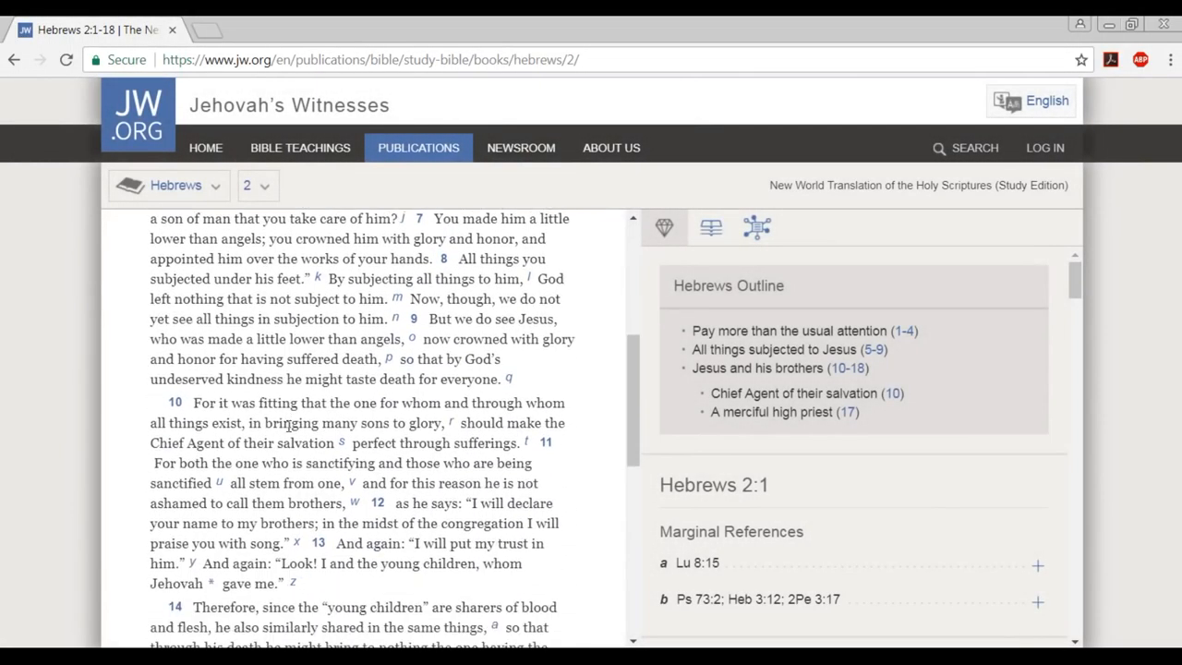
{"action": "mouse_move", "coordinate": [262, 458]}
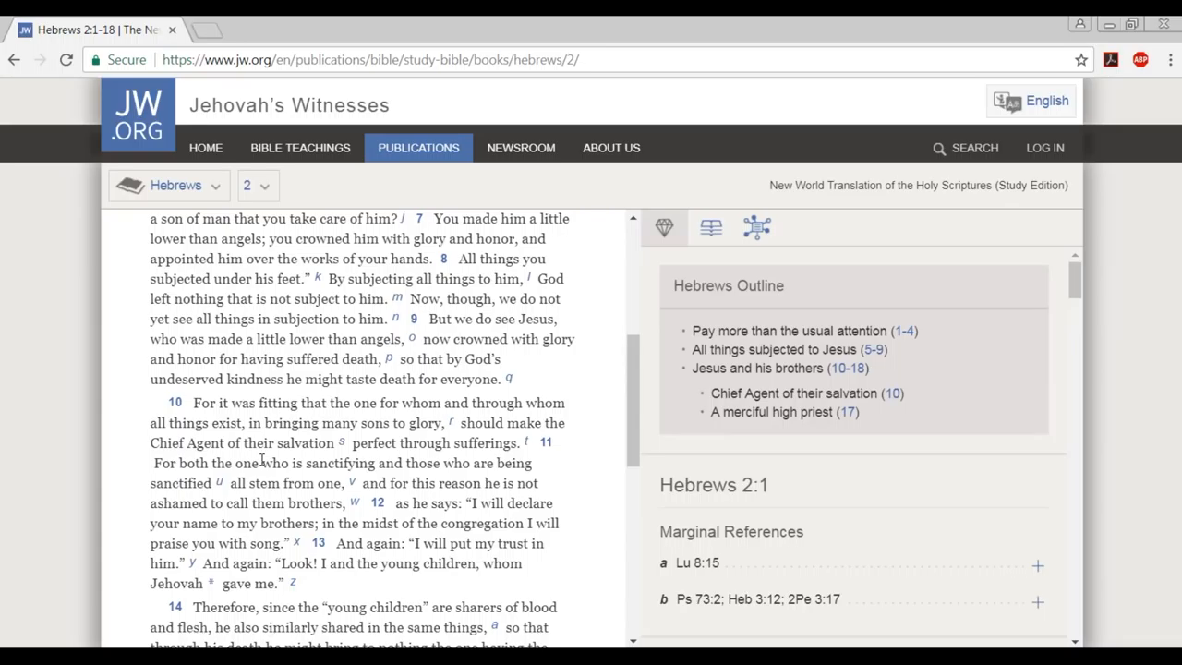
{"action": "mouse_move", "coordinate": [477, 523]}
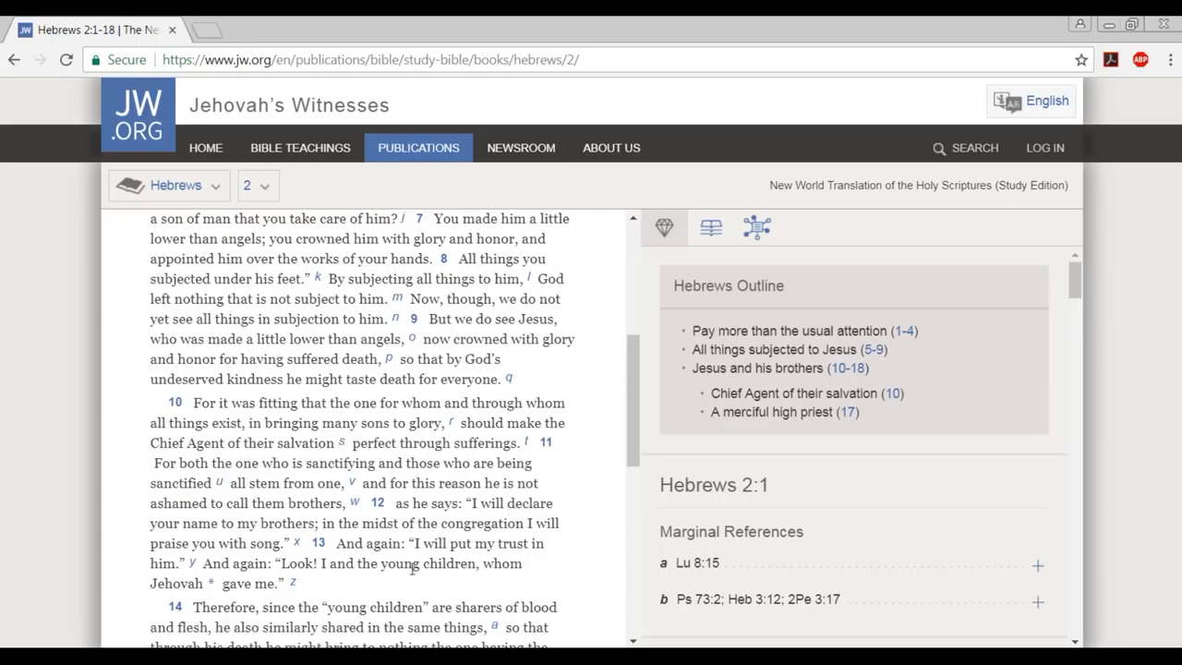
{"action": "mouse_move", "coordinate": [402, 580]}
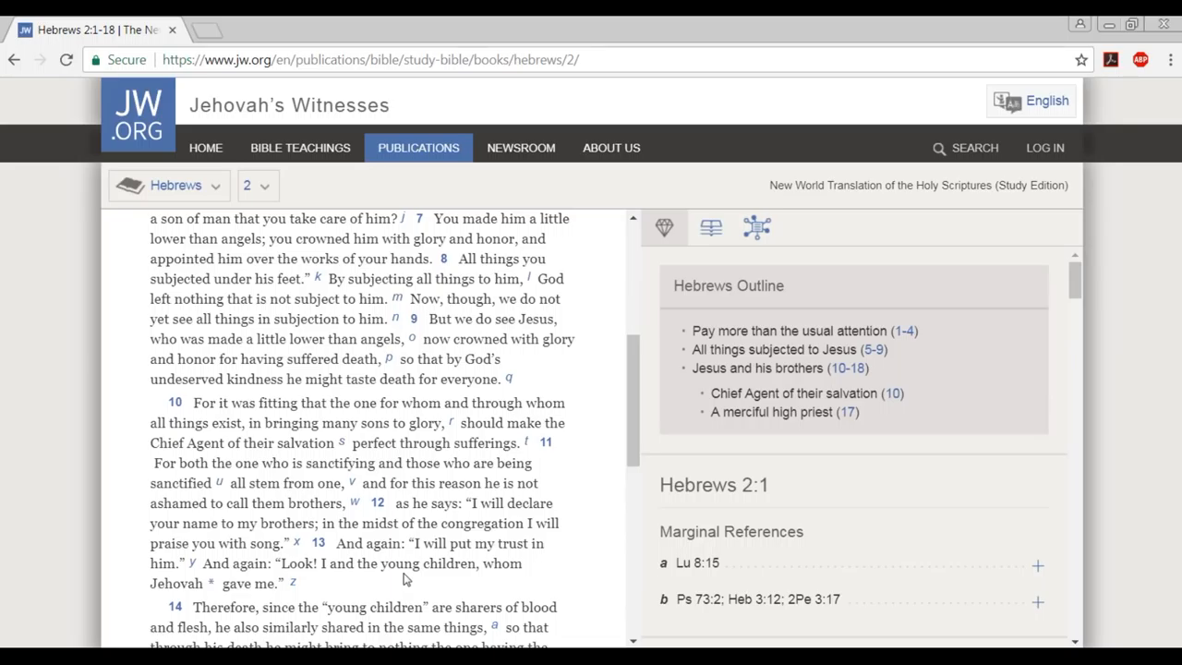
{"action": "scroll", "scroll_direction": "down", "scroll_amount": 3}
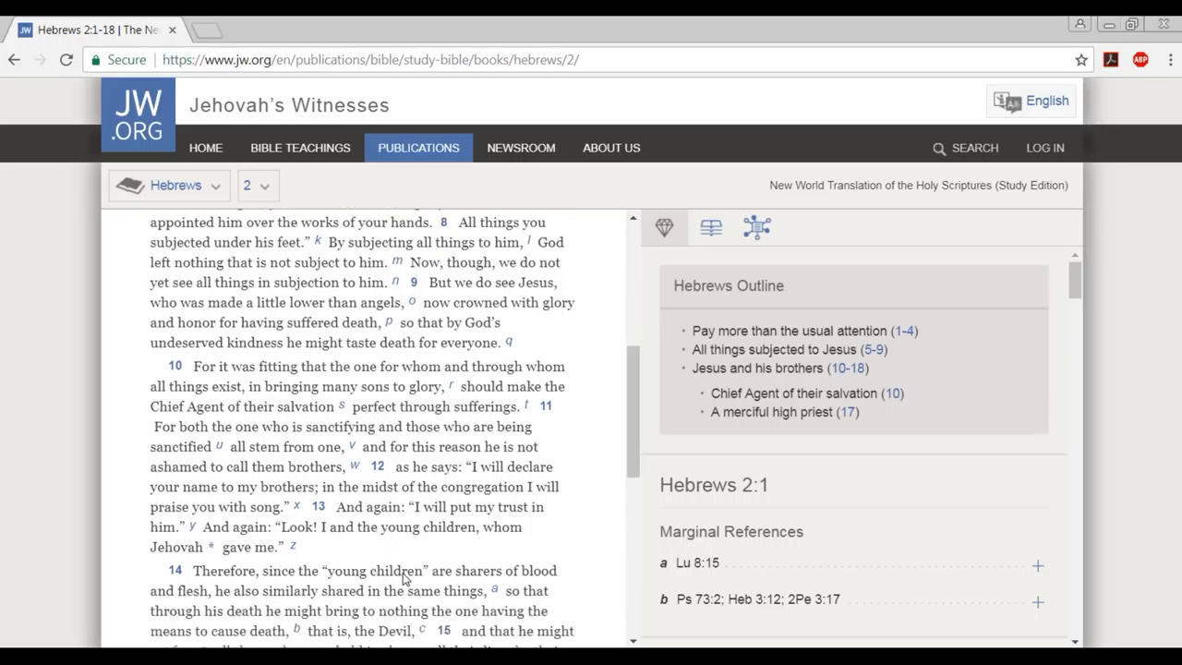
{"action": "scroll", "scroll_direction": "down", "scroll_amount": 3}
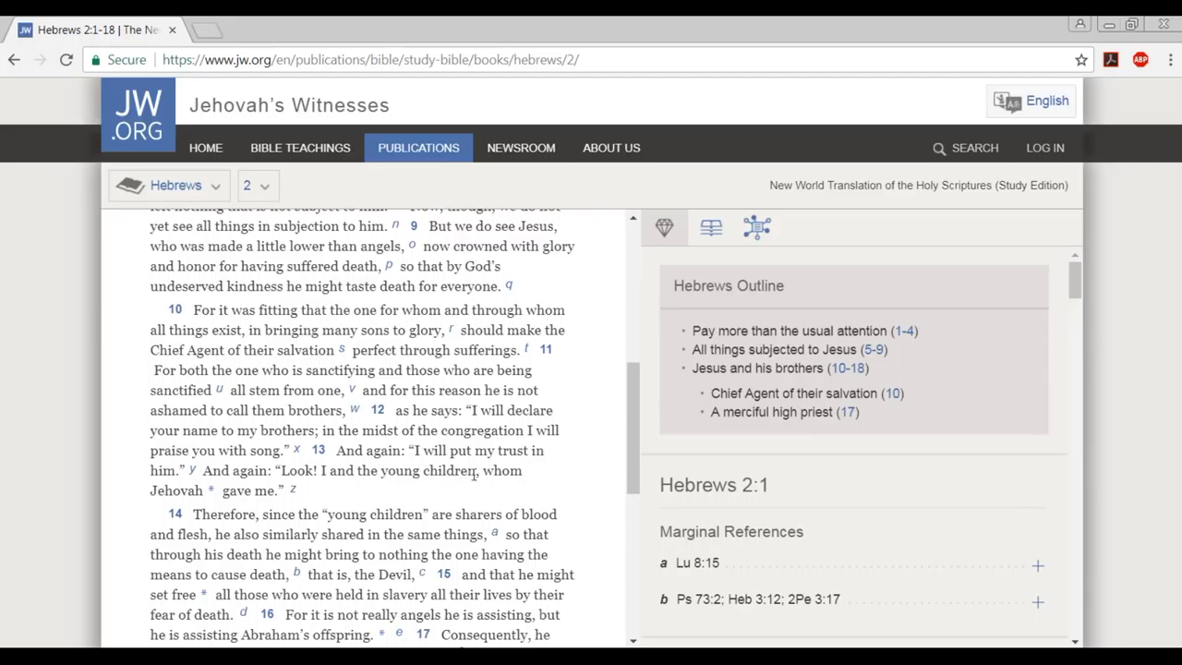
{"action": "mouse_move", "coordinate": [225, 532]}
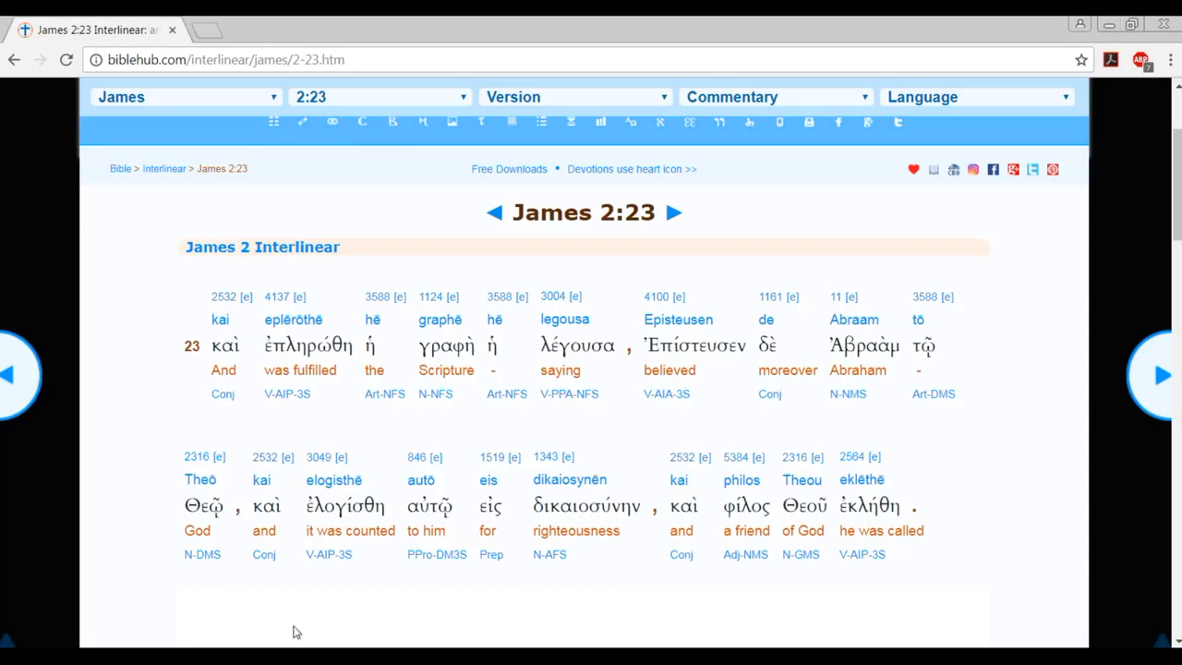
Switch the interlinear to Hebrews 2:13 and scroll through 'I will be trusting'.
{"action": "left_click", "coordinate": [185, 96]}
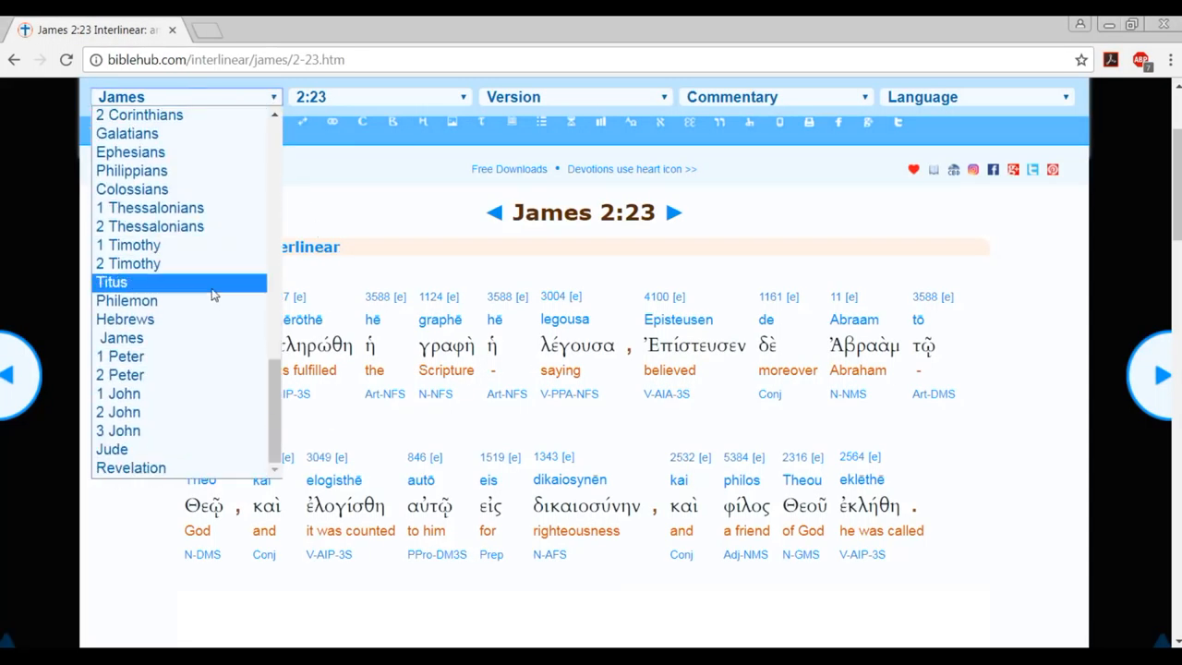
{"action": "left_click", "coordinate": [126, 317]}
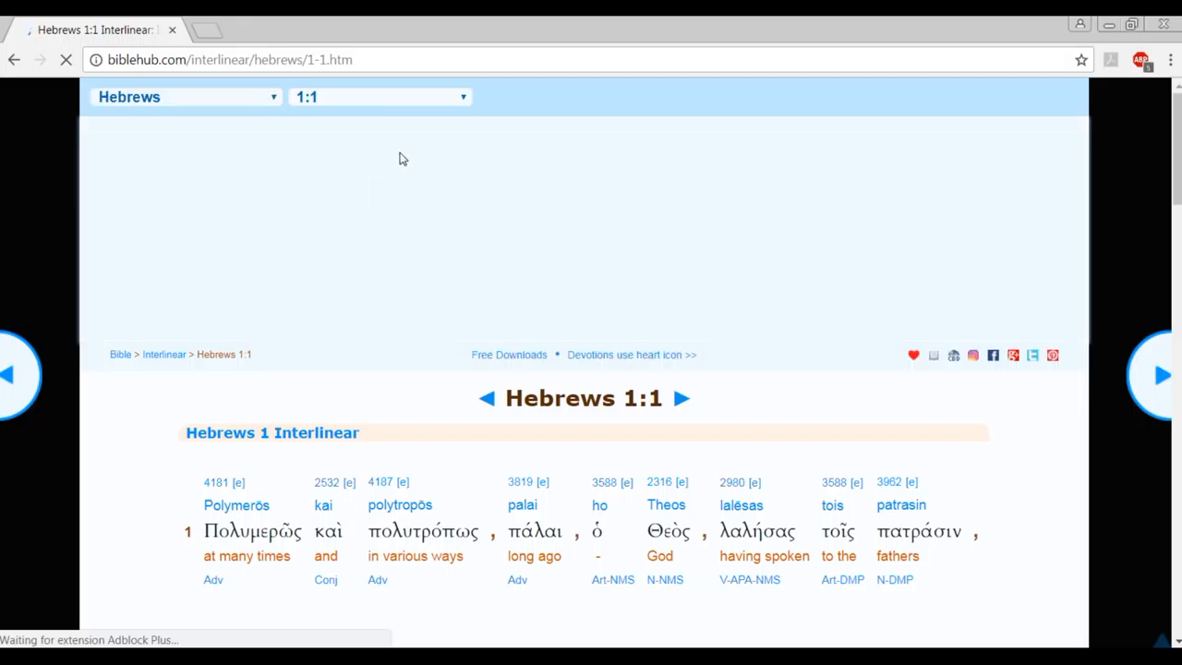
{"action": "left_click", "coordinate": [379, 96]}
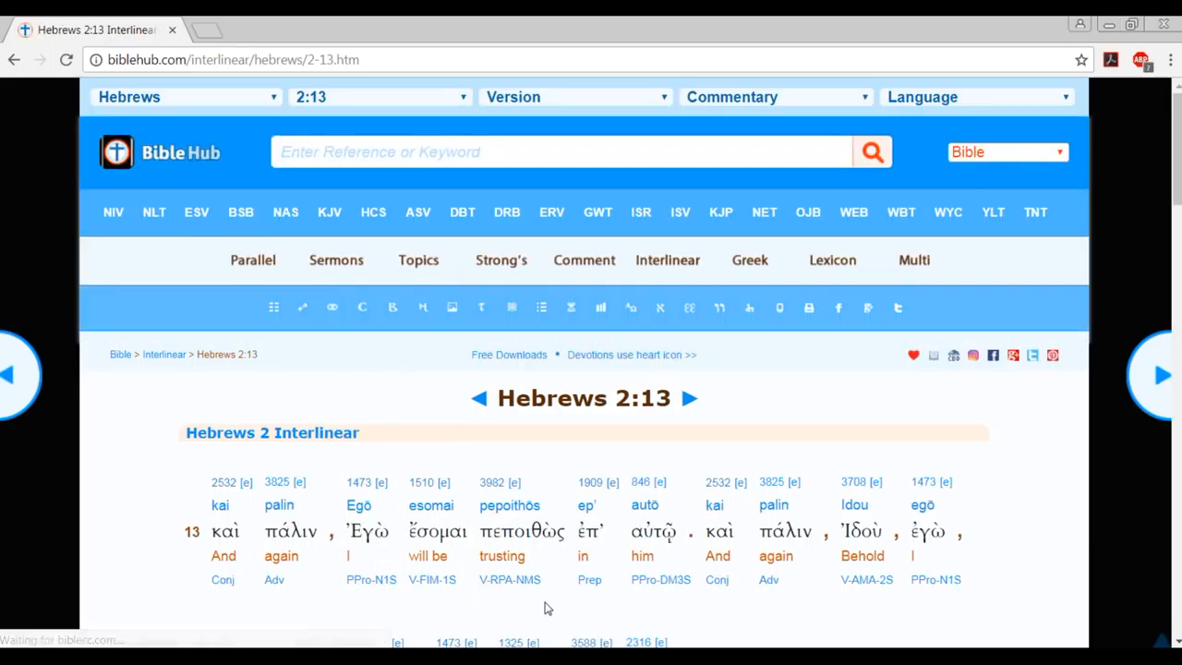
{"action": "scroll", "scroll_direction": "down", "scroll_amount": 3}
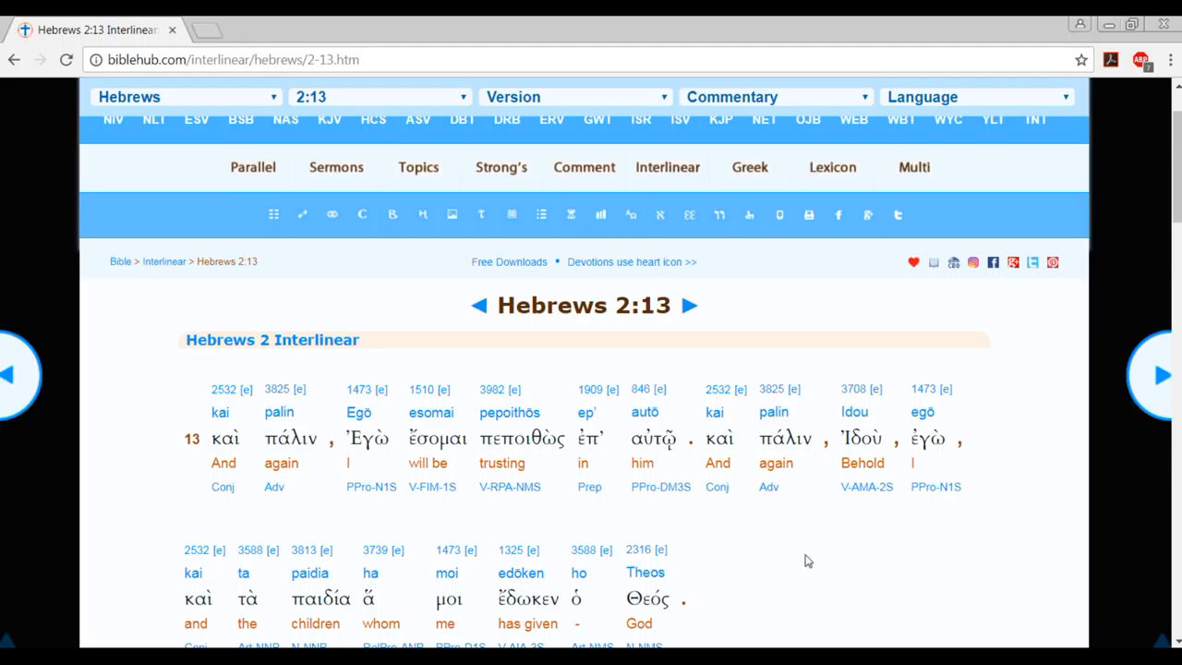
{"action": "mouse_move", "coordinate": [602, 636]}
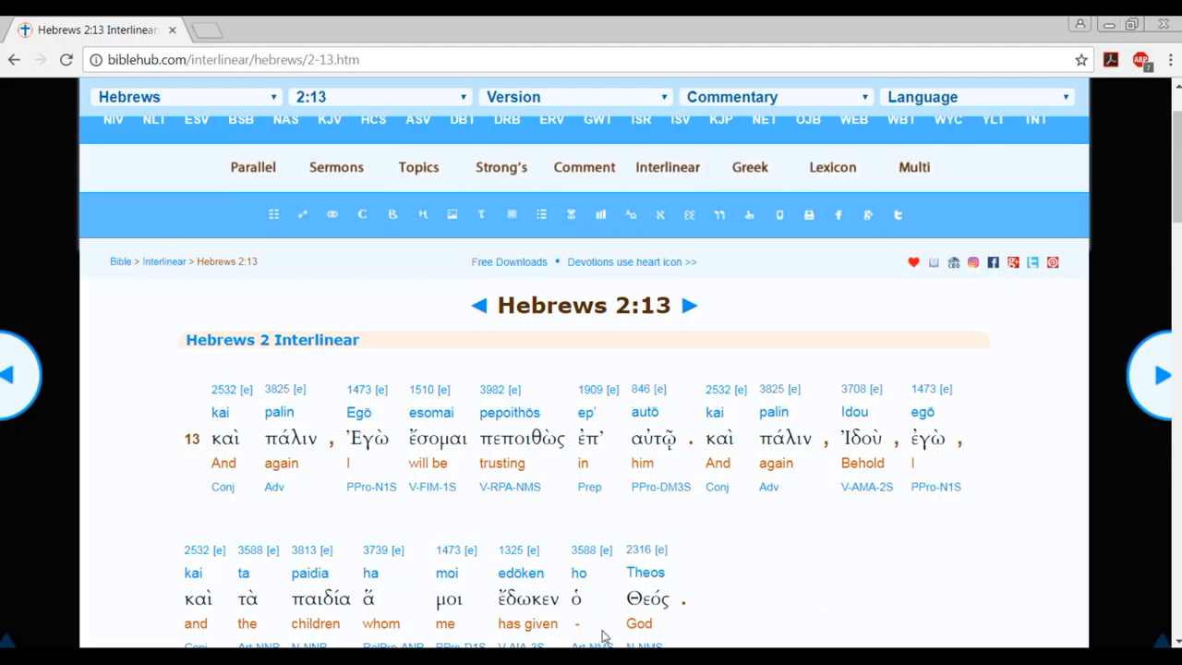
{"action": "mouse_move", "coordinate": [720, 580]}
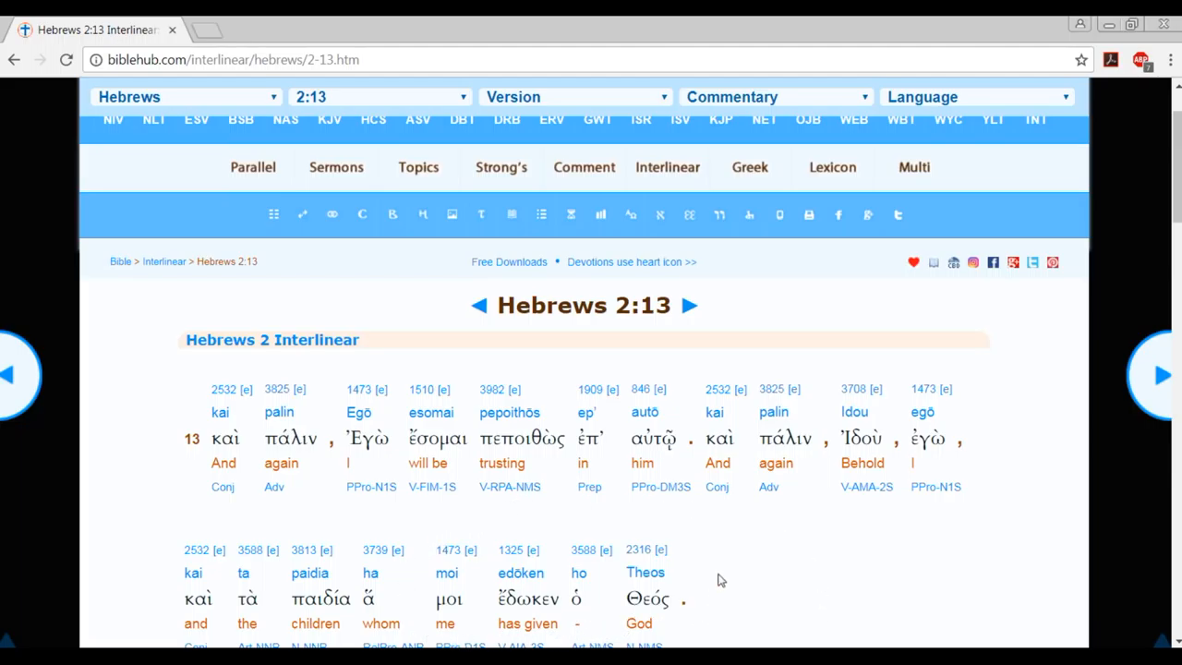
{"action": "mouse_move", "coordinate": [692, 574]}
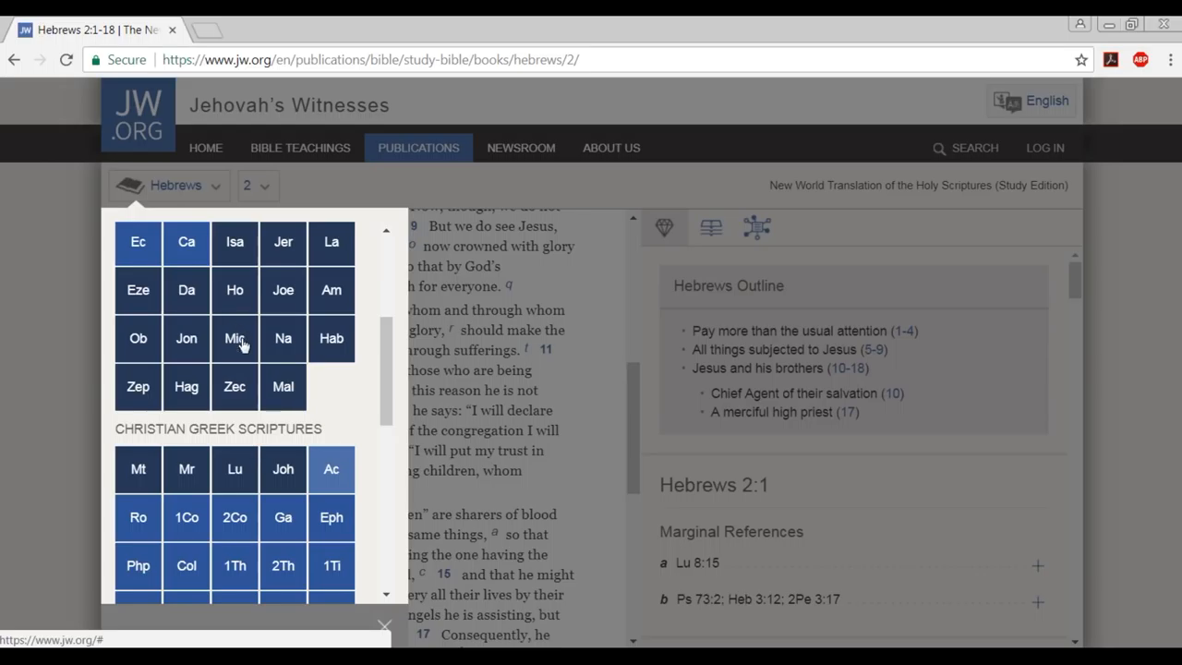
Pick 2Pe under Christian Greek Scriptures, open chapter 3 and scroll to verses 9–14.
{"action": "scroll", "scroll_direction": "down", "scroll_amount": 3}
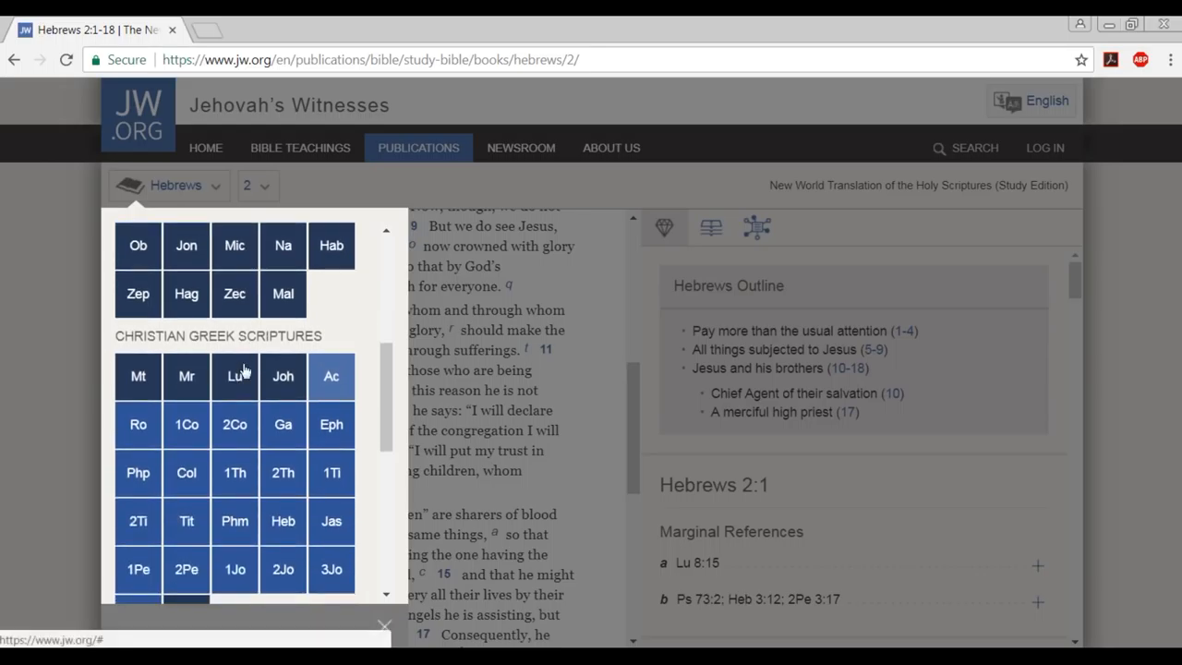
{"action": "mouse_move", "coordinate": [184, 569]}
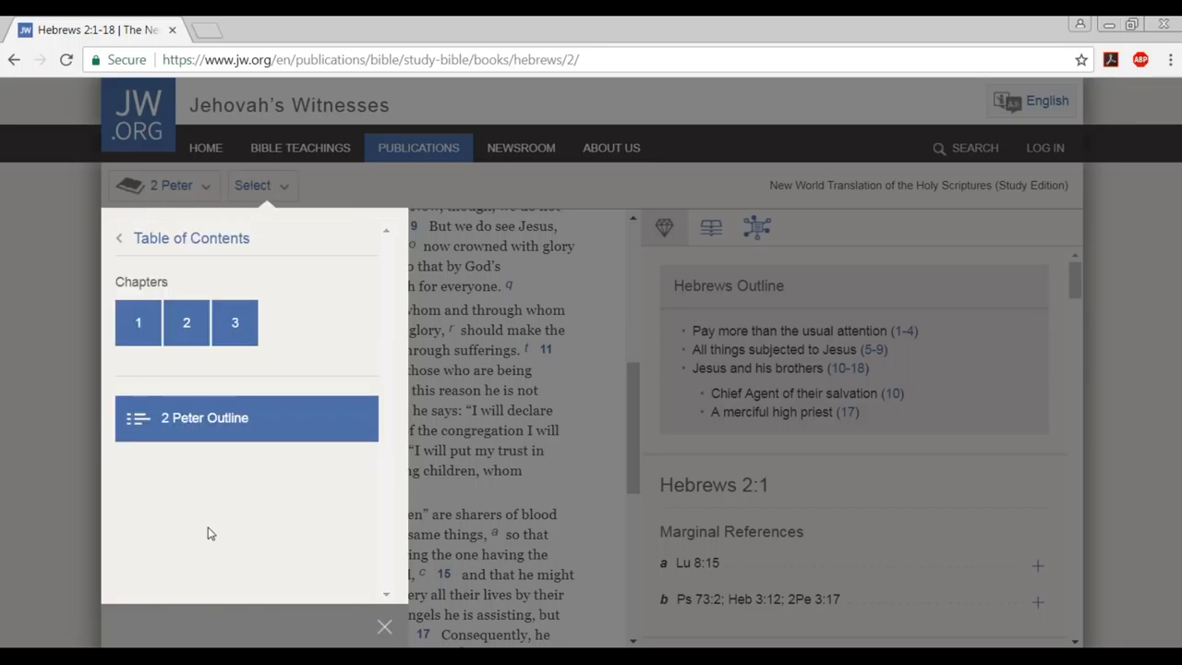
{"action": "left_click", "coordinate": [235, 322]}
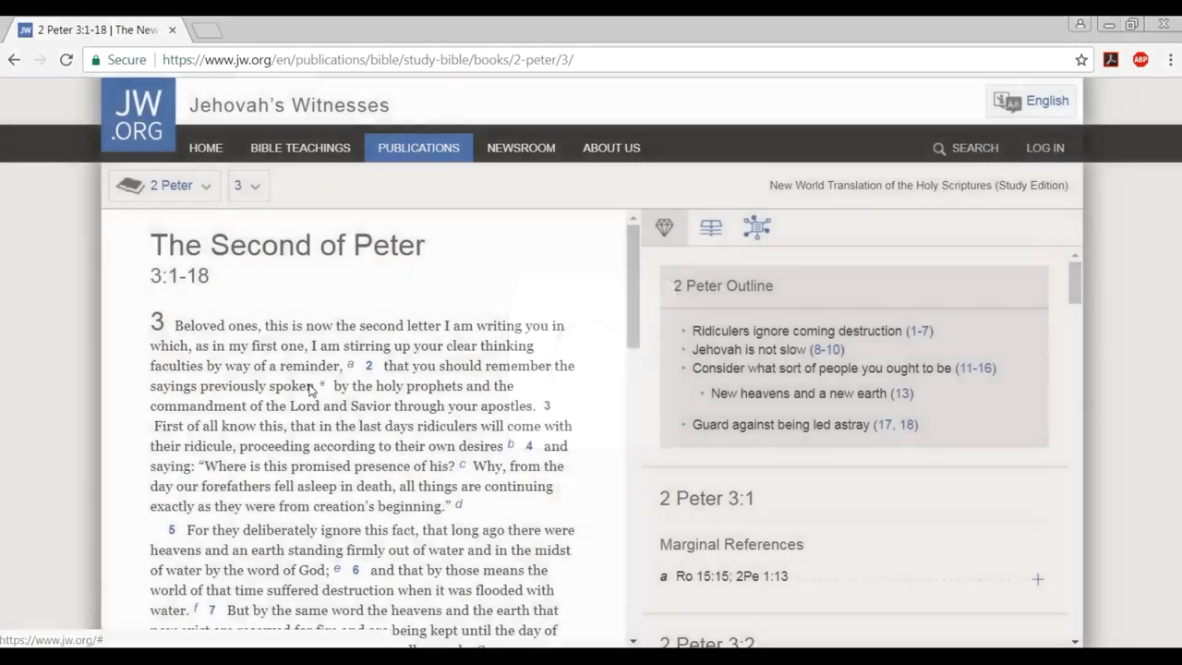
{"action": "scroll", "scroll_direction": "down", "scroll_amount": 3}
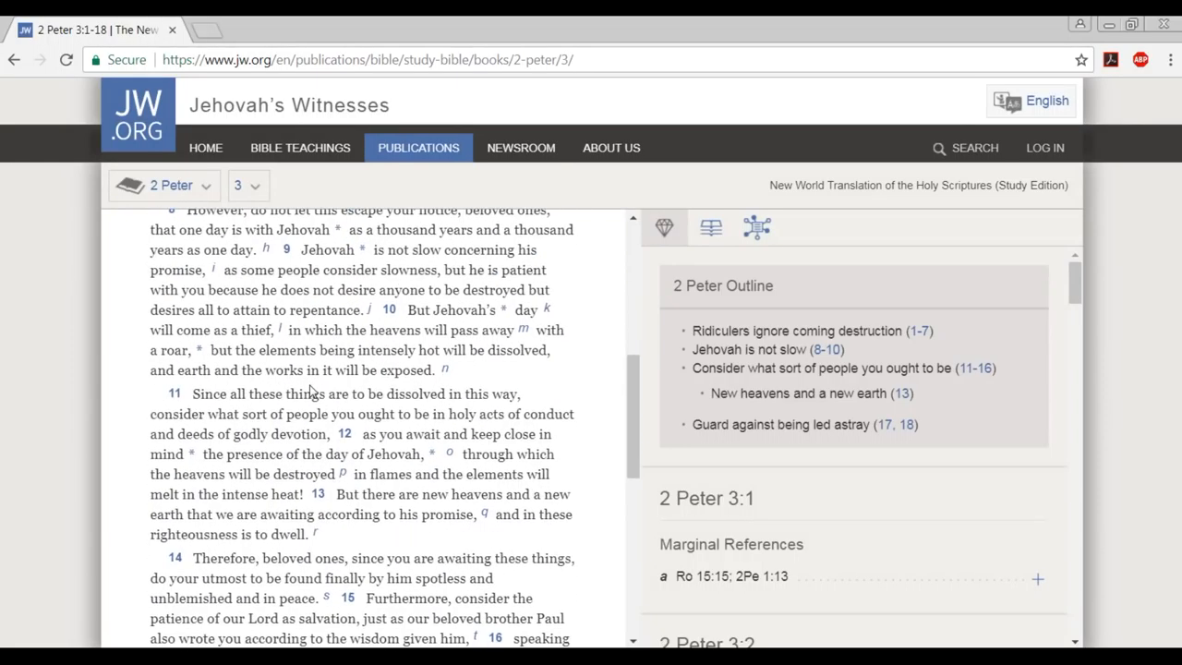
{"action": "mouse_move", "coordinate": [455, 428]}
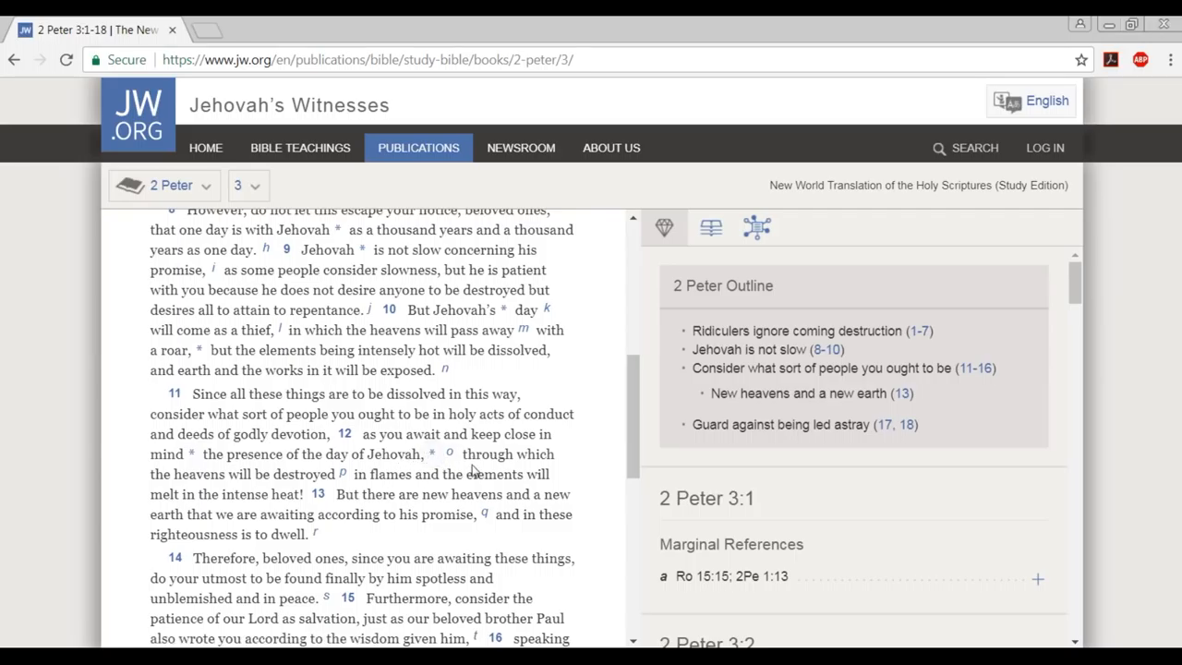
{"action": "mouse_move", "coordinate": [473, 487]}
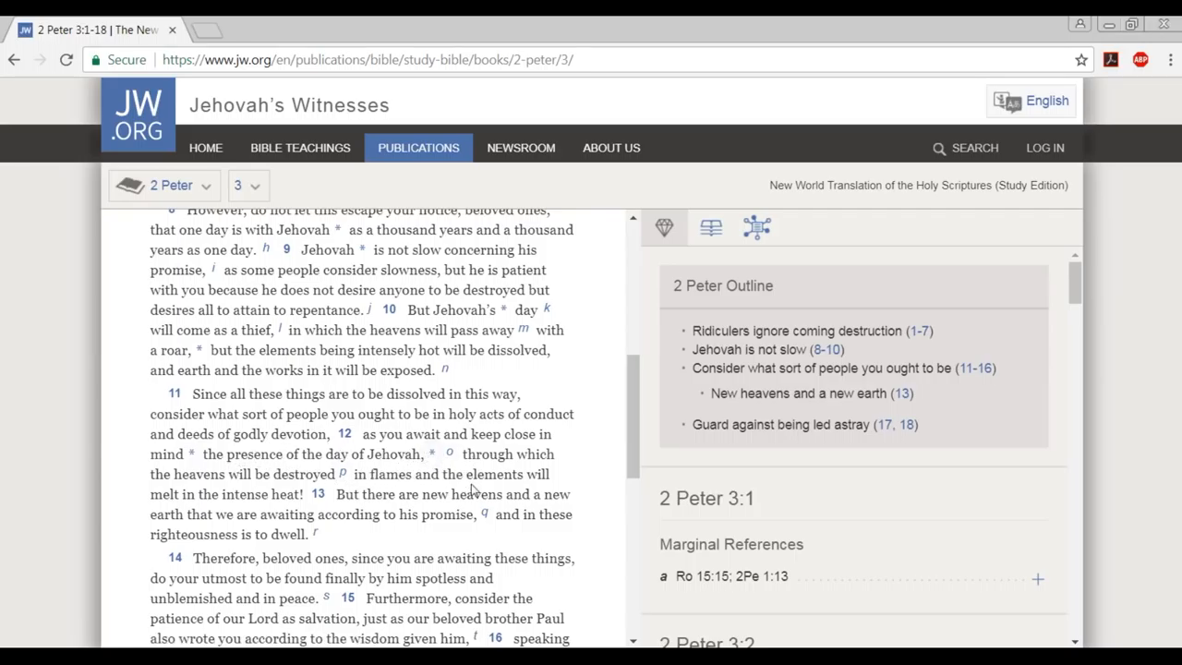
{"action": "mouse_move", "coordinate": [207, 509]}
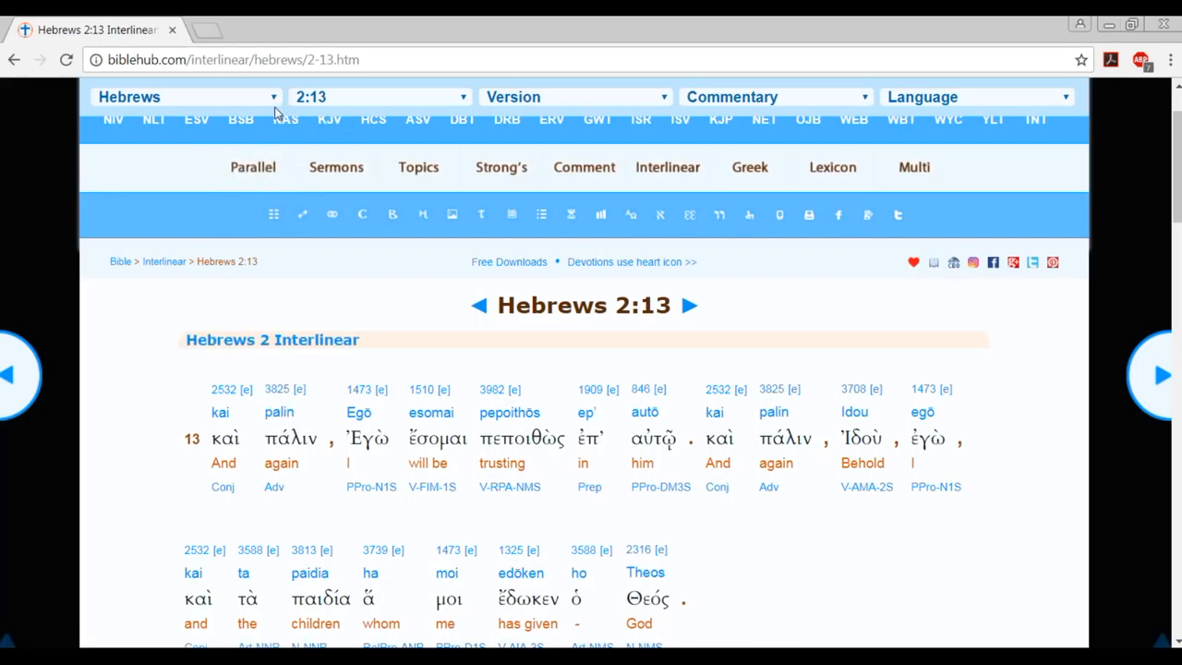
Navigate the interlinear to 2 Peter 3:12, showing 'expecting', 'the heavens' and 'burning with heat'.
{"action": "left_click", "coordinate": [185, 96]}
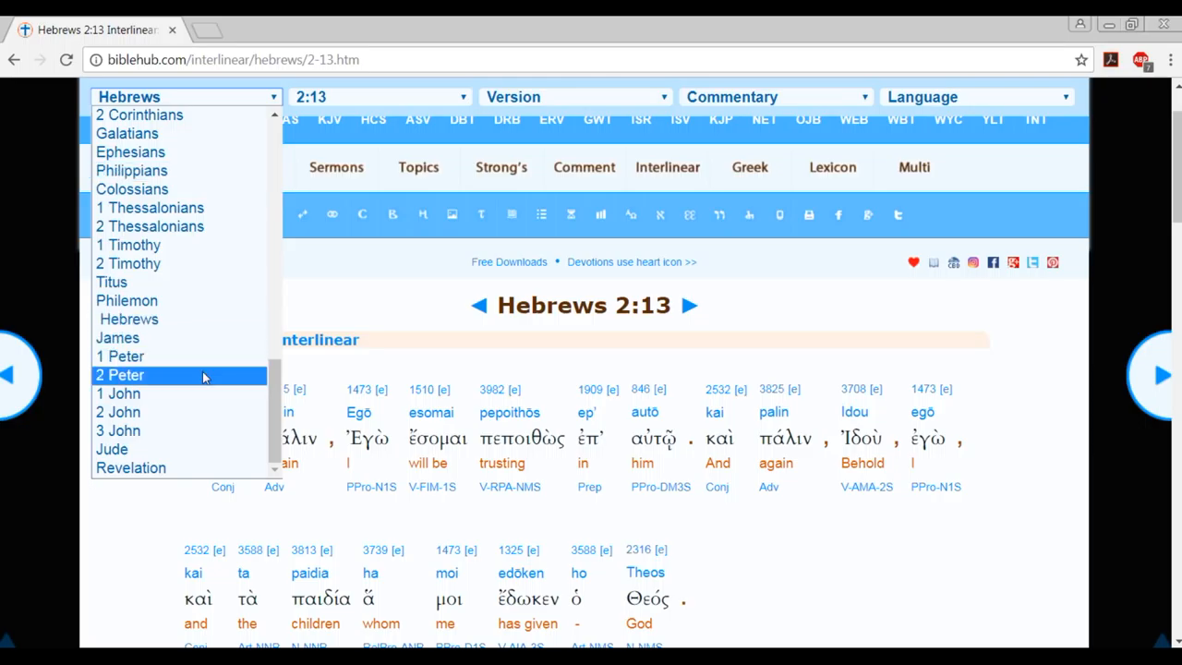
{"action": "left_click", "coordinate": [120, 373]}
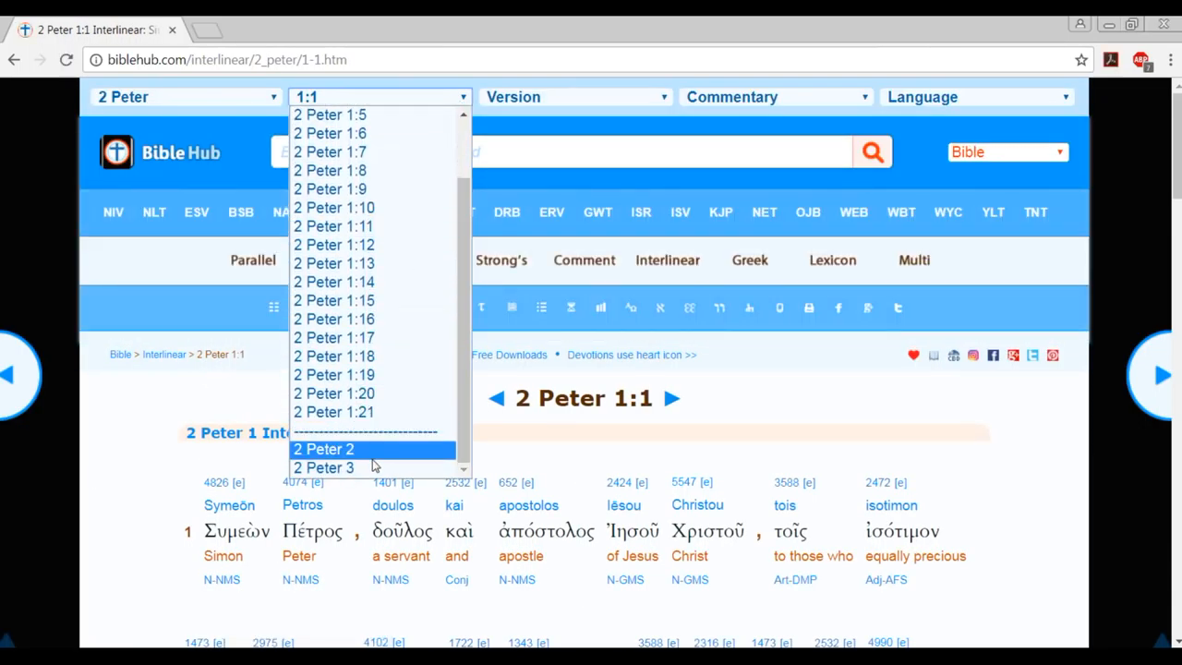
{"action": "left_click", "coordinate": [322, 448]}
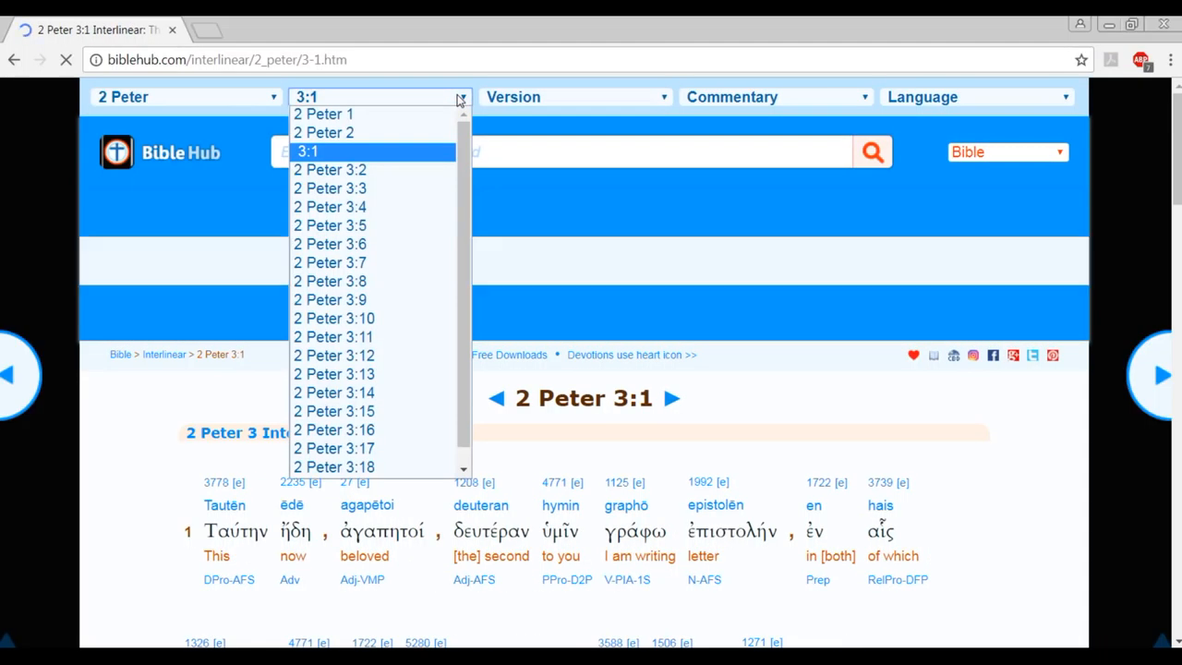
{"action": "left_click", "coordinate": [333, 354]}
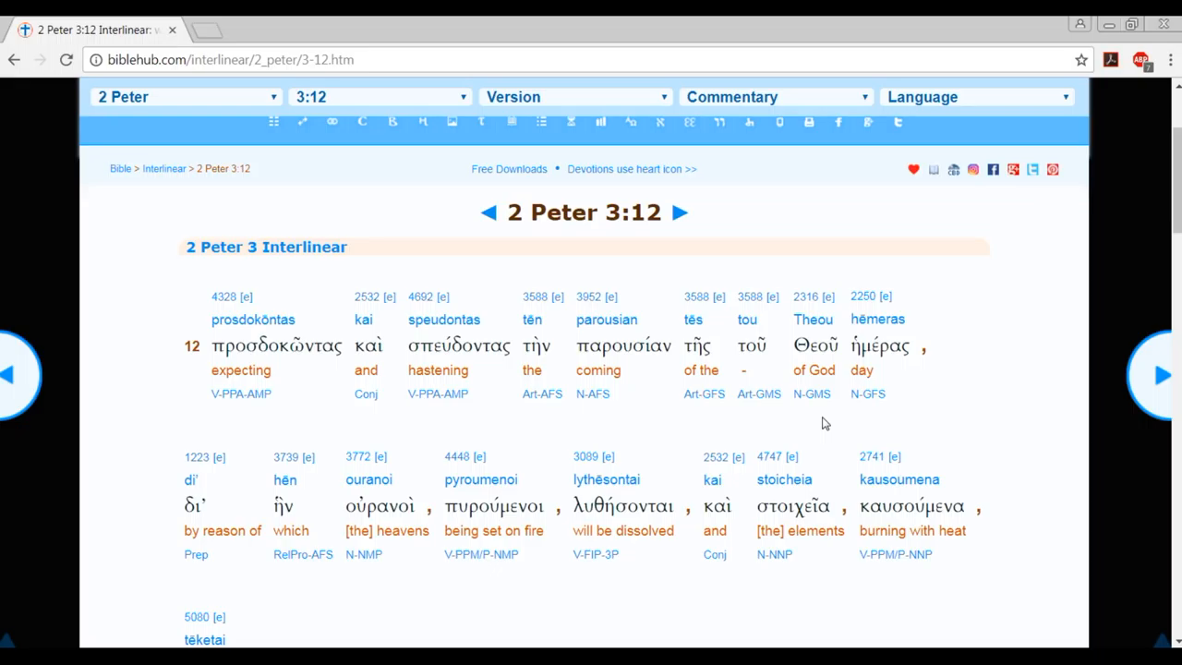
{"action": "mouse_move", "coordinate": [582, 452]}
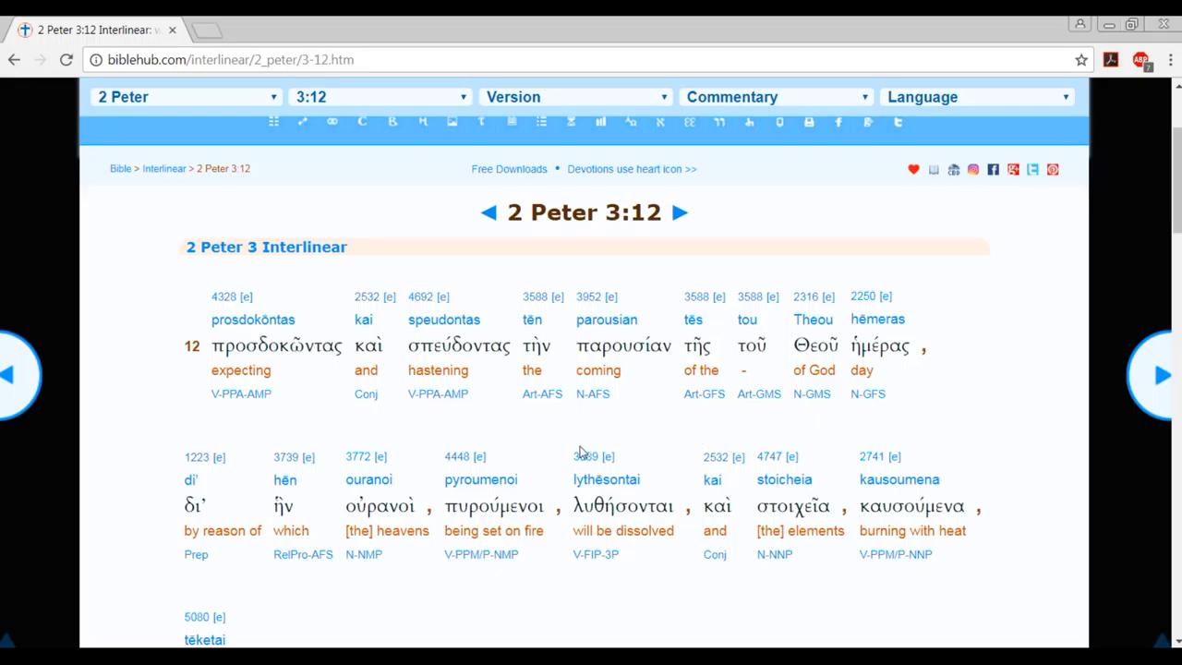
Return to the JW.org Revelation 15 page and select 'eternity' in verse 3.
{"action": "left_click", "coordinate": [184, 96]}
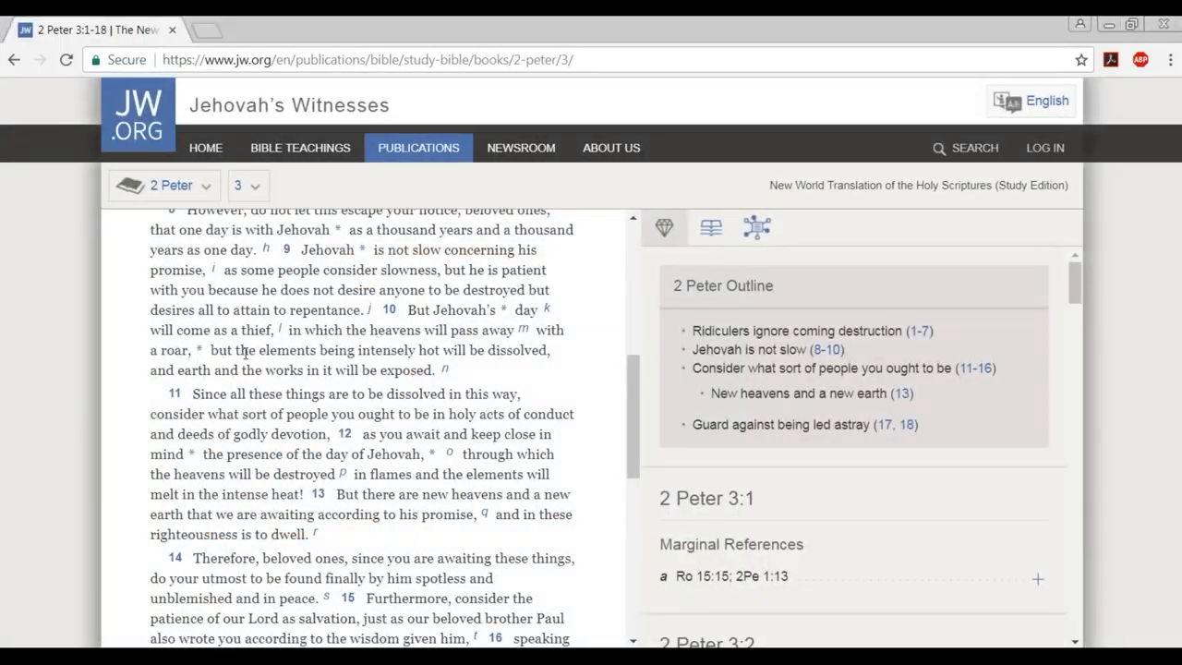
{"action": "left_click", "coordinate": [170, 185]}
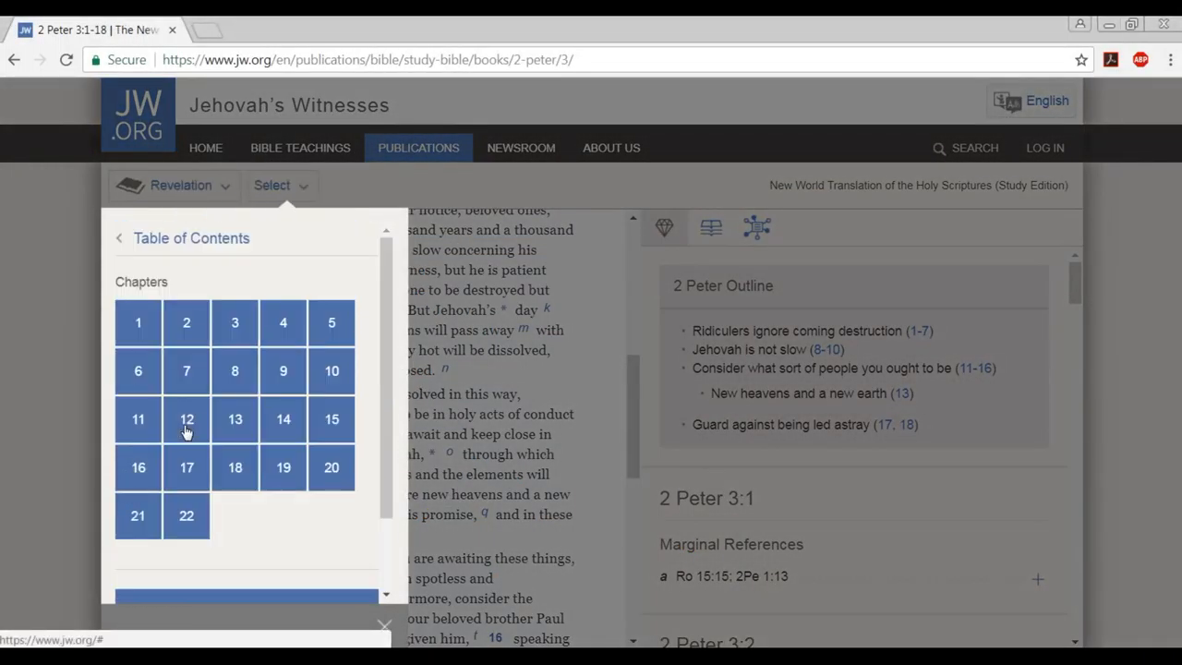
{"action": "mouse_move", "coordinate": [330, 418]}
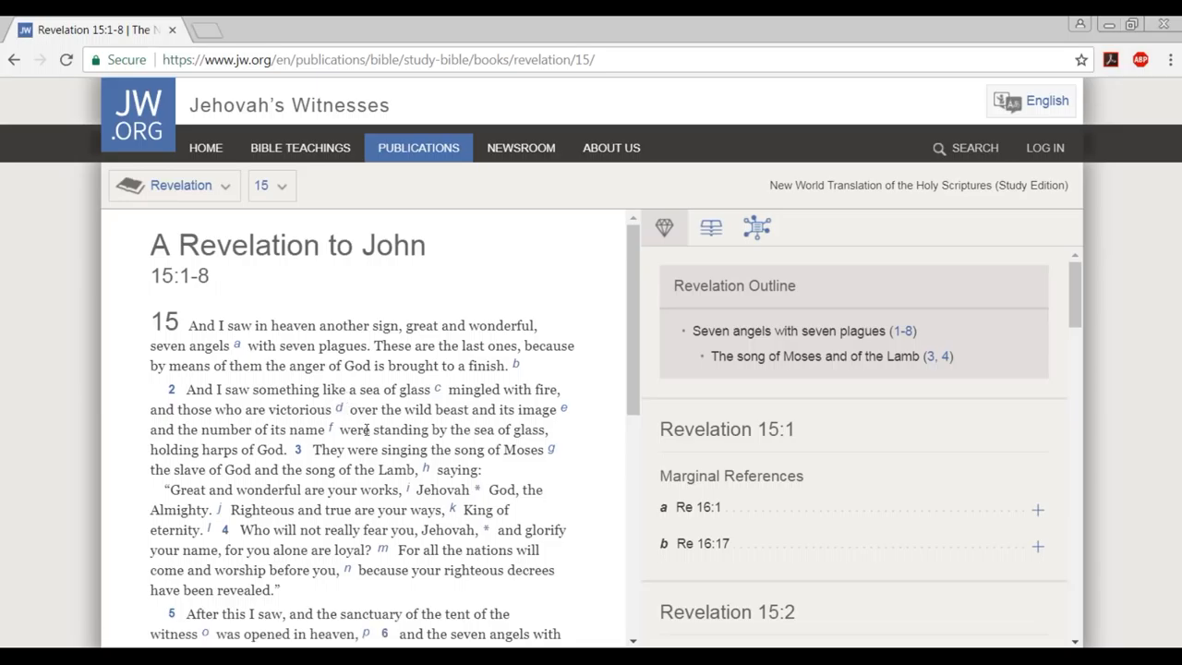
{"action": "mouse_move", "coordinate": [369, 451]}
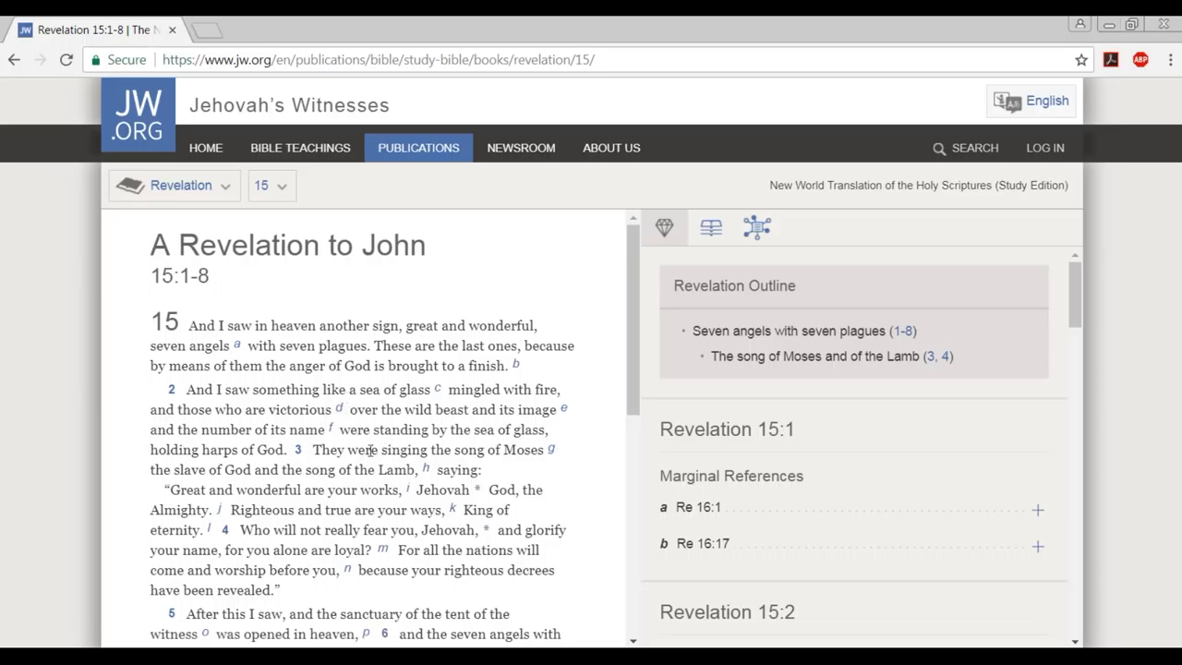
{"action": "mouse_move", "coordinate": [315, 452]}
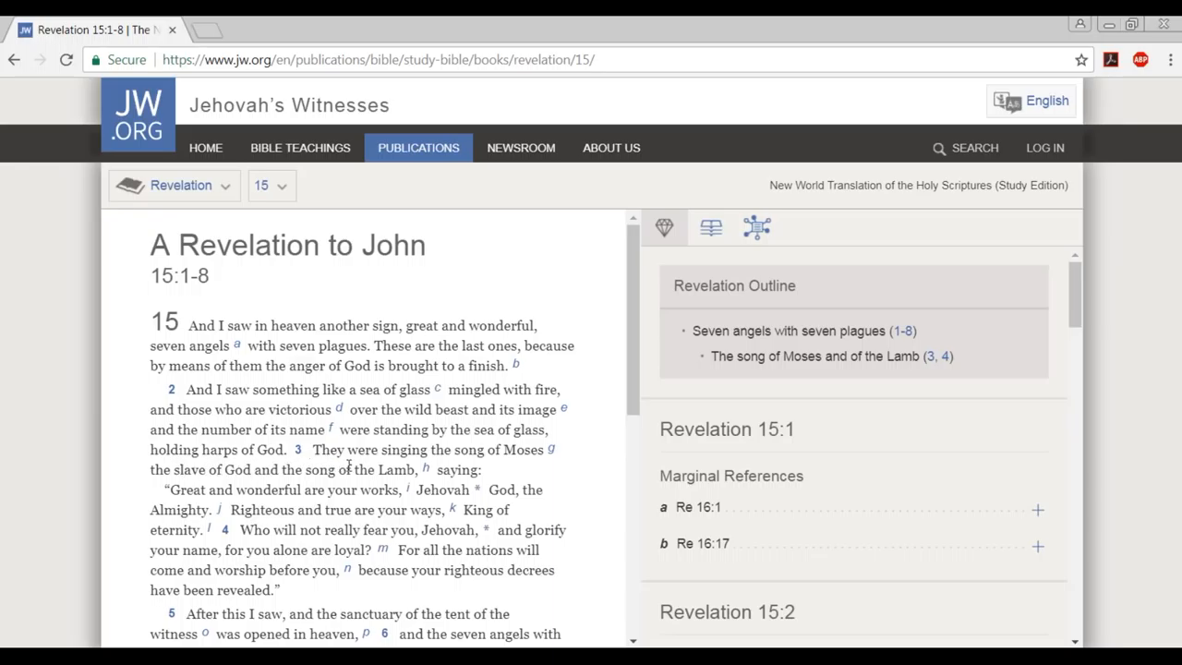
{"action": "mouse_move", "coordinate": [351, 466]}
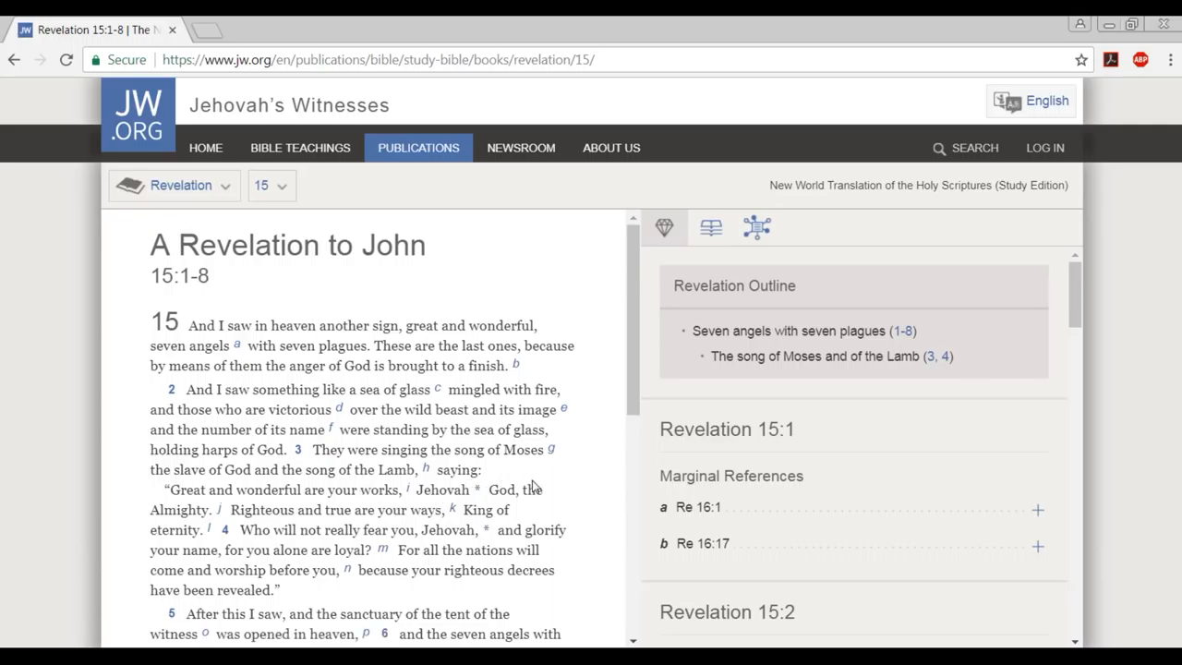
{"action": "mouse_move", "coordinate": [238, 484]}
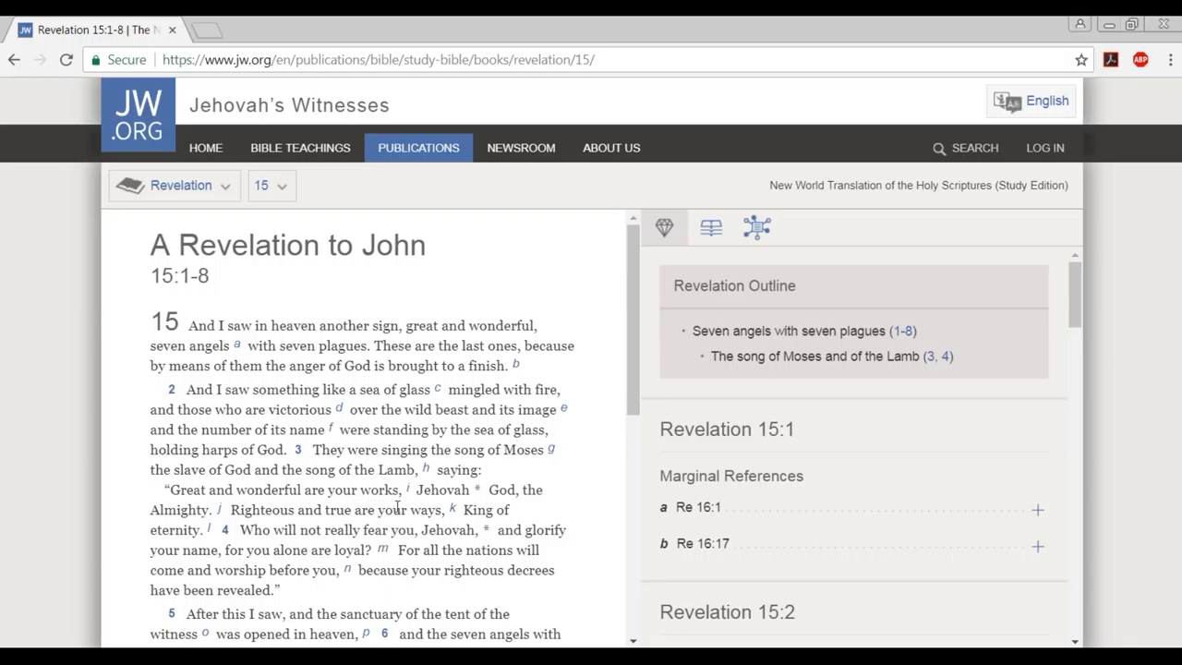
{"action": "mouse_move", "coordinate": [521, 513]}
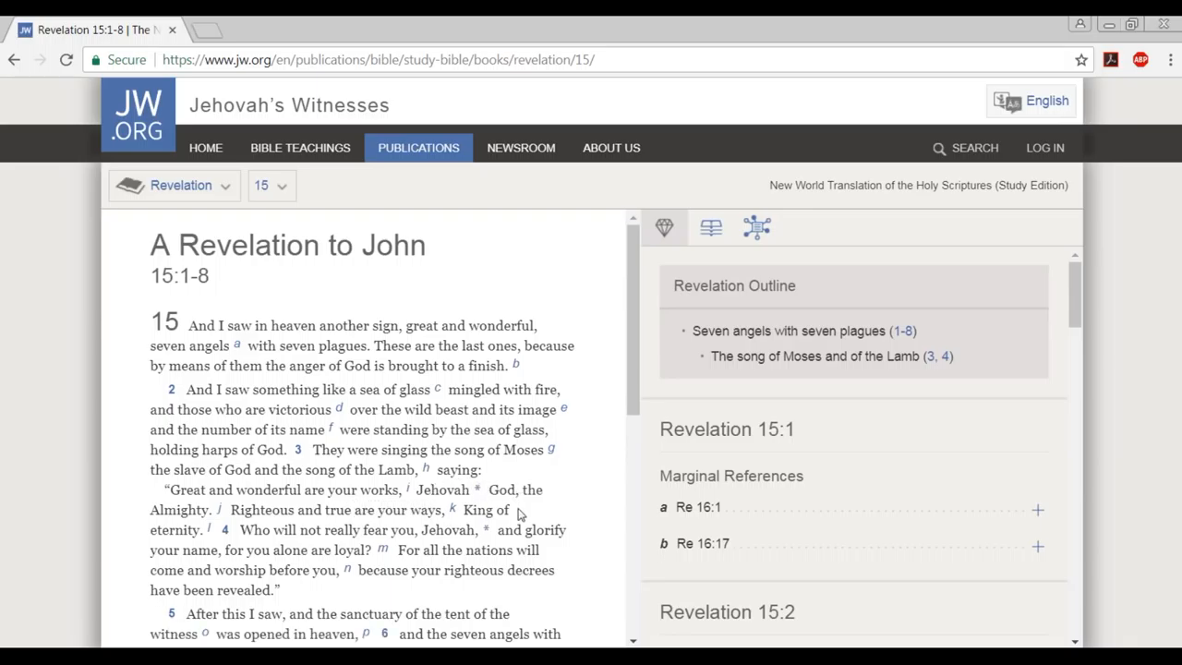
{"action": "mouse_move", "coordinate": [150, 535]}
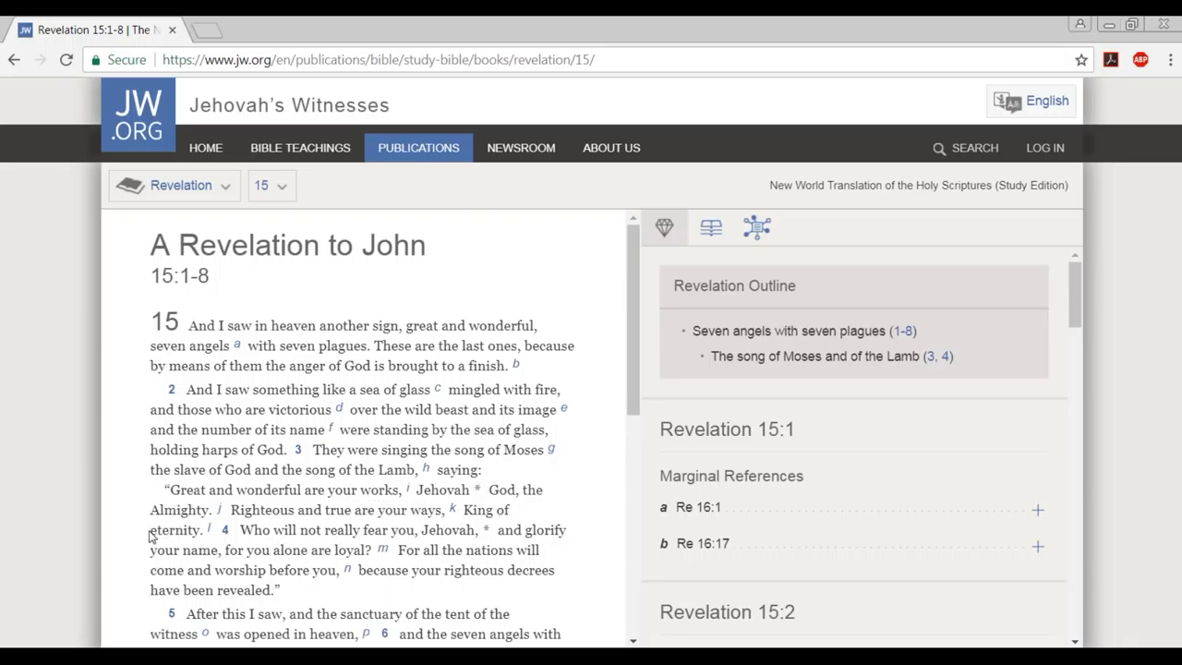
{"action": "double_click", "coordinate": [174, 528]}
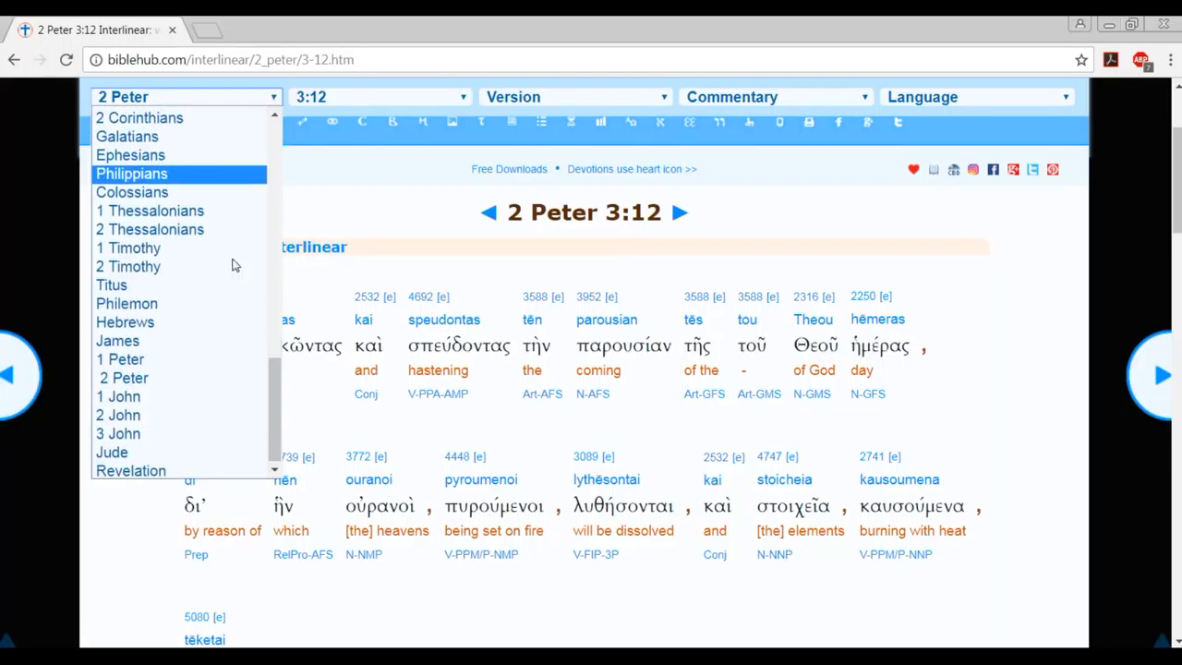
Navigate the interlinear to Revelation 15:3 and scroll toward its closing Greek words.
{"action": "left_click", "coordinate": [129, 471]}
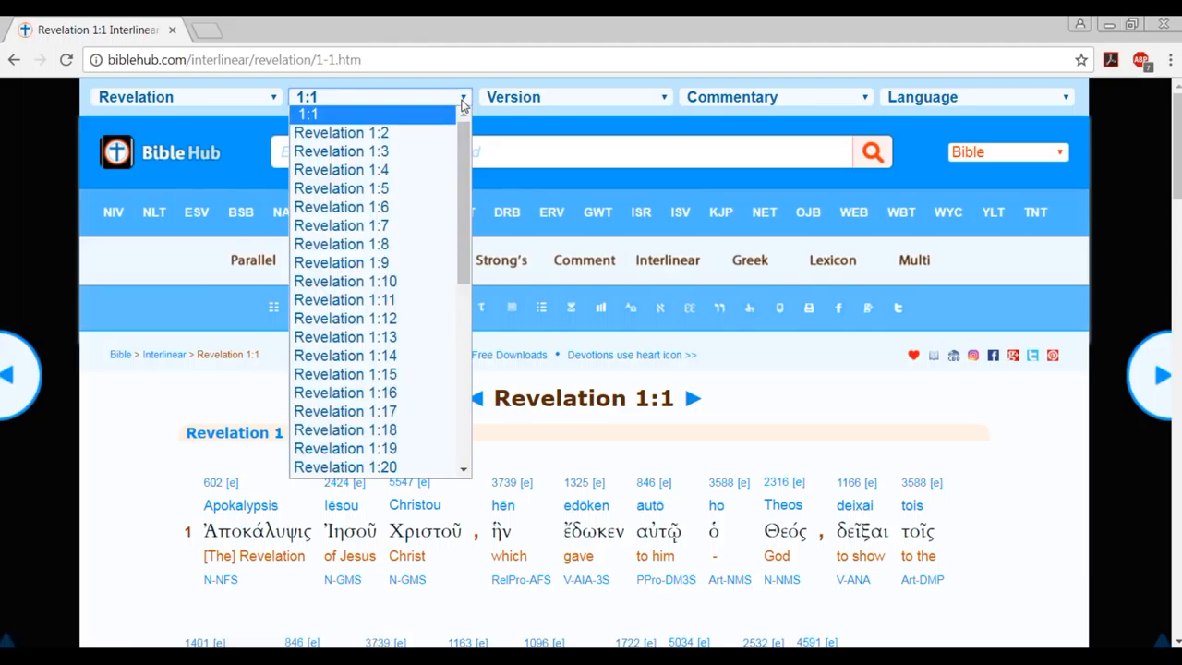
{"action": "scroll", "scroll_direction": "down", "scroll_amount": 3}
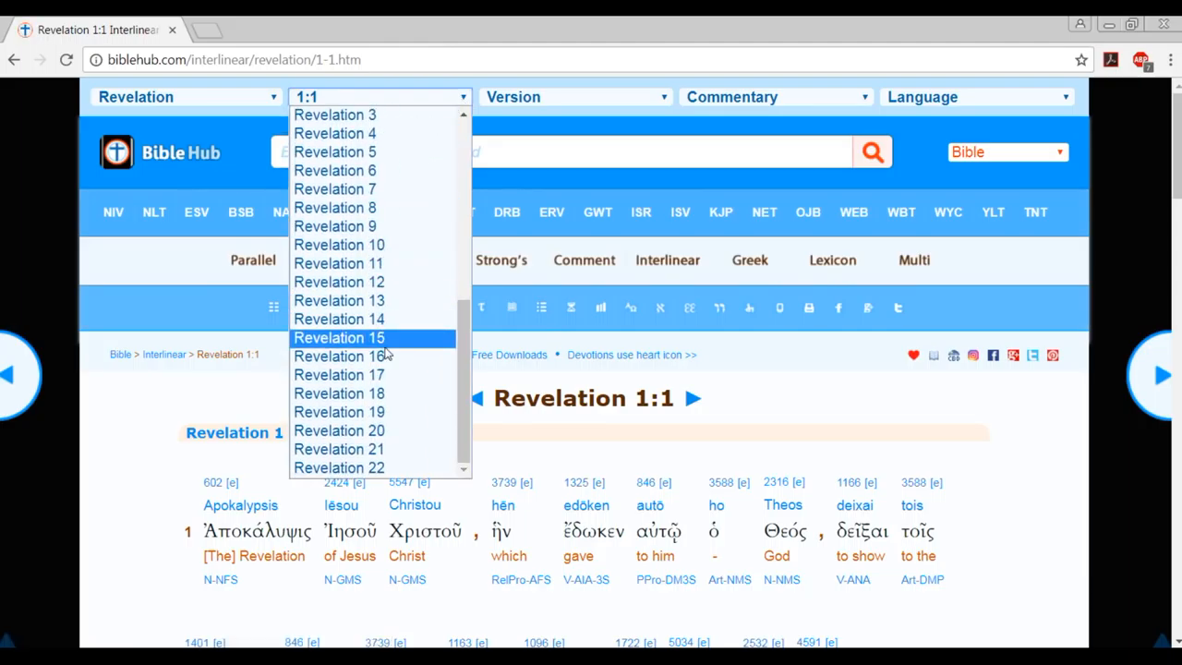
{"action": "left_click", "coordinate": [340, 336]}
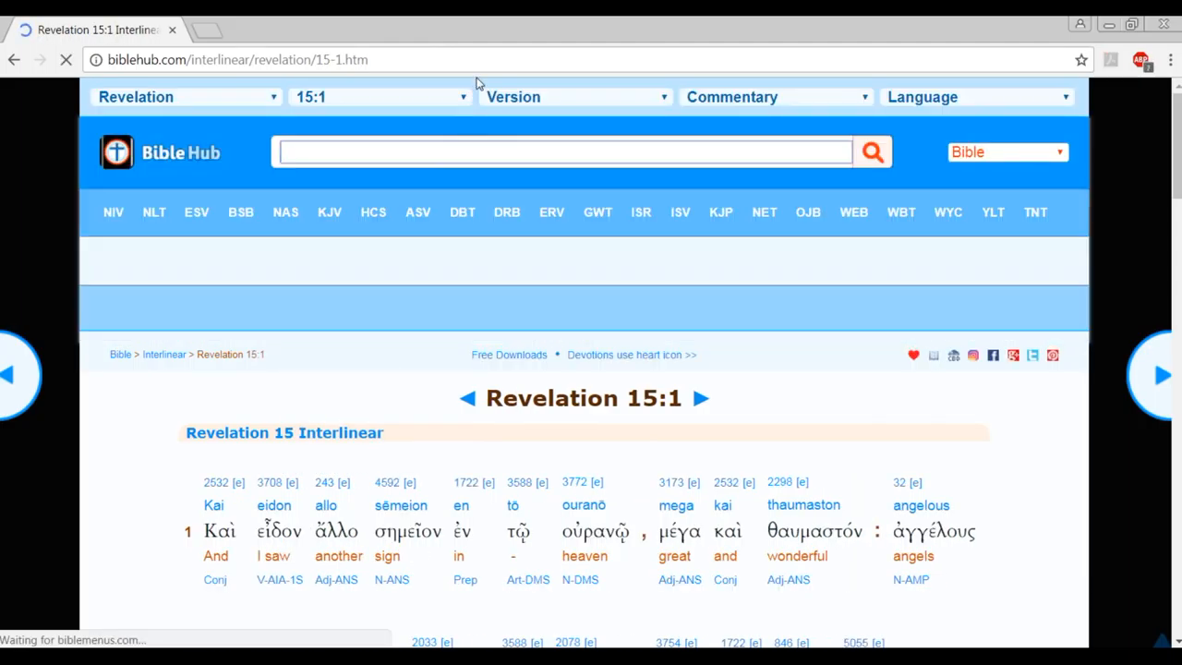
{"action": "left_click", "coordinate": [379, 96]}
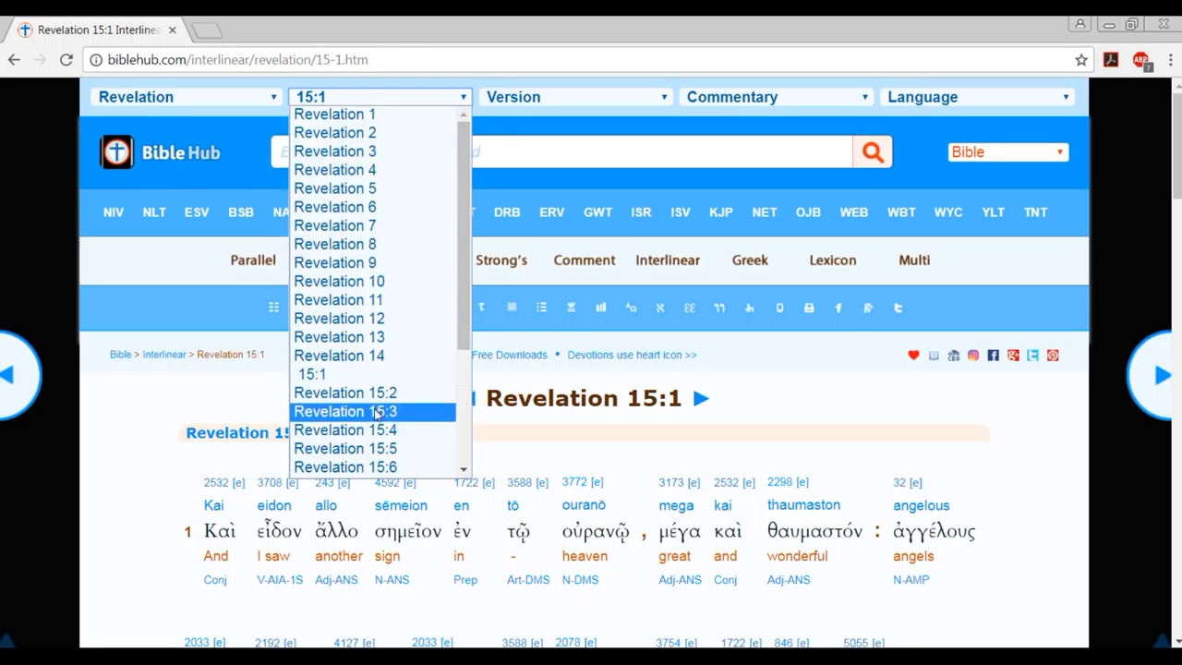
{"action": "left_click", "coordinate": [346, 410]}
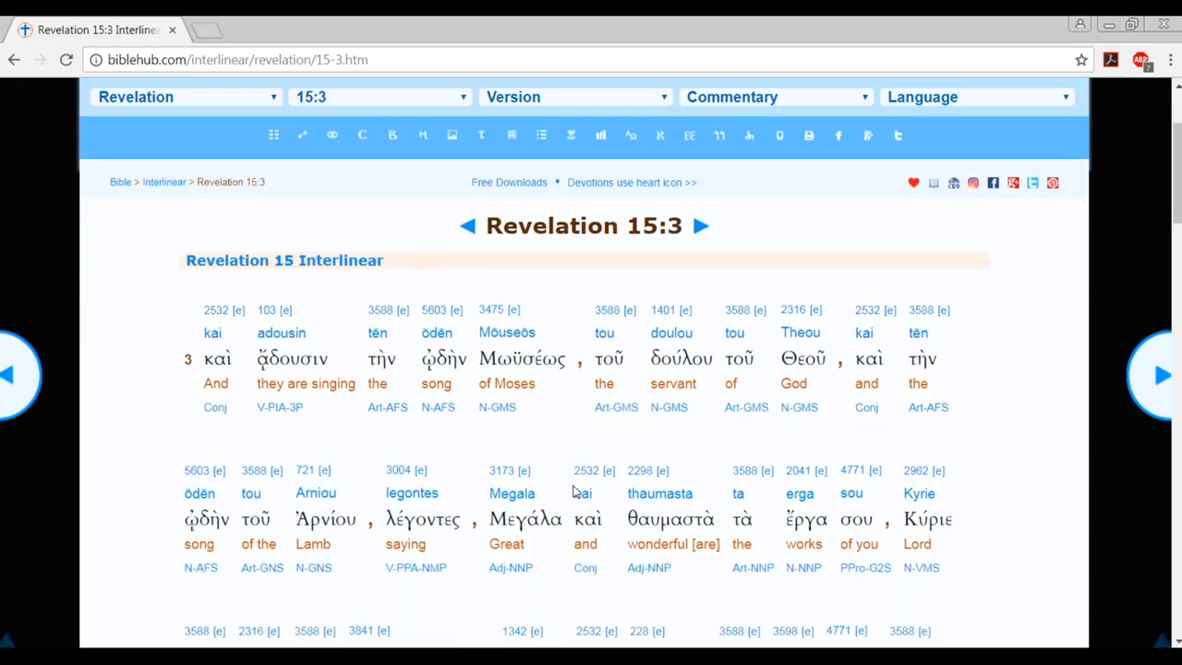
{"action": "scroll", "scroll_direction": "down", "scroll_amount": 3}
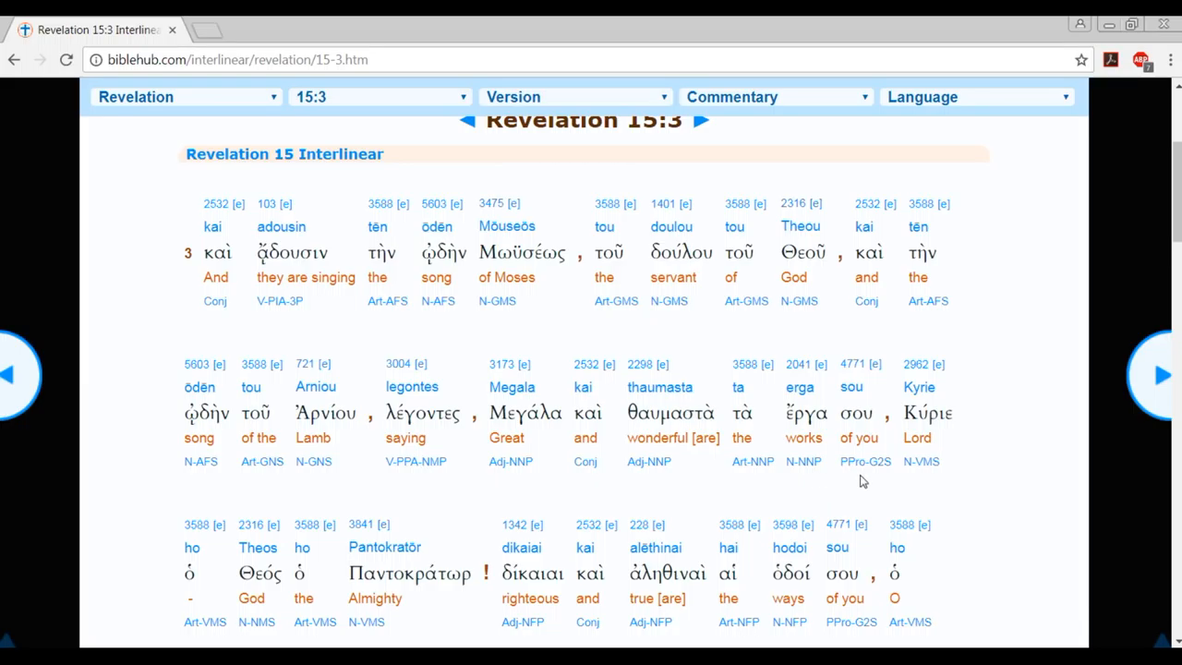
{"action": "mouse_move", "coordinate": [377, 484]}
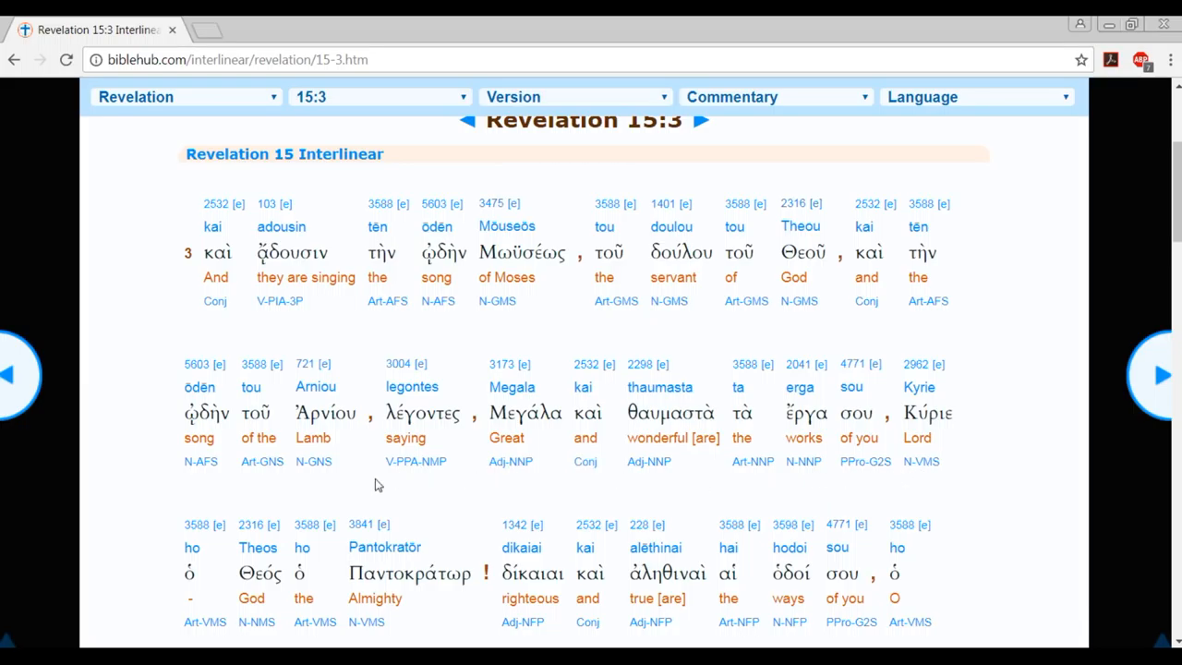
{"action": "mouse_move", "coordinate": [478, 602]}
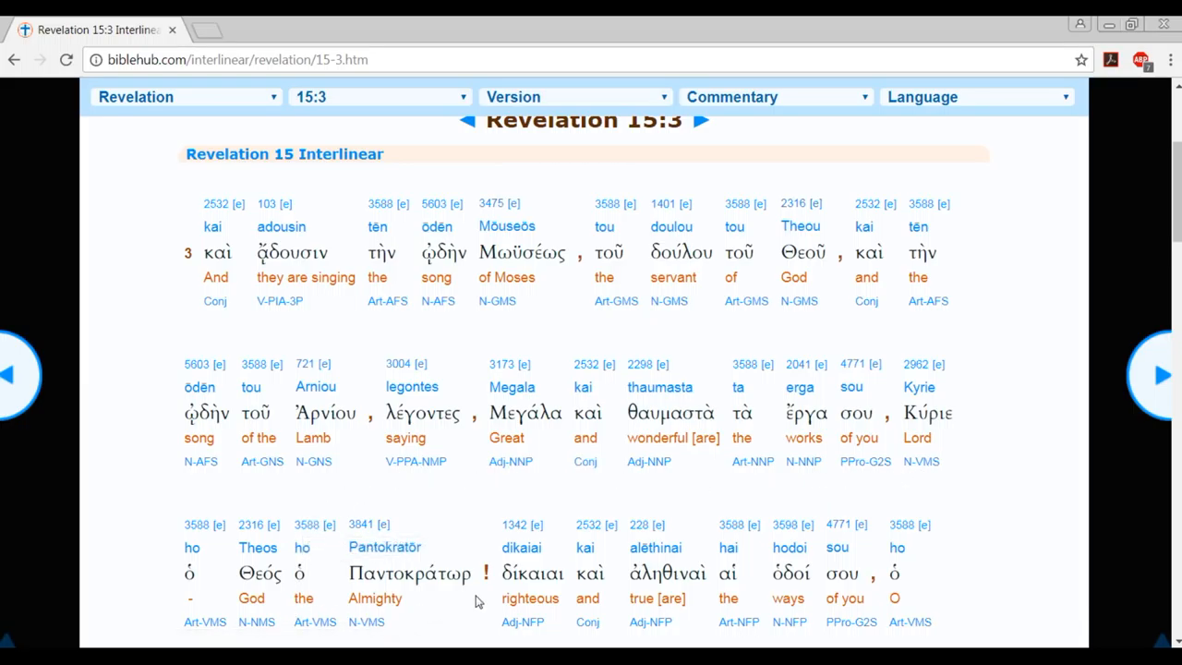
{"action": "scroll", "scroll_direction": "down", "scroll_amount": 3}
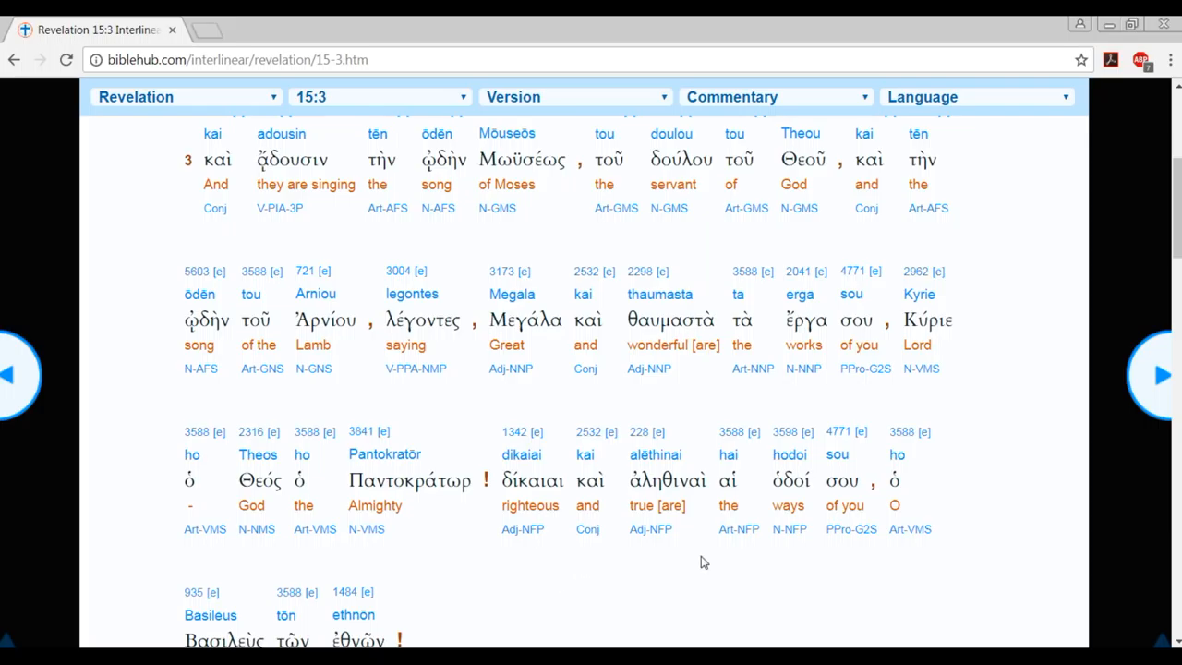
Scroll to 'King of the nations' with the gloss 'nations' under ἐθνῶν marked.
{"action": "scroll", "scroll_direction": "down", "scroll_amount": 3}
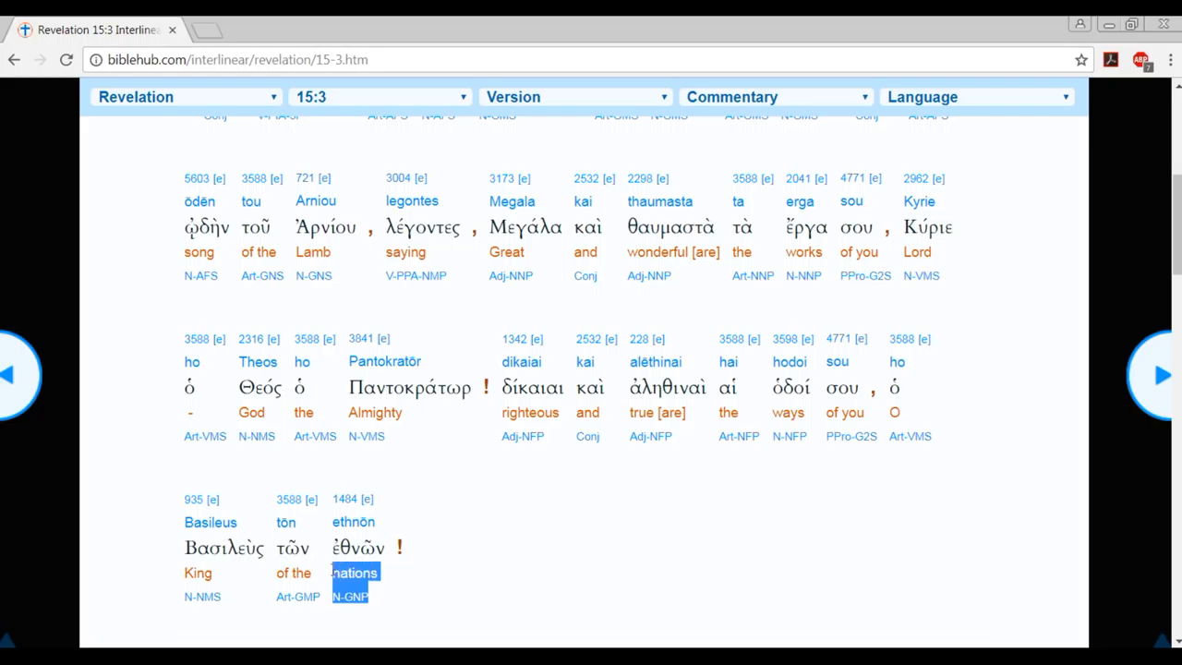
{"action": "mouse_move", "coordinate": [535, 568]}
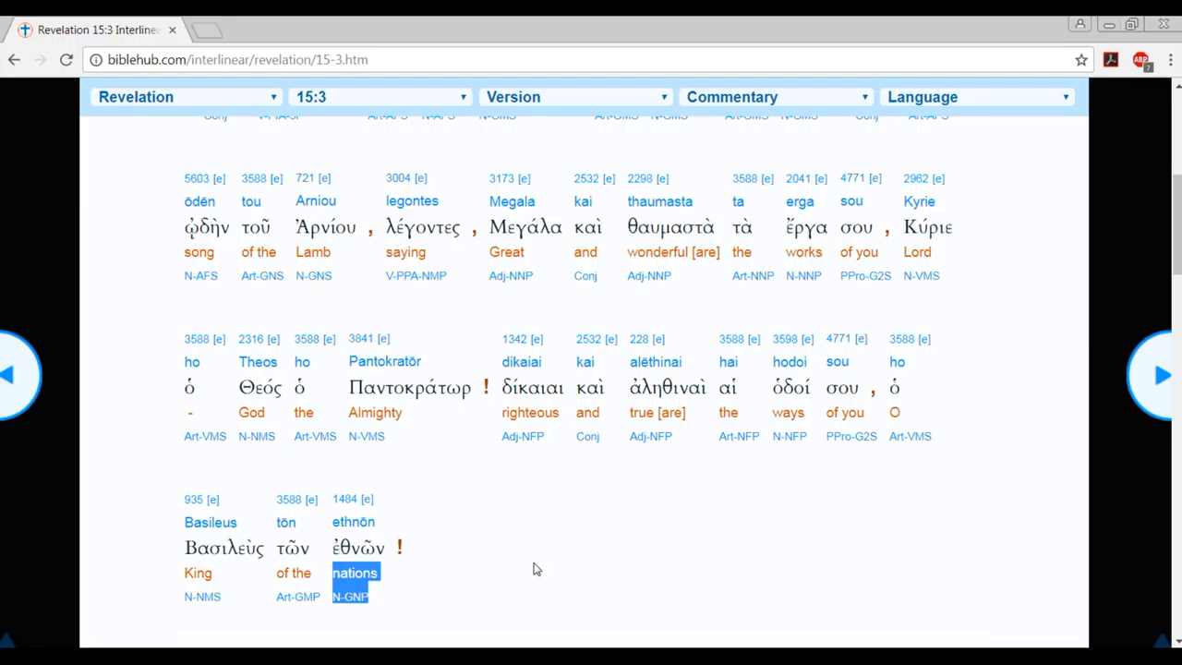
{"action": "mouse_move", "coordinate": [403, 628]}
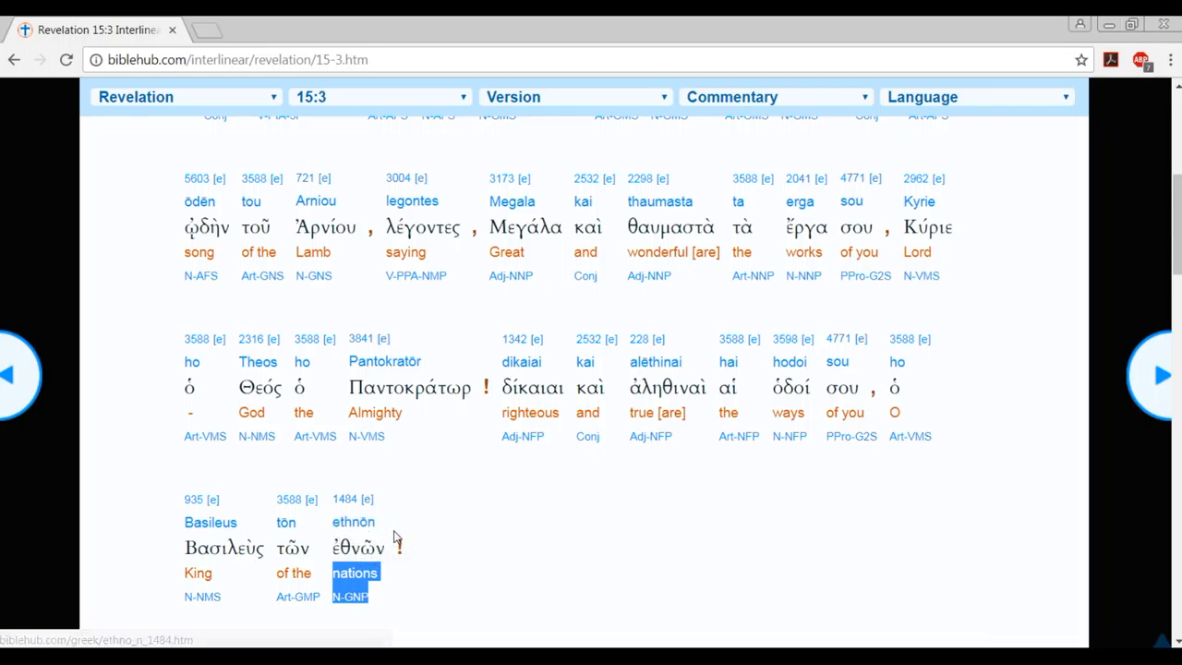
{"action": "mouse_move", "coordinate": [440, 576]}
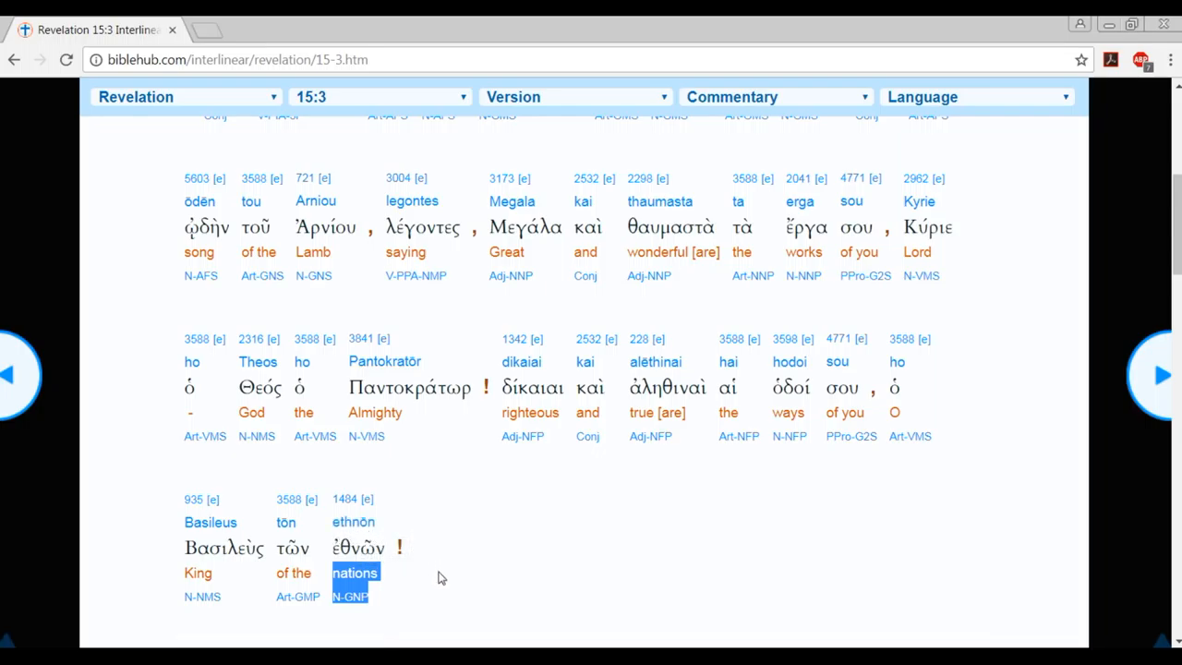
{"action": "mouse_move", "coordinate": [450, 563]}
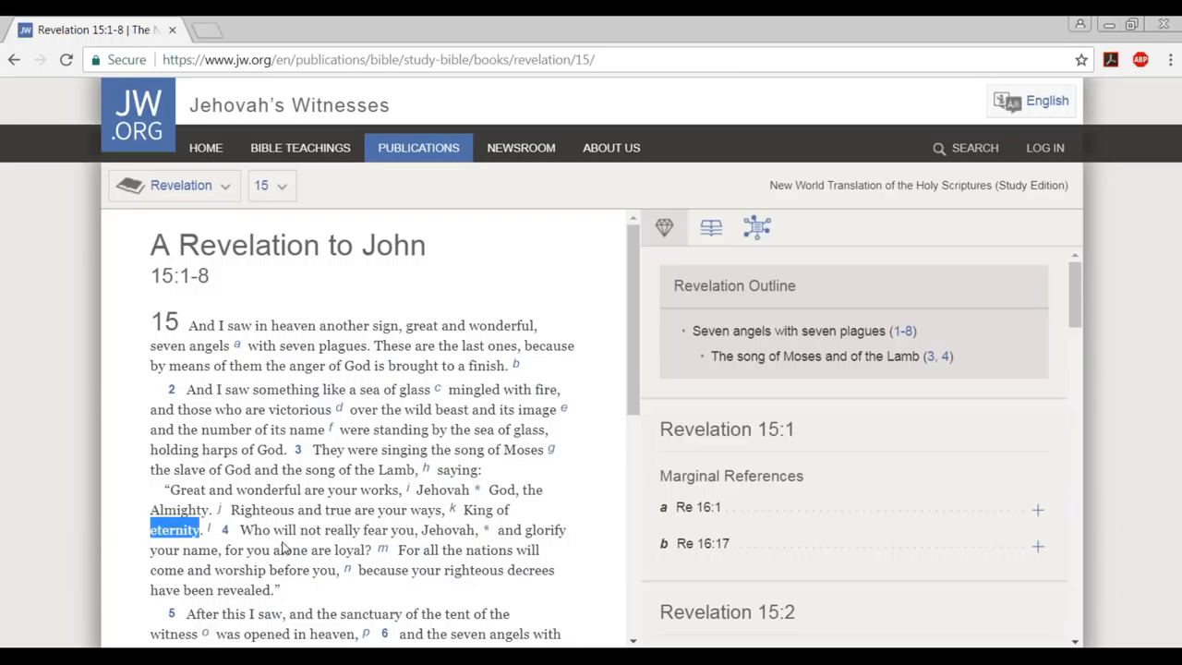
{"action": "mouse_move", "coordinate": [425, 547]}
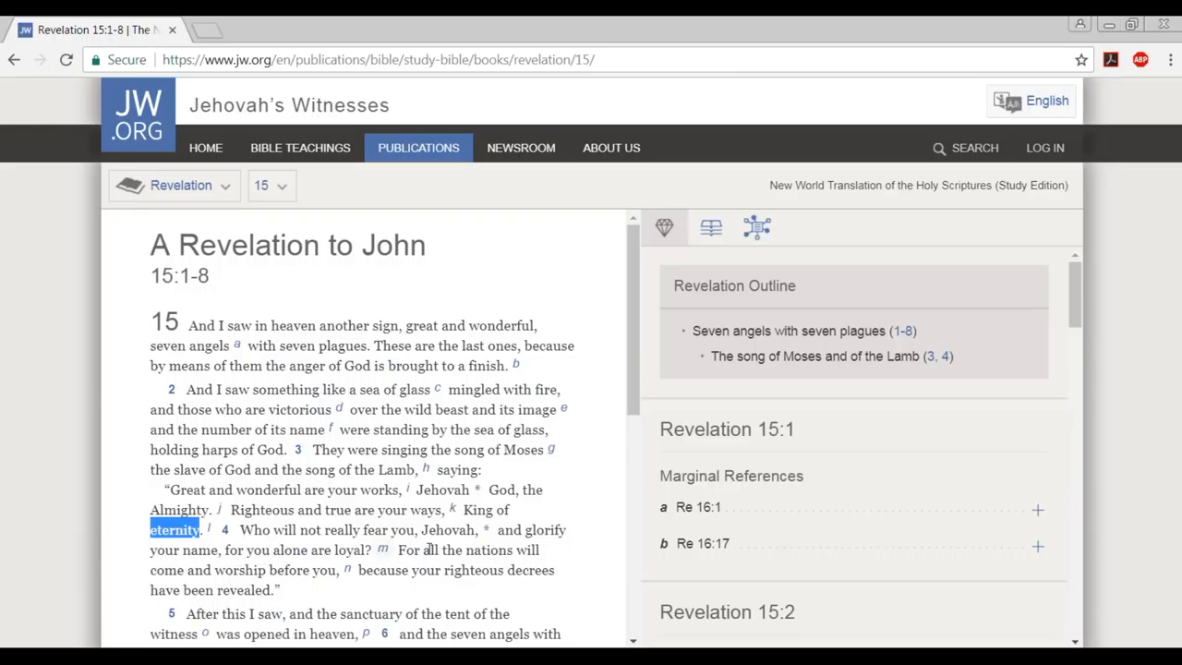
{"action": "mouse_move", "coordinate": [469, 550]}
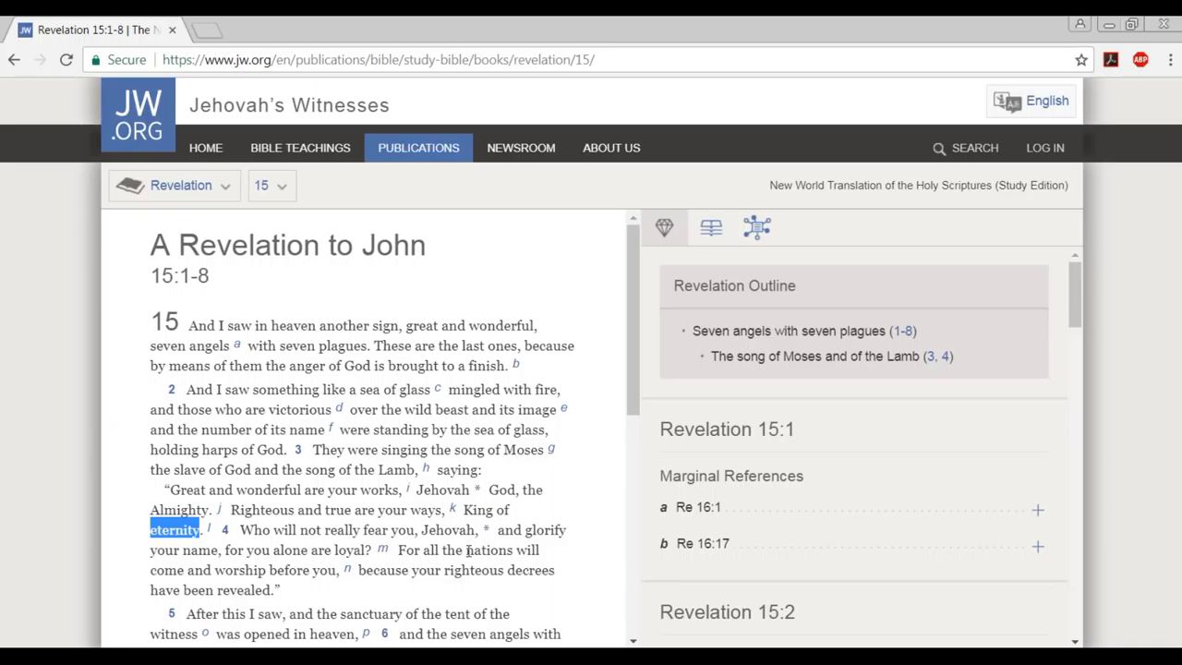
Select the word 'nations' in Revelation 15:4 on the JW.org study Bible.
{"action": "double_click", "coordinate": [488, 550]}
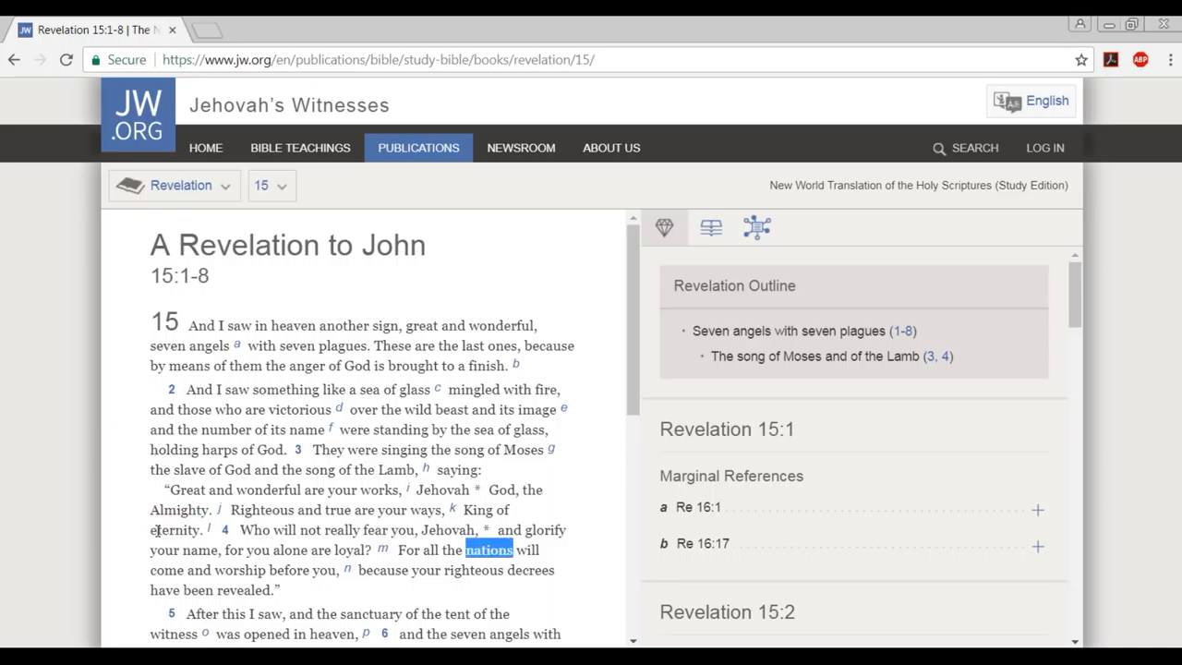
{"action": "mouse_move", "coordinate": [155, 530]}
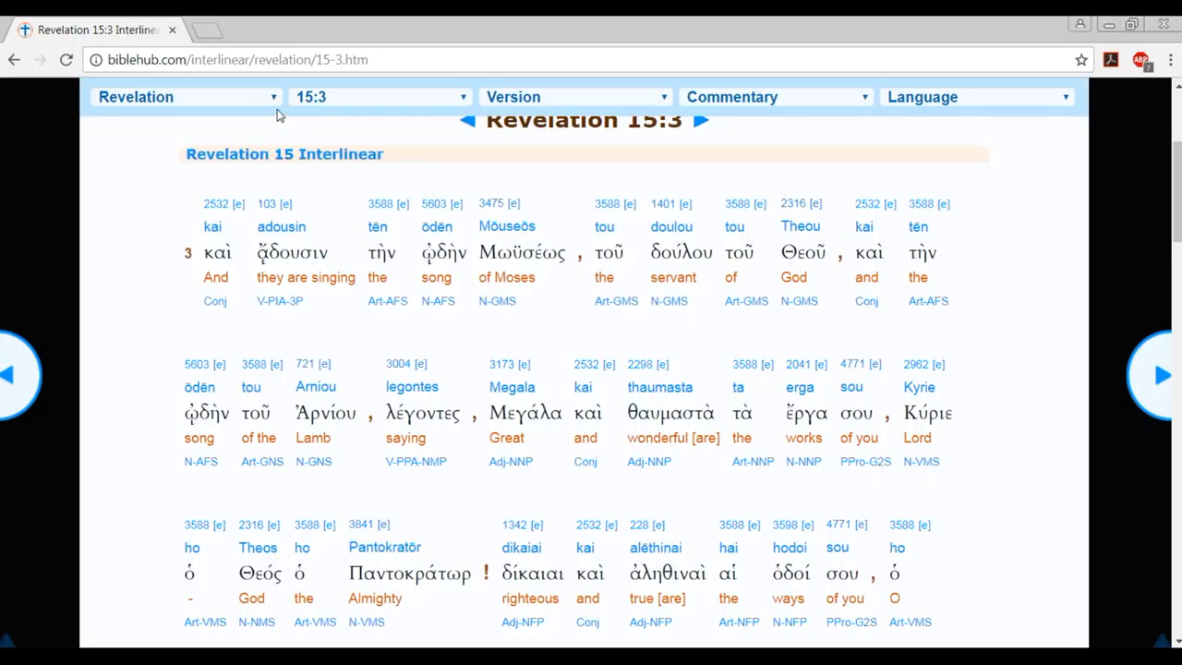
{"action": "mouse_move", "coordinate": [440, 525]}
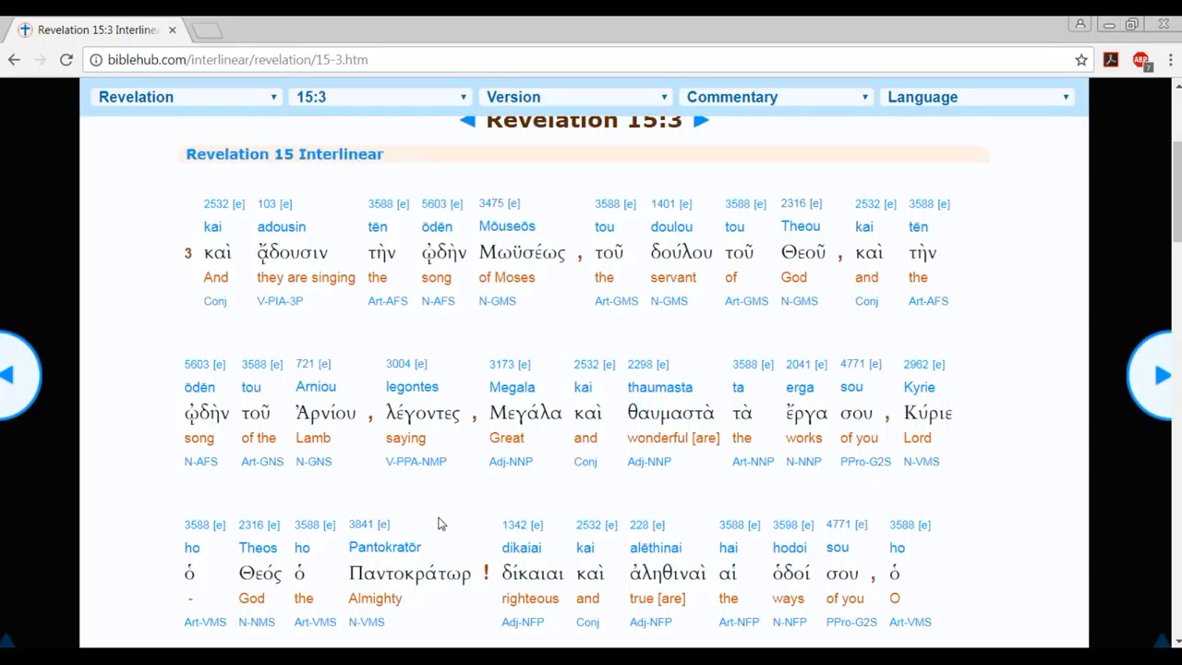
Advance the interlinear to Revelation 15:4 and view Strong's 1484 for ethnē 'nations'.
{"action": "scroll", "scroll_direction": "down", "scroll_amount": 3}
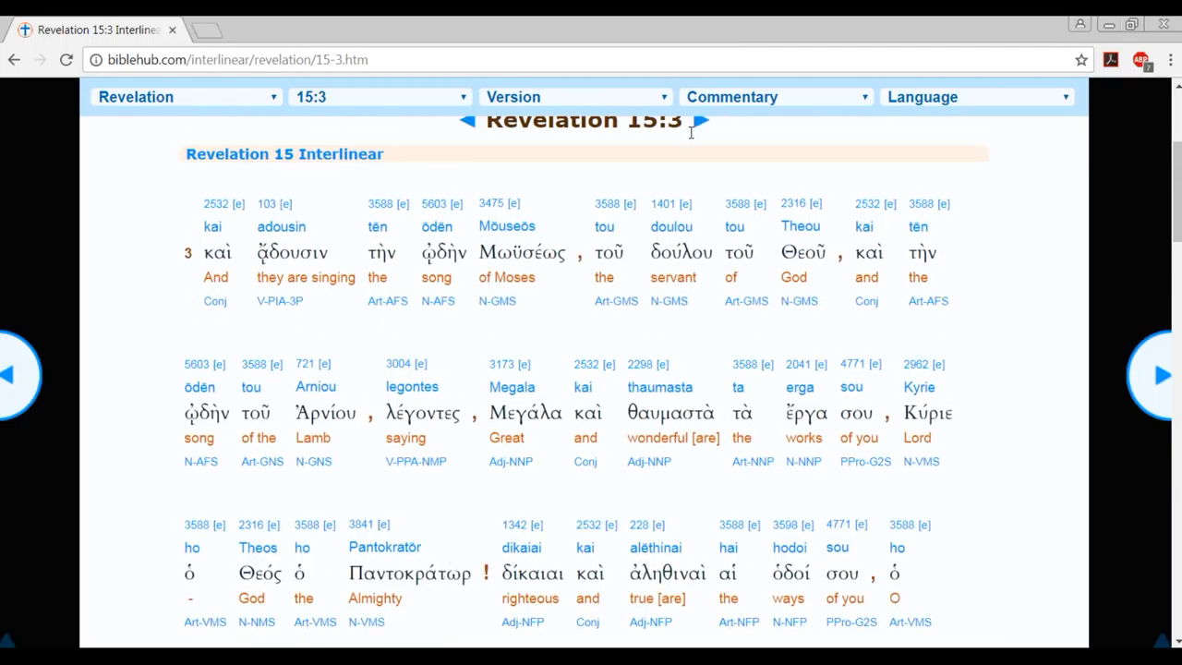
{"action": "left_click", "coordinate": [702, 120]}
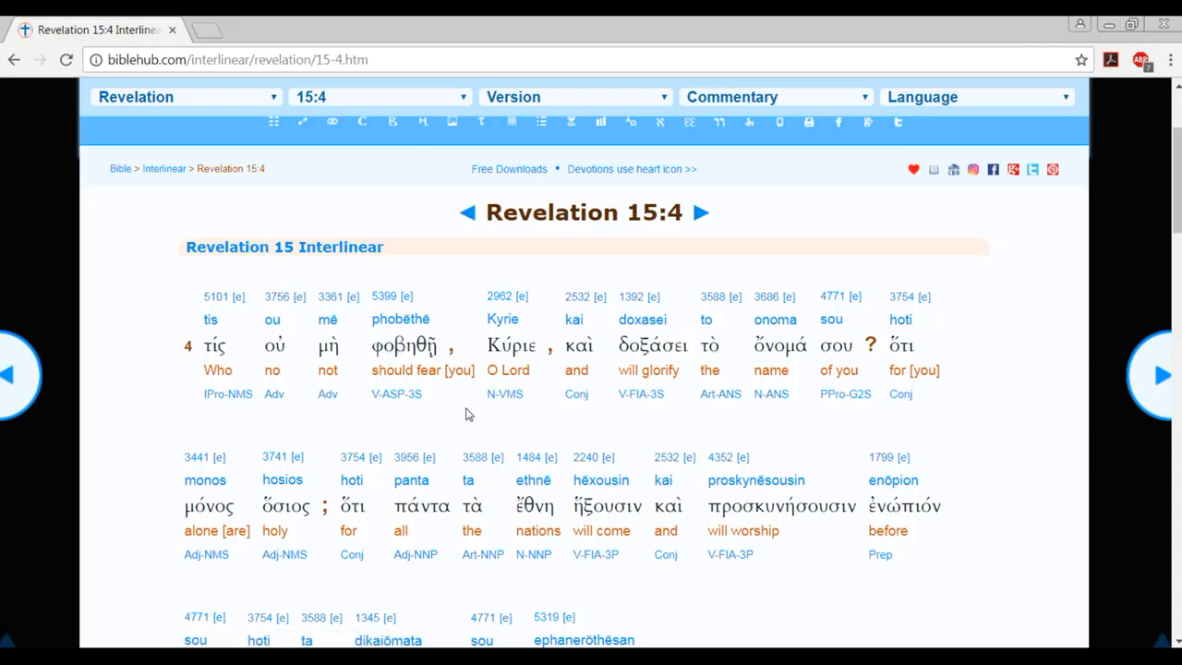
{"action": "mouse_move", "coordinate": [813, 407]}
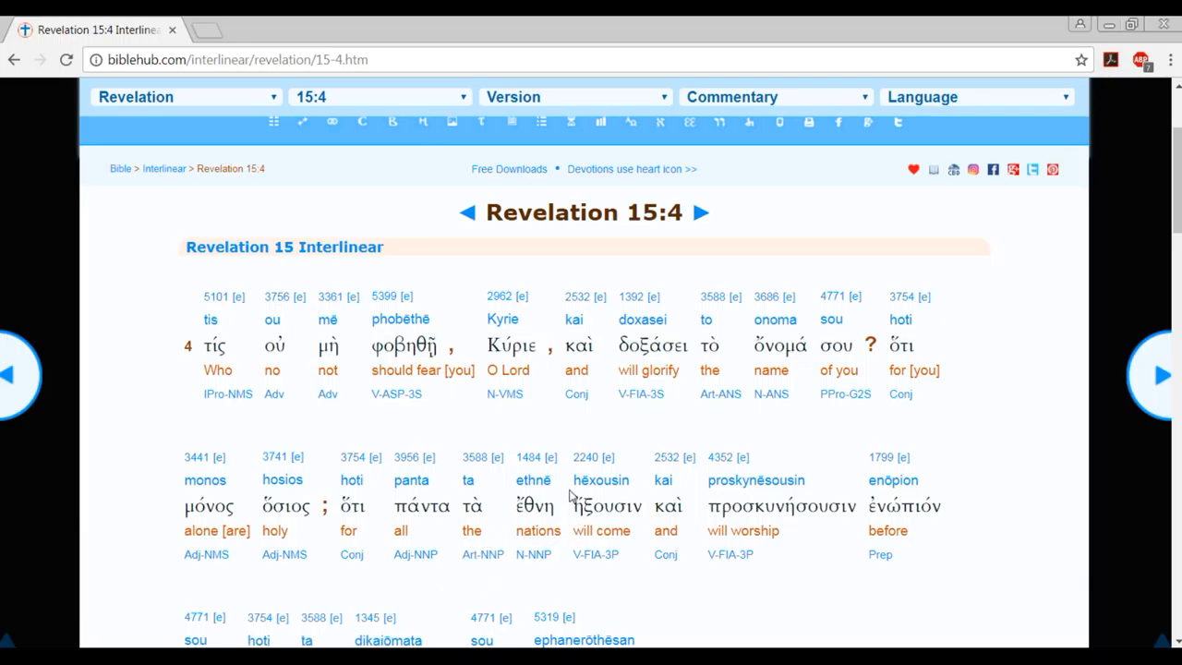
{"action": "mouse_move", "coordinate": [535, 458]}
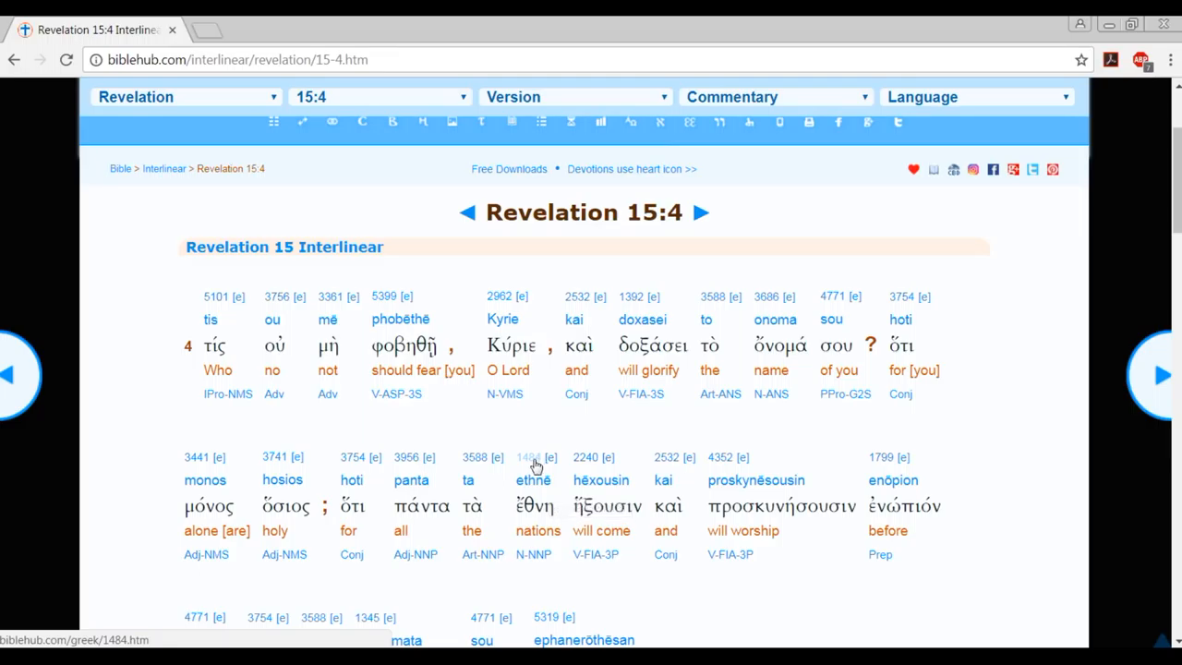
{"action": "mouse_move", "coordinate": [534, 458]}
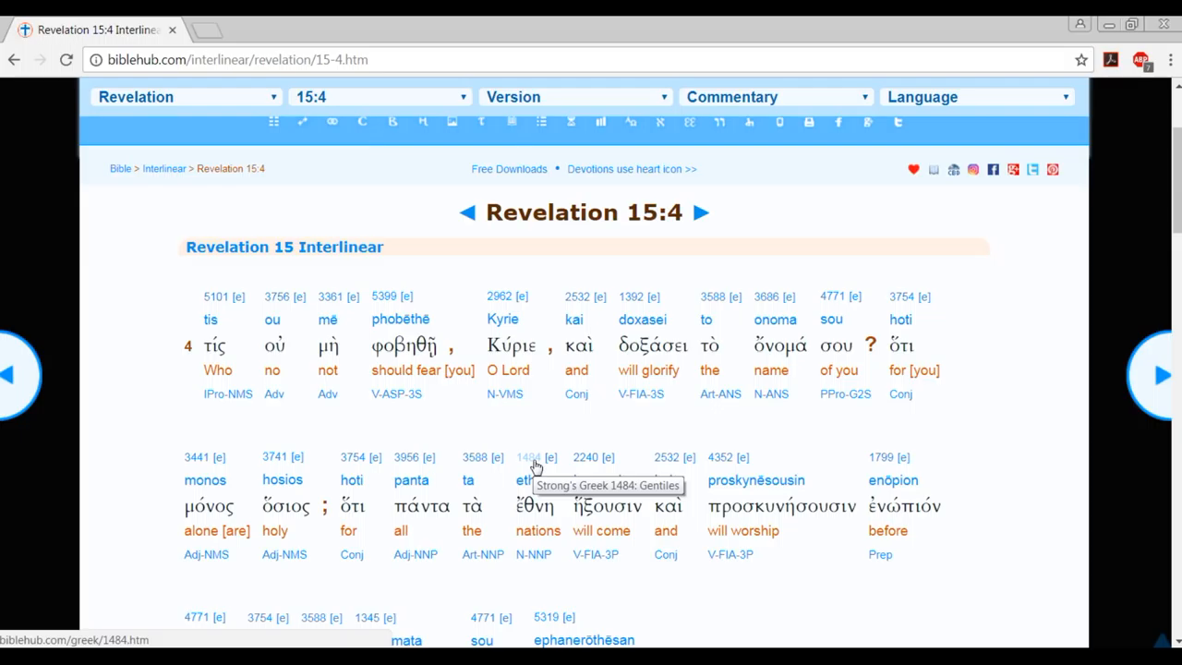
{"action": "left_click", "coordinate": [466, 212]}
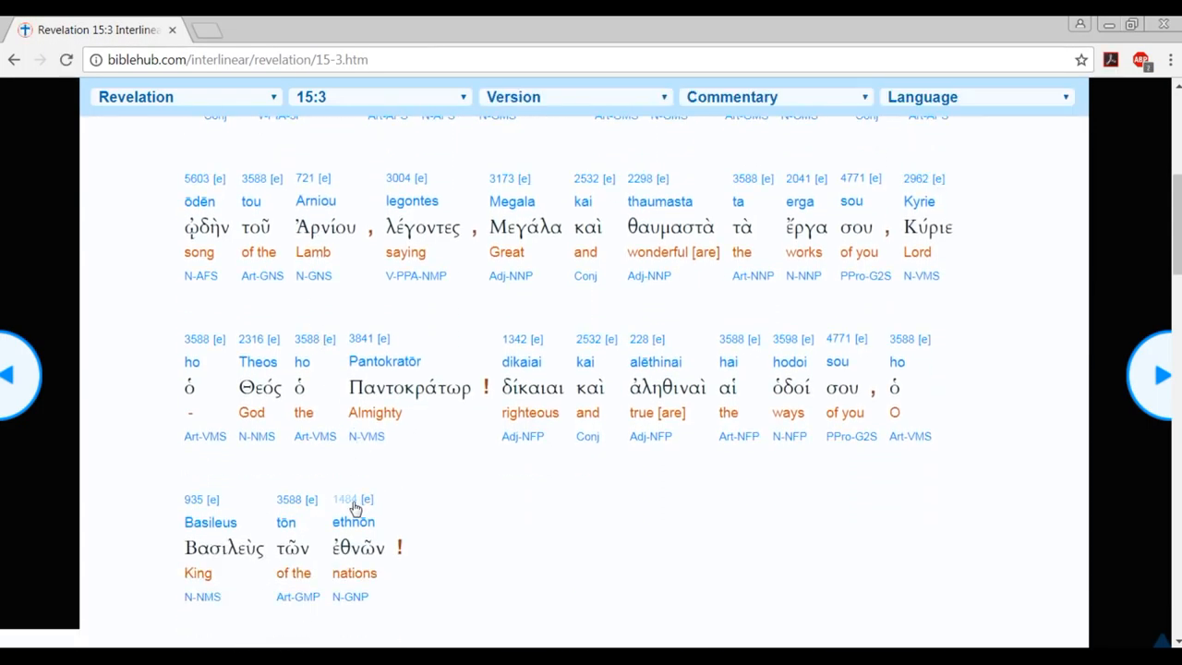
{"action": "left_click", "coordinate": [353, 499]}
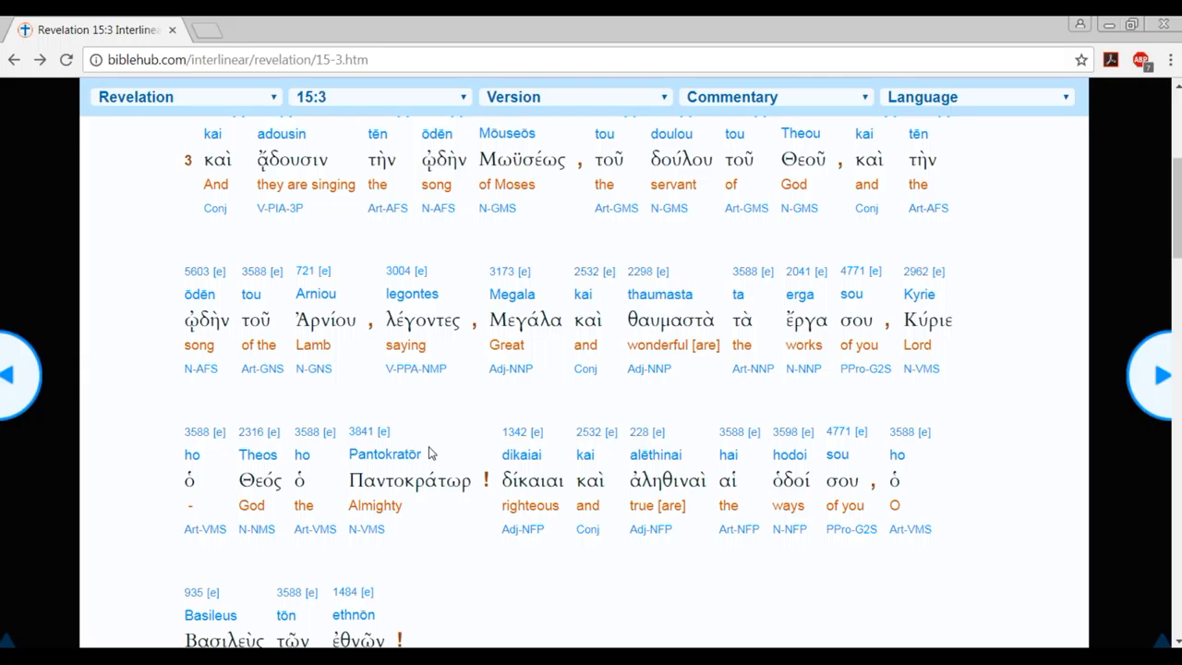
{"action": "mouse_move", "coordinate": [452, 560]}
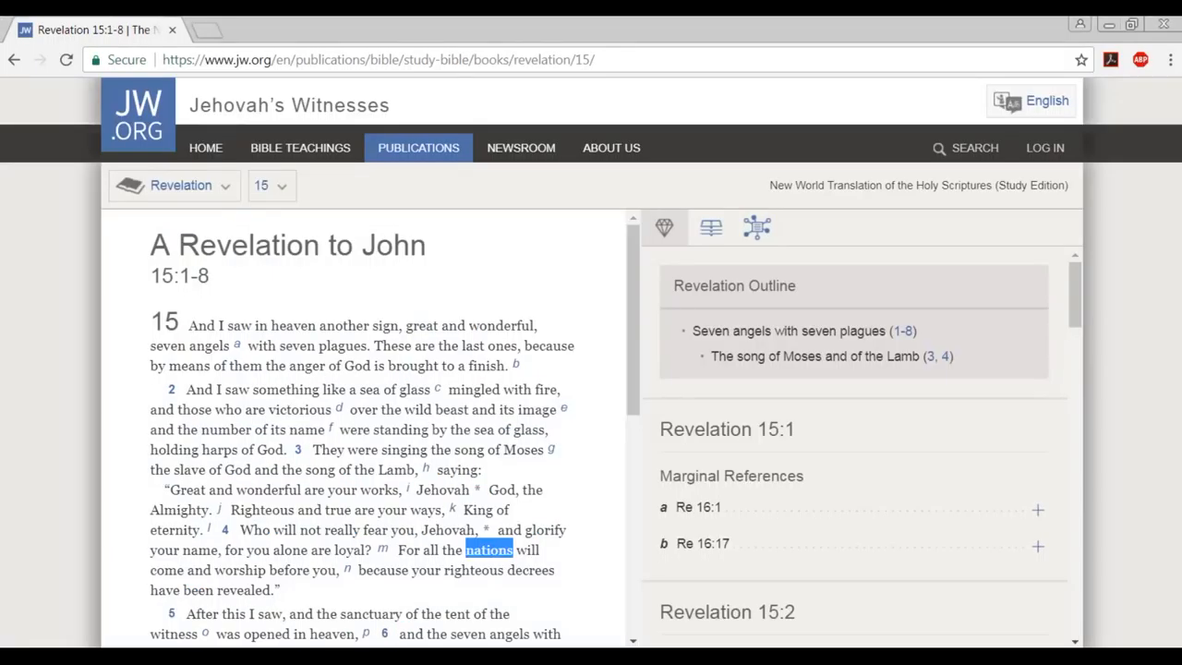
{"action": "mouse_move", "coordinate": [325, 532]}
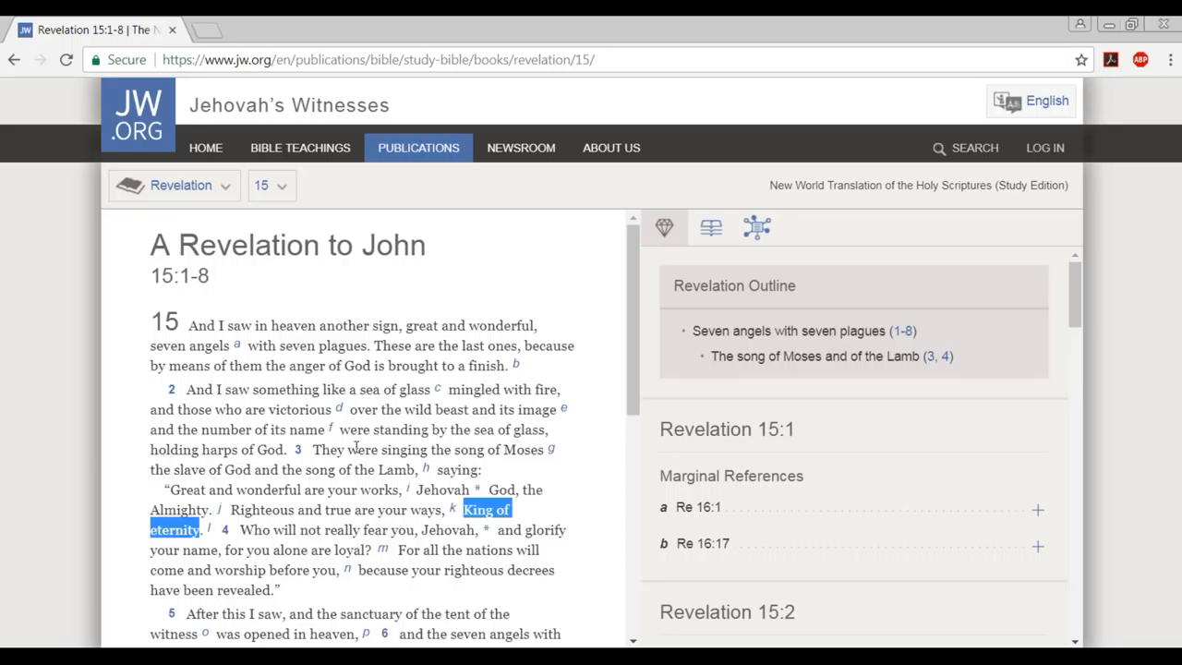
Go to Daniel 7 in the JW.org study Bible and highlight a word in verse 14.
{"action": "left_click", "coordinate": [173, 185]}
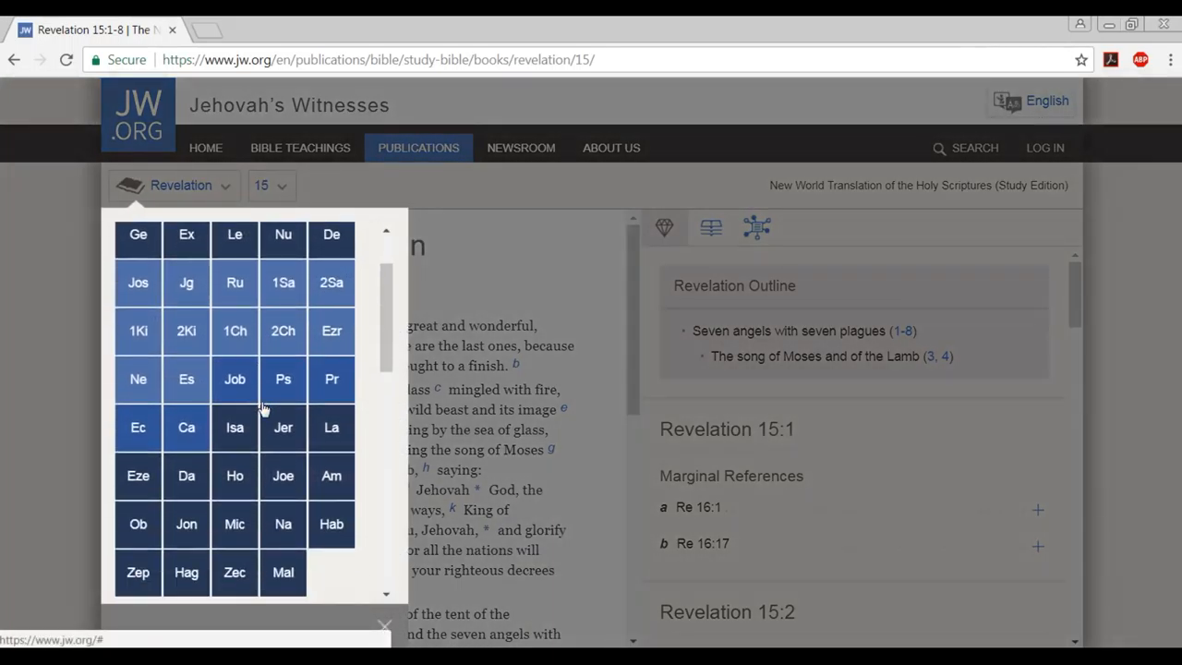
{"action": "mouse_move", "coordinate": [185, 524]}
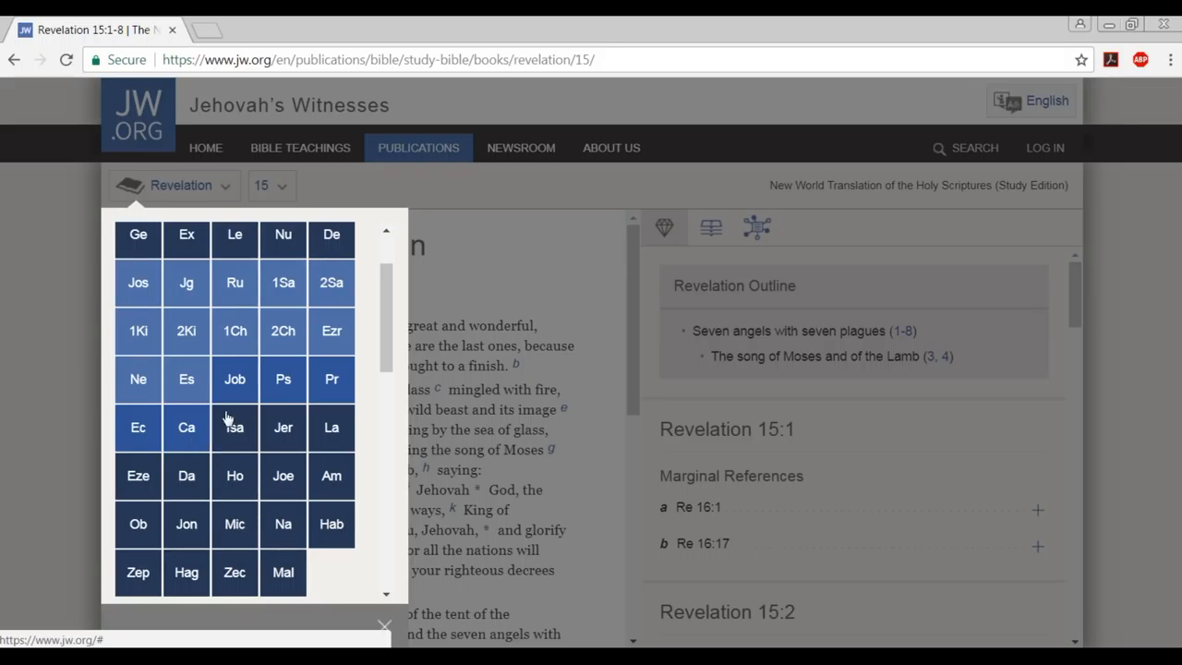
{"action": "mouse_move", "coordinate": [194, 471]}
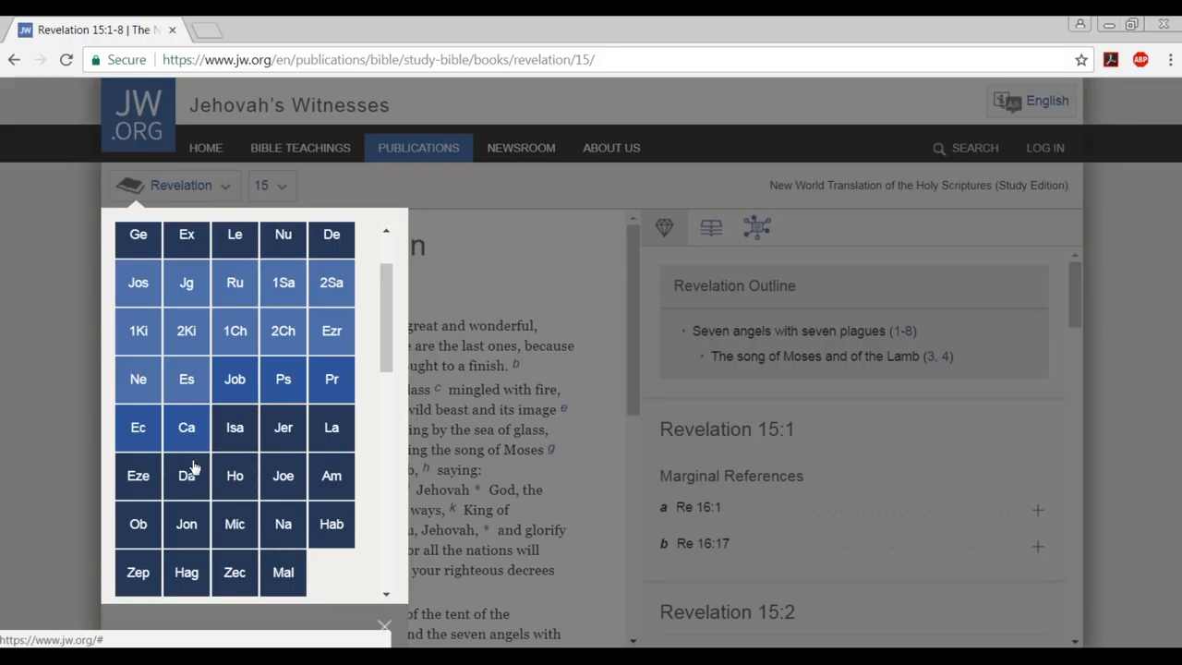
{"action": "left_click", "coordinate": [184, 477]}
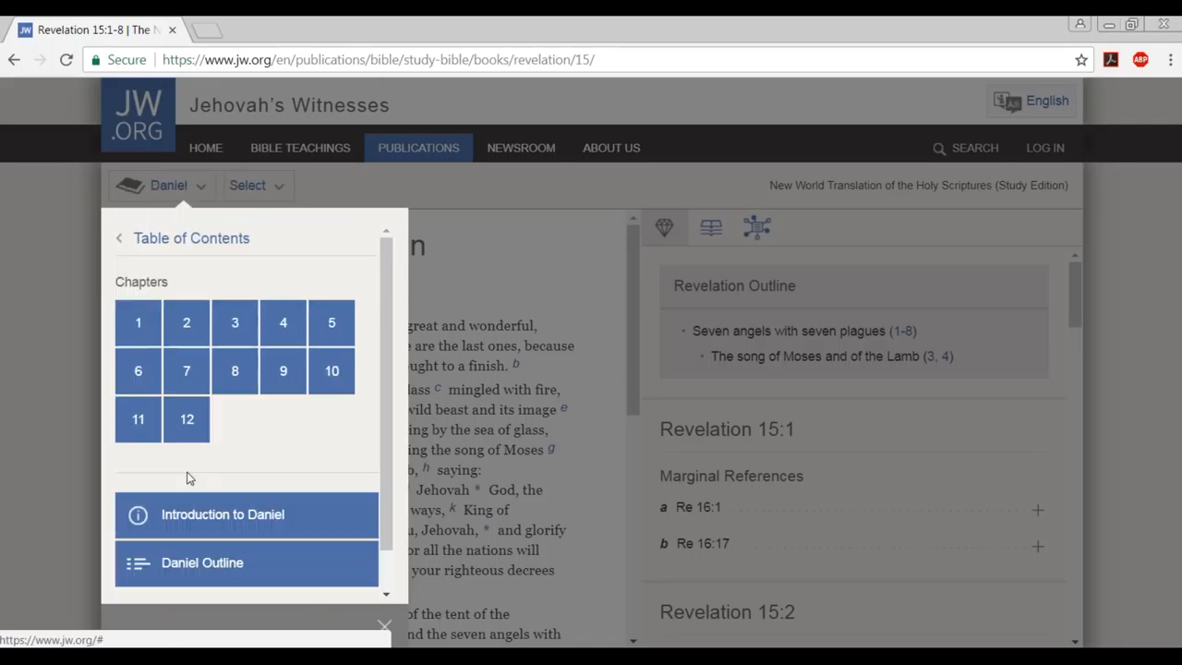
{"action": "left_click", "coordinate": [184, 369]}
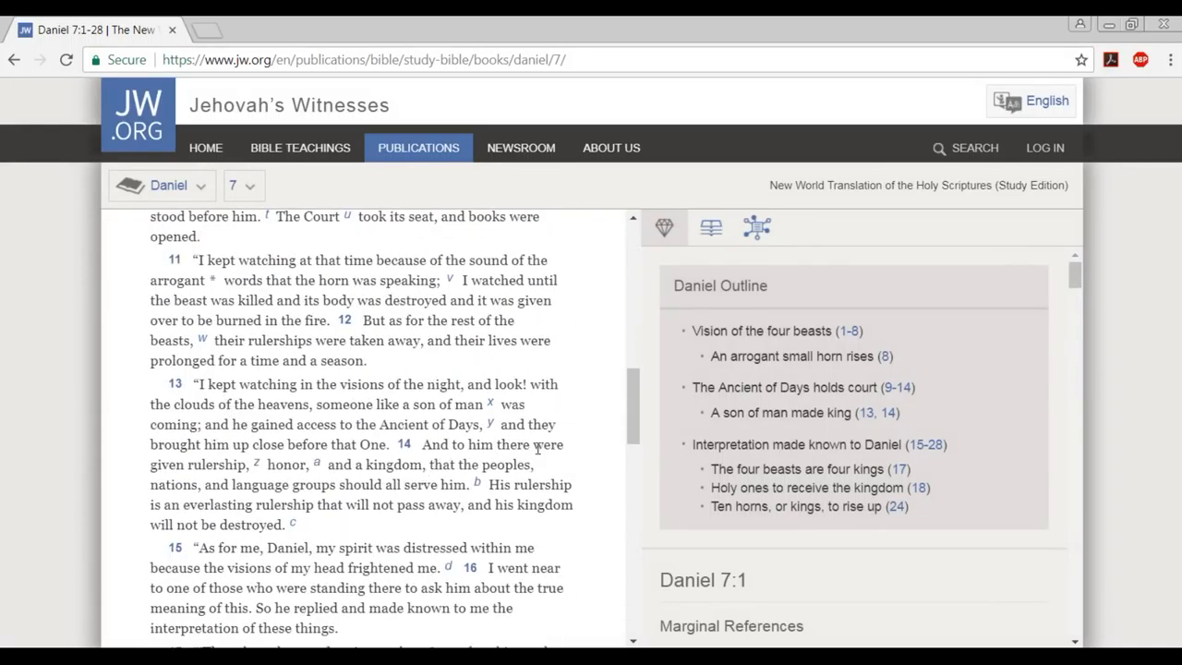
{"action": "mouse_move", "coordinate": [209, 471]}
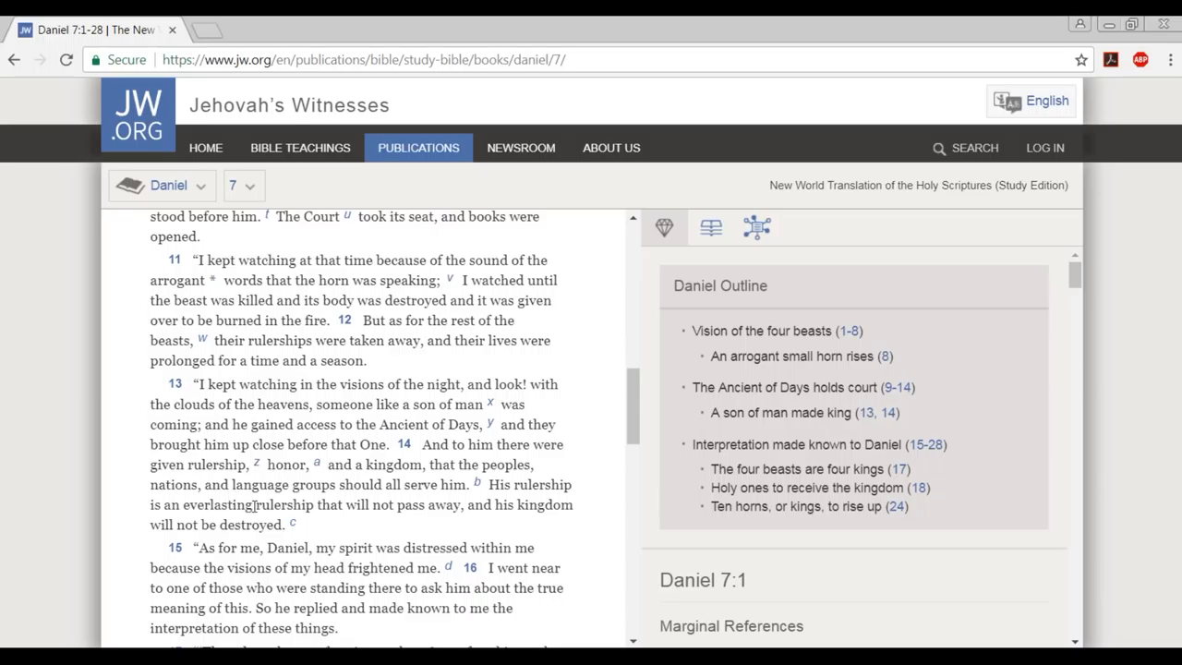
{"action": "double_click", "coordinate": [167, 484]}
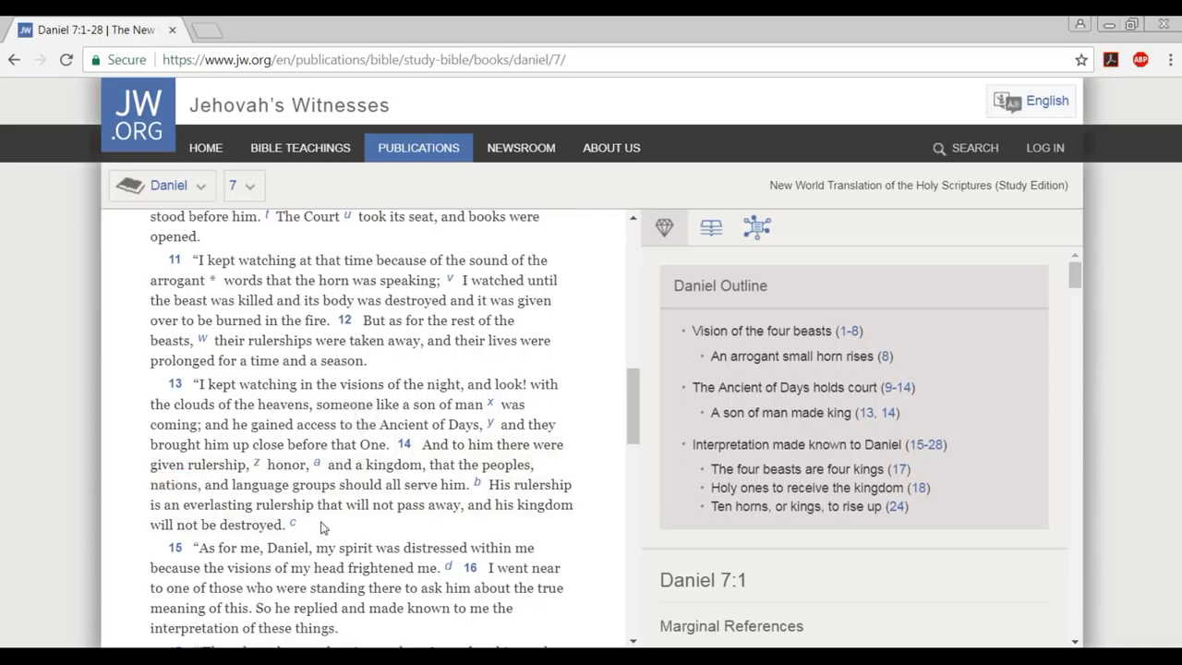
{"action": "mouse_move", "coordinate": [206, 194]}
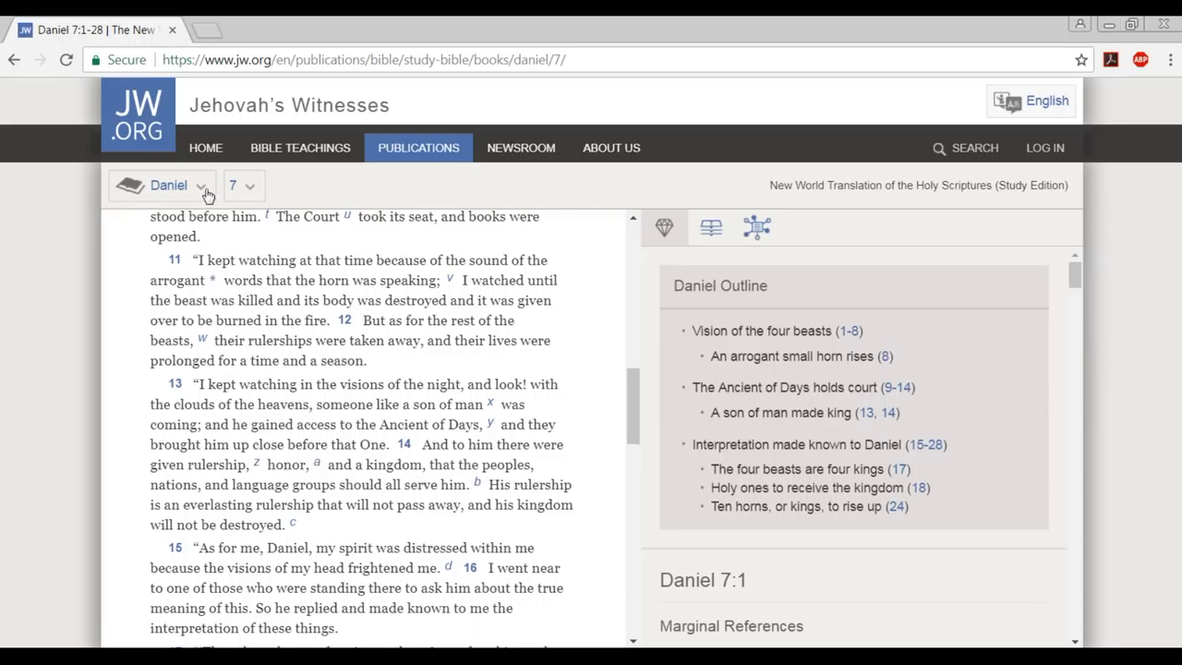
Go to Matthew 25 and scroll down to verse 32 on the nations gathered before him.
{"action": "left_click", "coordinate": [170, 184]}
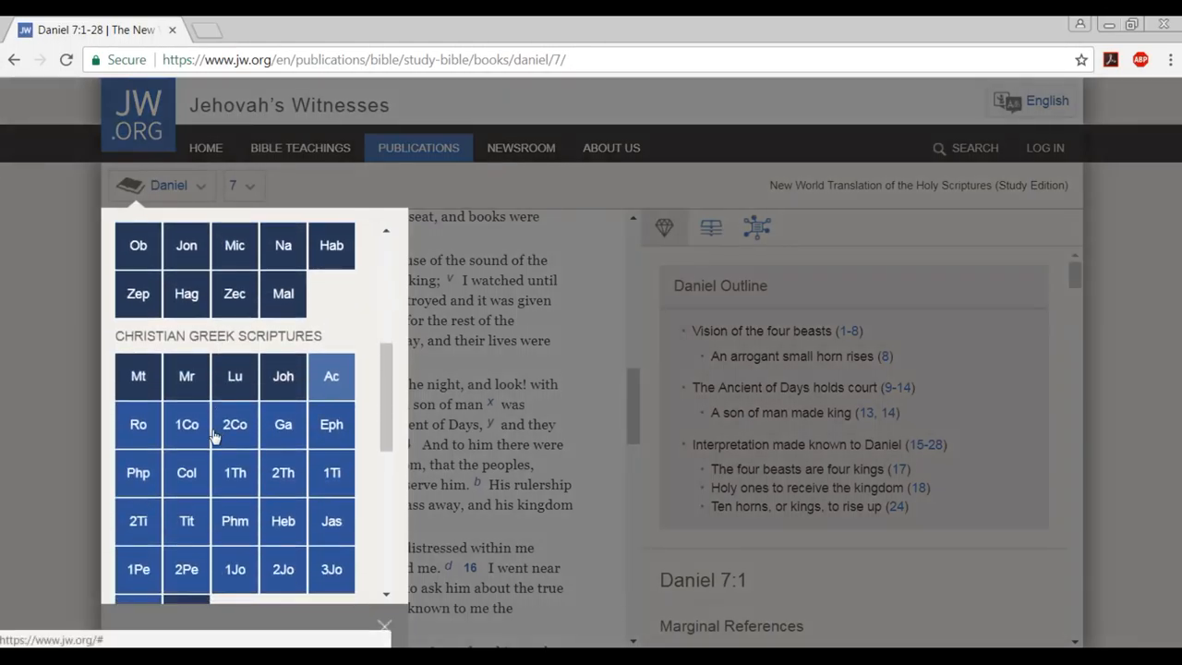
{"action": "left_click", "coordinate": [137, 376]}
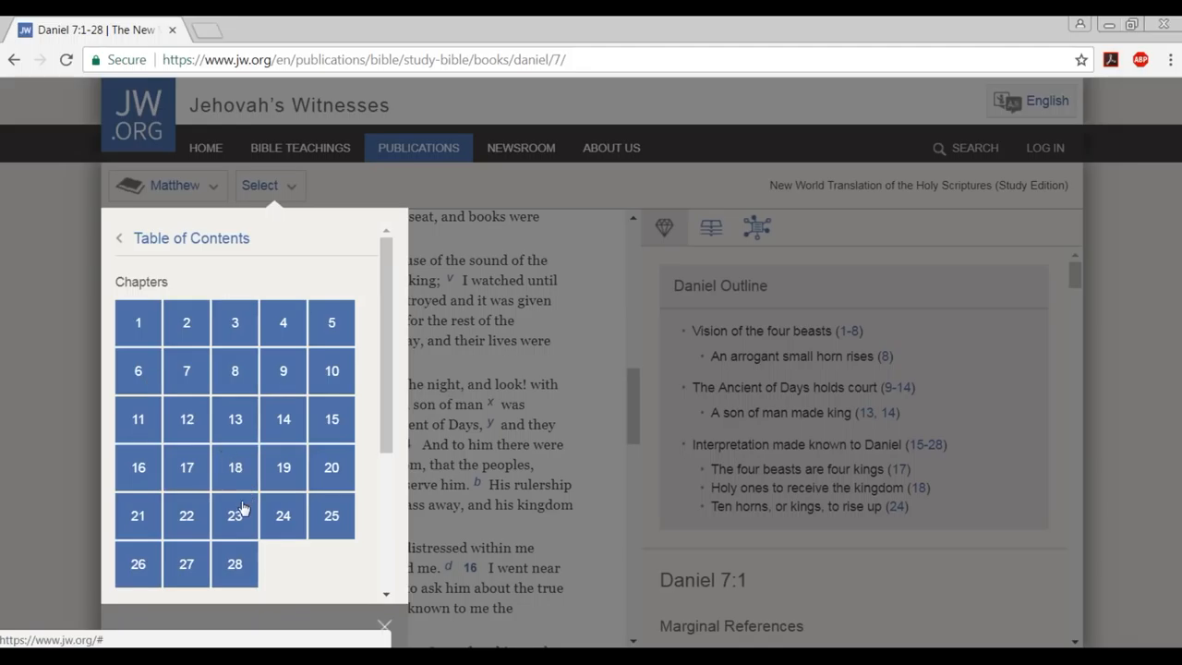
{"action": "mouse_move", "coordinate": [285, 517]}
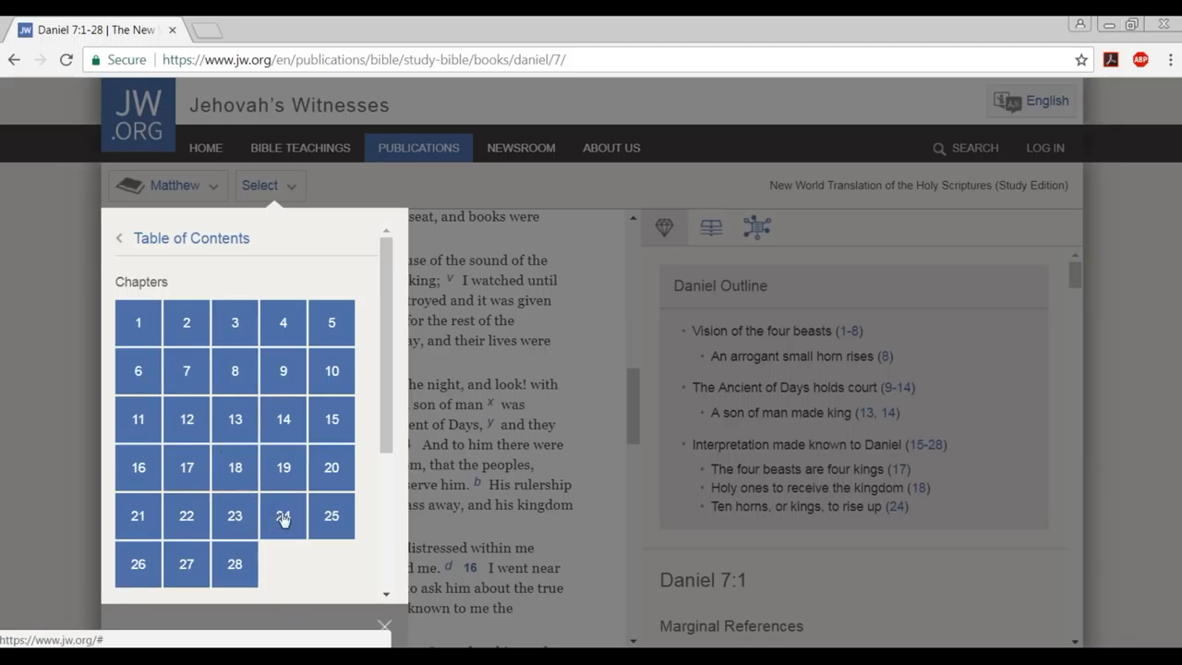
{"action": "left_click", "coordinate": [330, 515]}
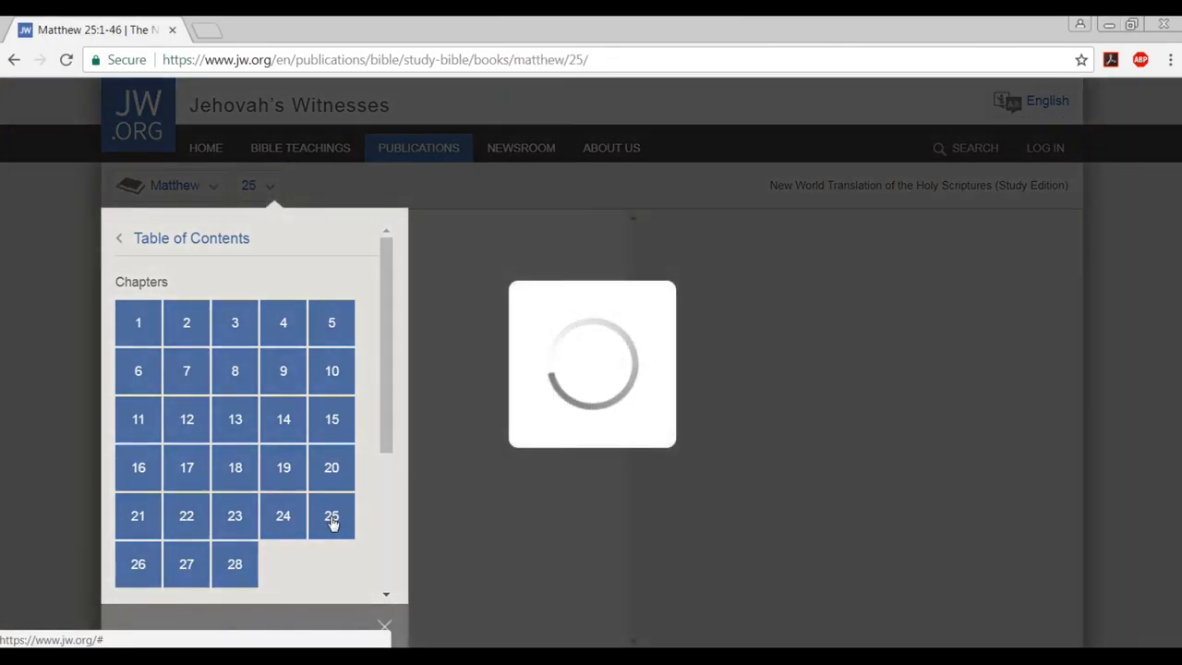
{"action": "left_click", "coordinate": [330, 516]}
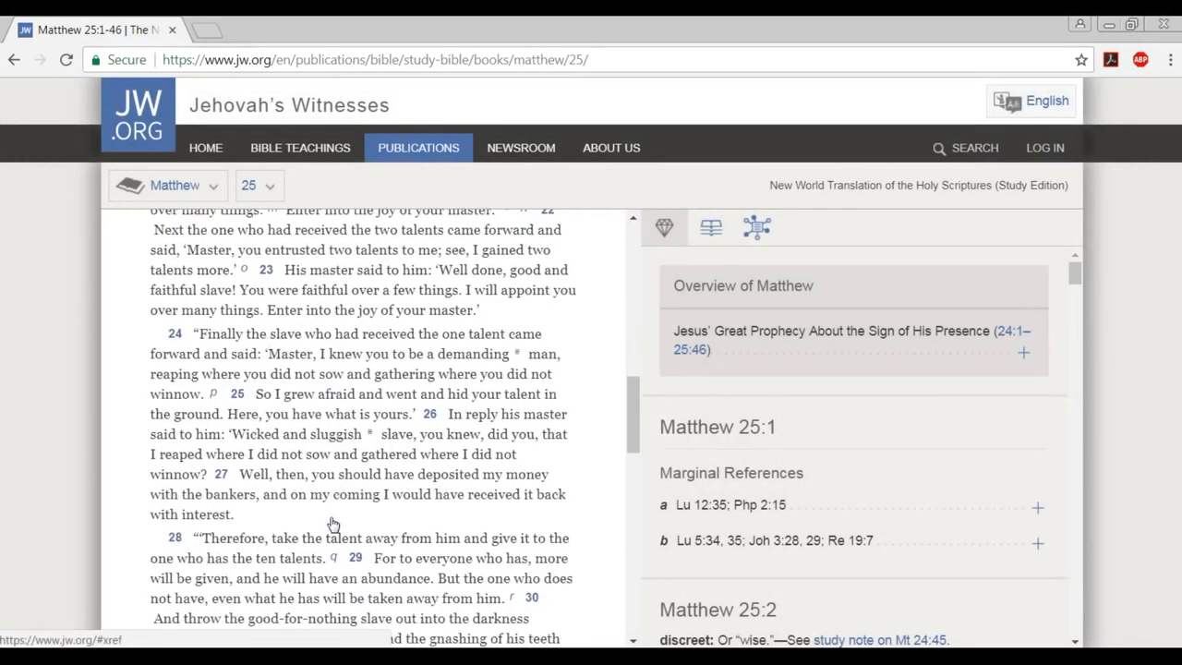
{"action": "scroll", "scroll_direction": "down", "scroll_amount": 3}
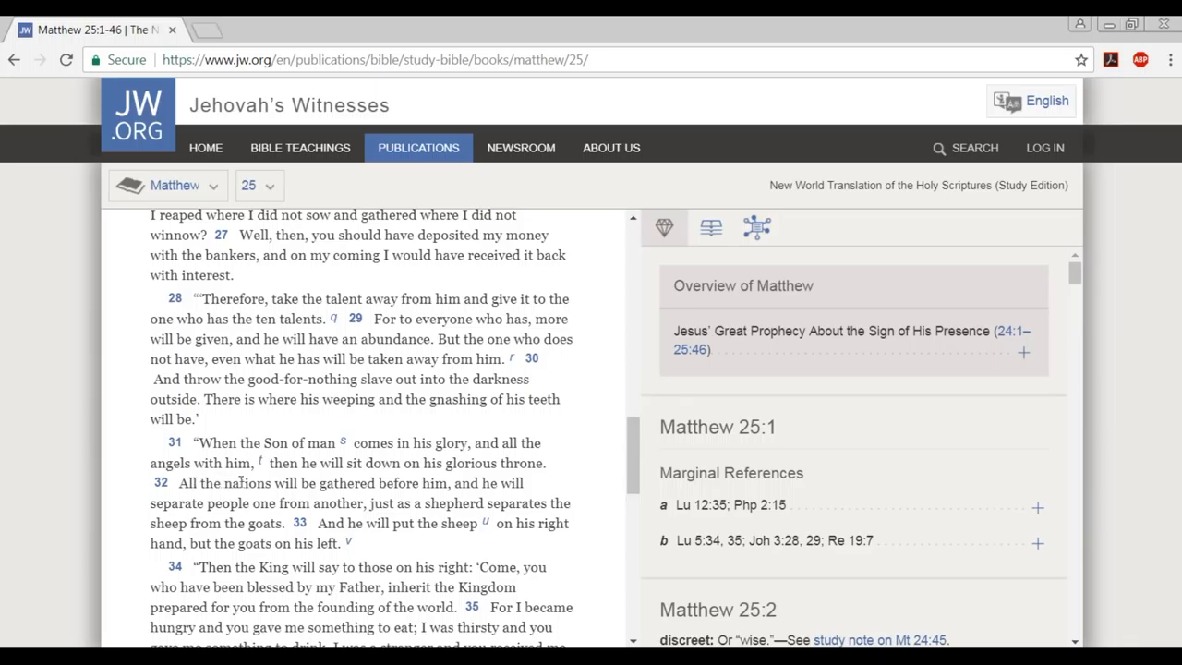
{"action": "mouse_move", "coordinate": [340, 478]}
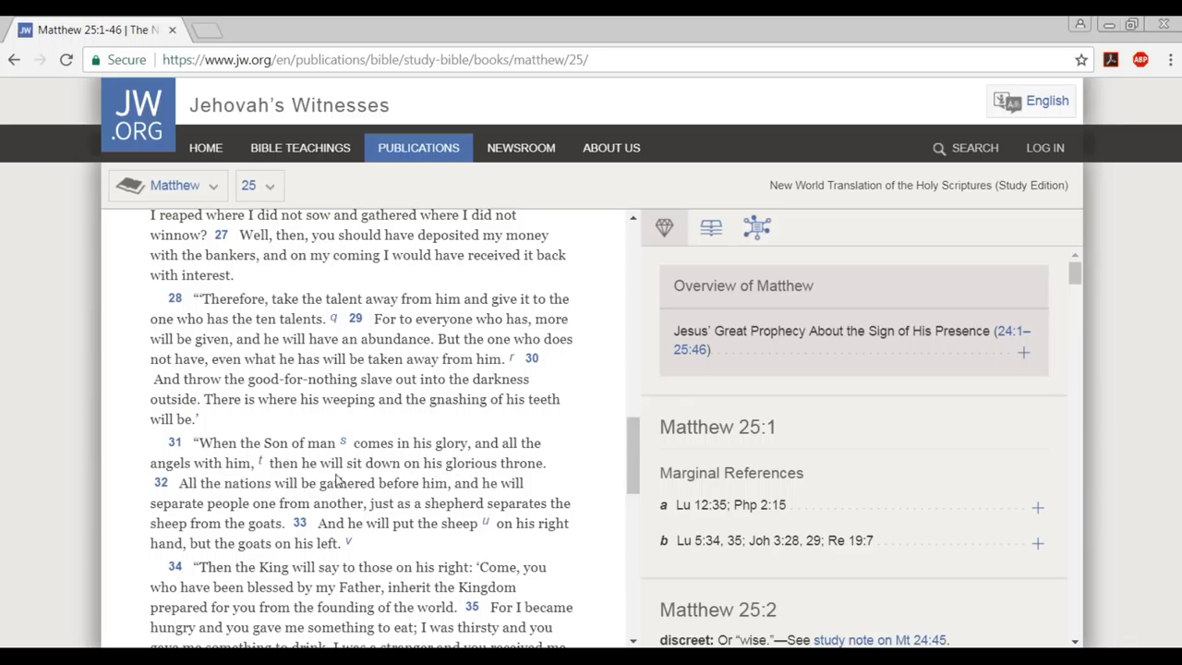
{"action": "mouse_move", "coordinate": [484, 498]}
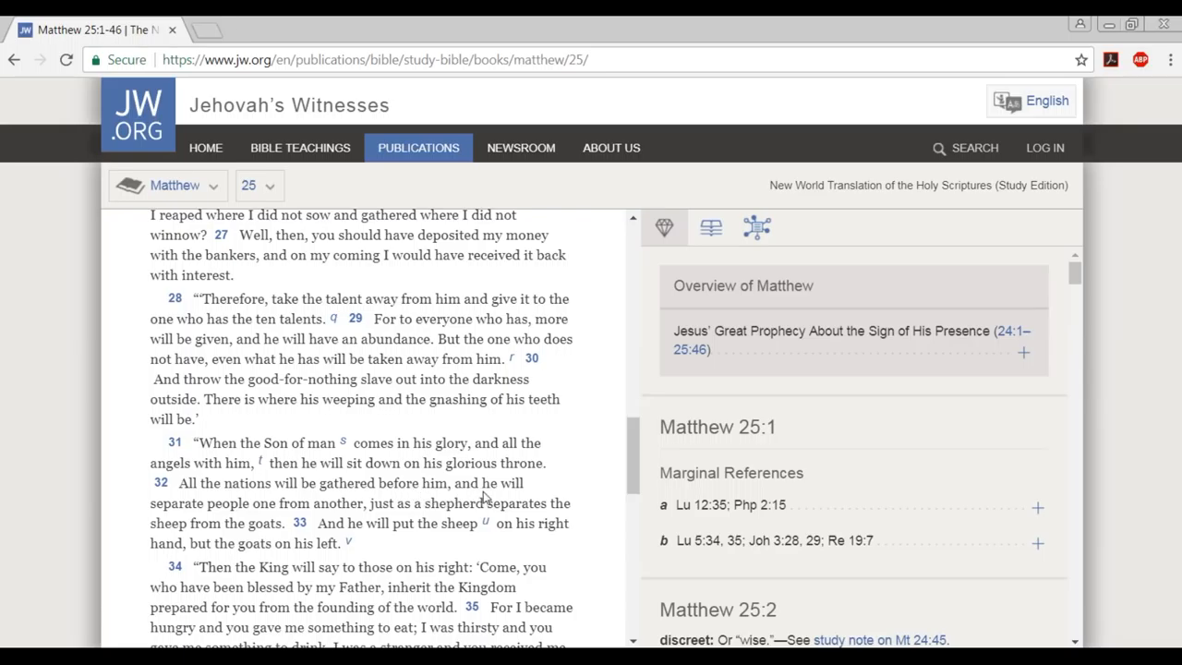
{"action": "mouse_move", "coordinate": [230, 525]}
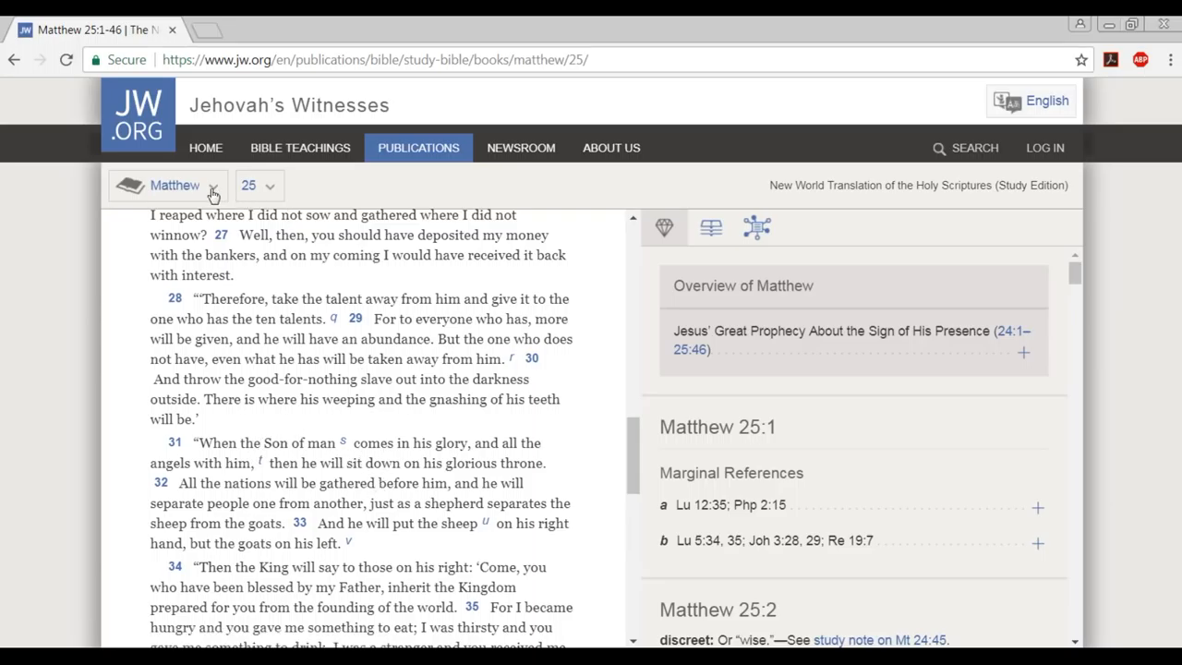
Visit Revelation 12 briefly, then switch the chapter back to Revelation 15.
{"action": "left_click", "coordinate": [174, 185]}
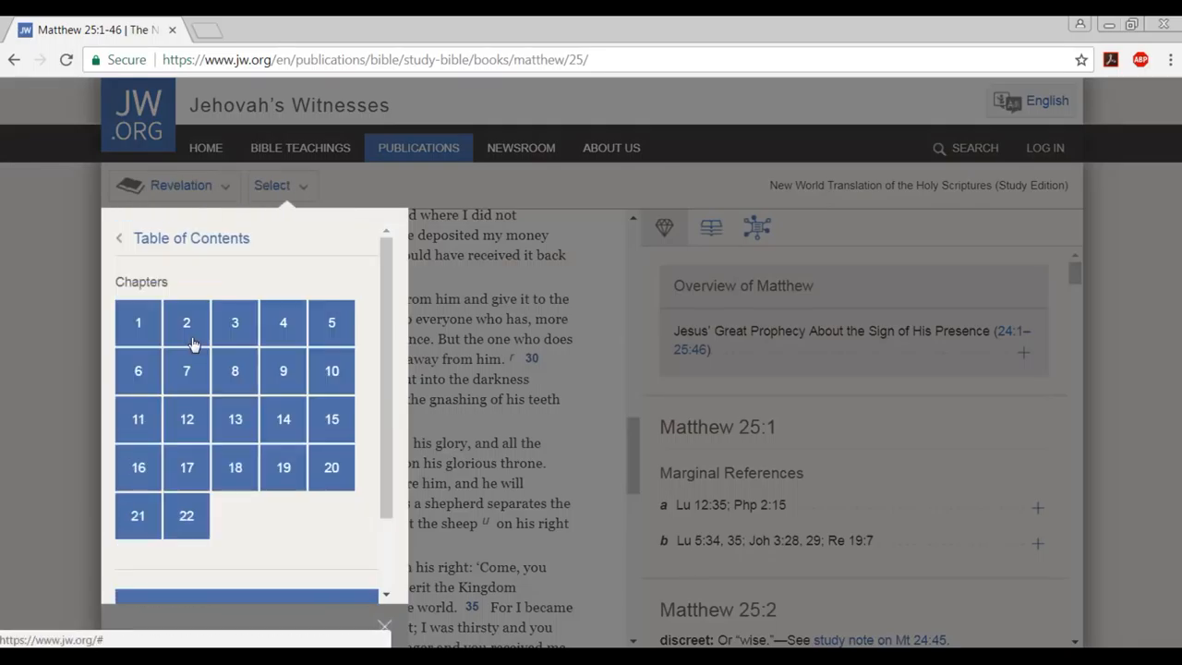
{"action": "mouse_move", "coordinate": [185, 420]}
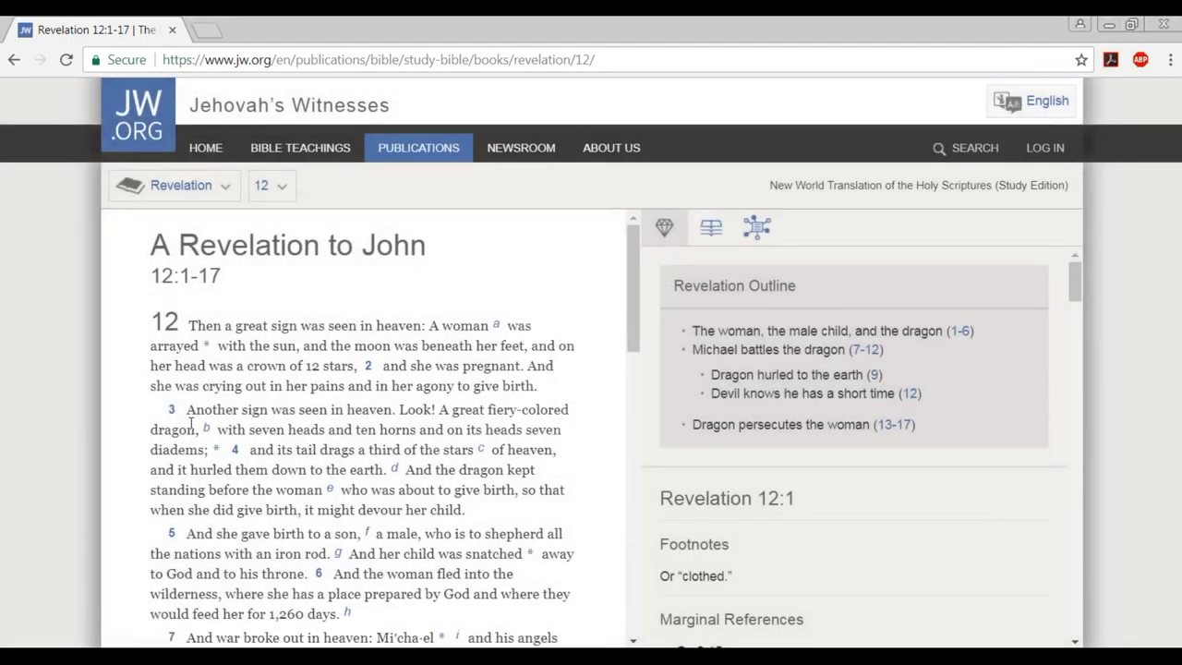
{"action": "mouse_move", "coordinate": [349, 531]}
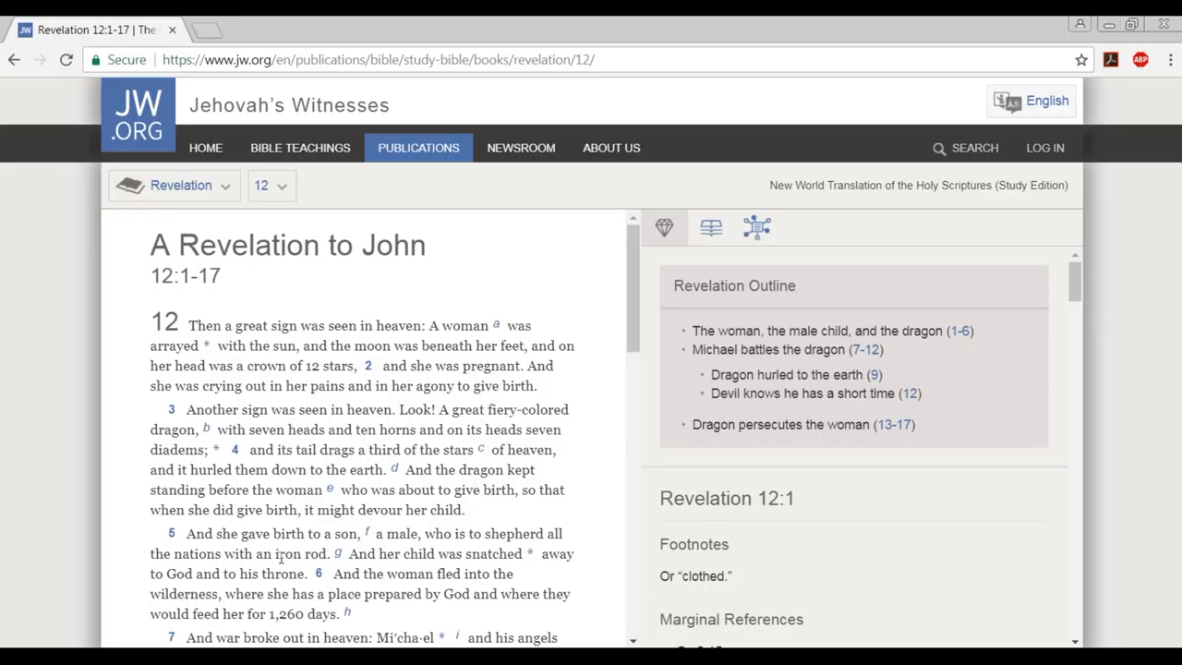
{"action": "mouse_move", "coordinate": [281, 552]}
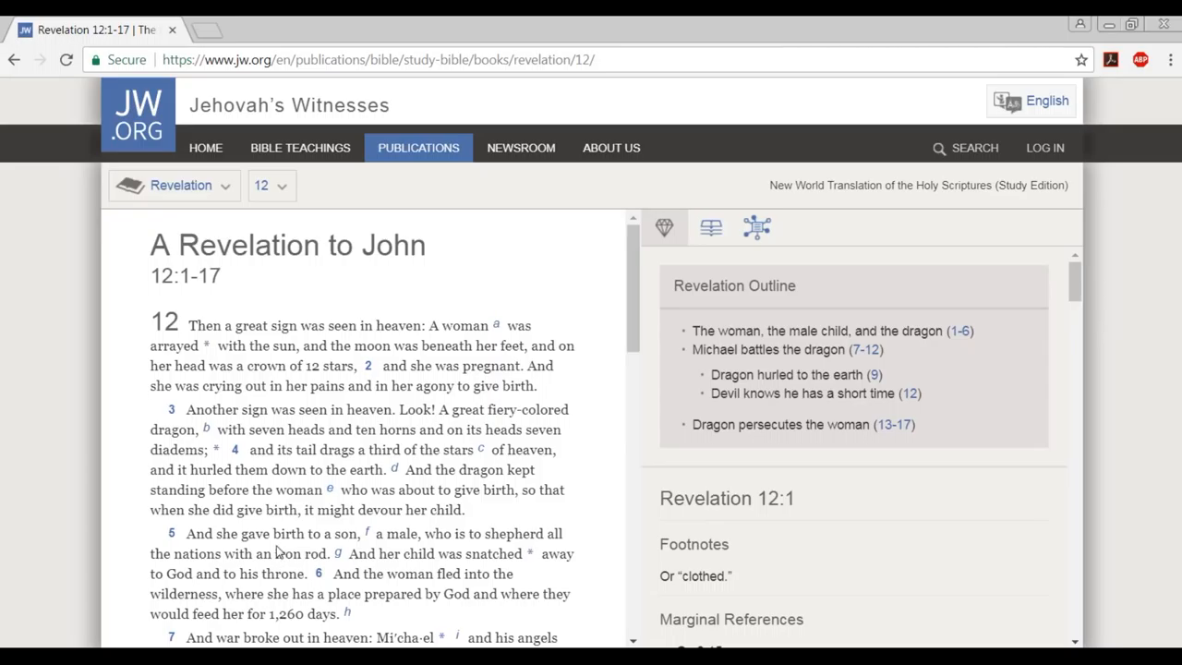
{"action": "mouse_move", "coordinate": [284, 214]}
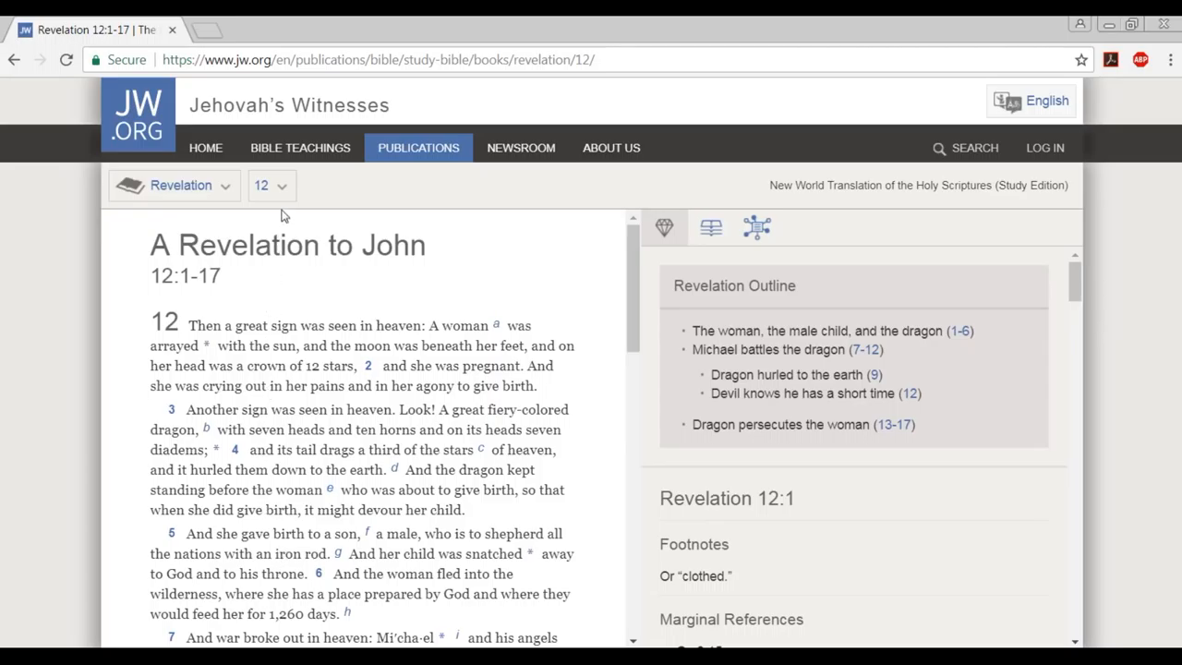
{"action": "left_click", "coordinate": [271, 185]}
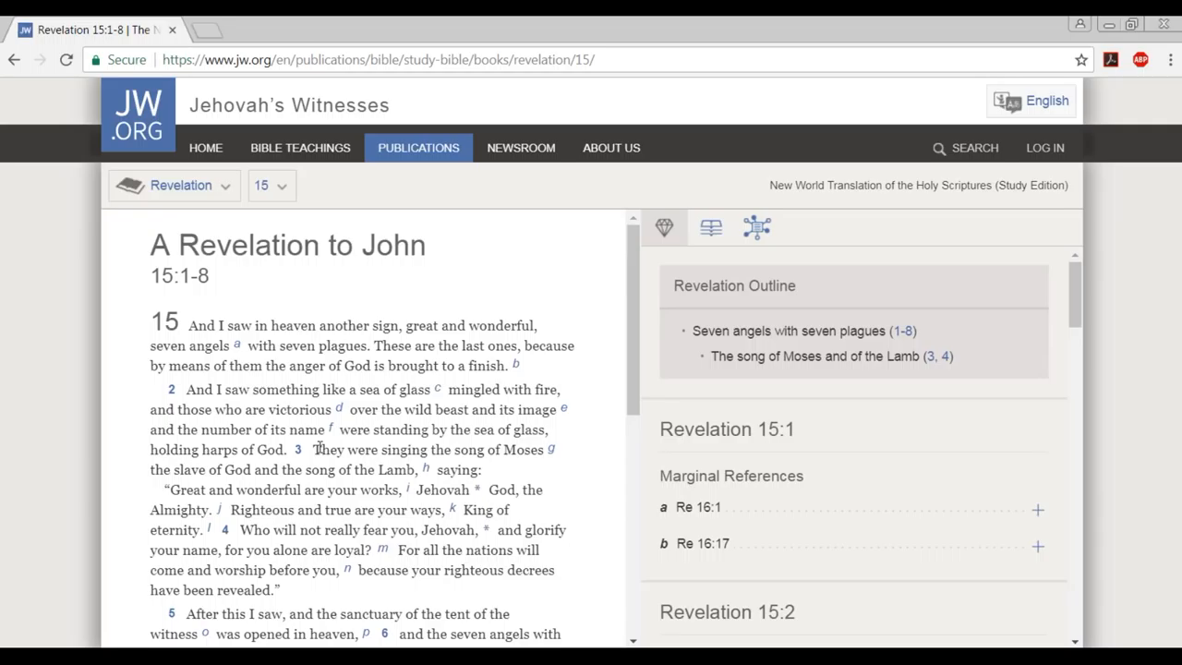
{"action": "mouse_move", "coordinate": [318, 490]}
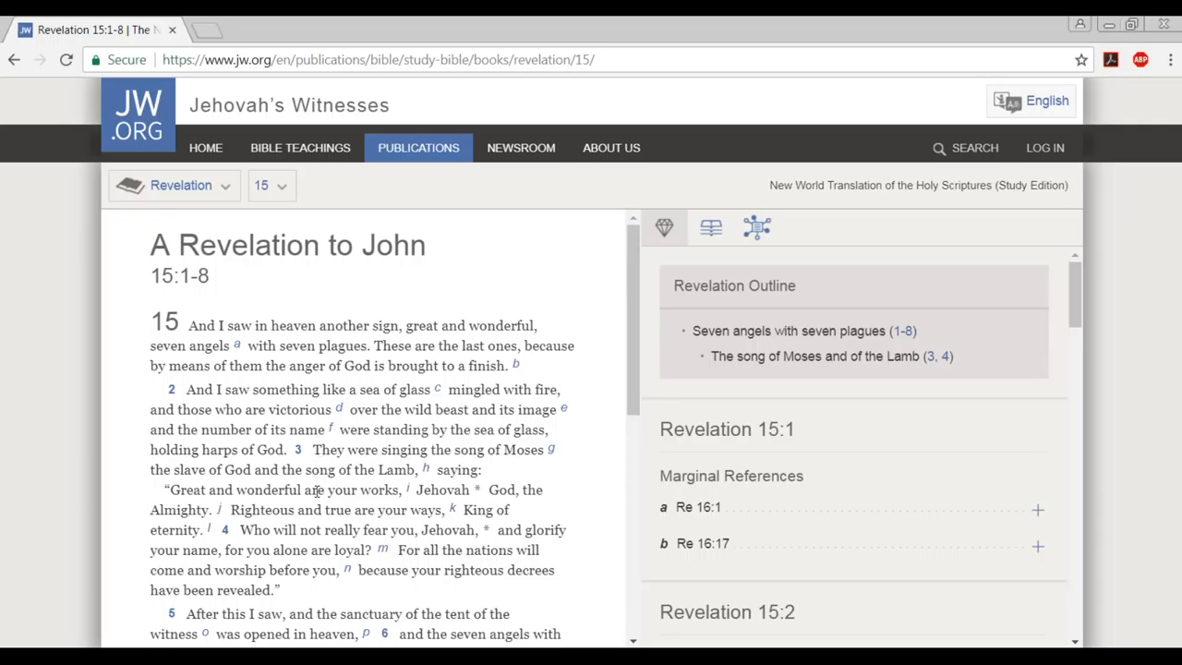